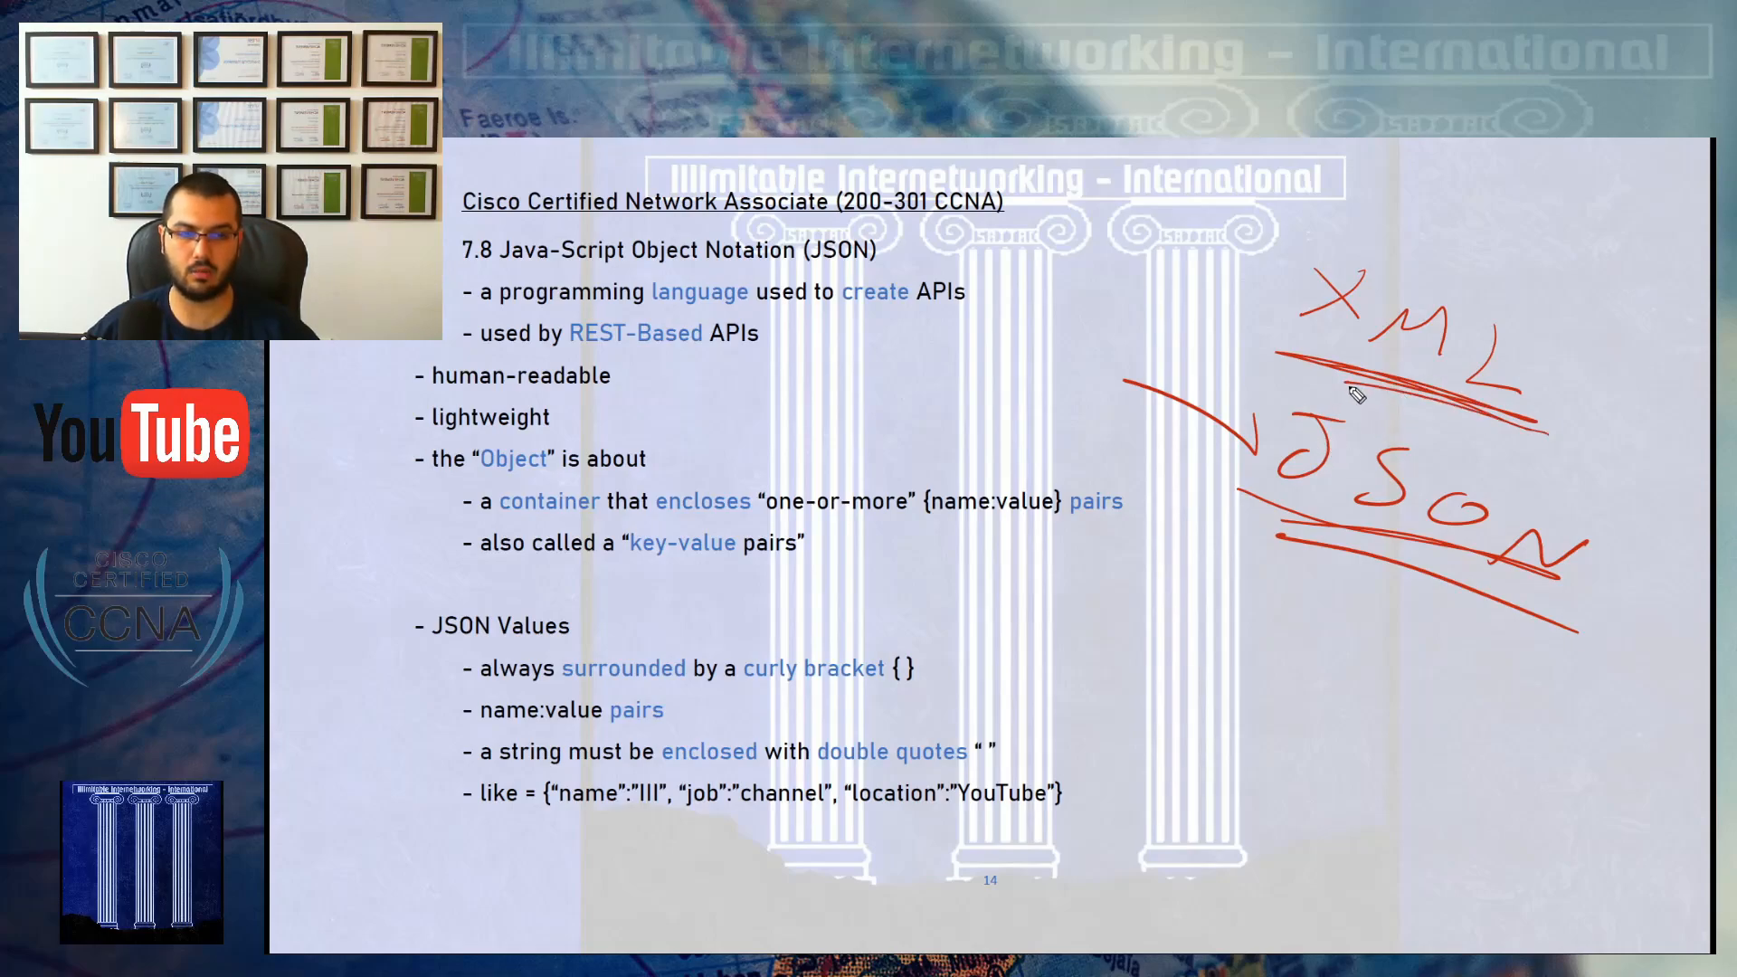
mouse_move(1335, 386)
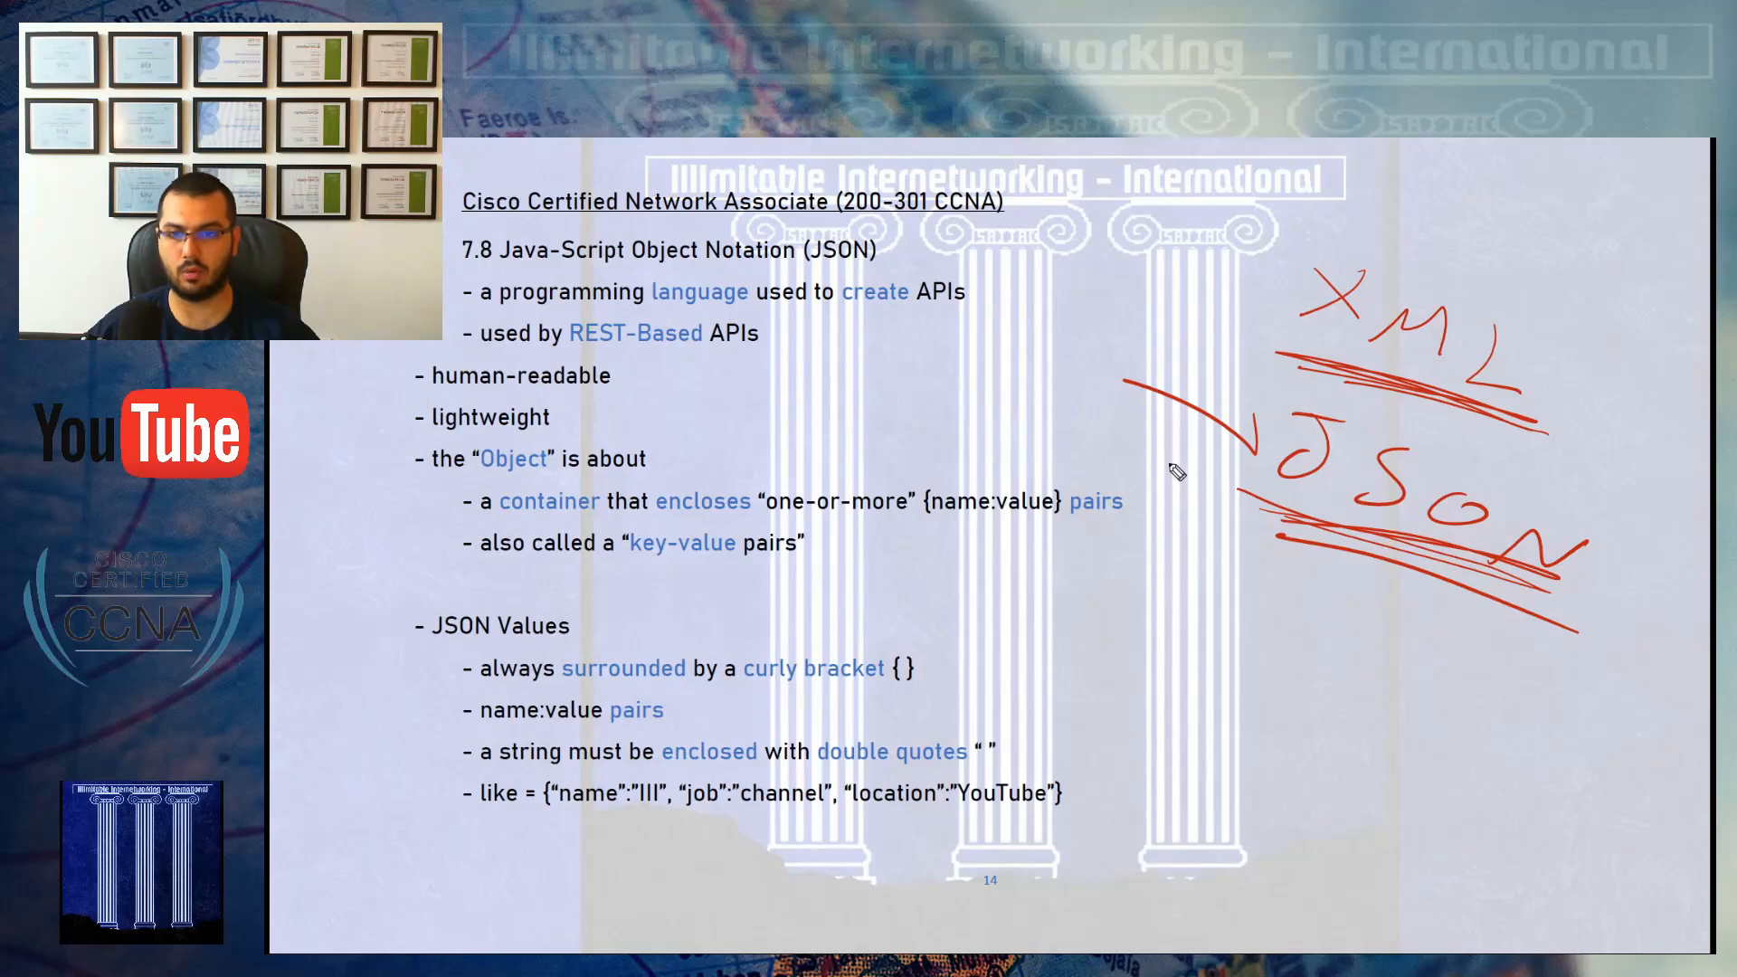
mouse_move(548, 277)
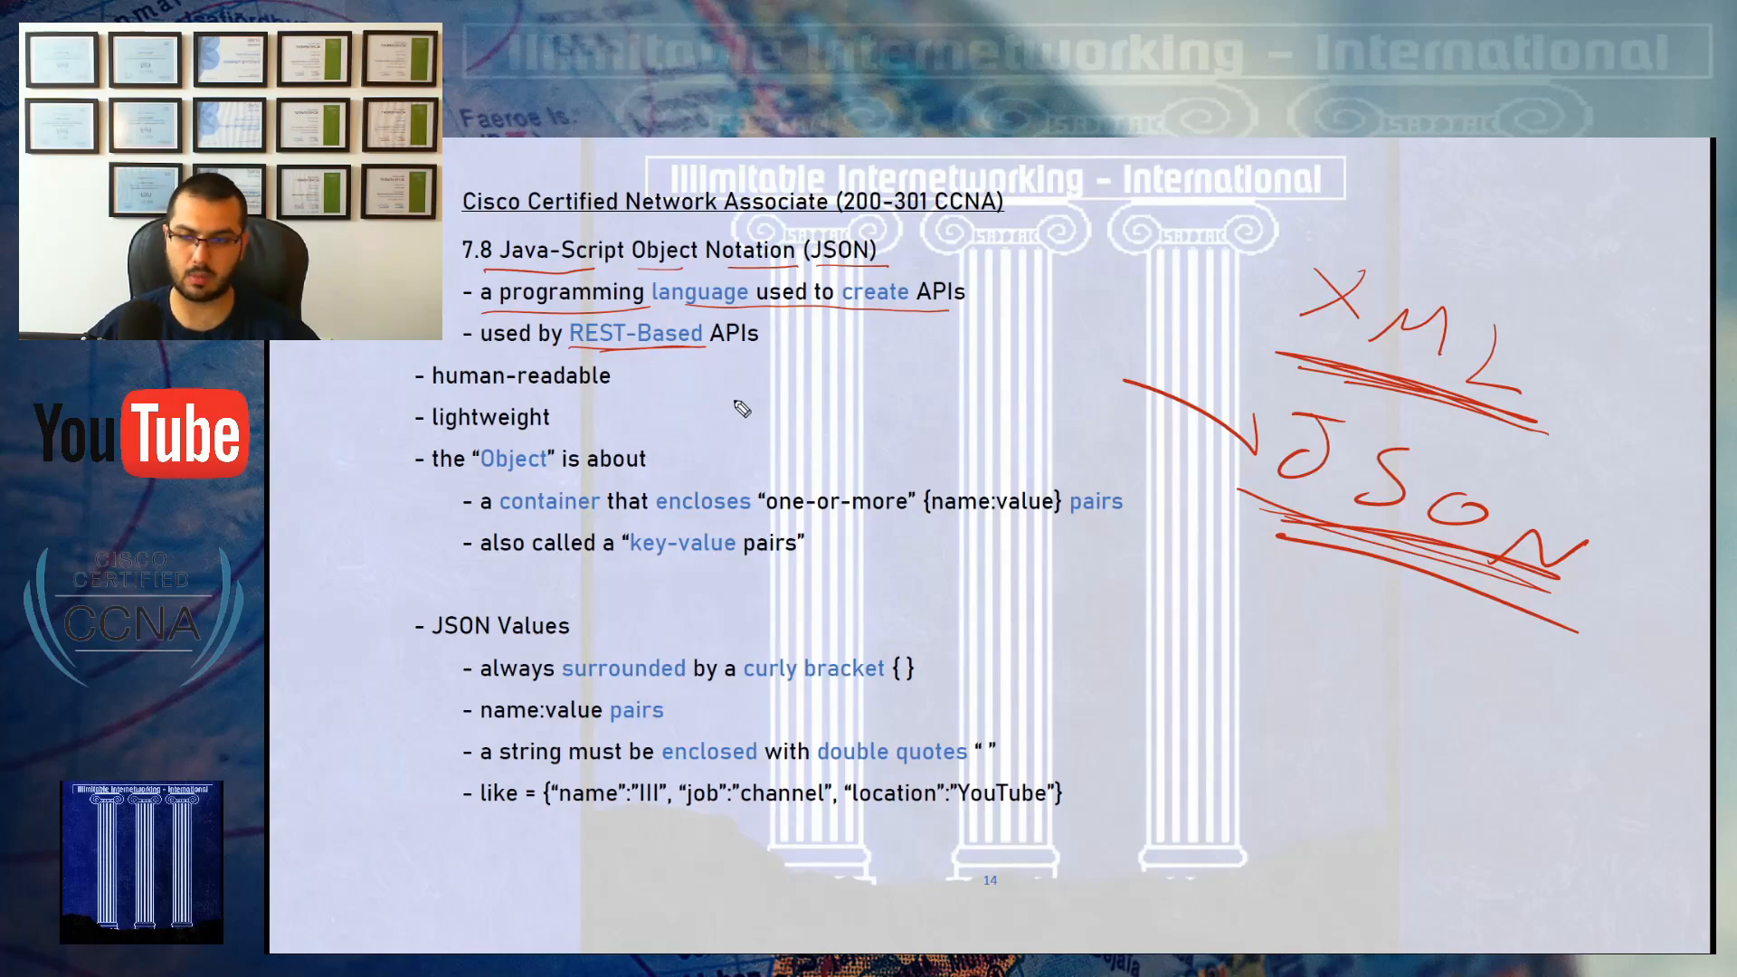
mouse_move(605, 478)
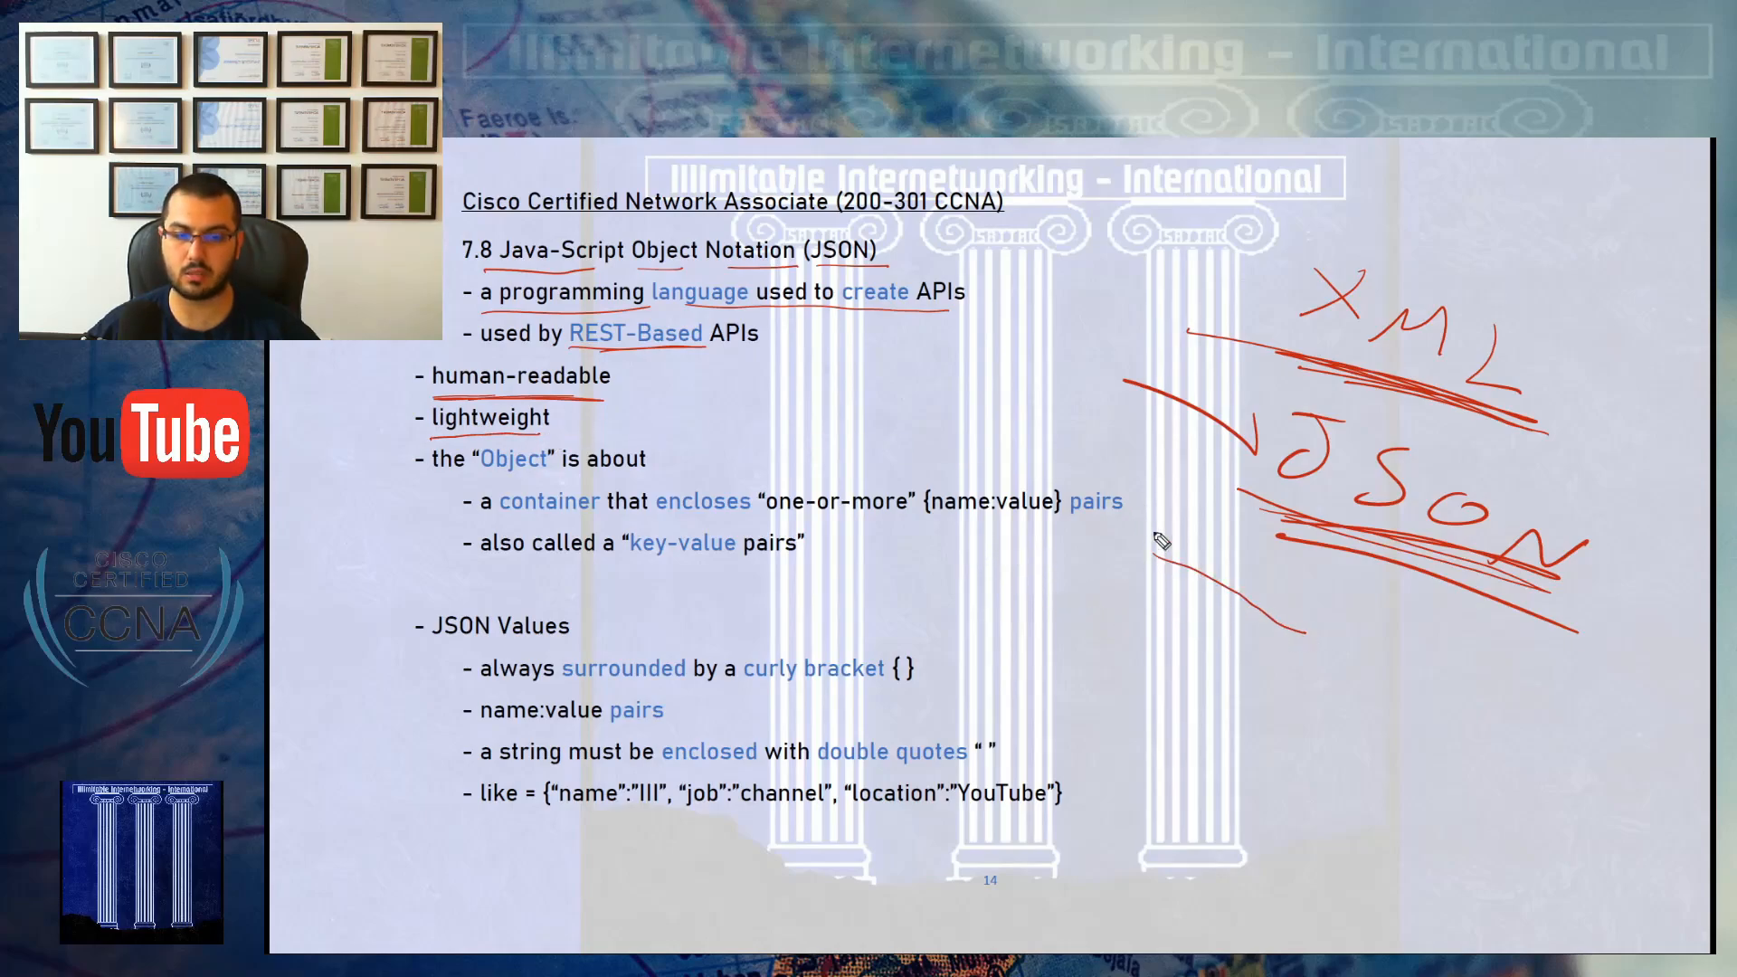
mouse_move(1030, 568)
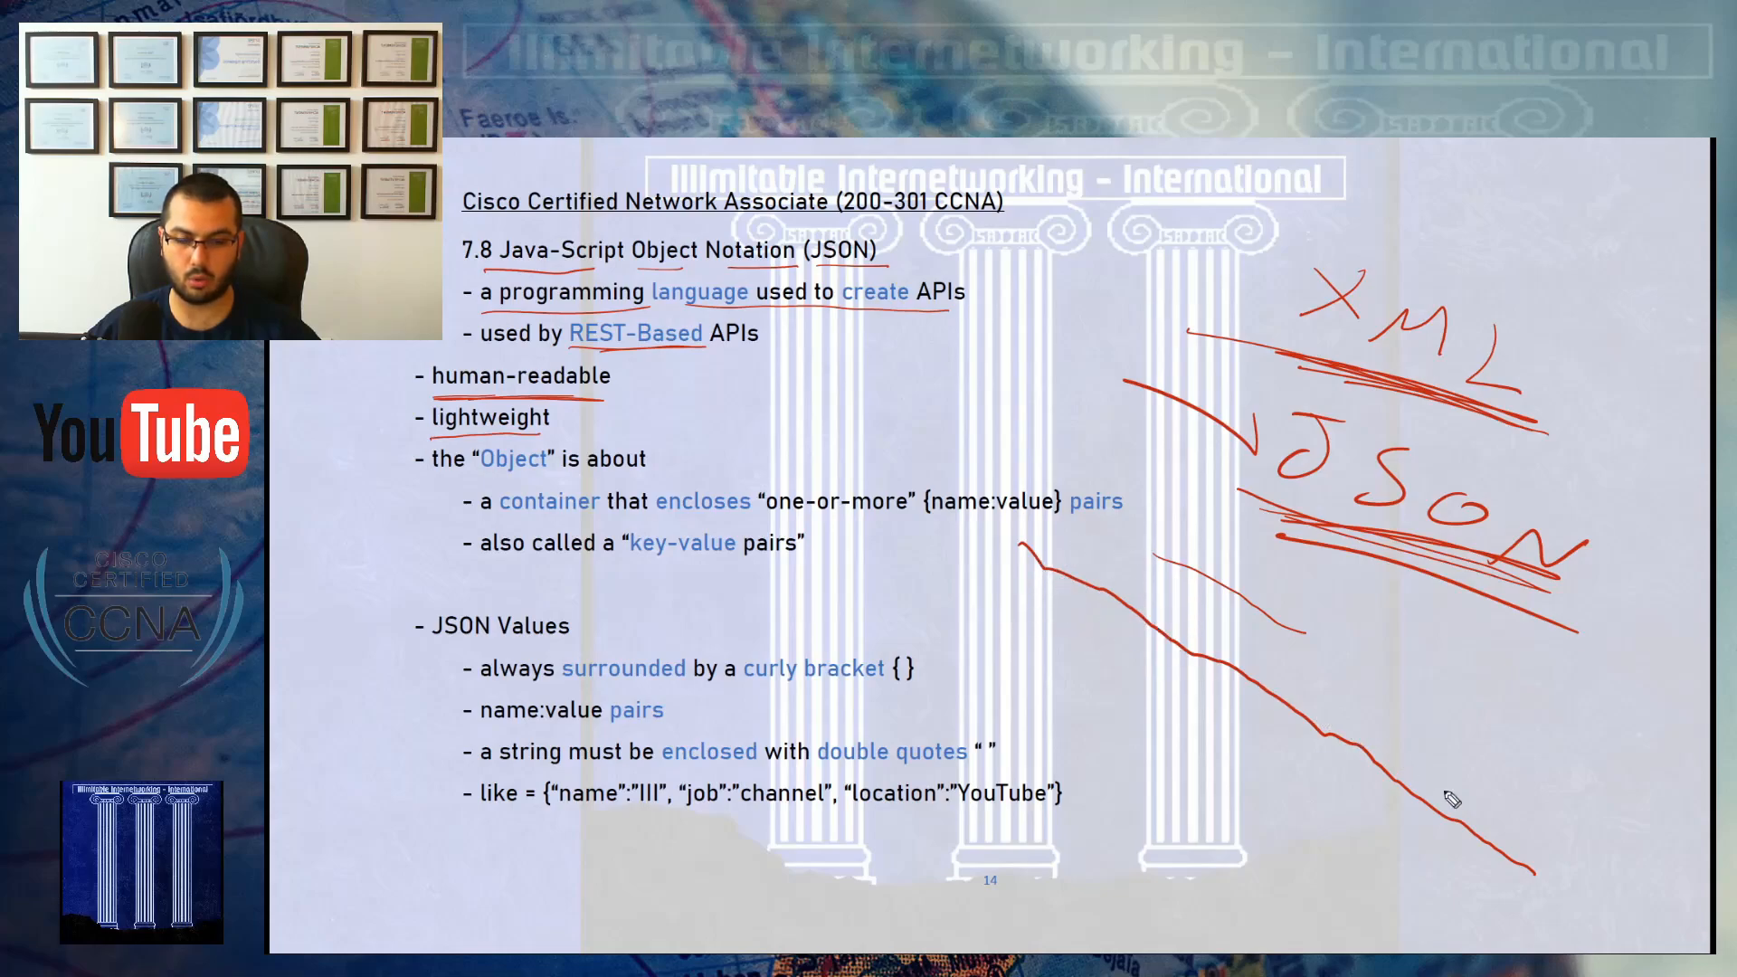
mouse_move(1091, 603)
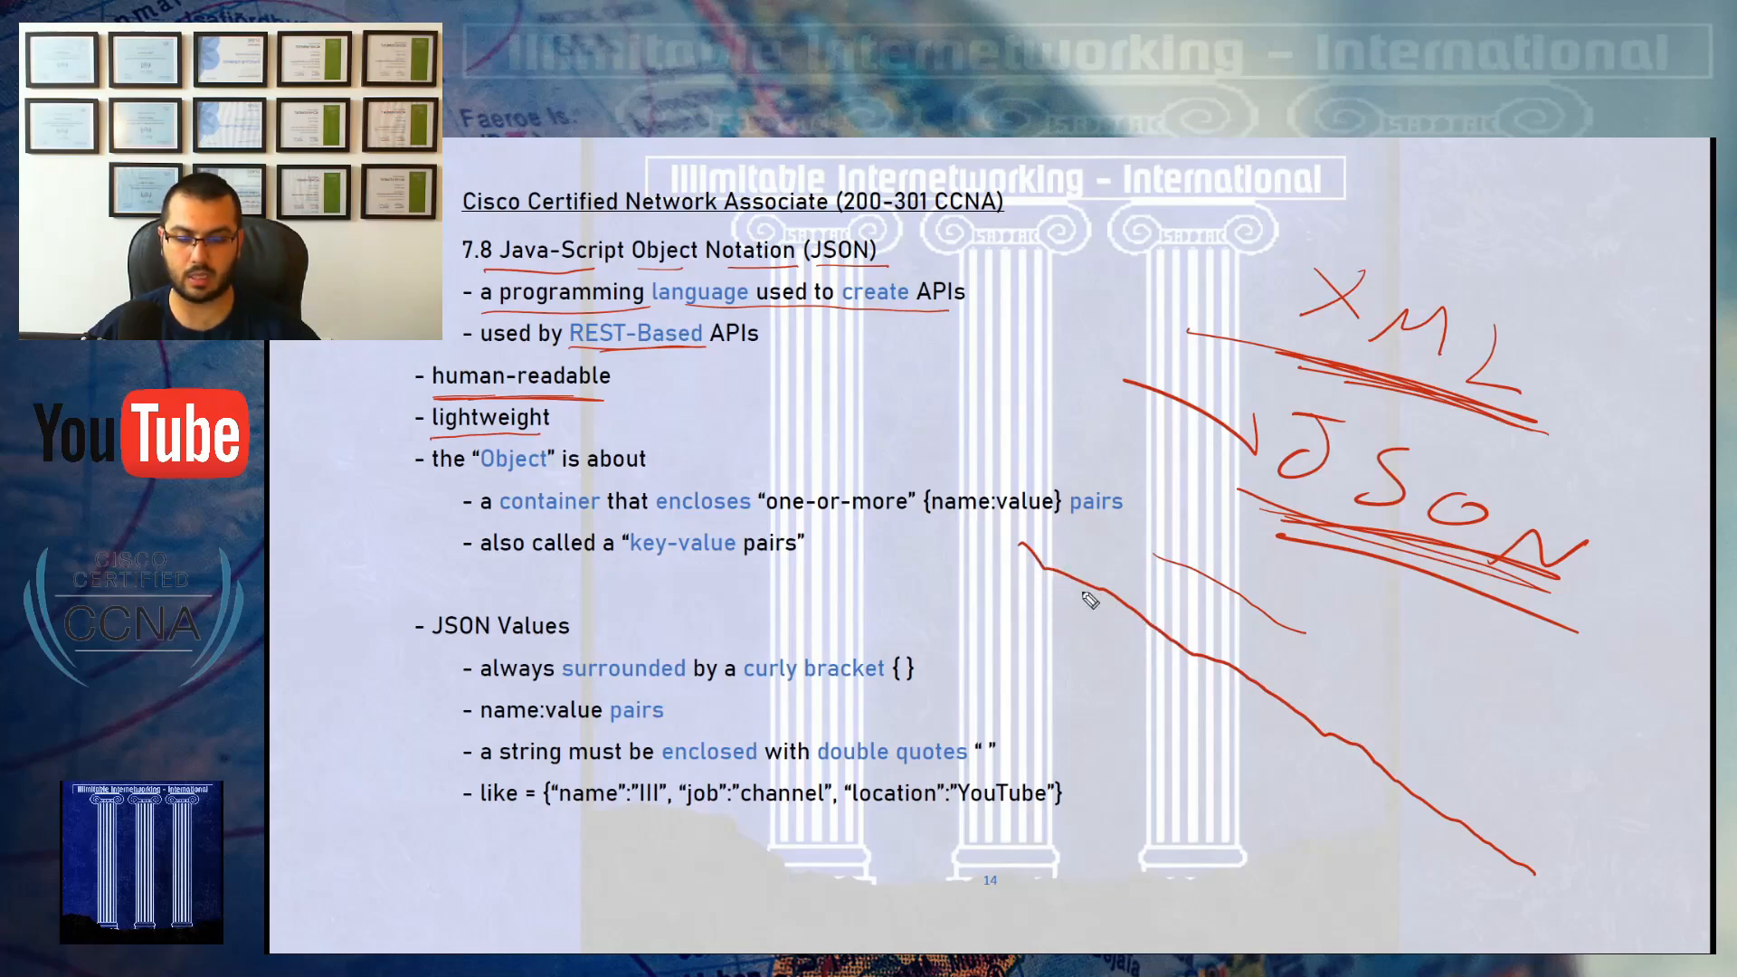
mouse_move(1152, 584)
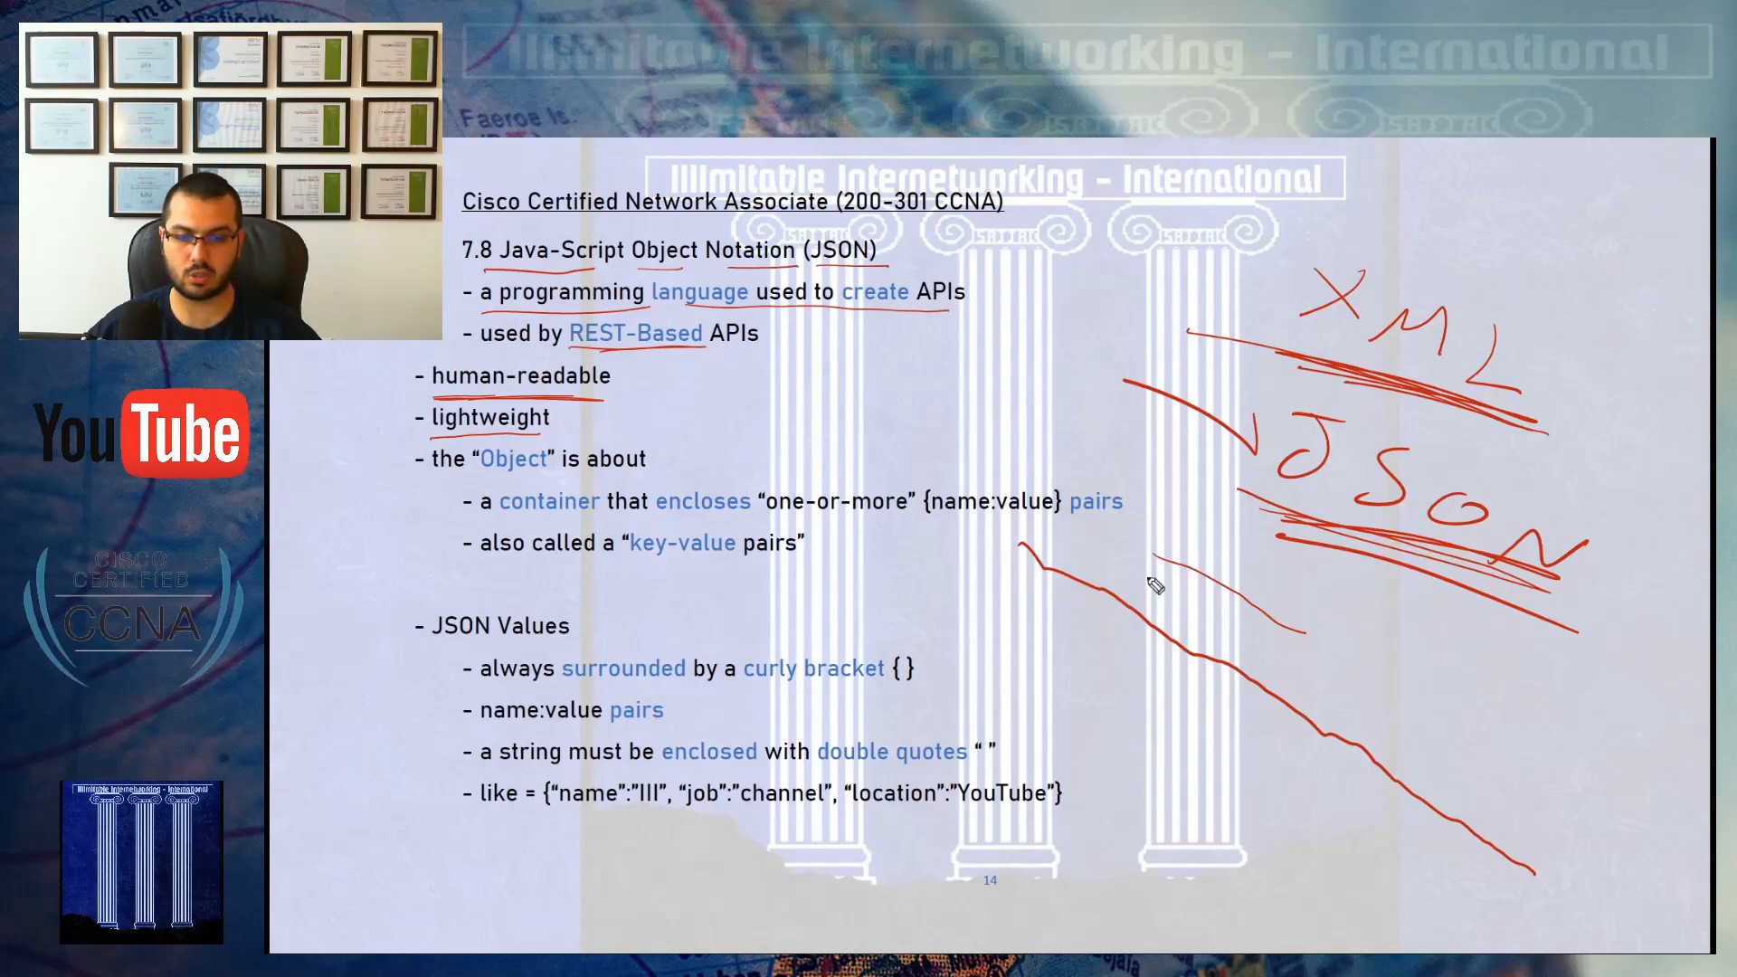
mouse_move(1036, 606)
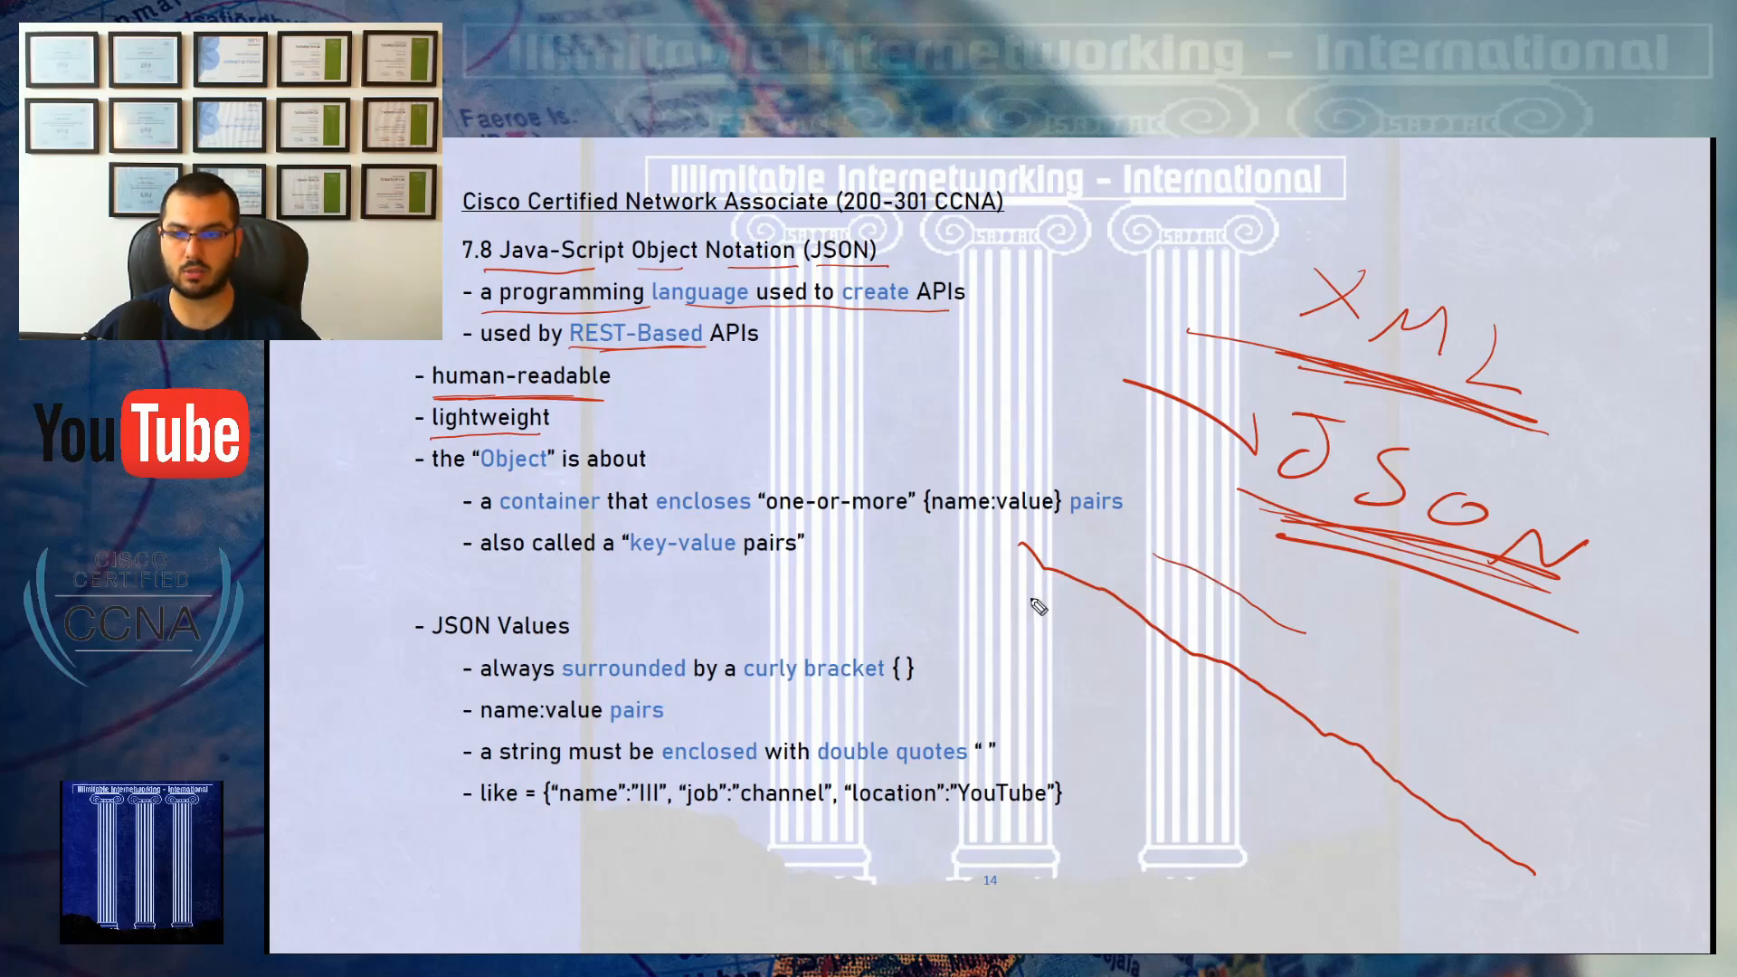
mouse_move(862, 517)
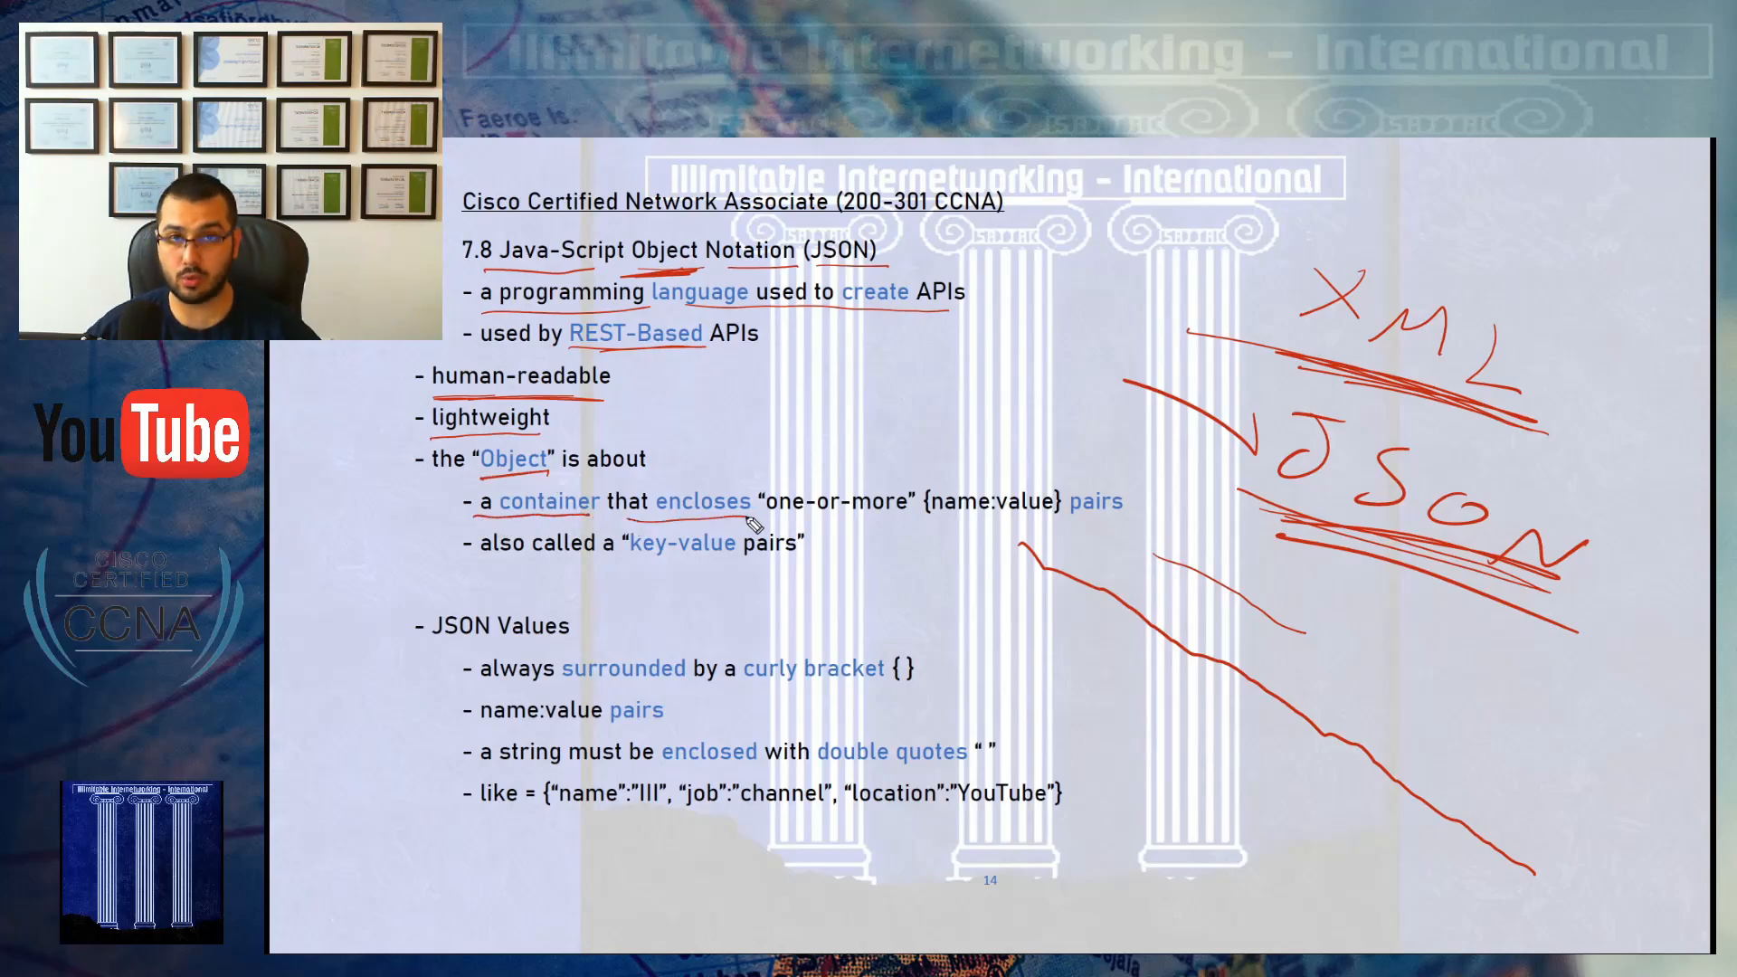
mouse_move(942, 532)
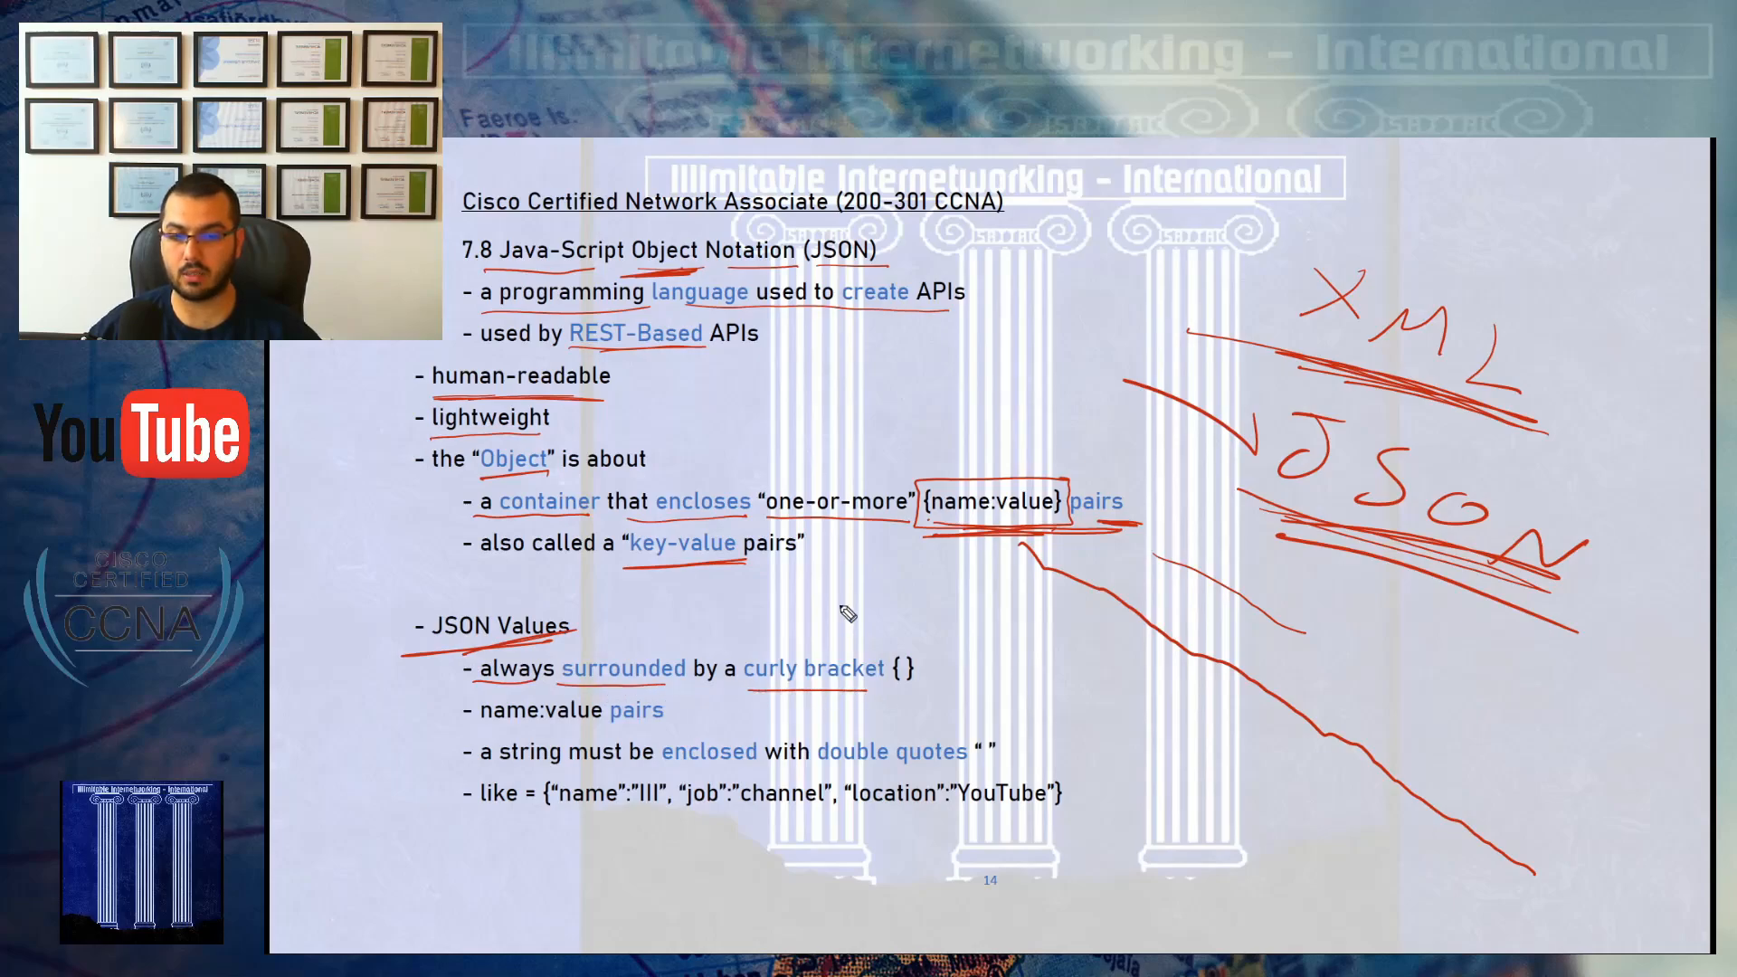
mouse_move(975, 493)
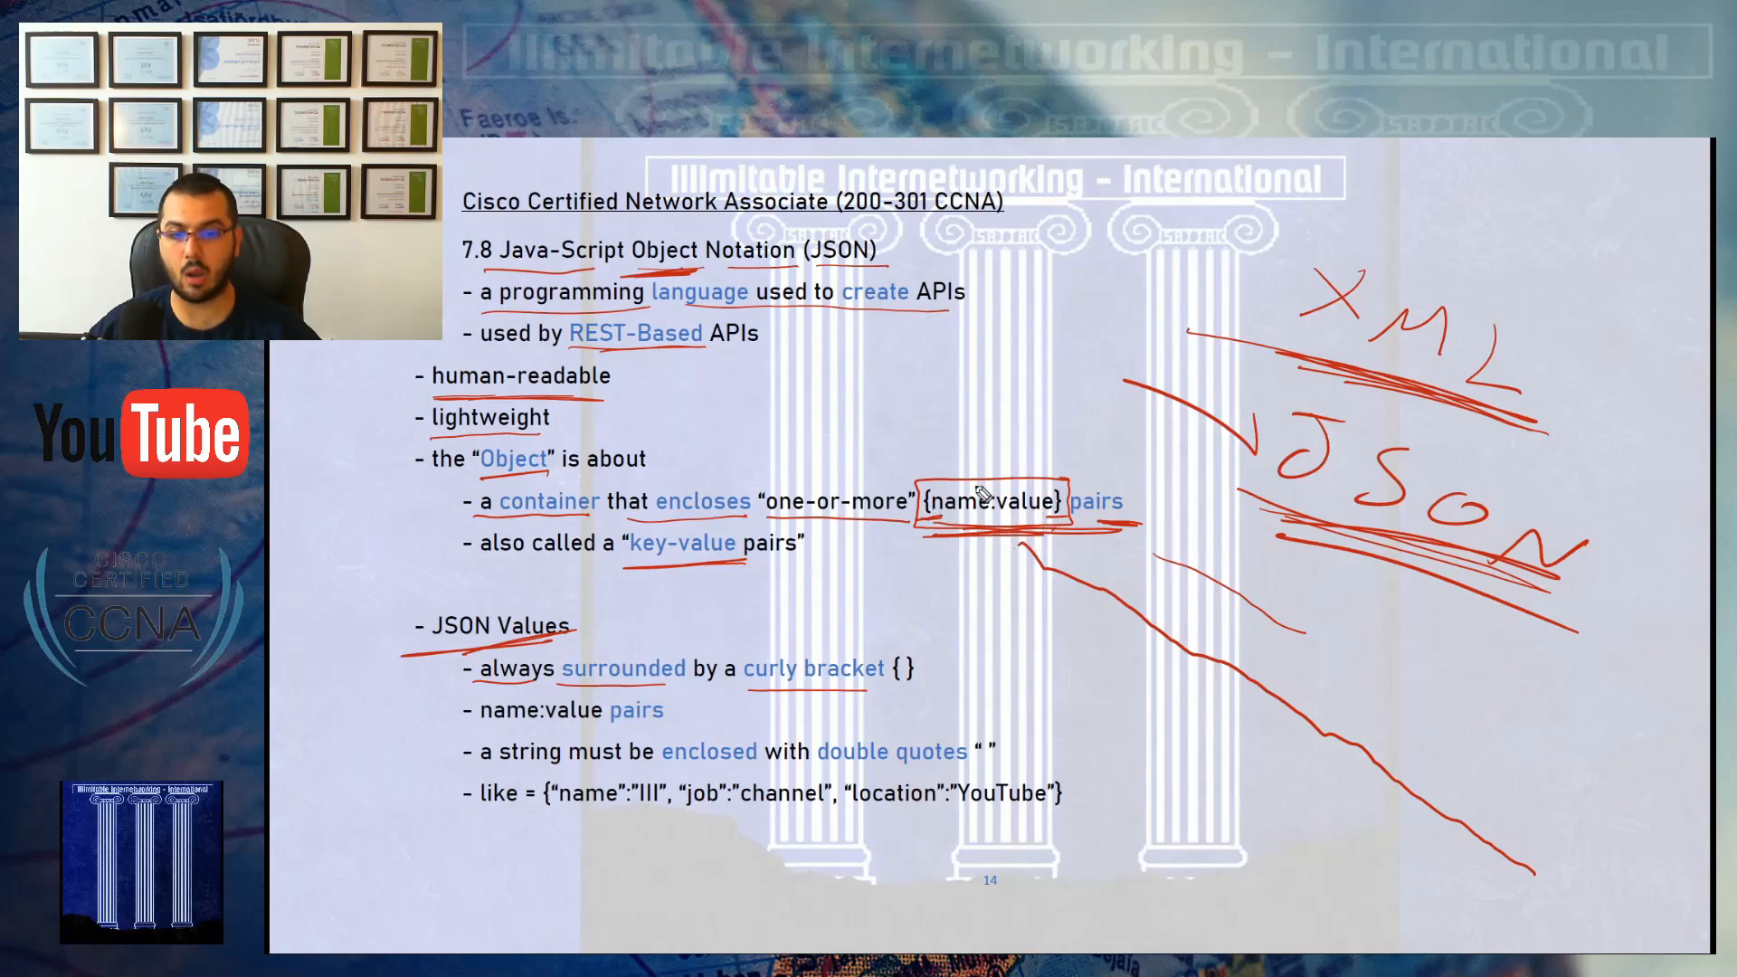
mouse_move(986, 541)
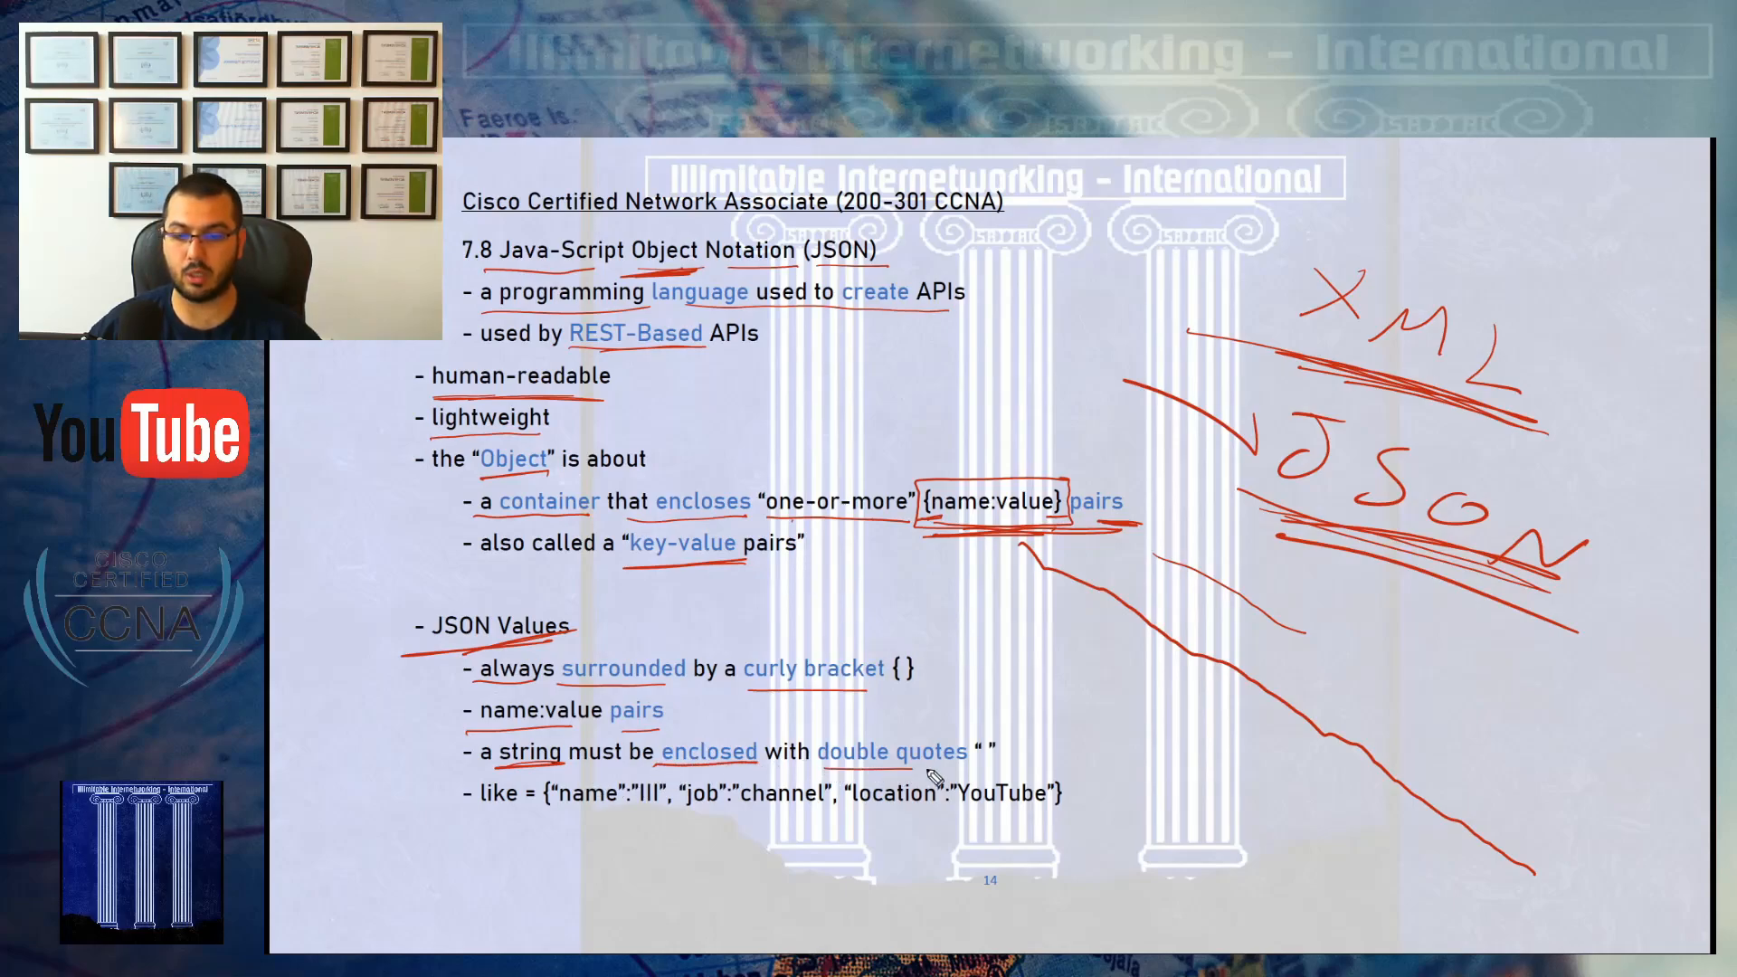
mouse_move(593, 825)
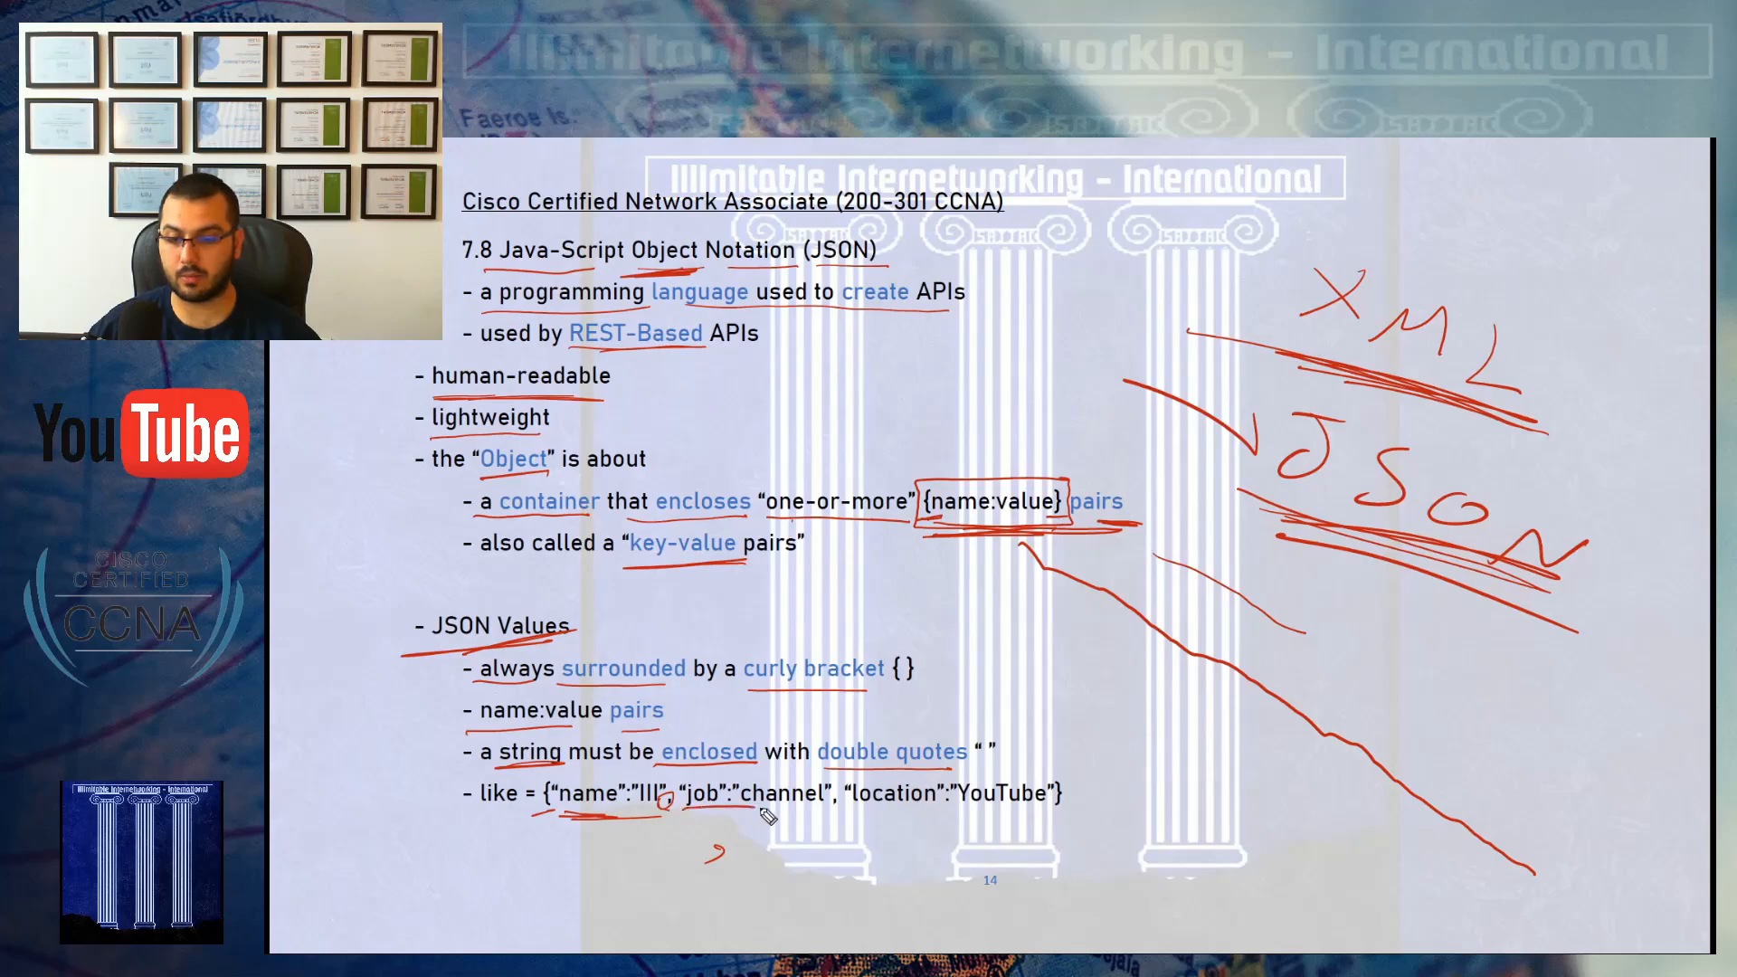
mouse_move(692, 853)
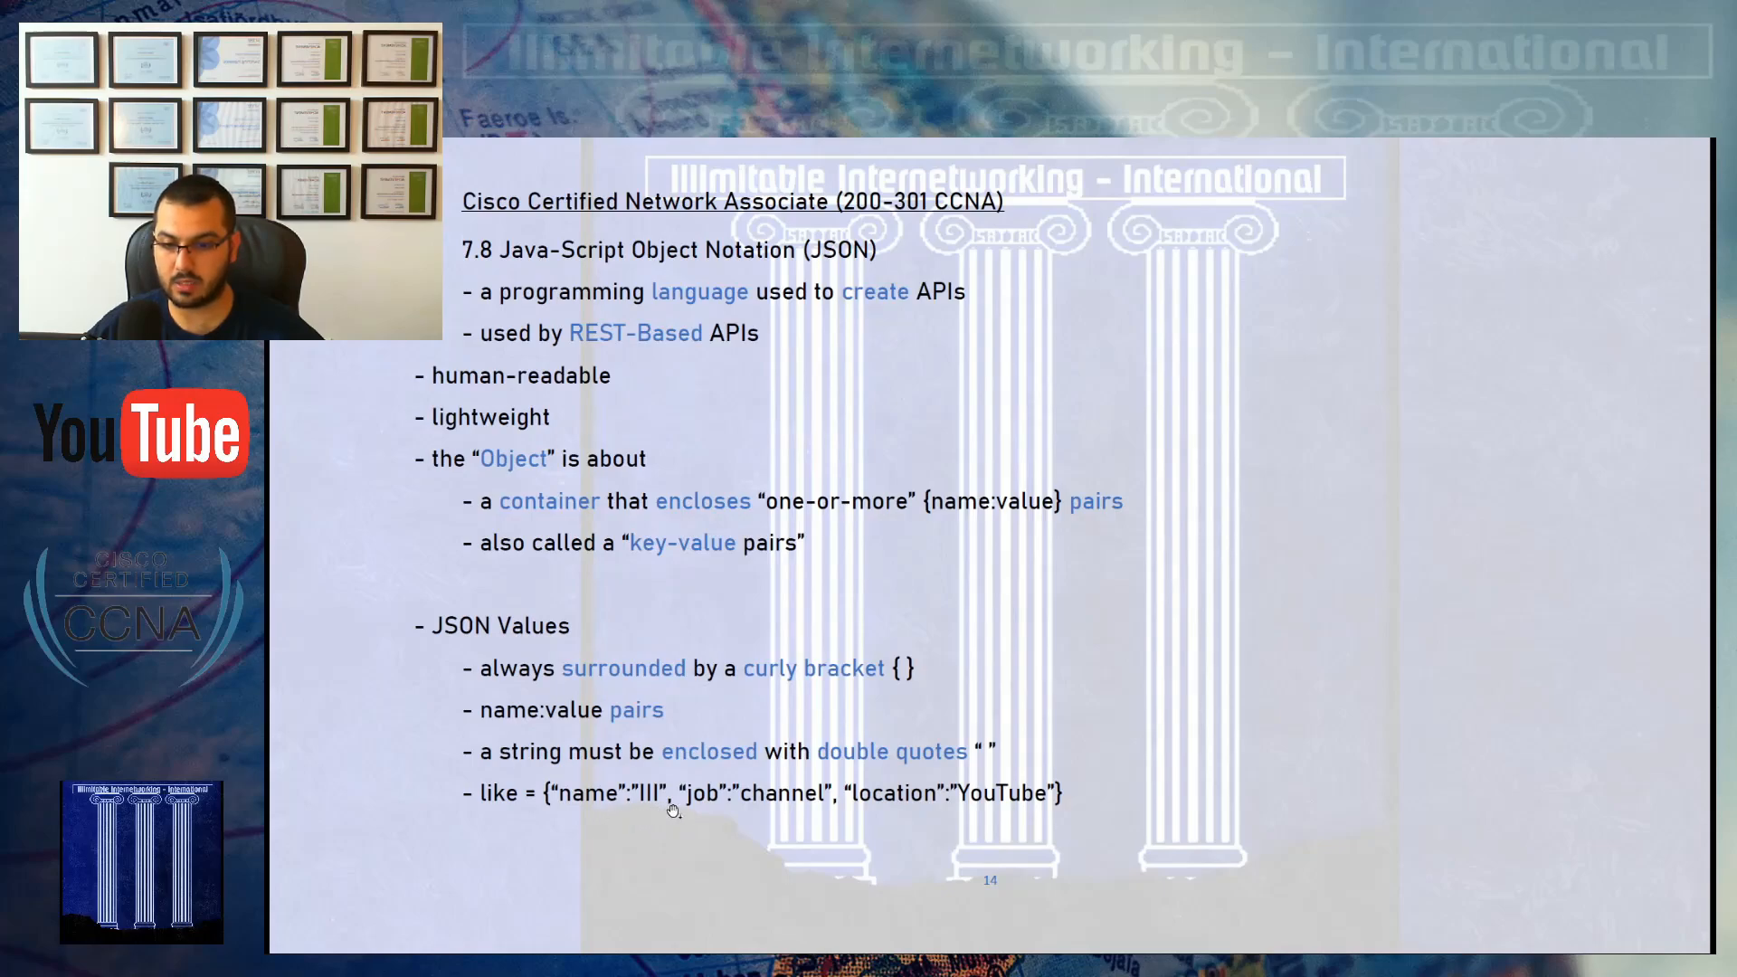
mouse_move(924, 830)
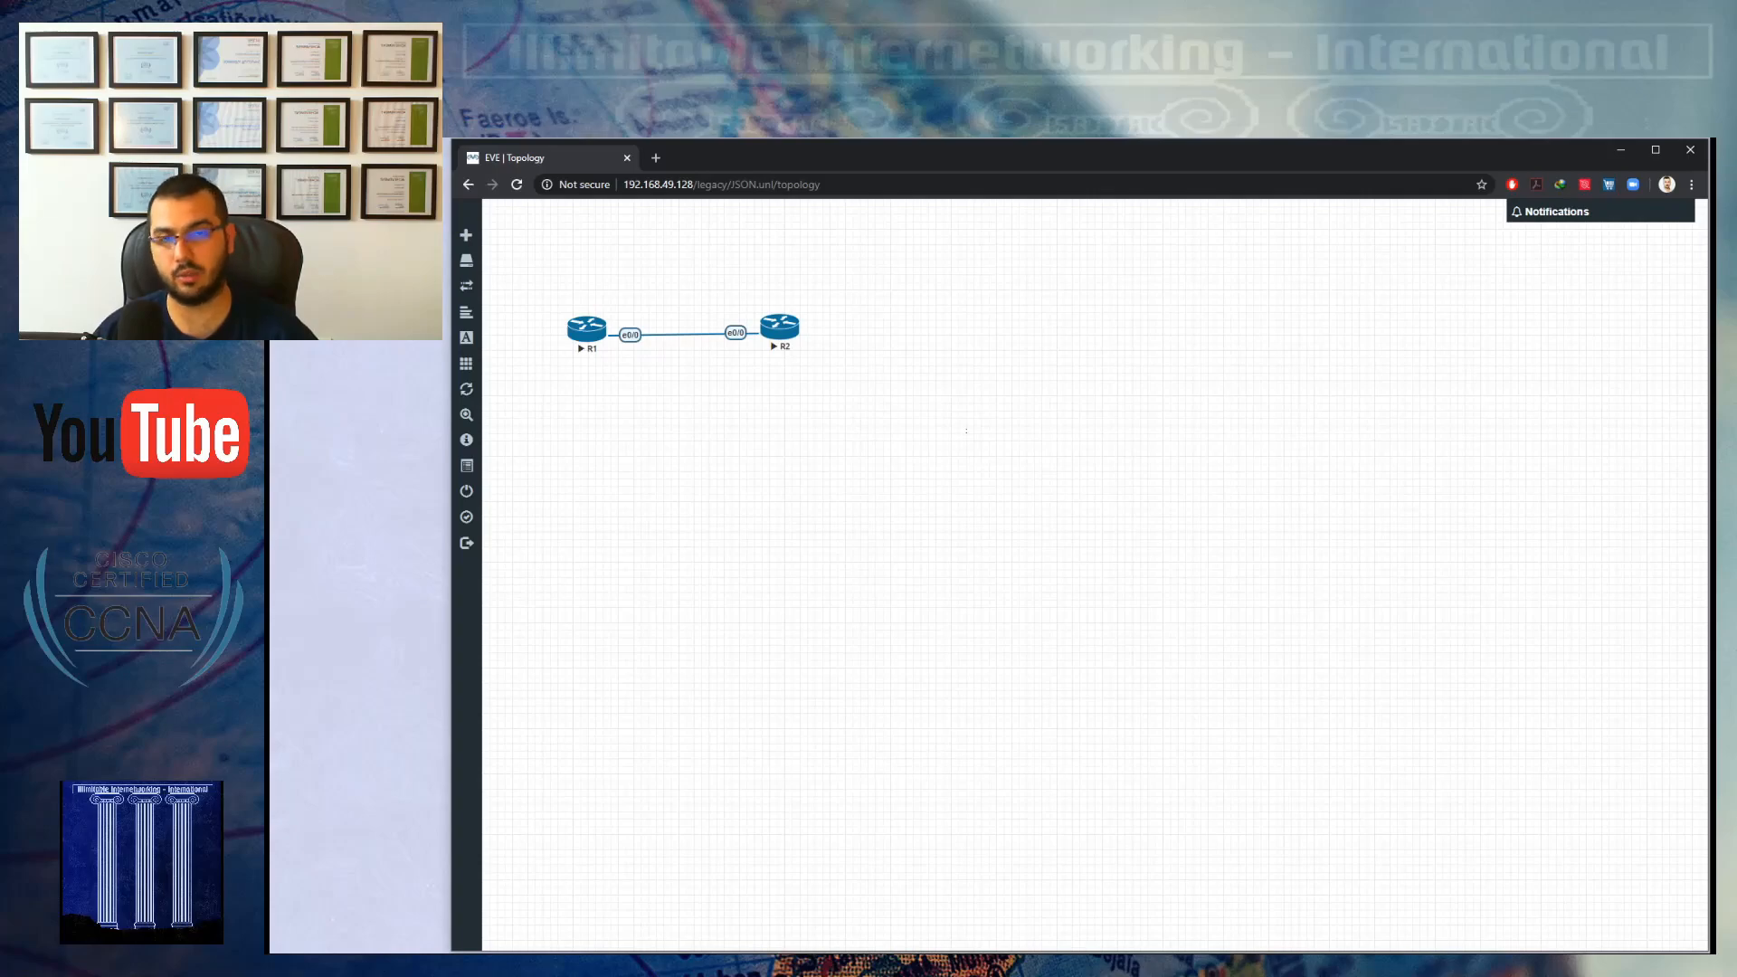
mouse_move(869, 650)
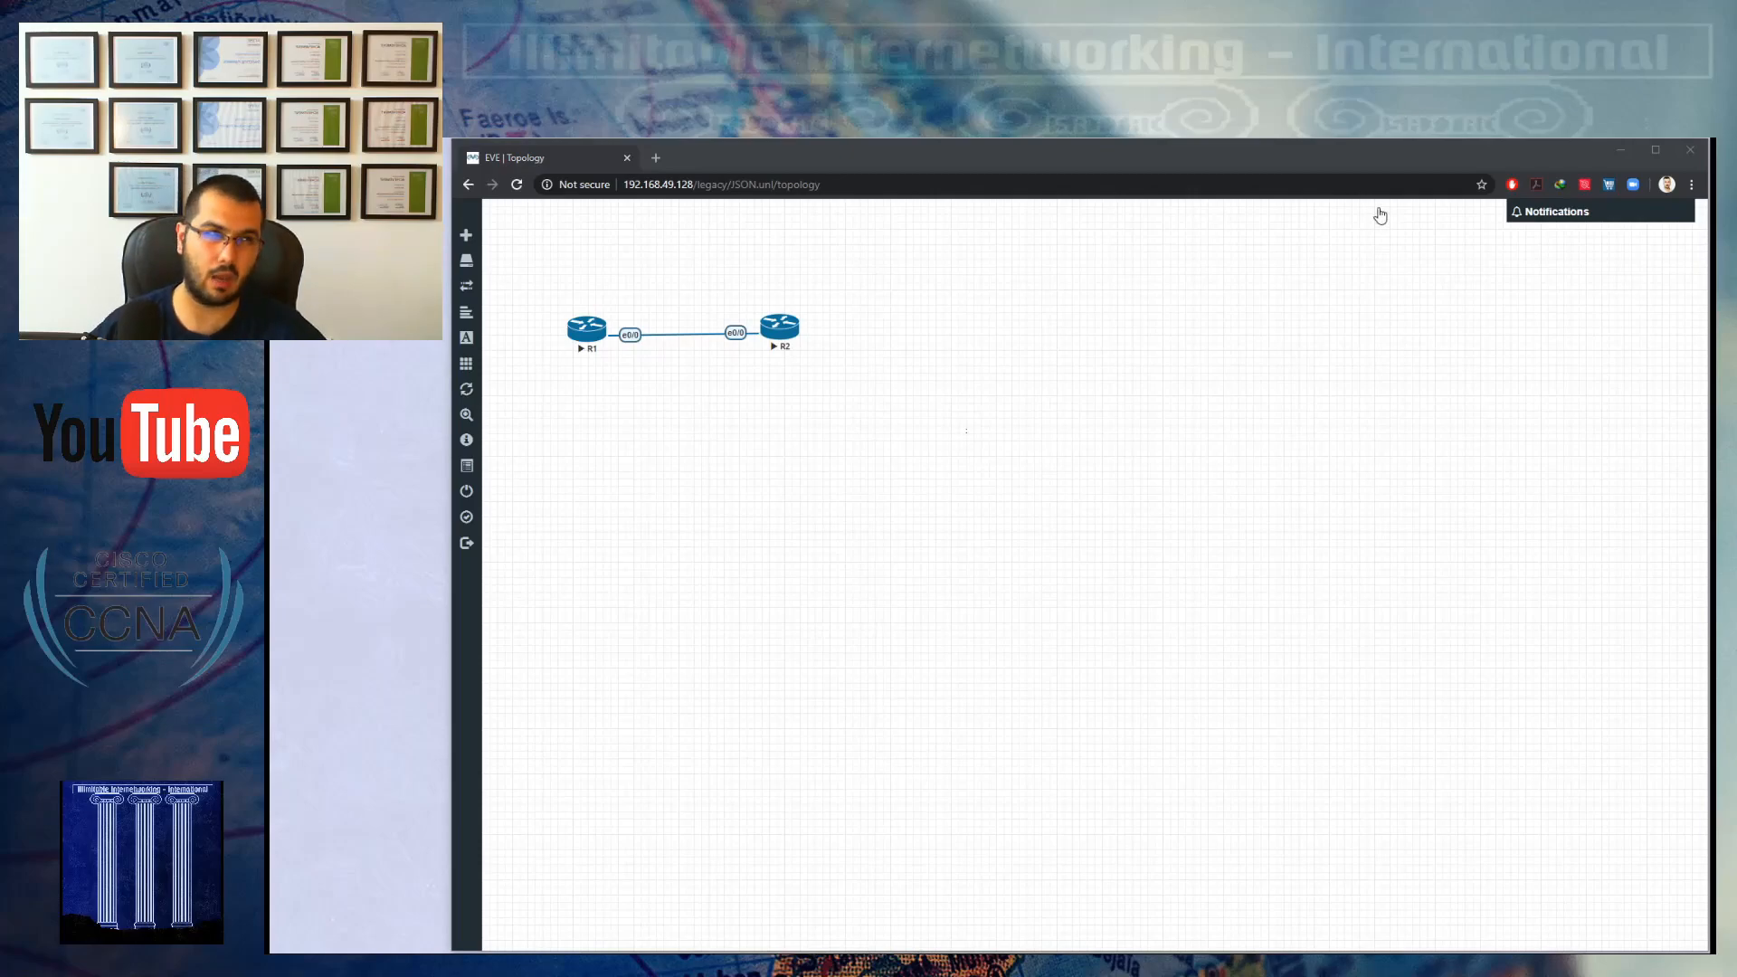
mouse_move(1467, 332)
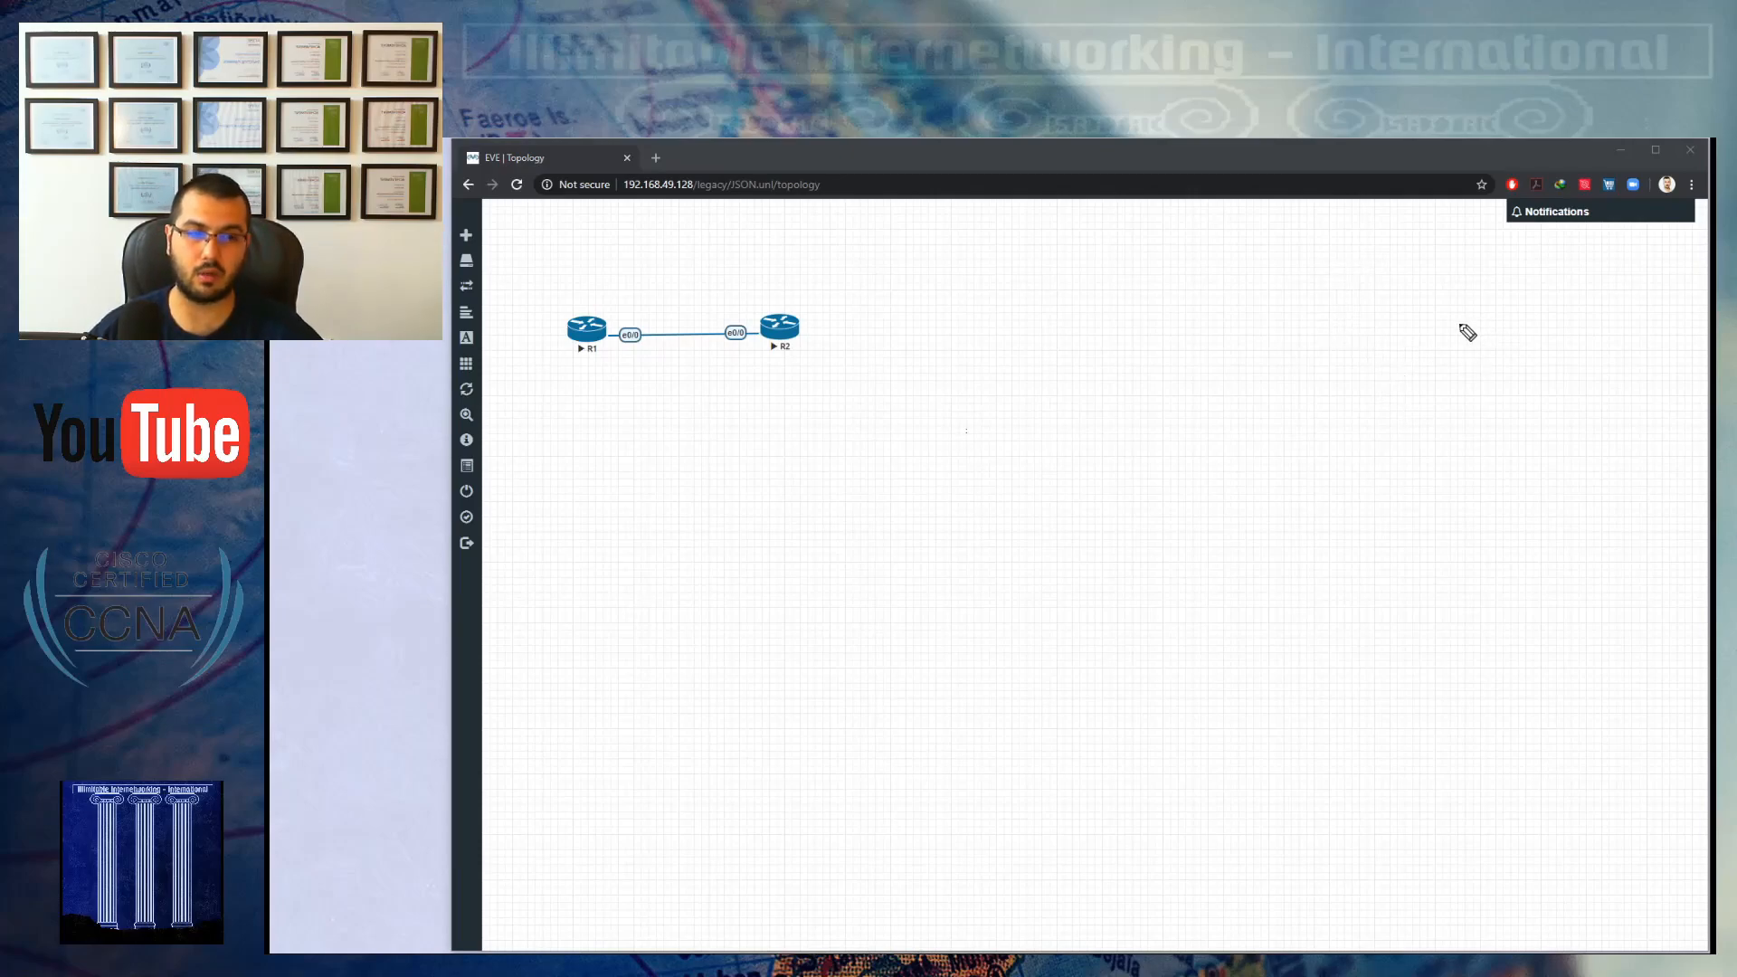
mouse_move(1377, 296)
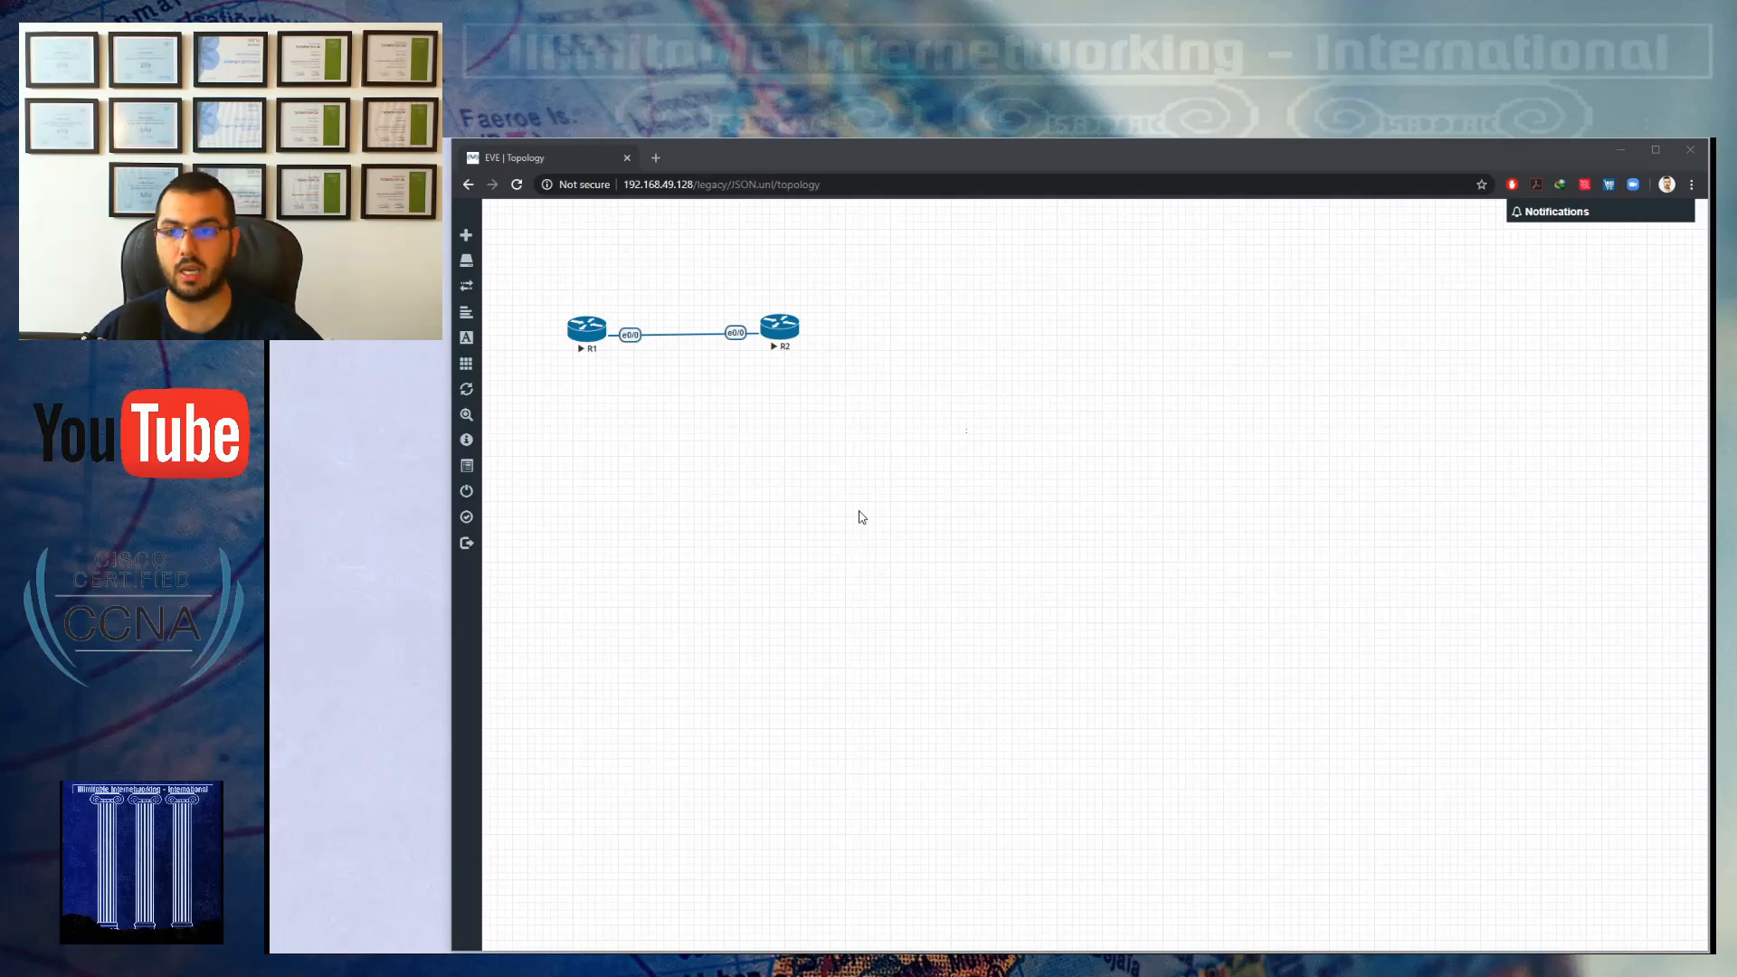
mouse_move(843, 512)
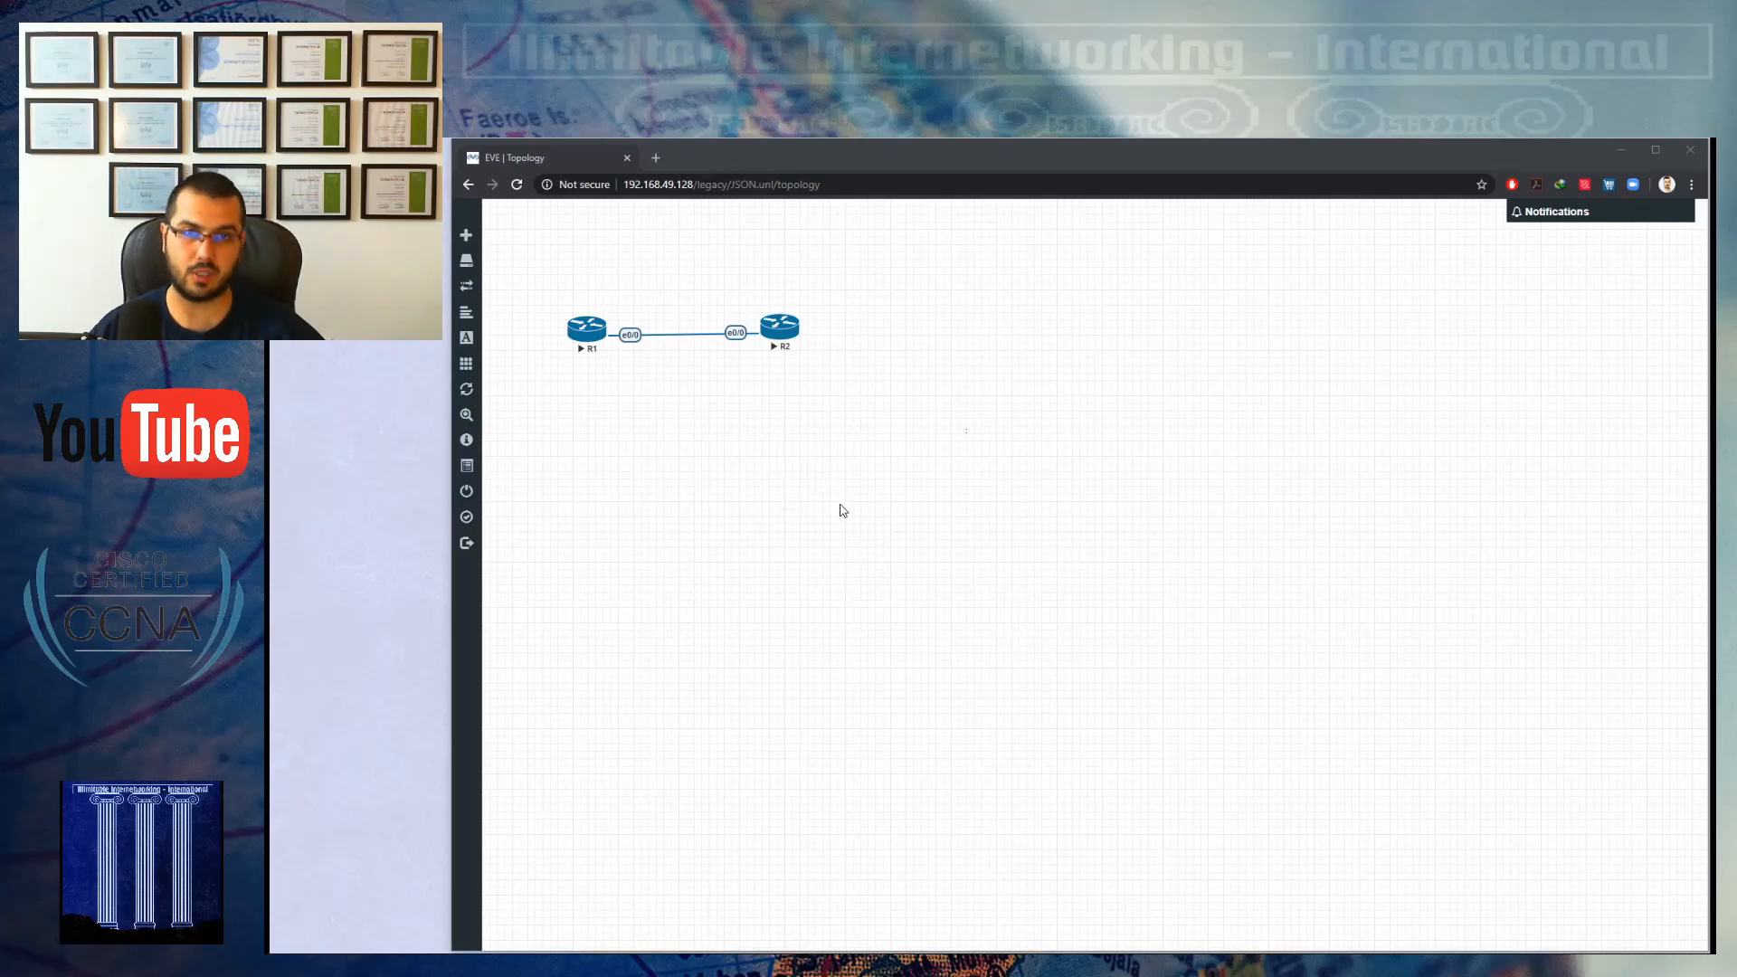
mouse_move(824, 498)
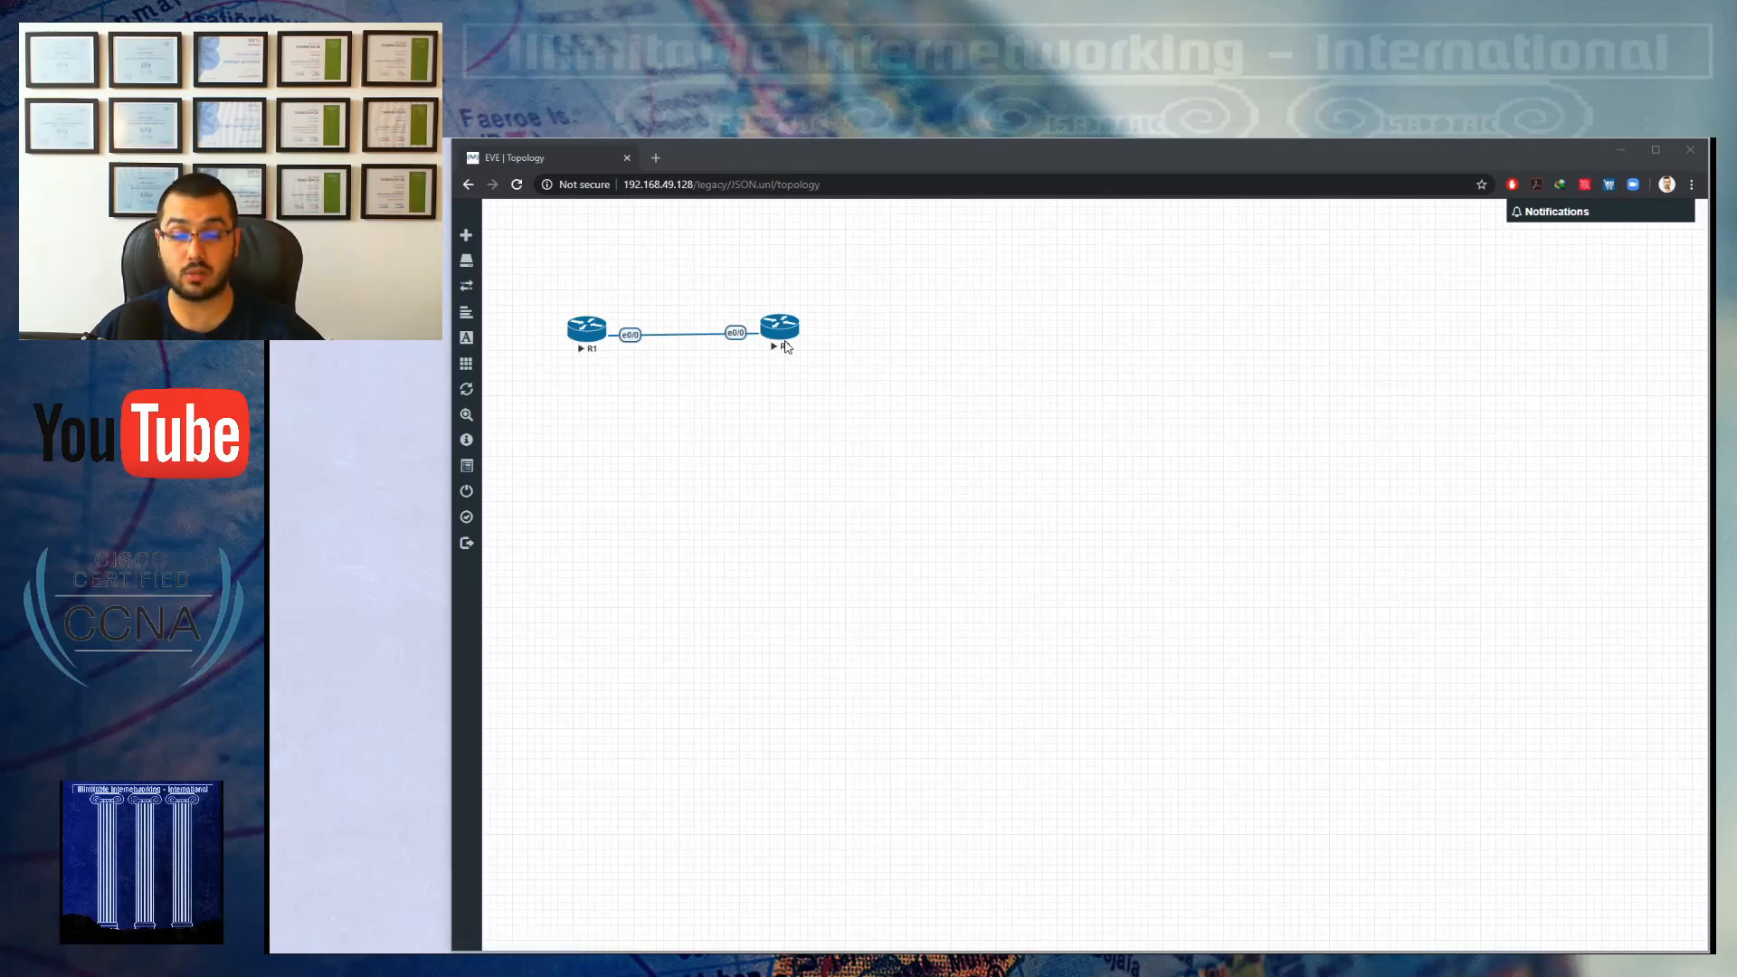
mouse_move(709, 413)
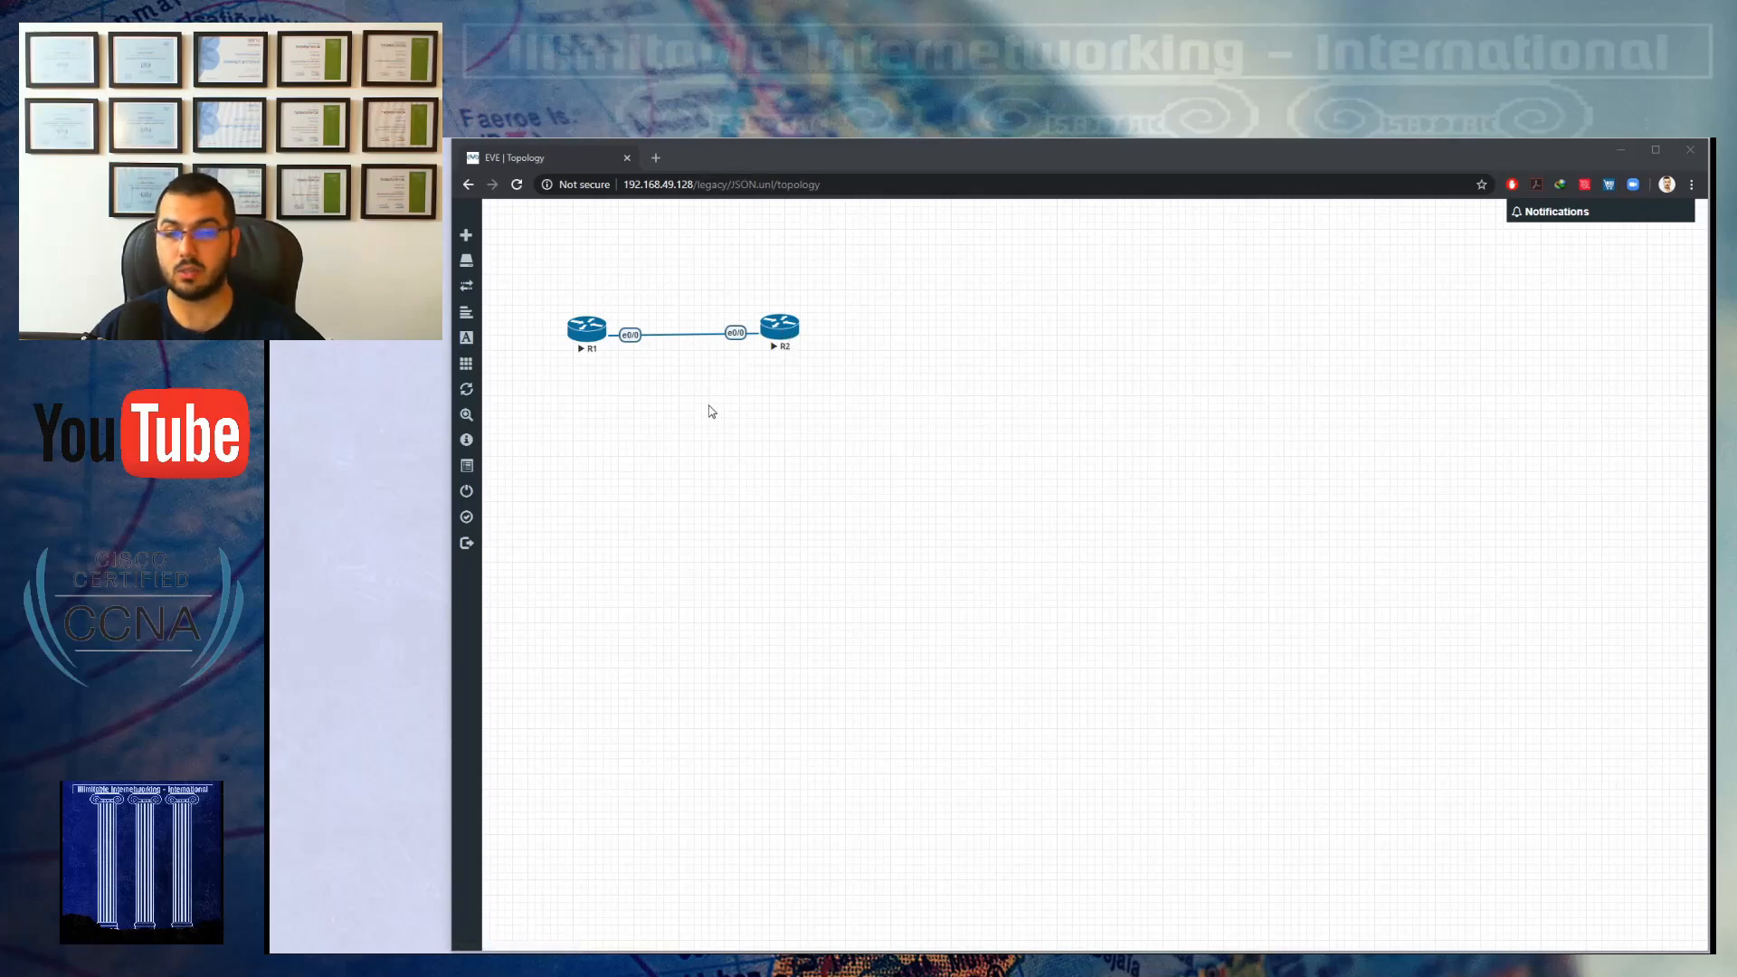
mouse_move(637, 381)
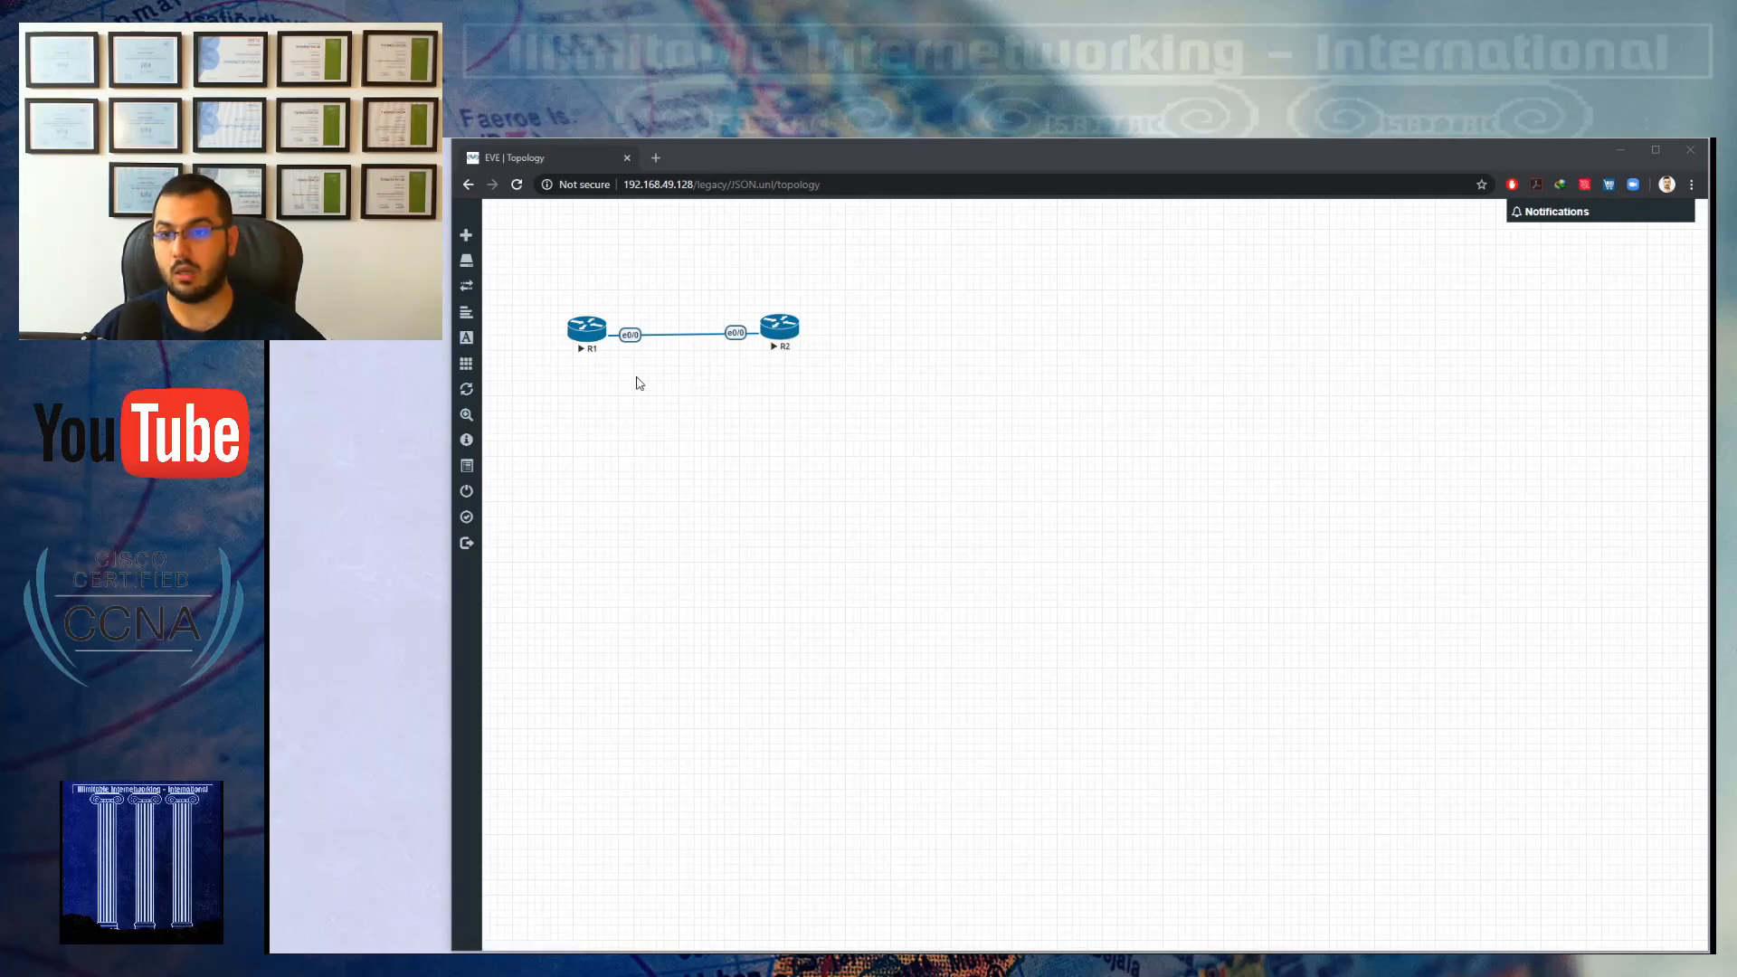
mouse_move(1067, 478)
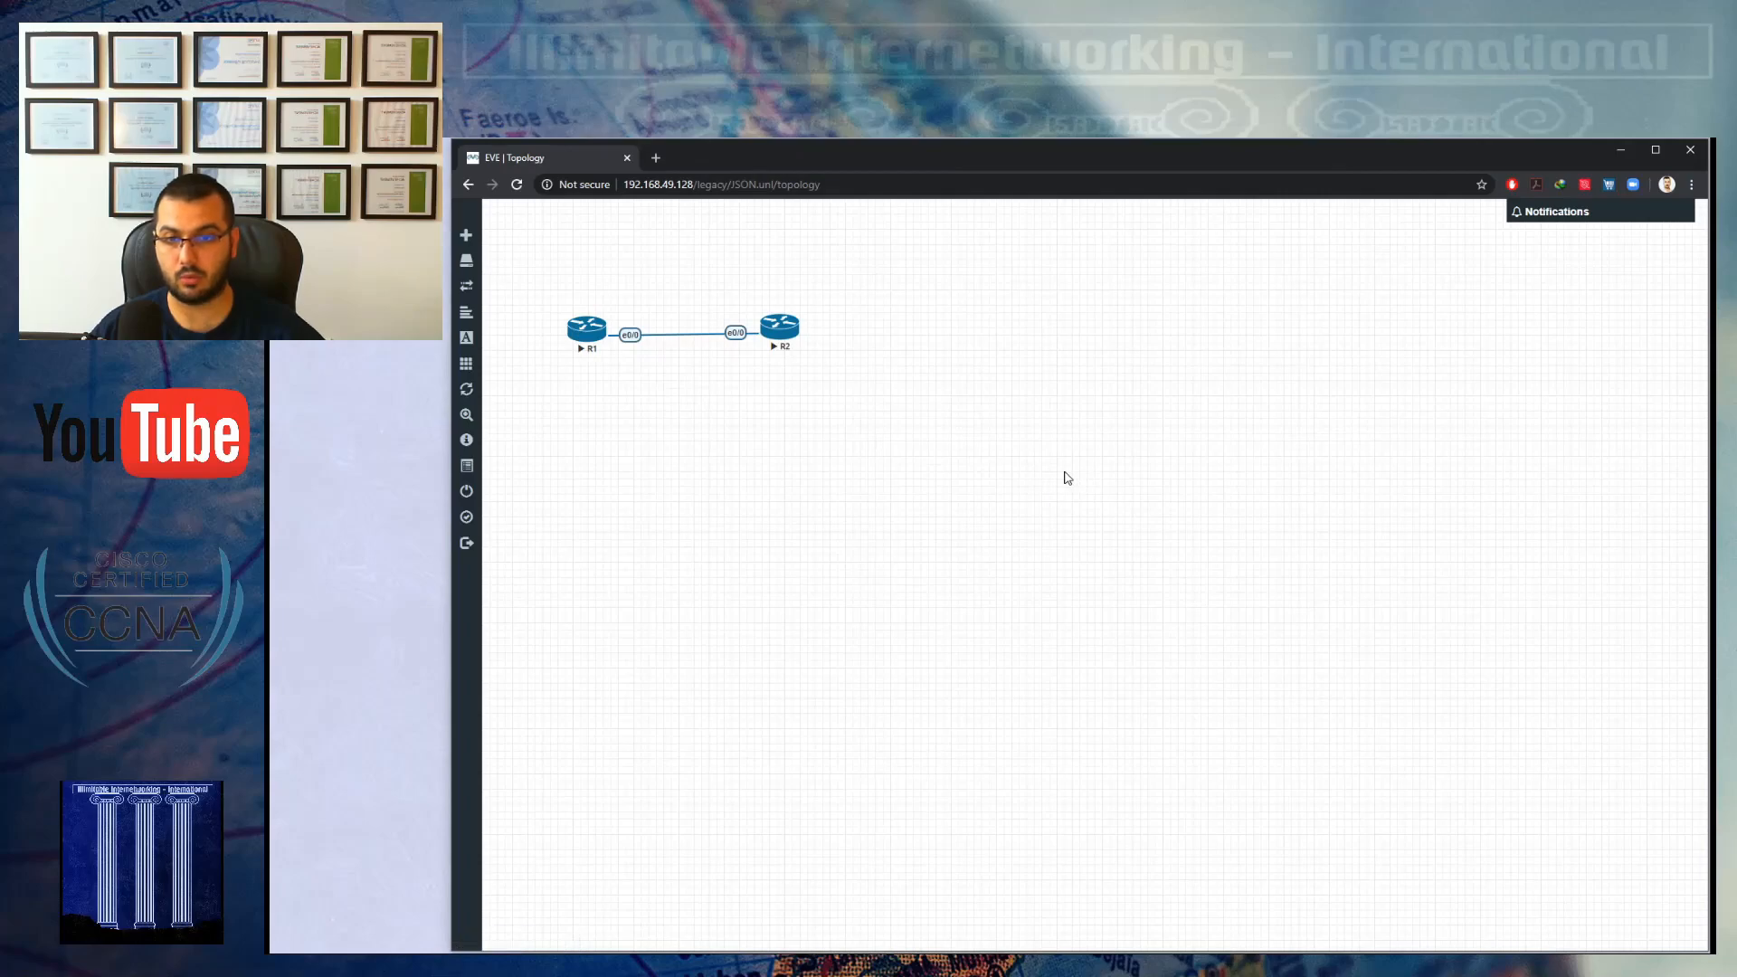
mouse_move(962, 493)
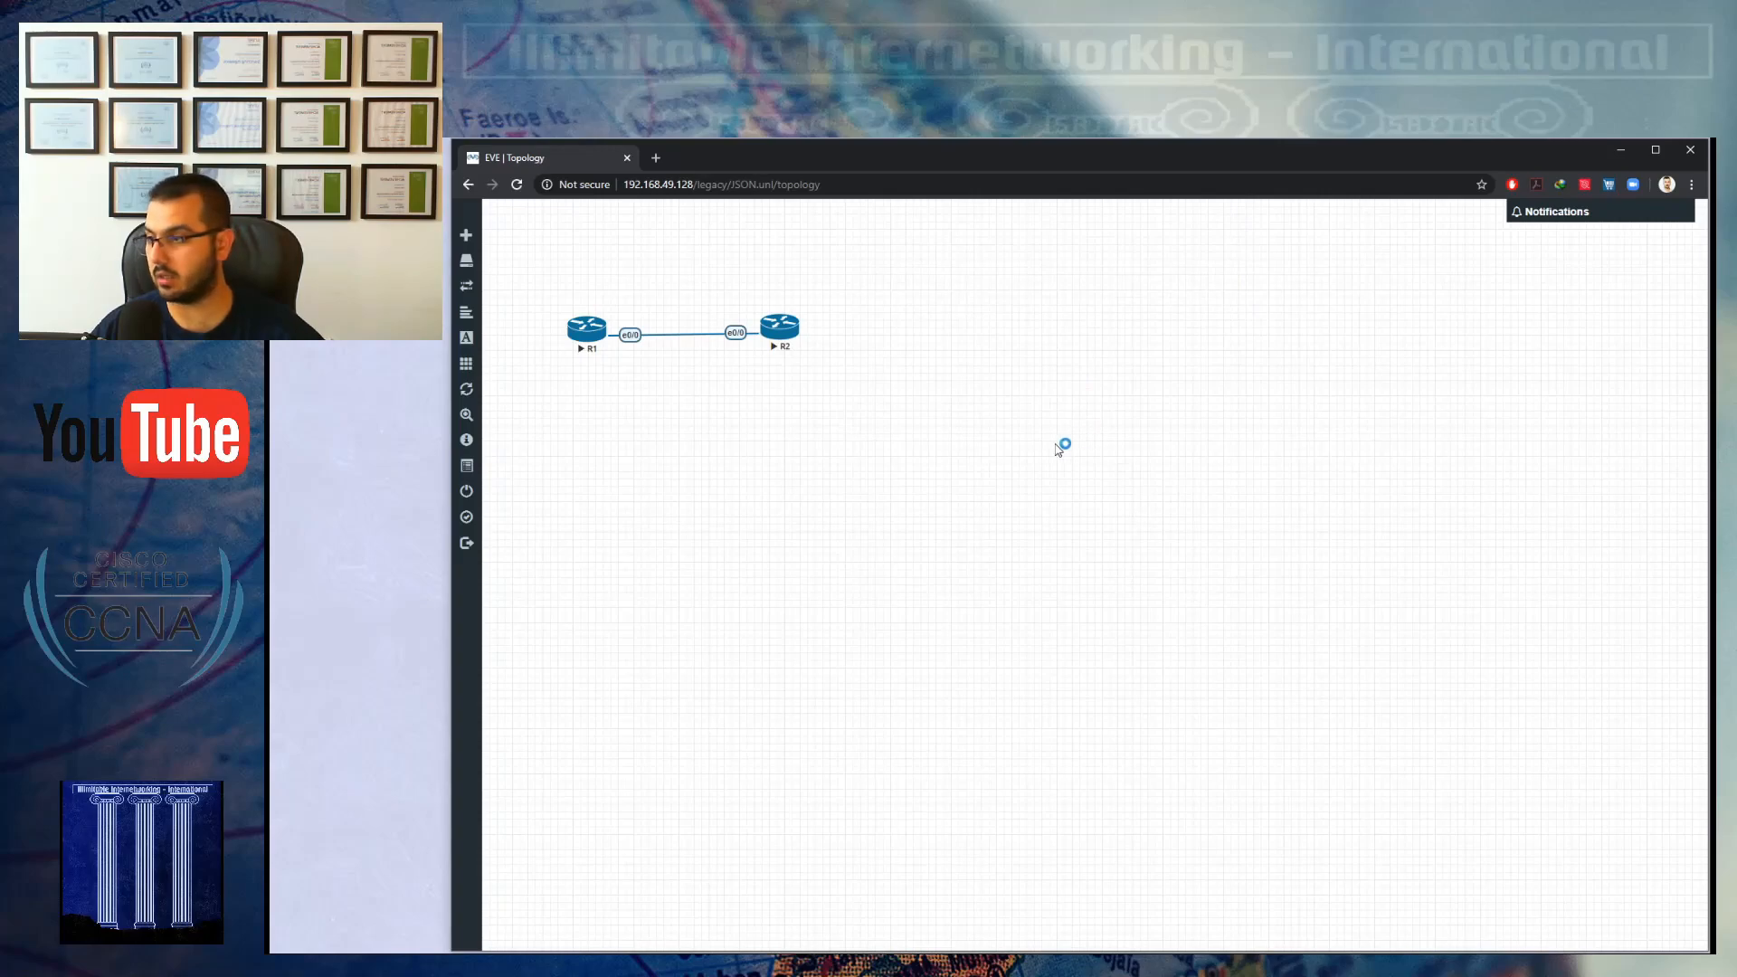
mouse_move(1060, 408)
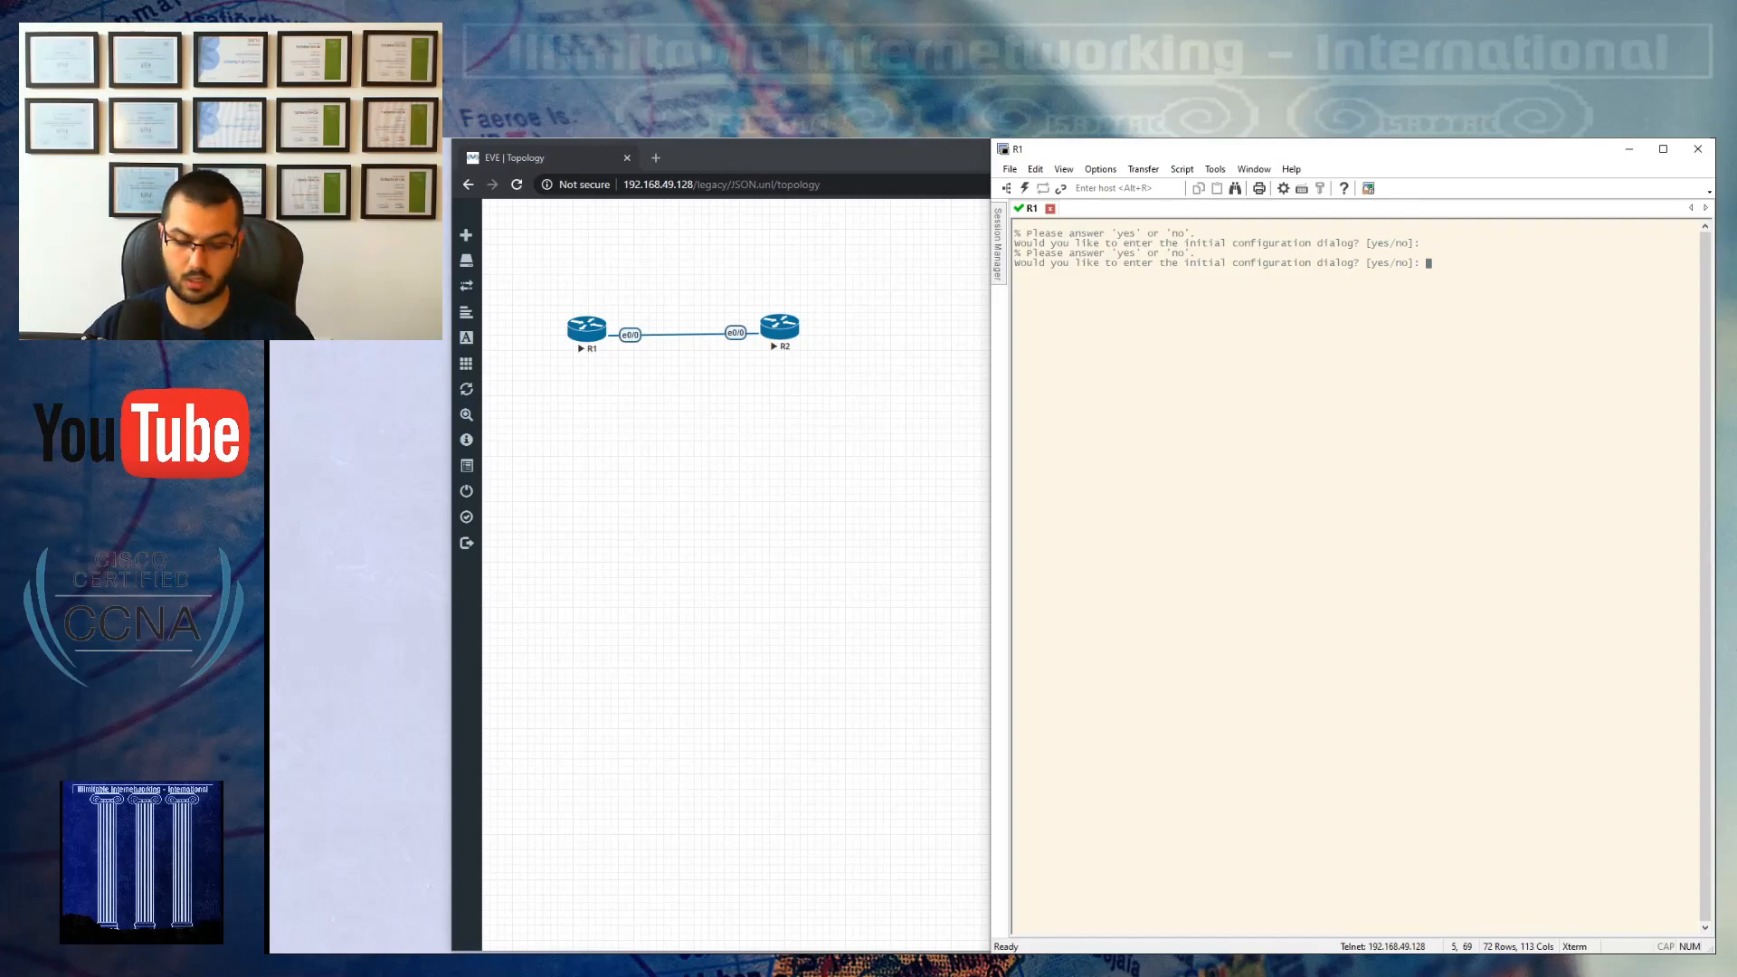
Answer 'no' to R1's initial configuration dialog and open R1's Session Options.
text(no)
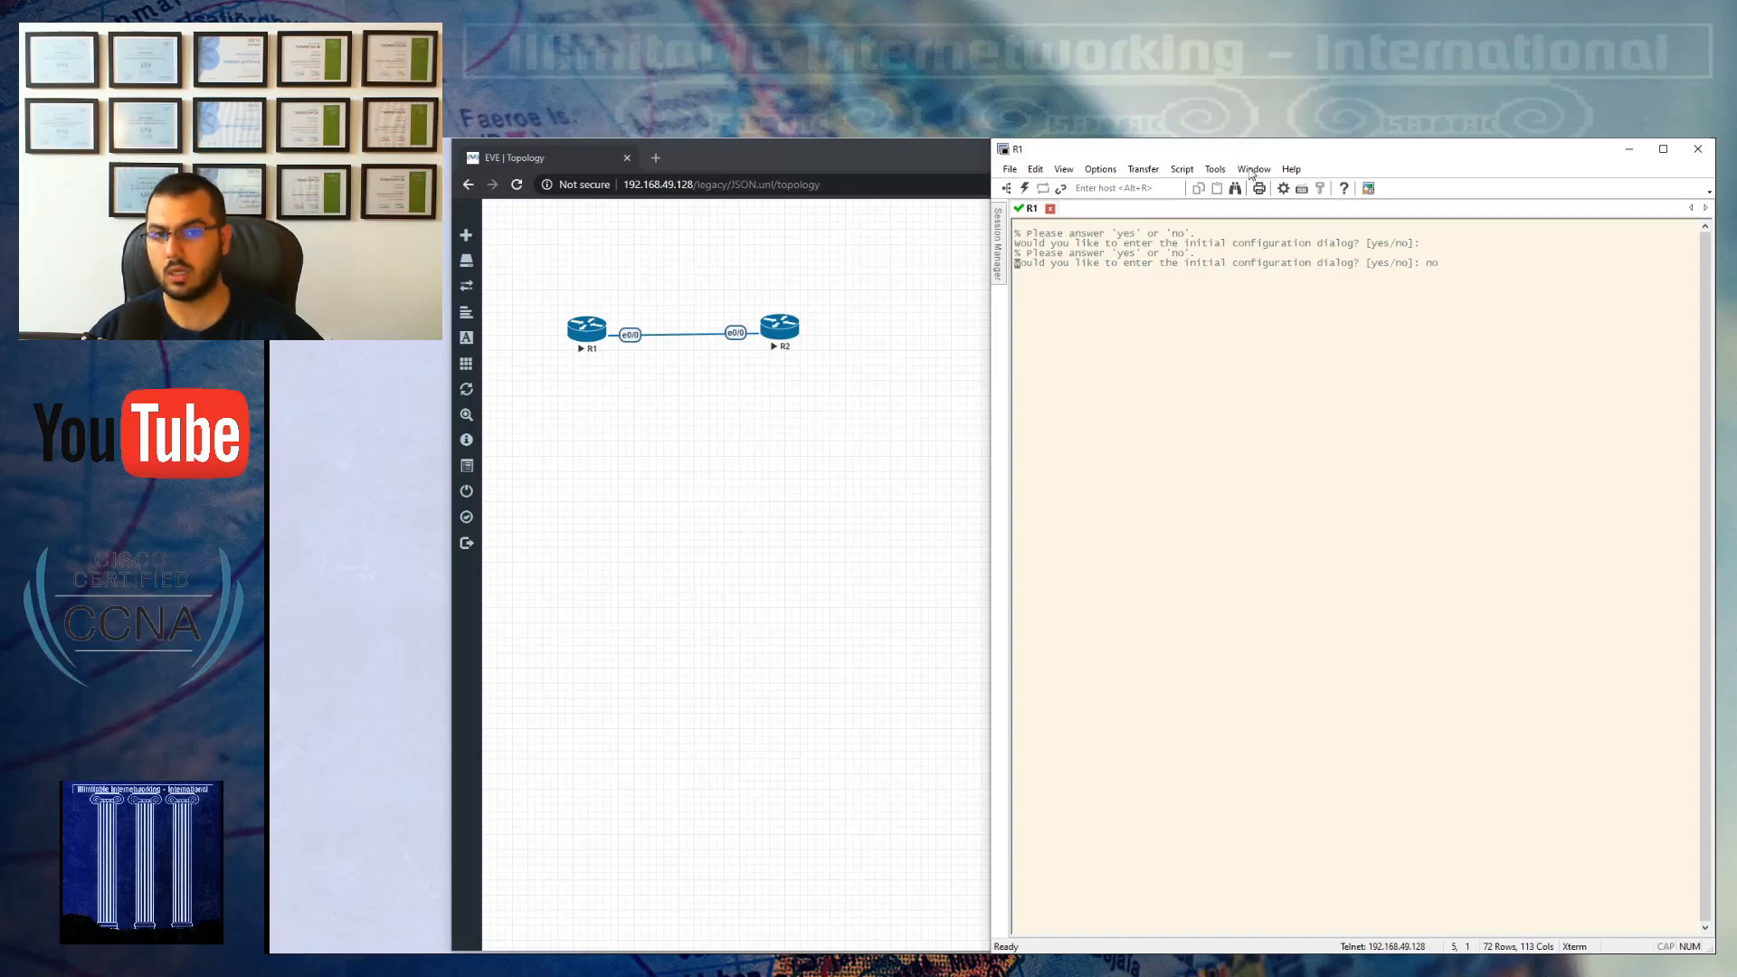
right_click(1031, 208)
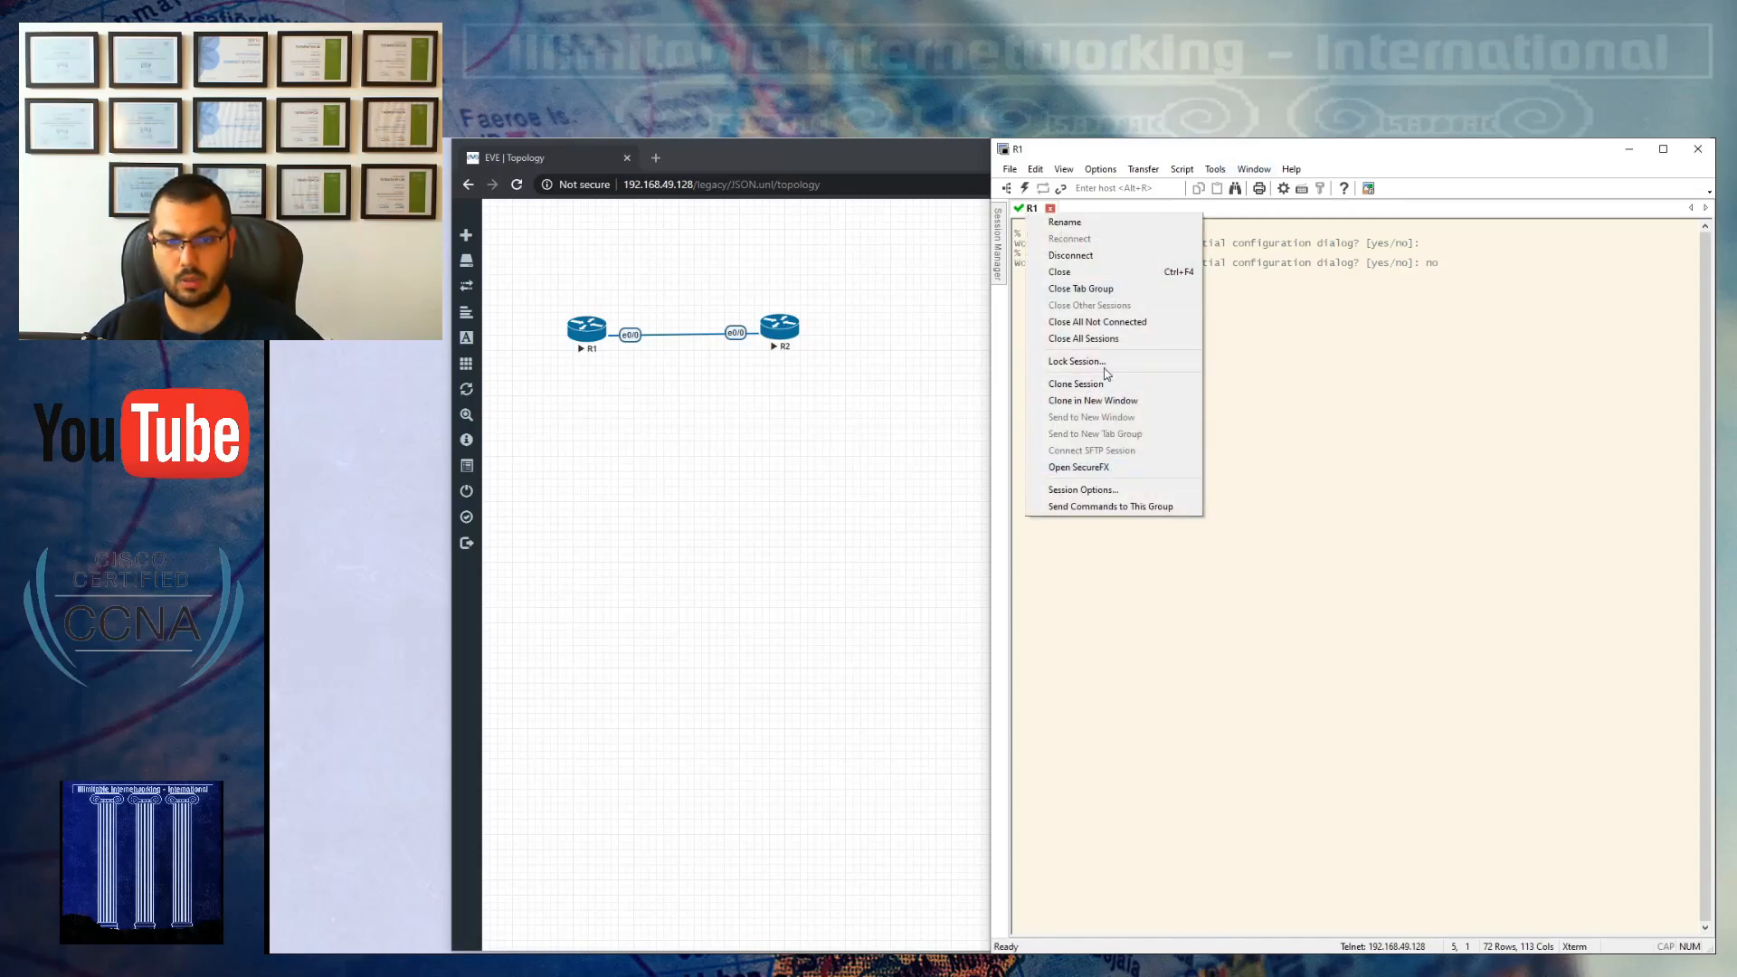
click(1347, 492)
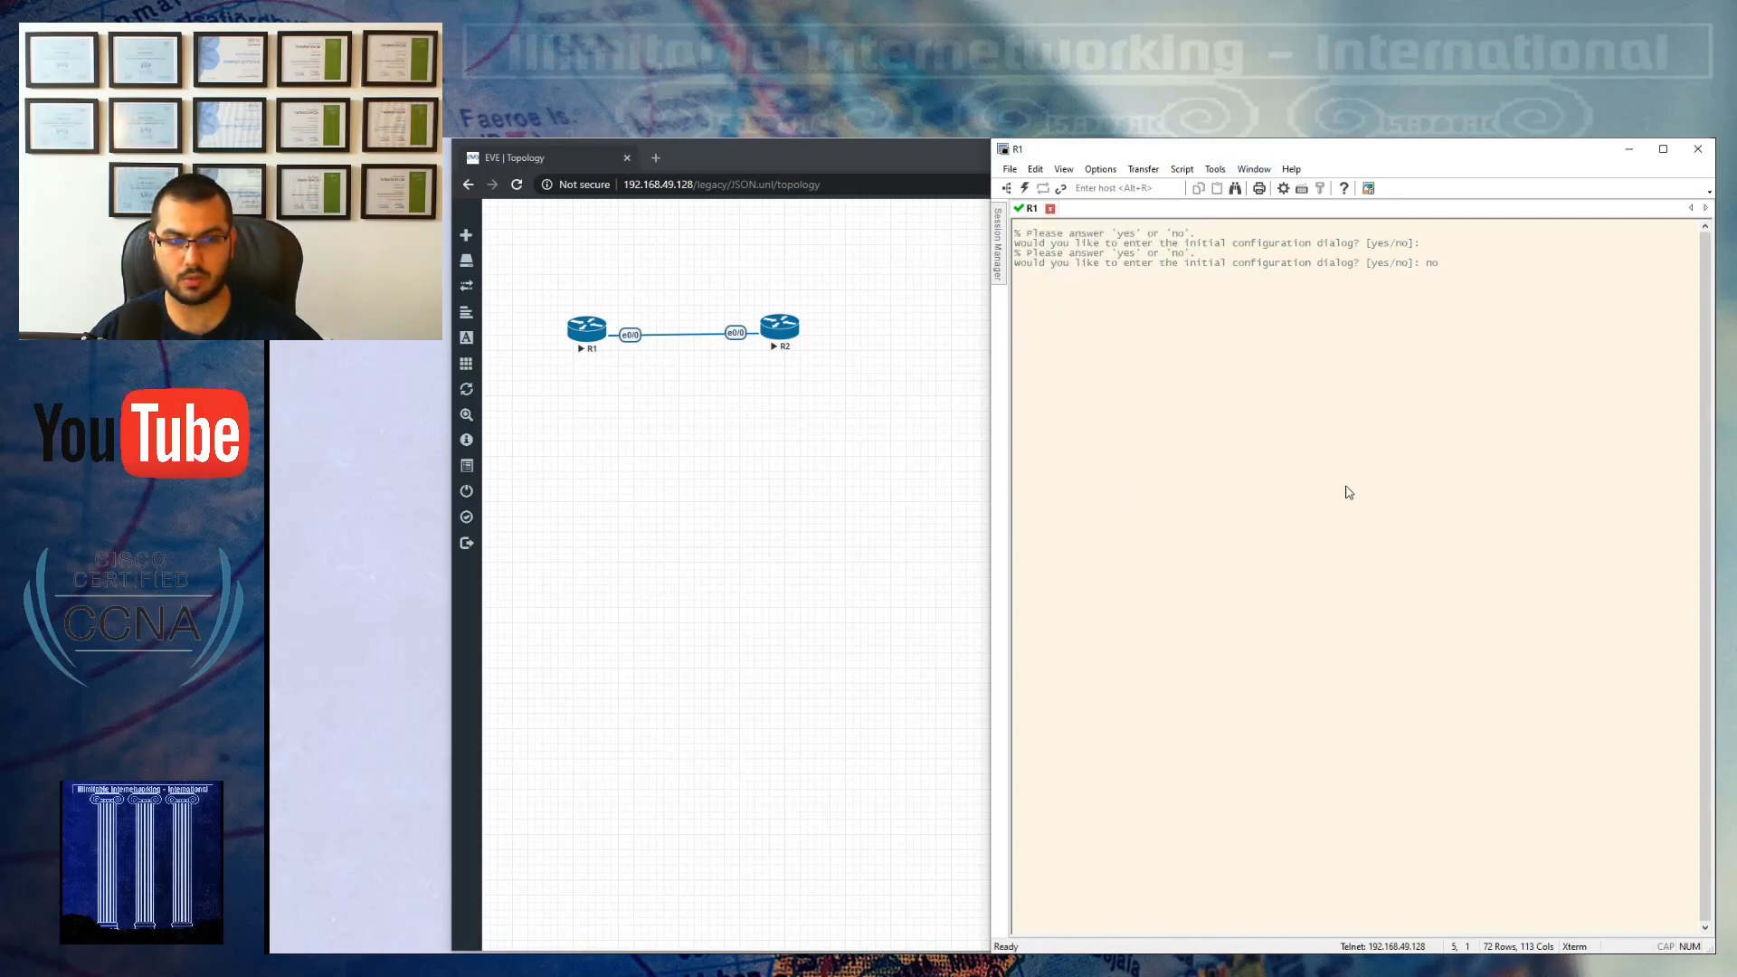
click(1099, 168)
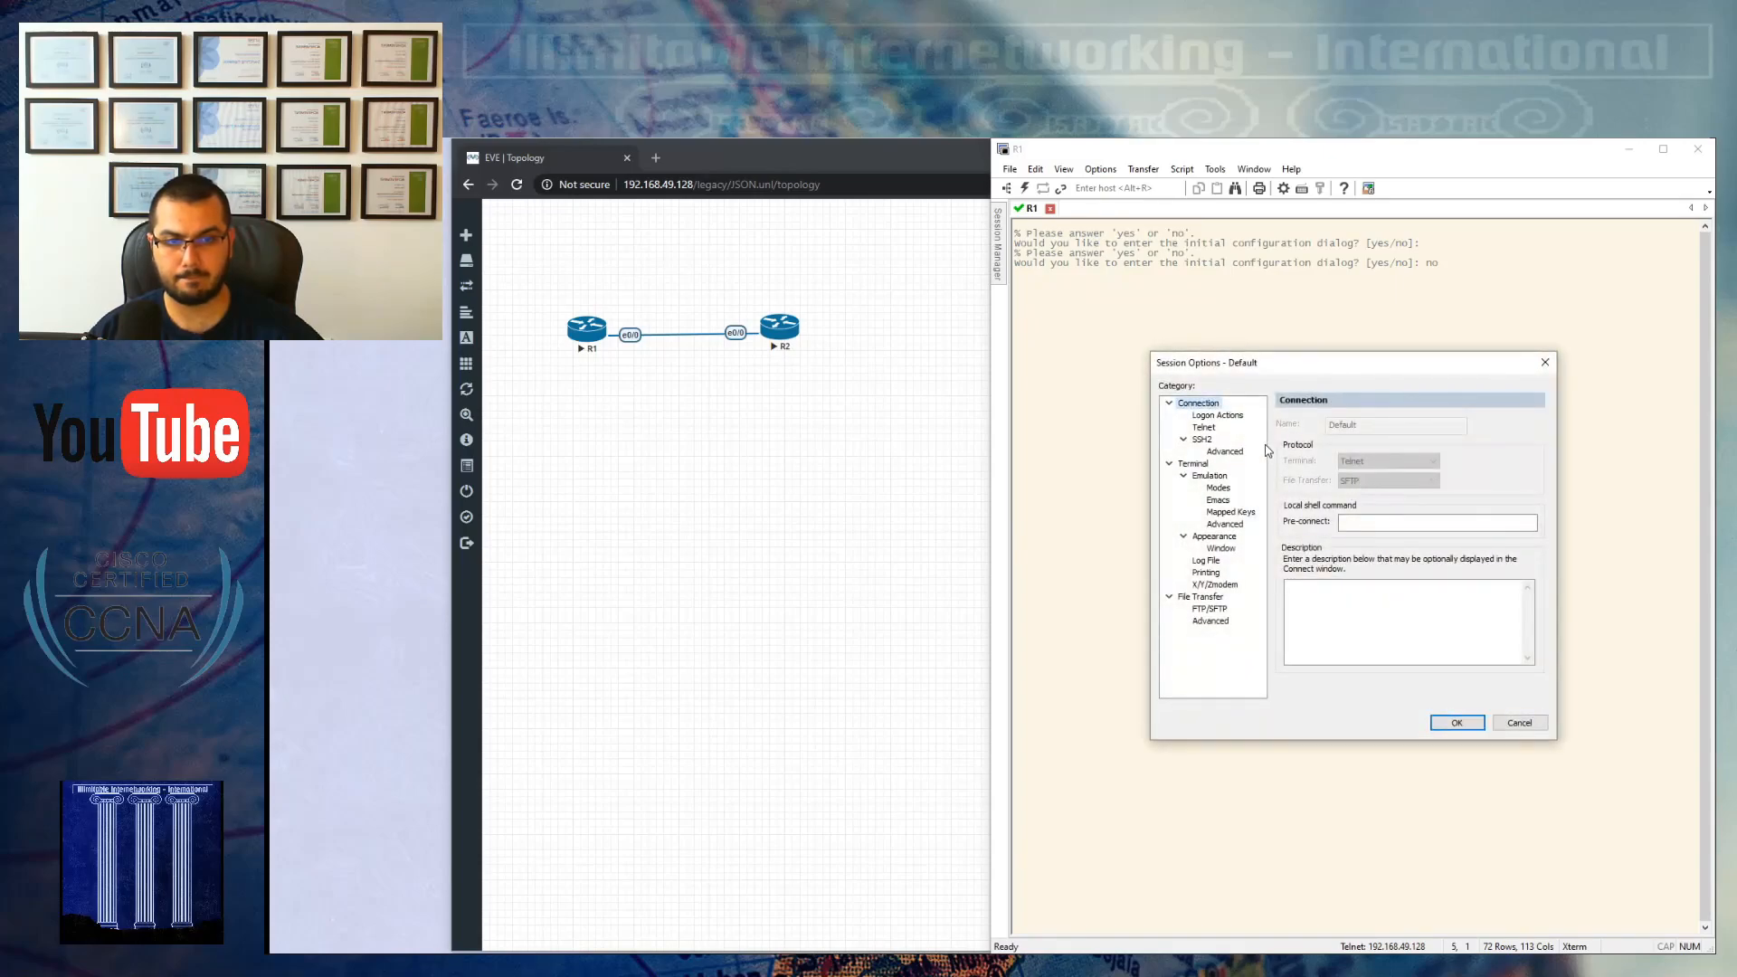
Set a larger font under Terminal > Appearance for R1 and close Session Options.
click(1209, 475)
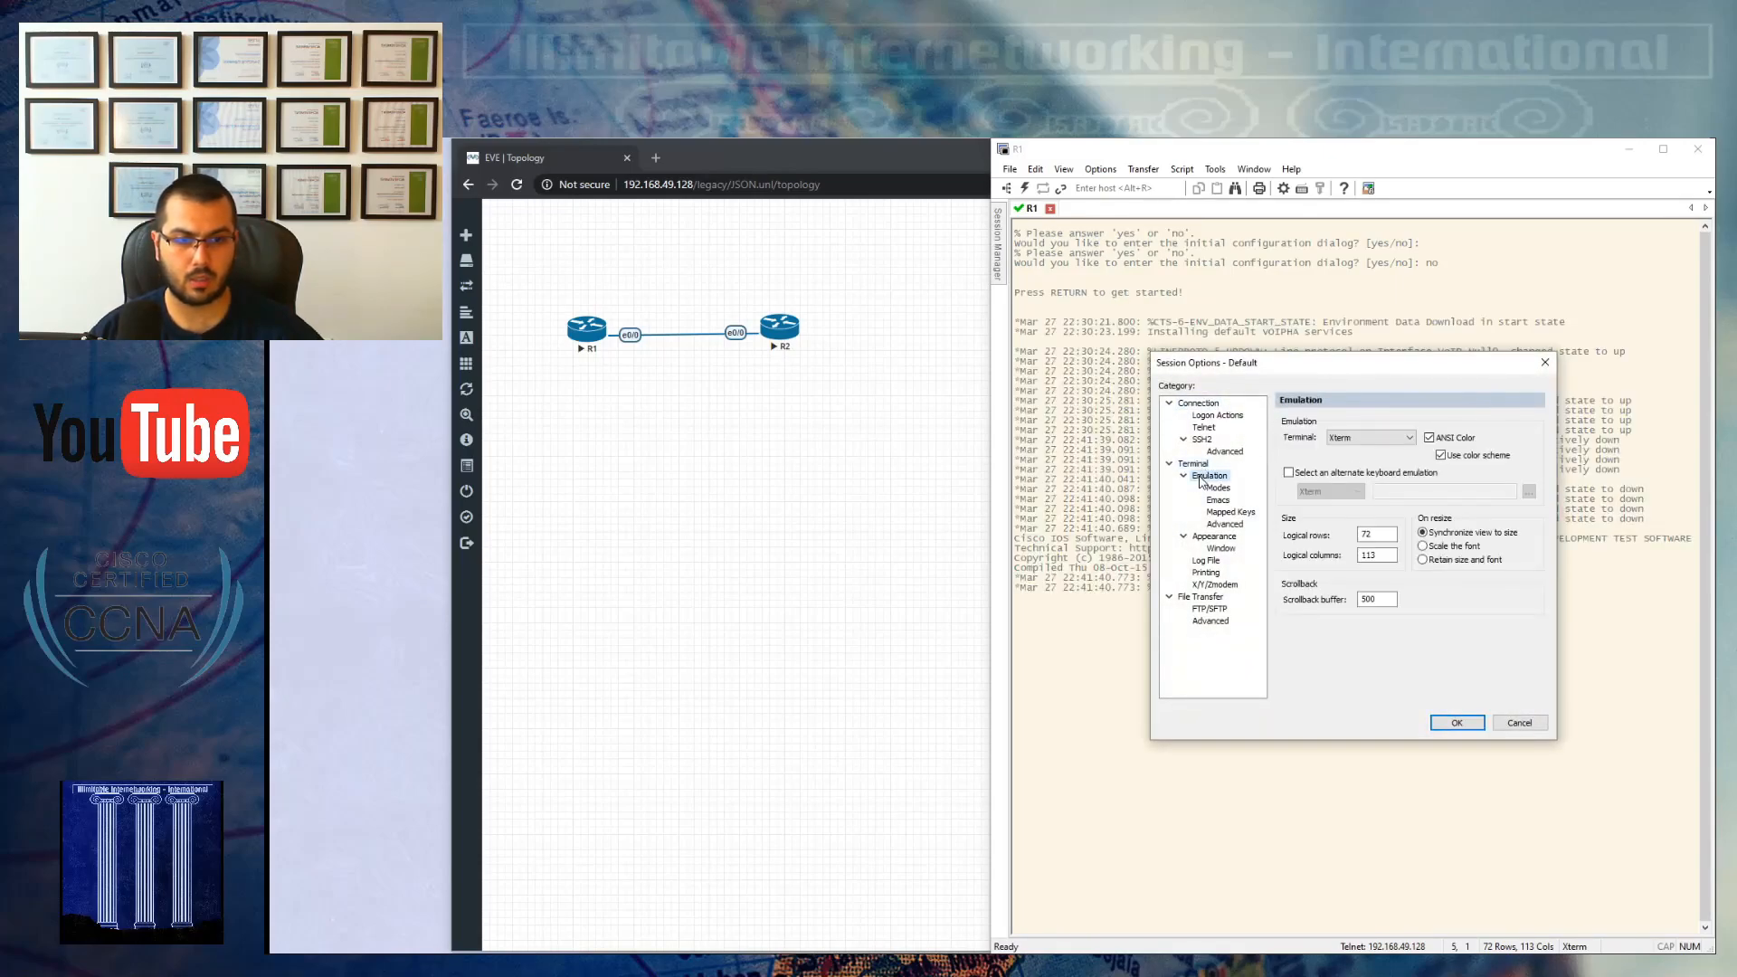
click(1220, 548)
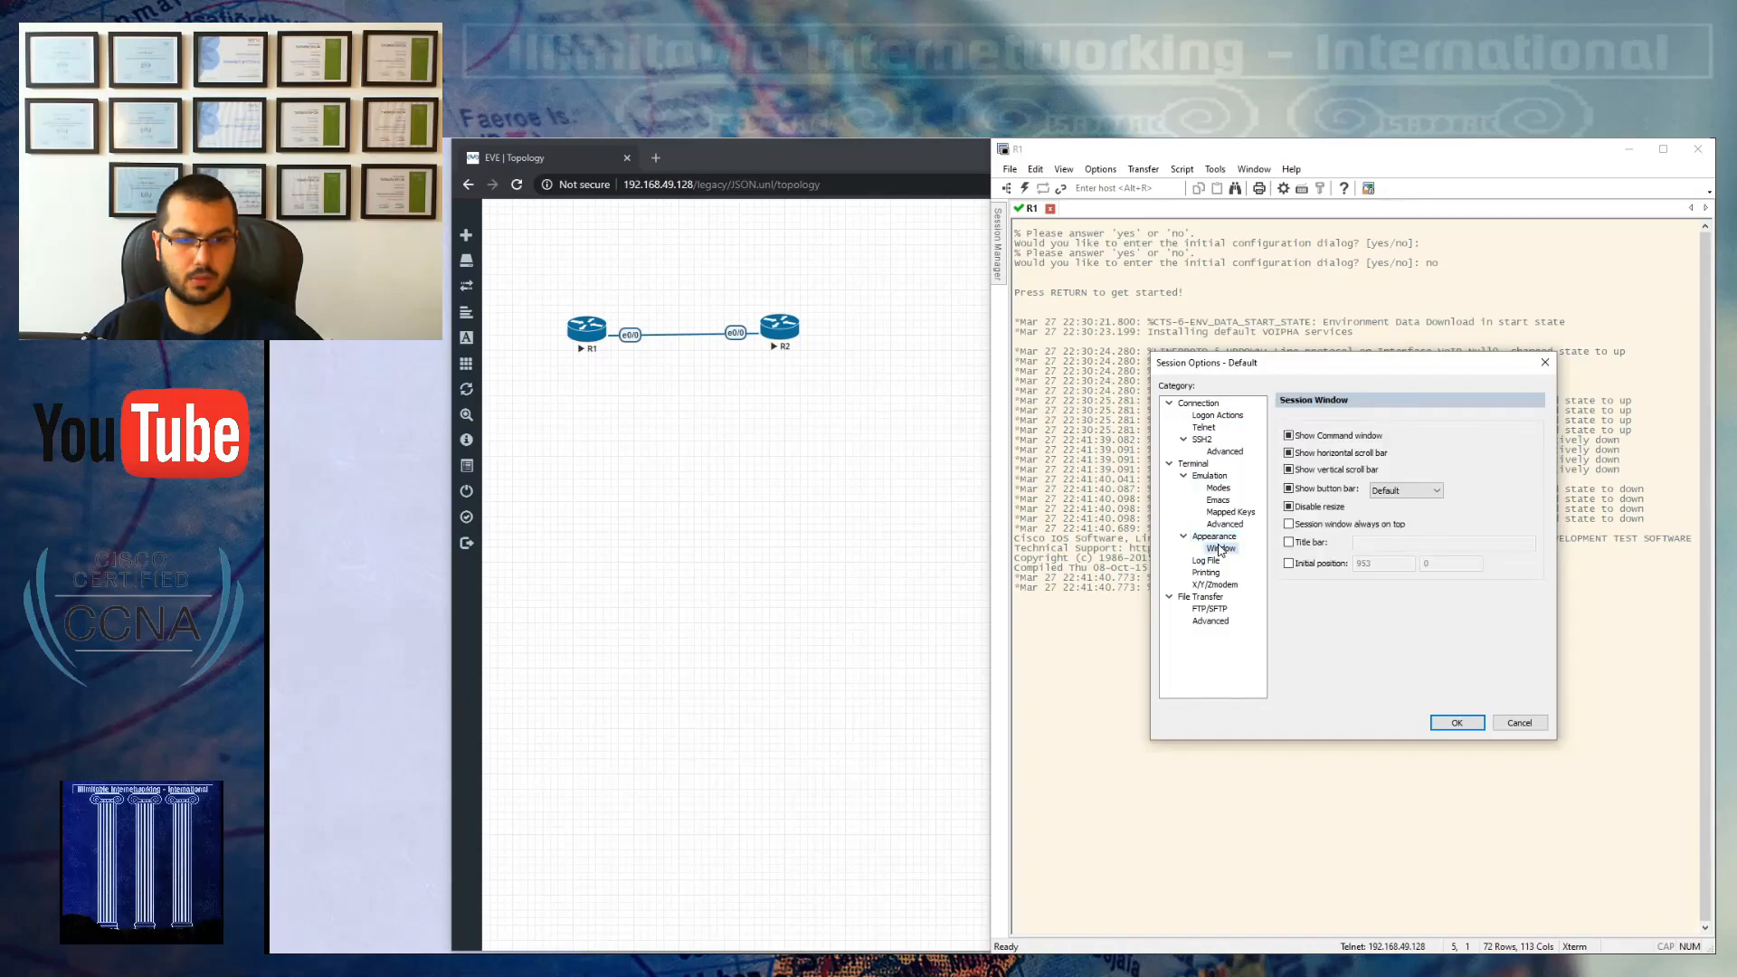
click(1214, 536)
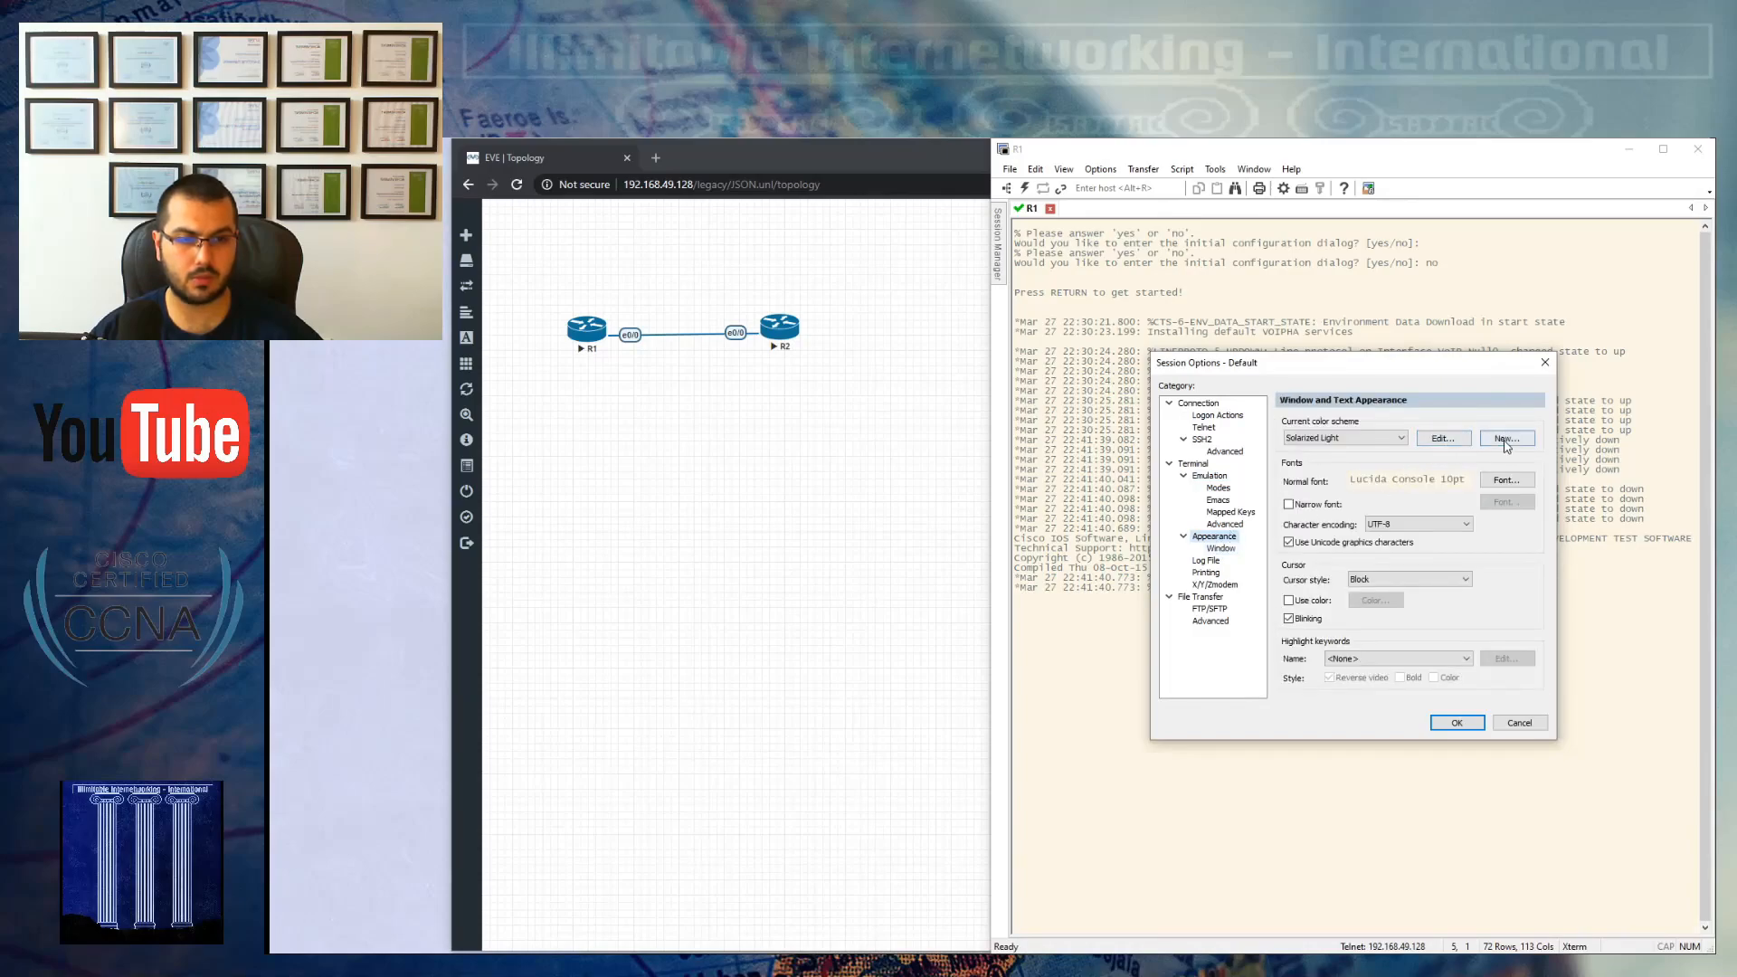
click(1504, 479)
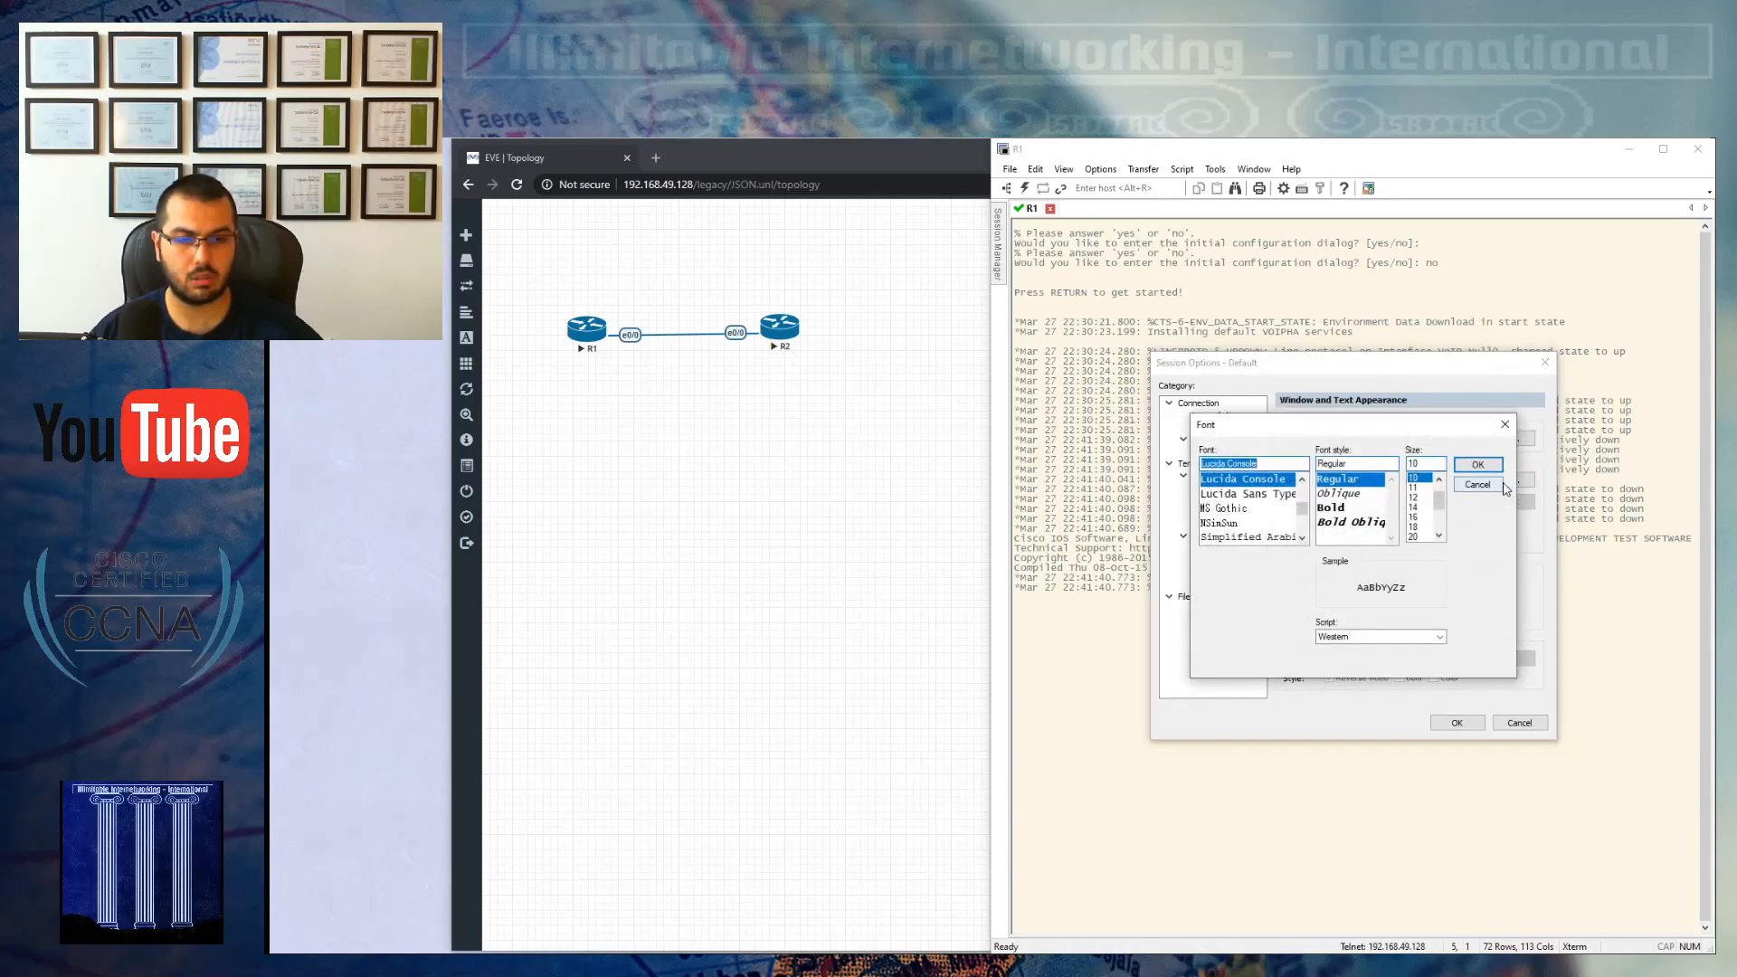
click(1476, 464)
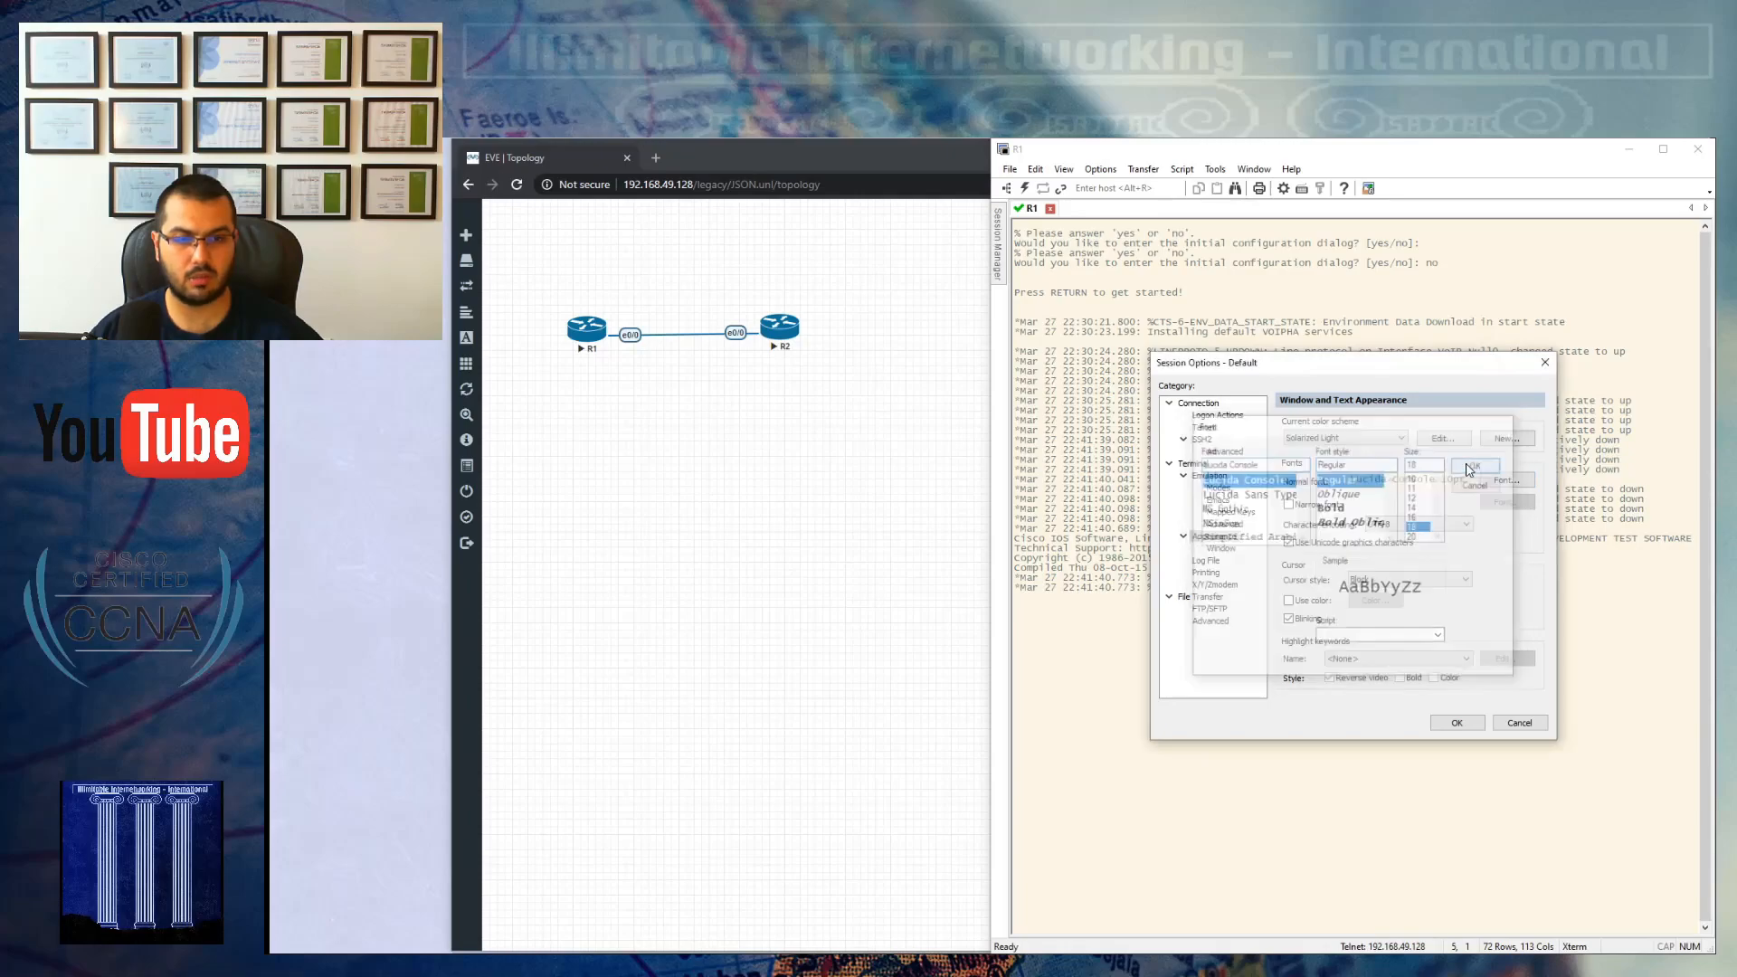
click(1457, 722)
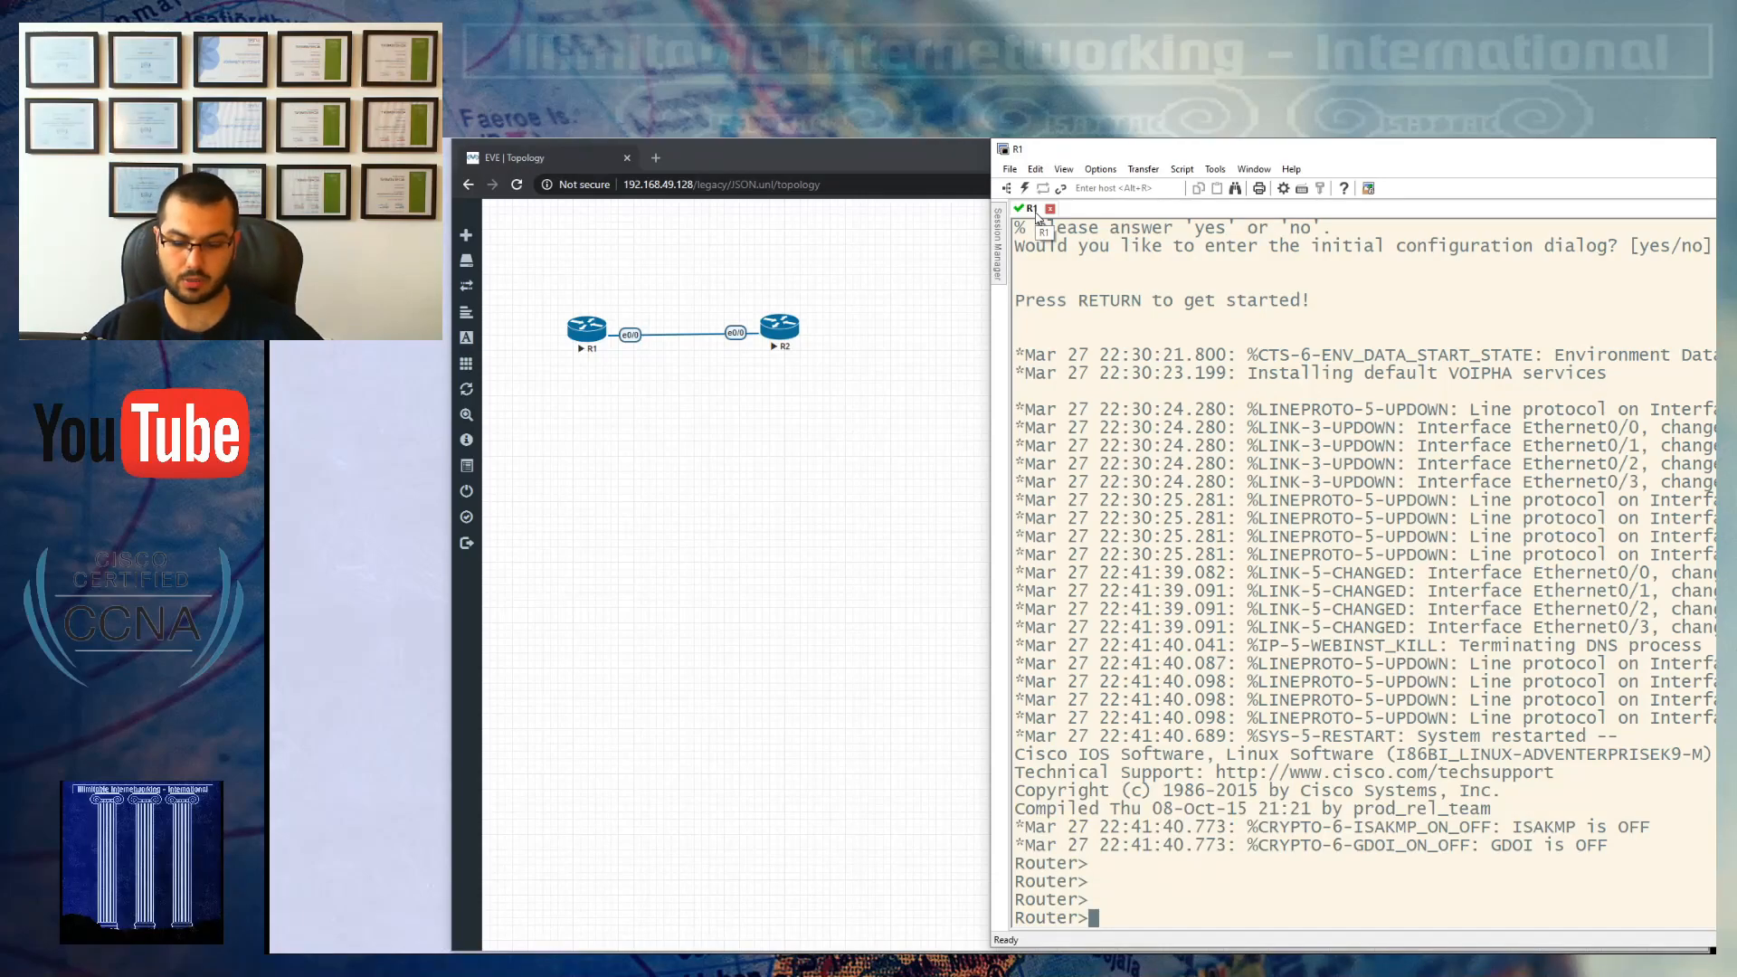
Give Ethernet0/0 10.1.1.1 255.255.255.252, bring it up, and verify with show ip int brief.
text(en)
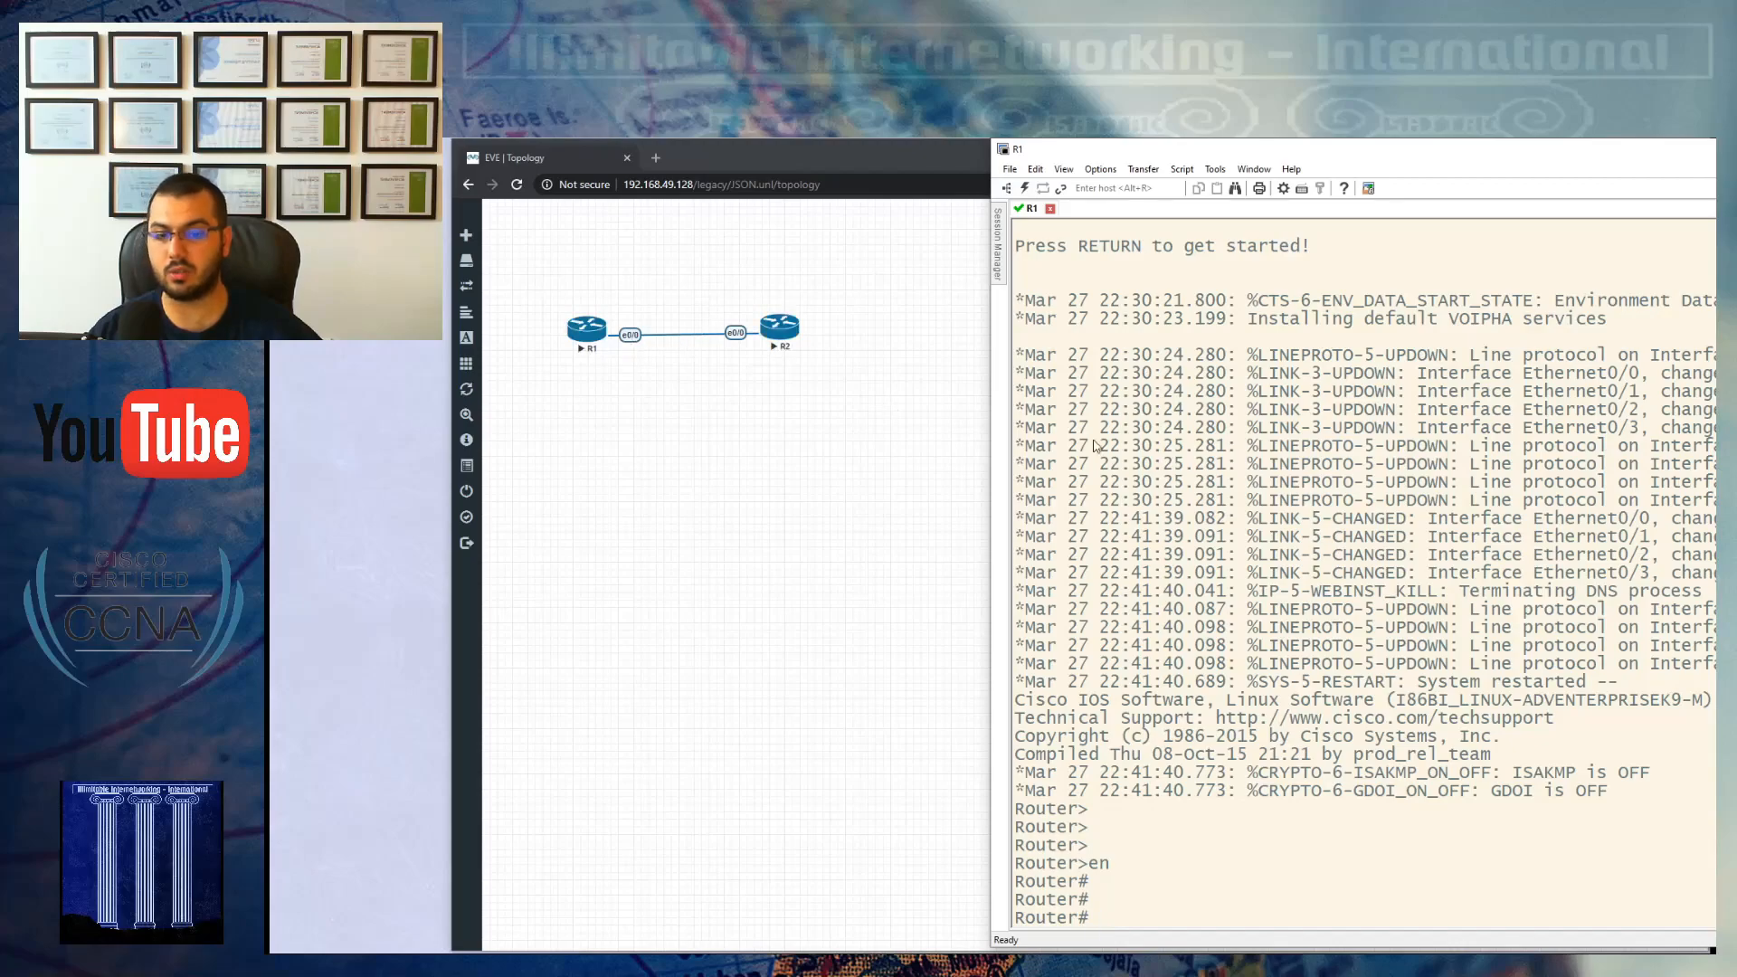
text(conf t)
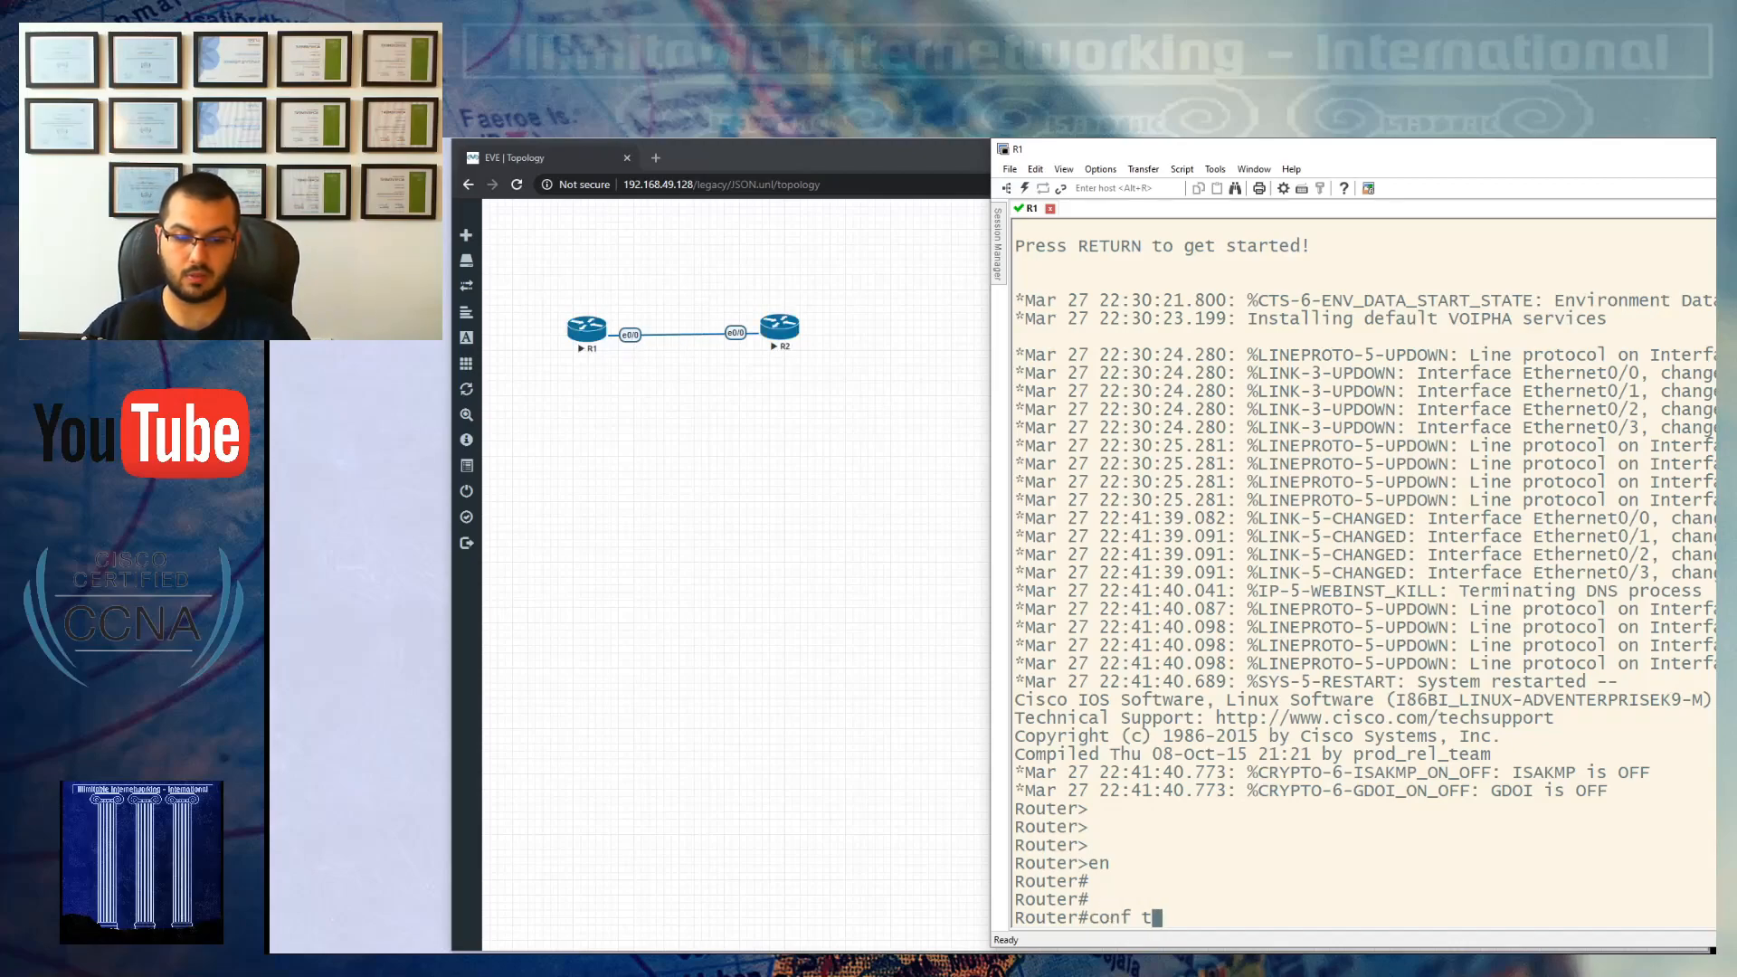
text(int eth 0/0)
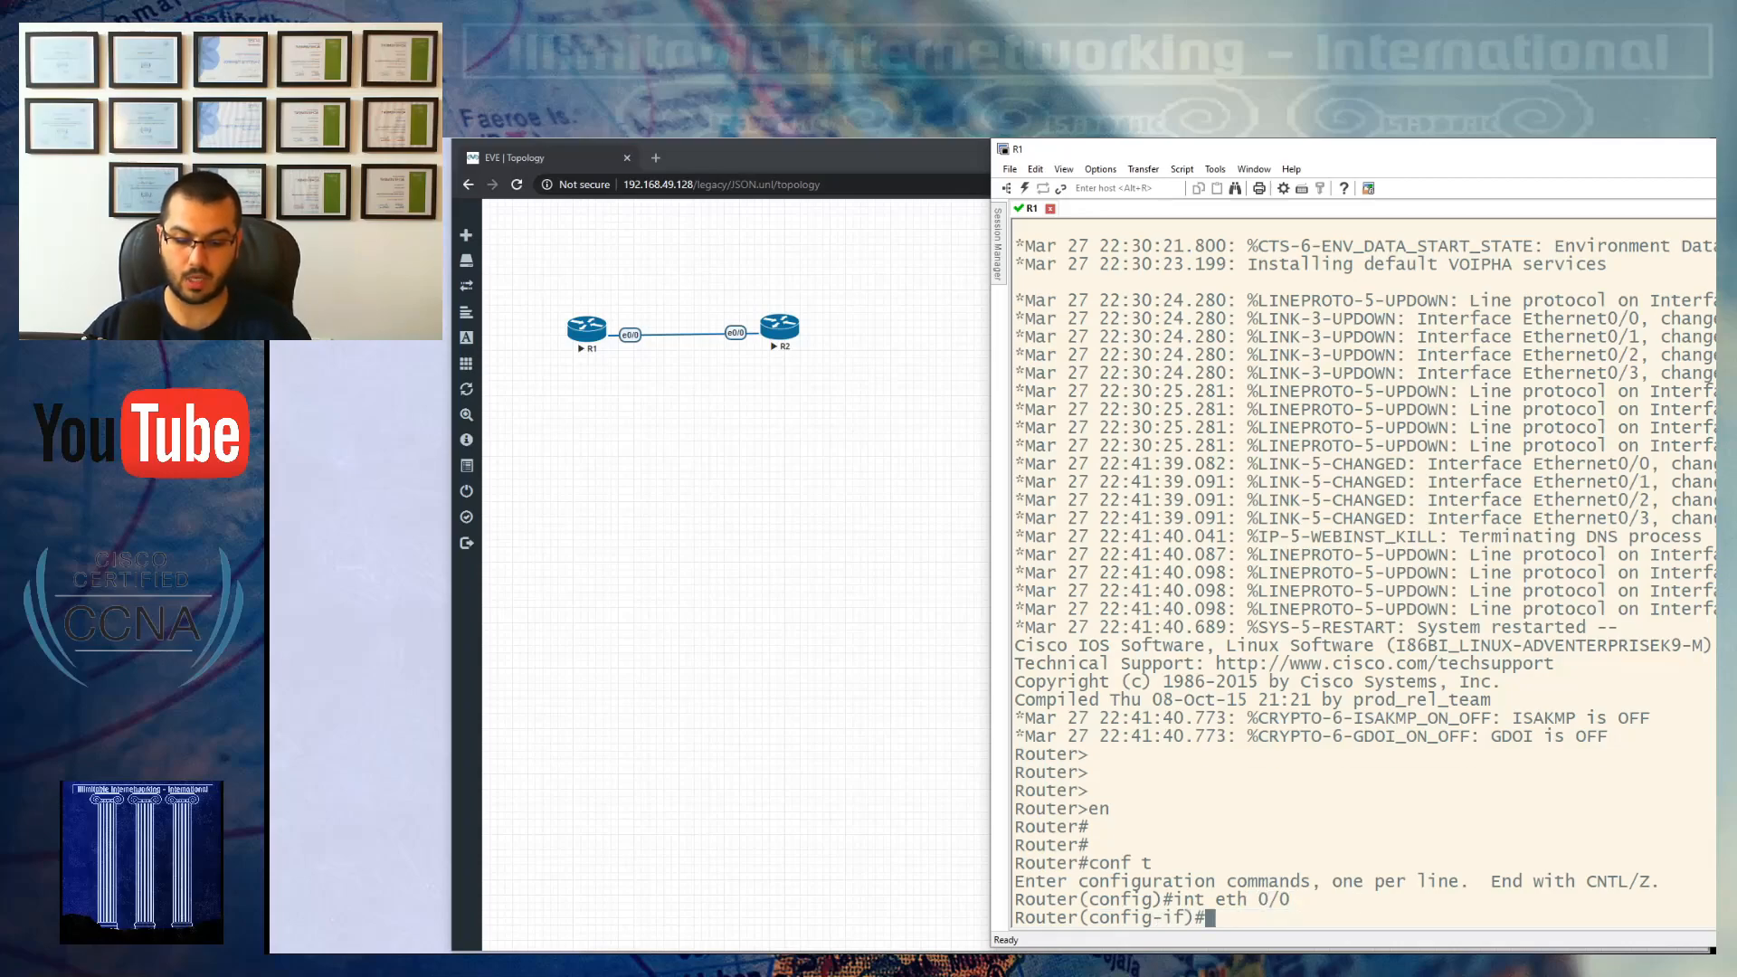
text(ip add 10)
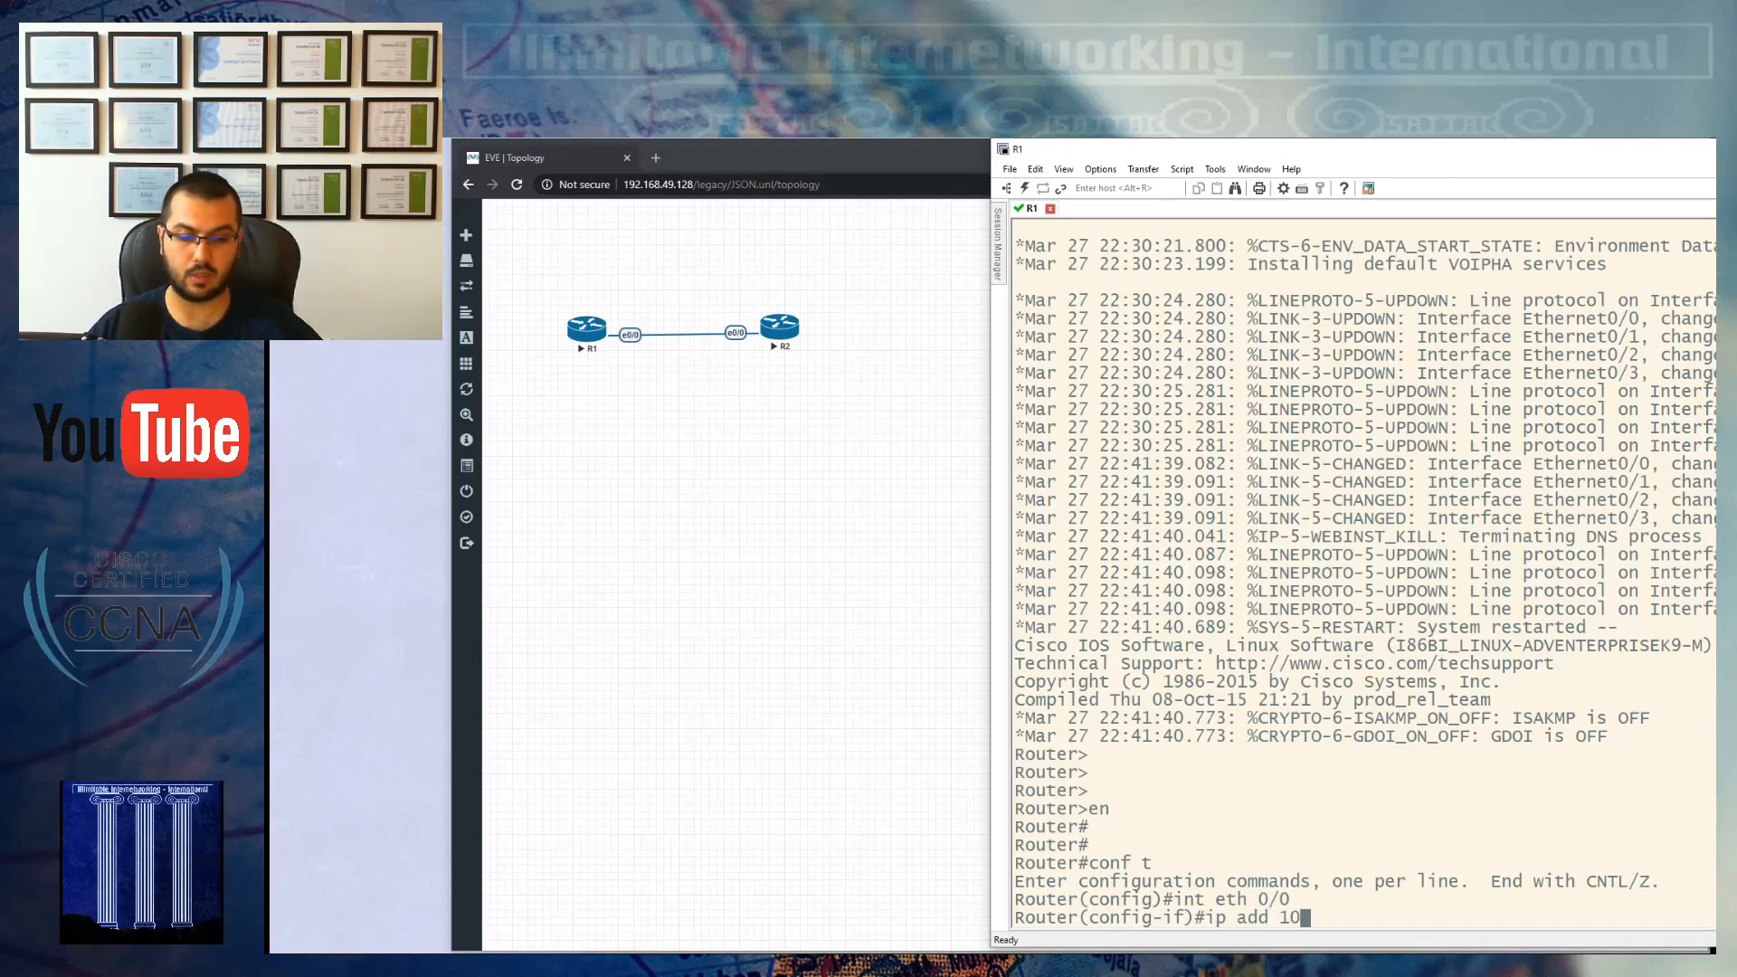
text(.1.1.1)
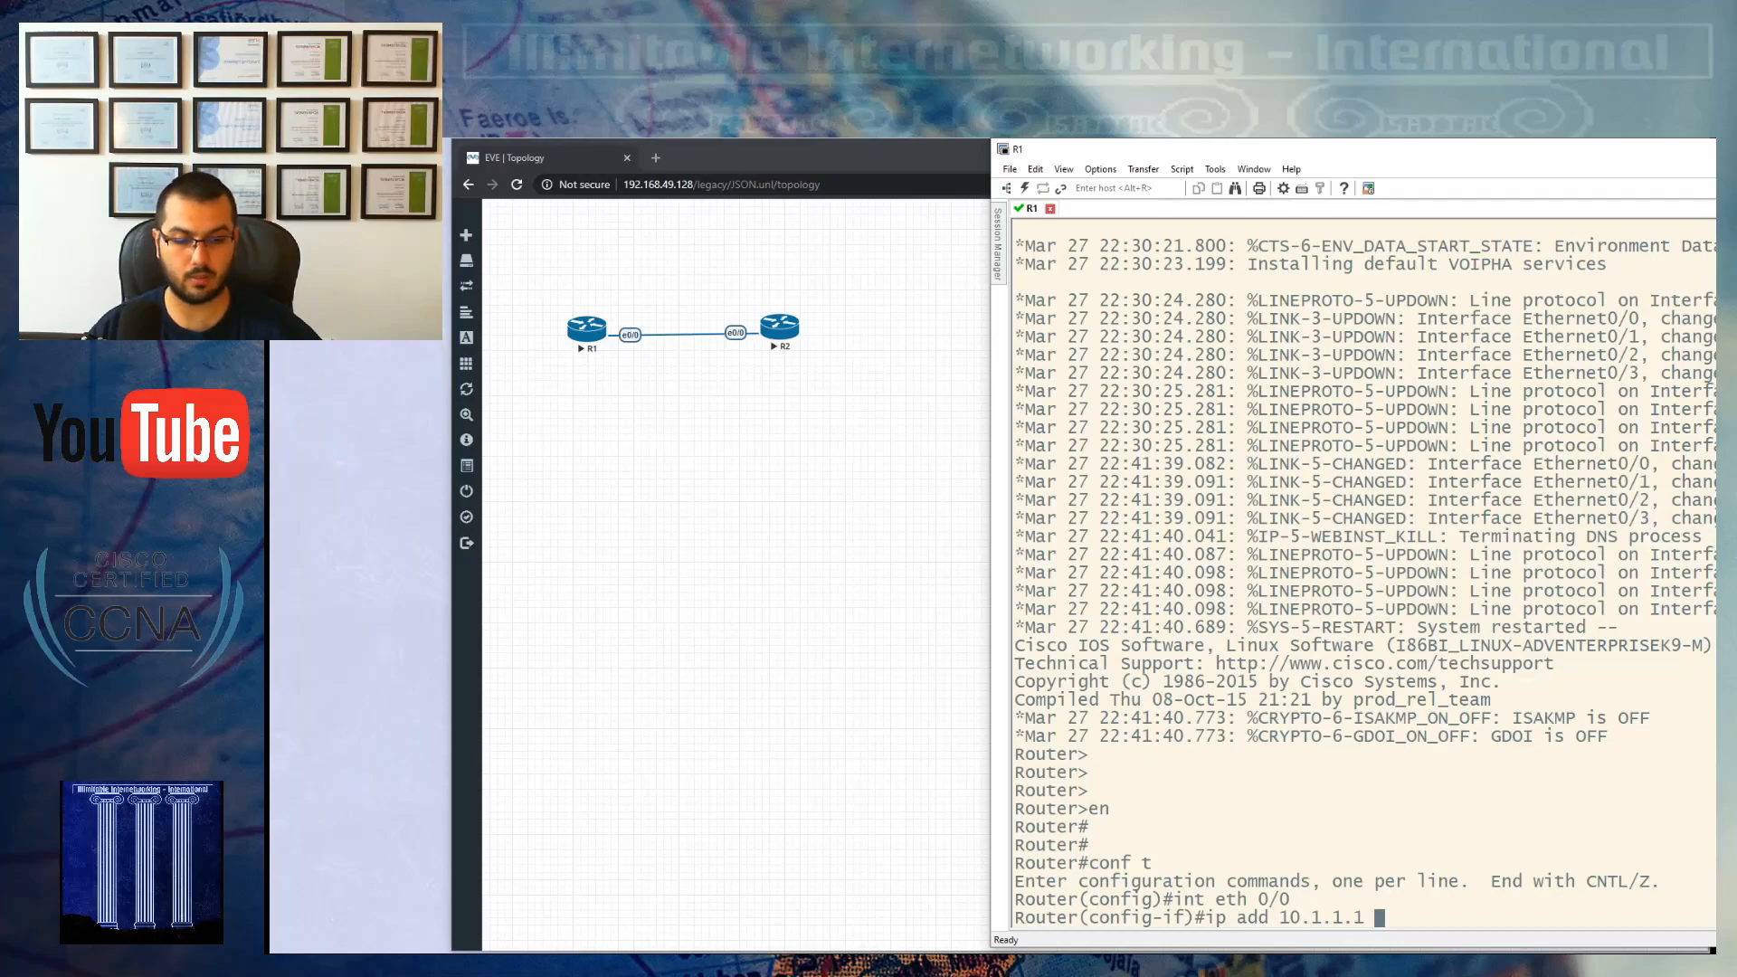
text(255.255.255.252)
text(no shu)
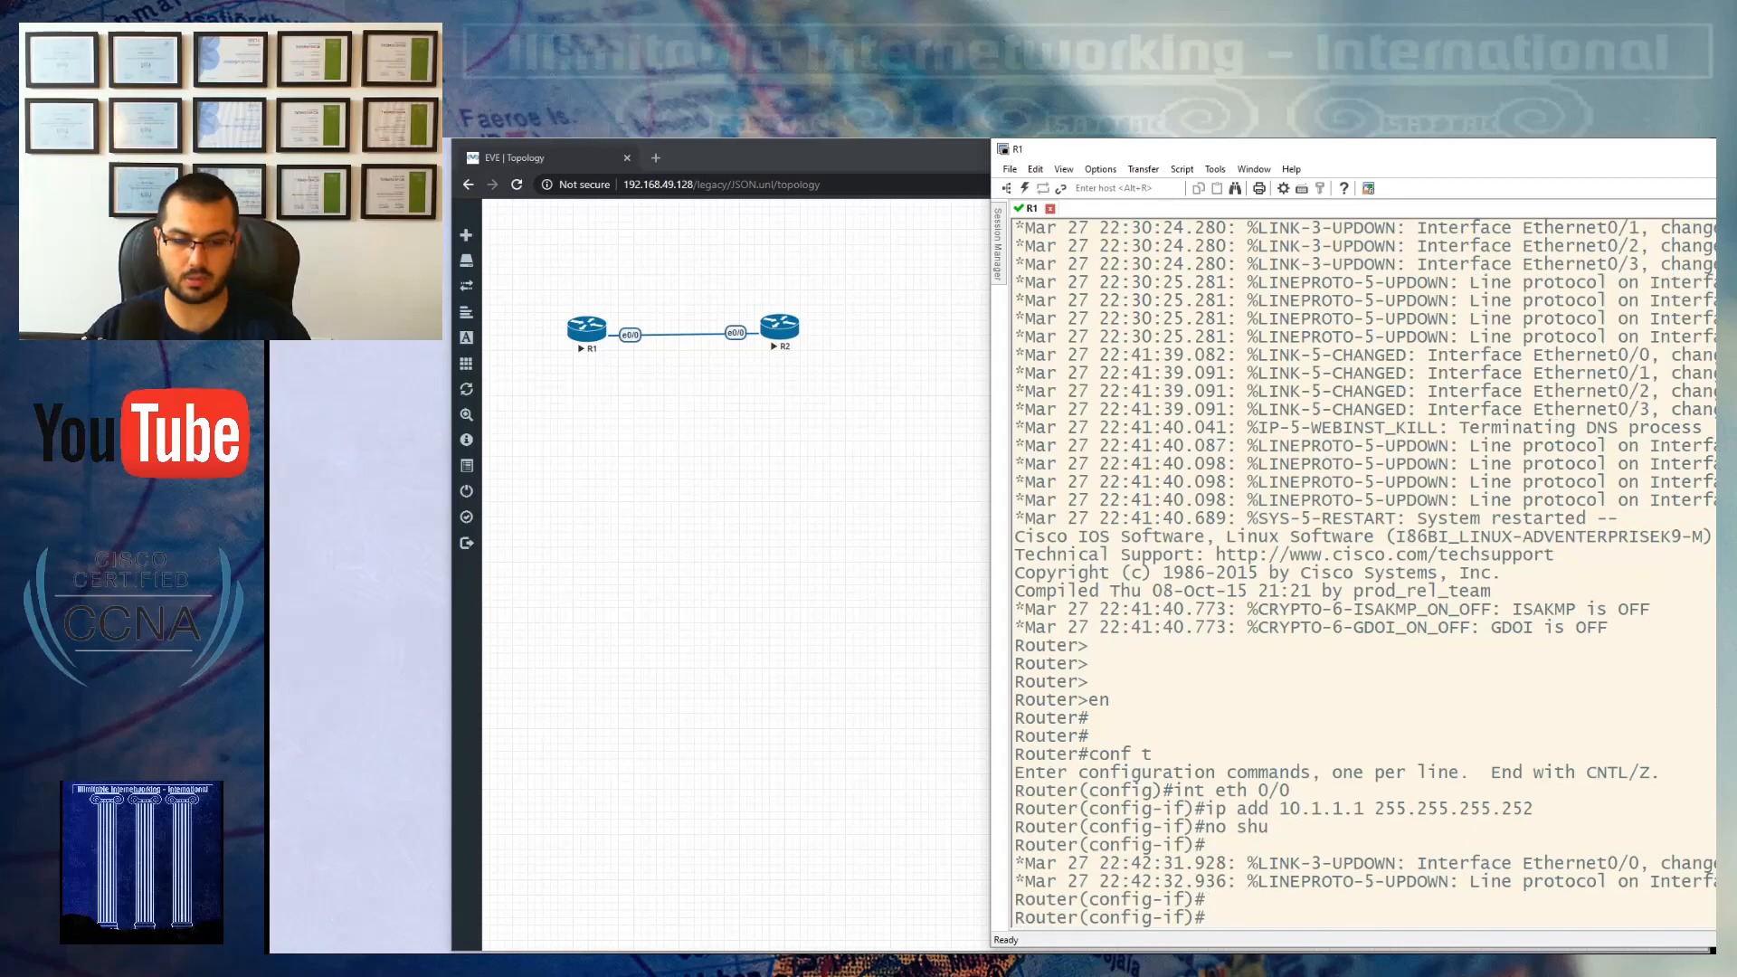
text(exit)
text(sho ip int b)
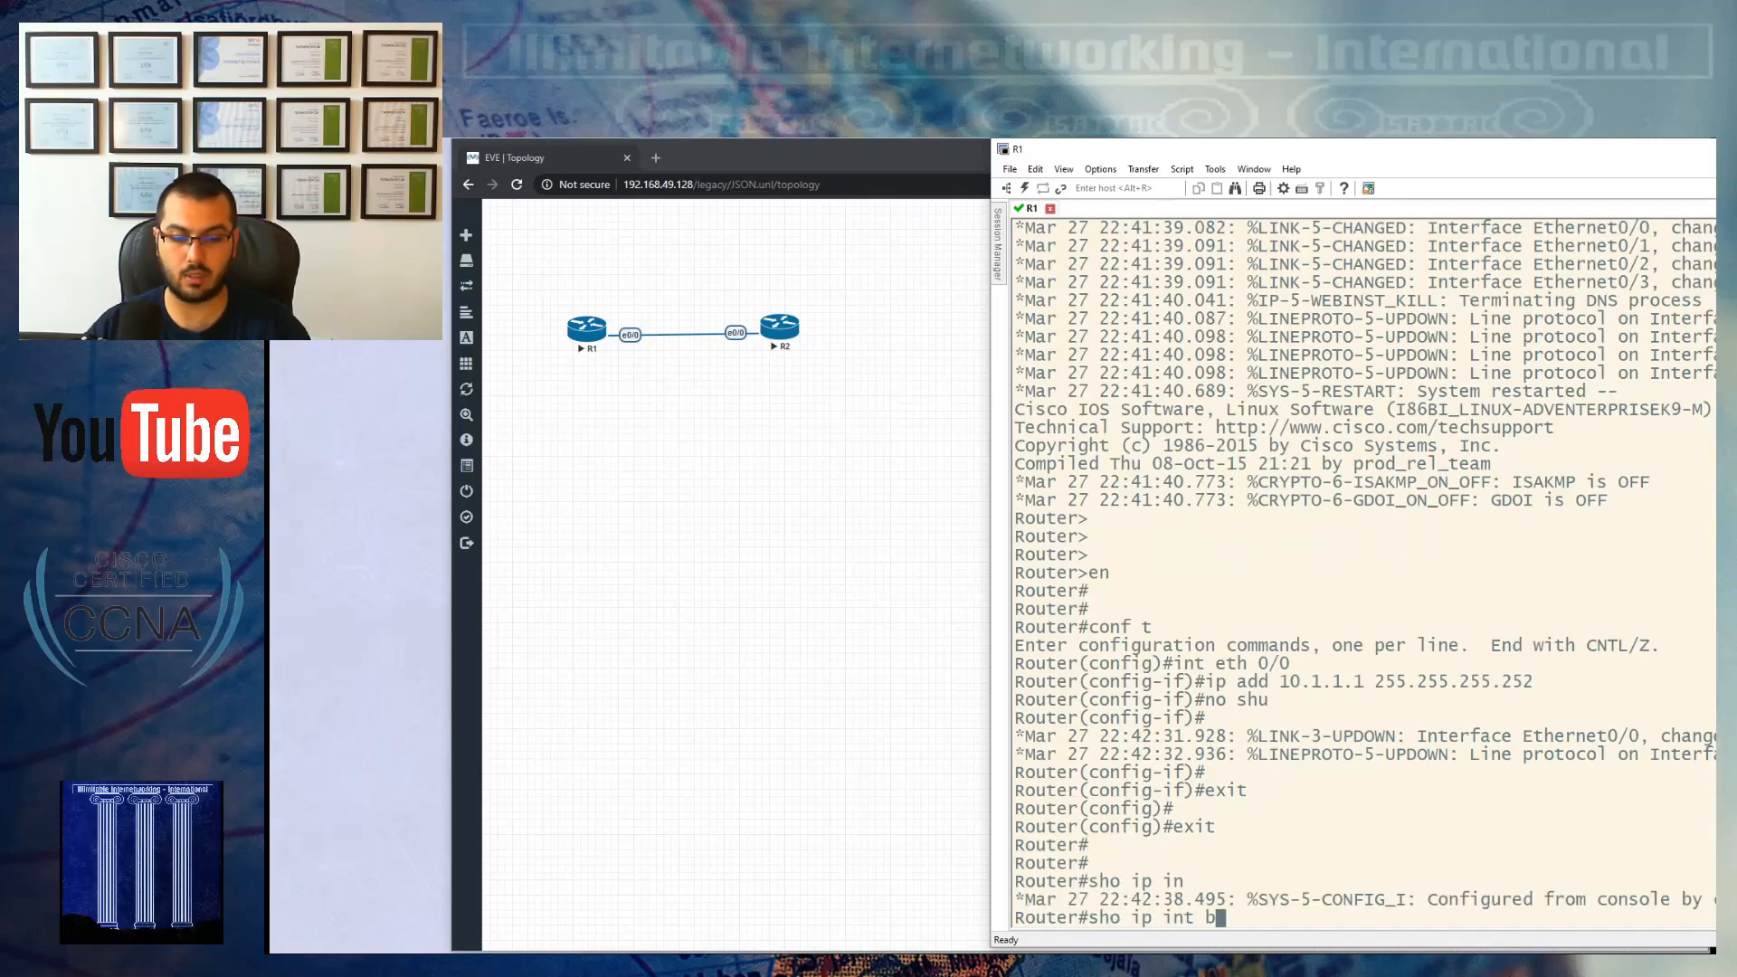
key(Return)
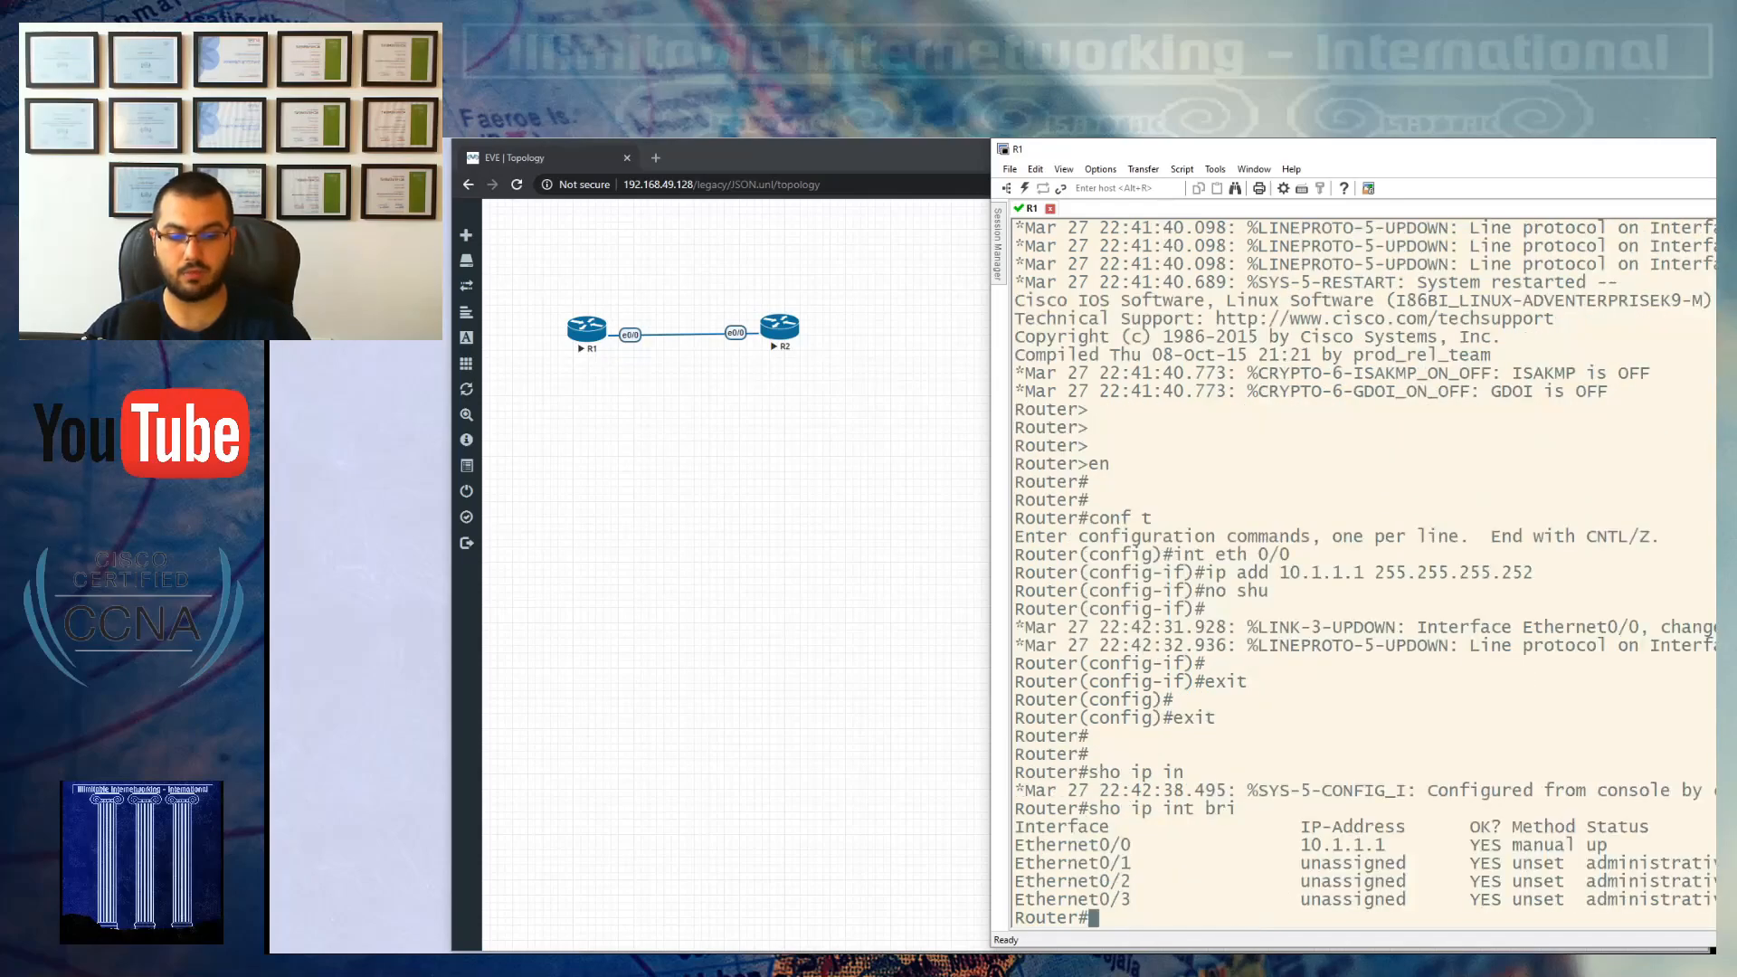
double_click(1071, 844)
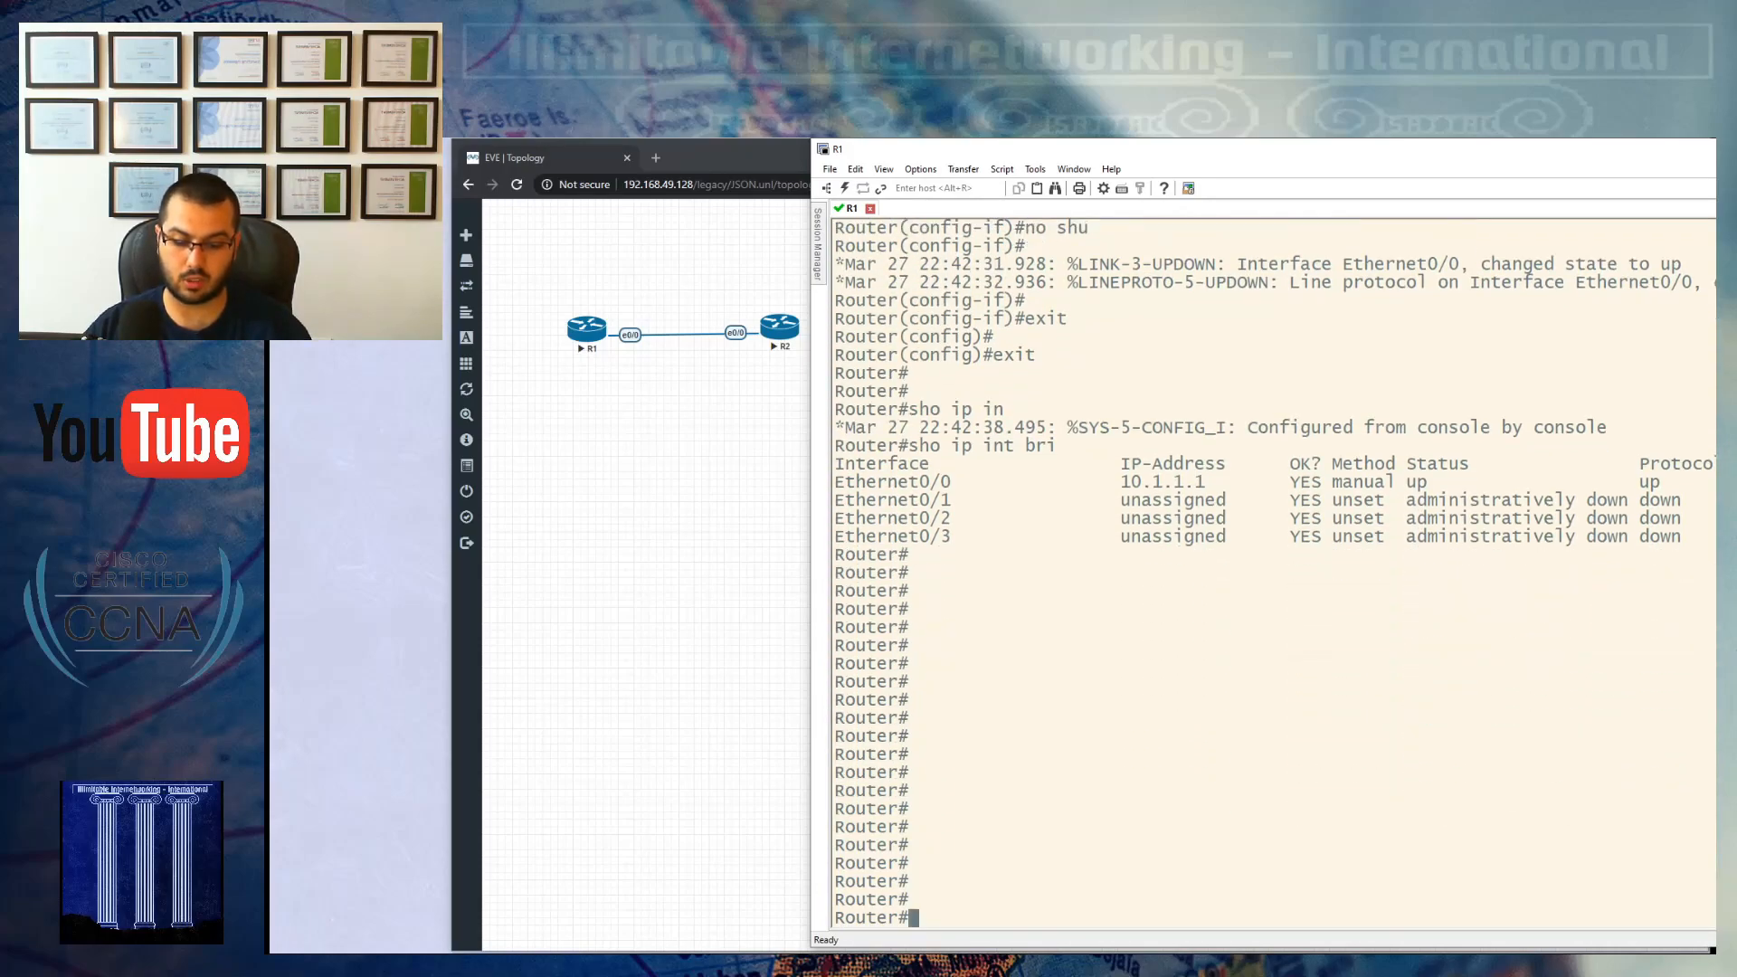
Run 'sho running-config | format' at R1's Router# prompt to output XML.
text(show)
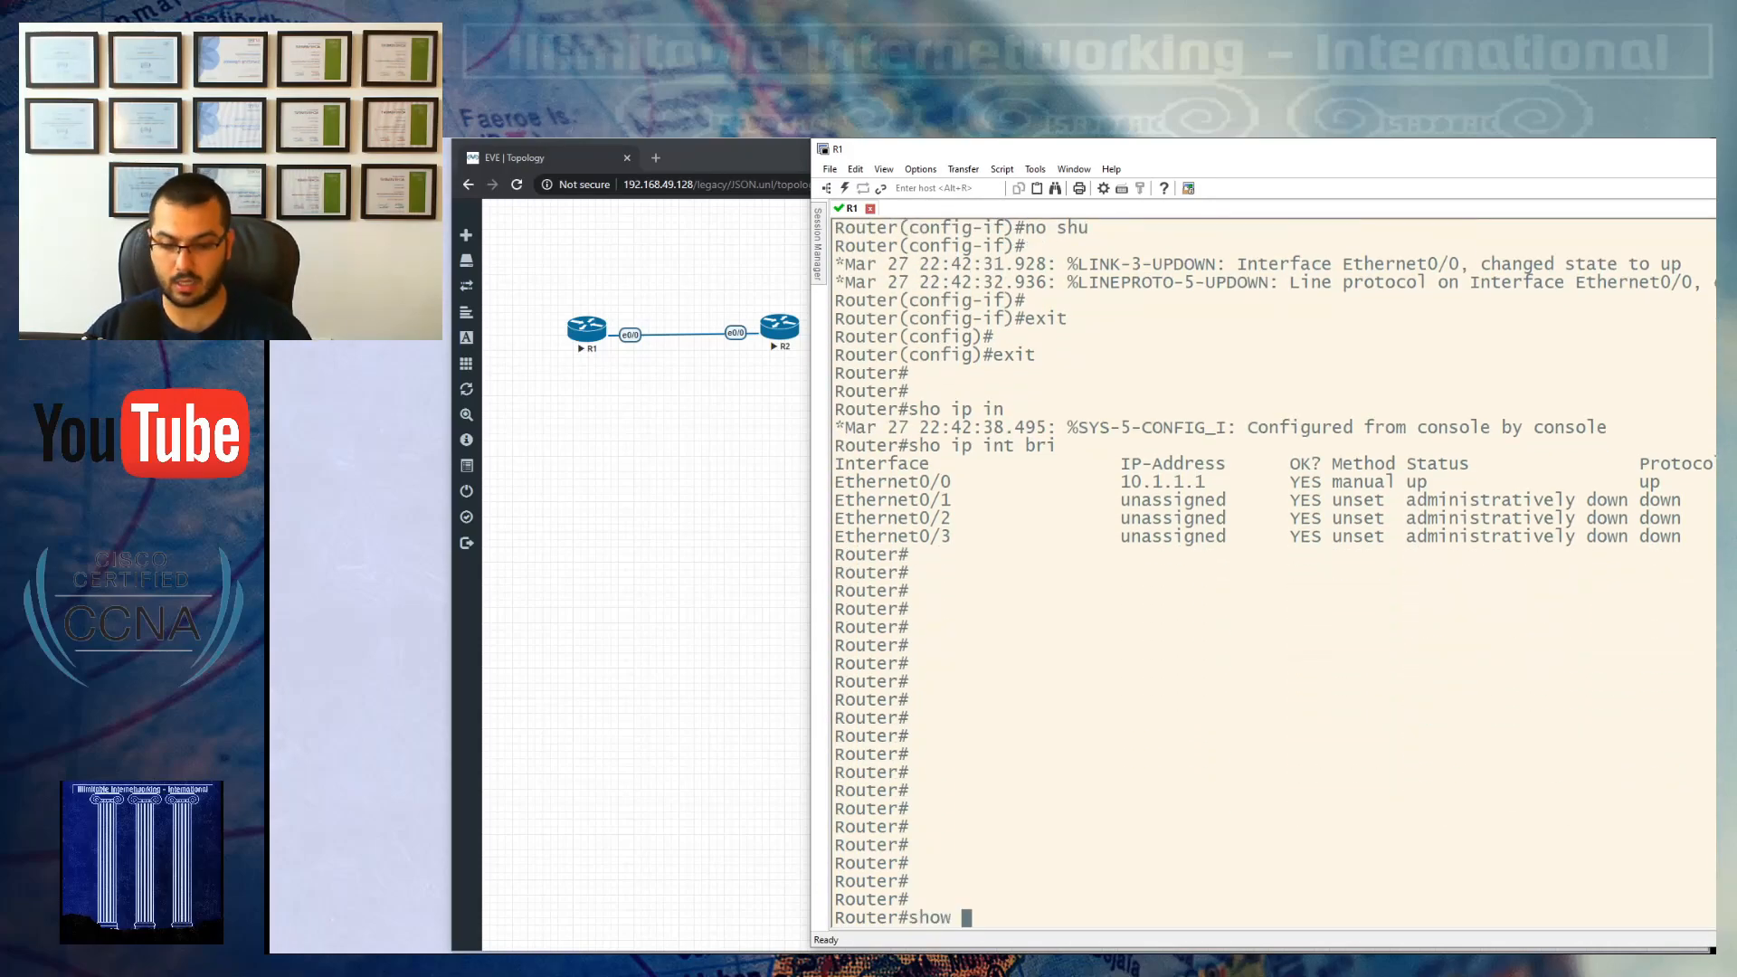
text(show run)
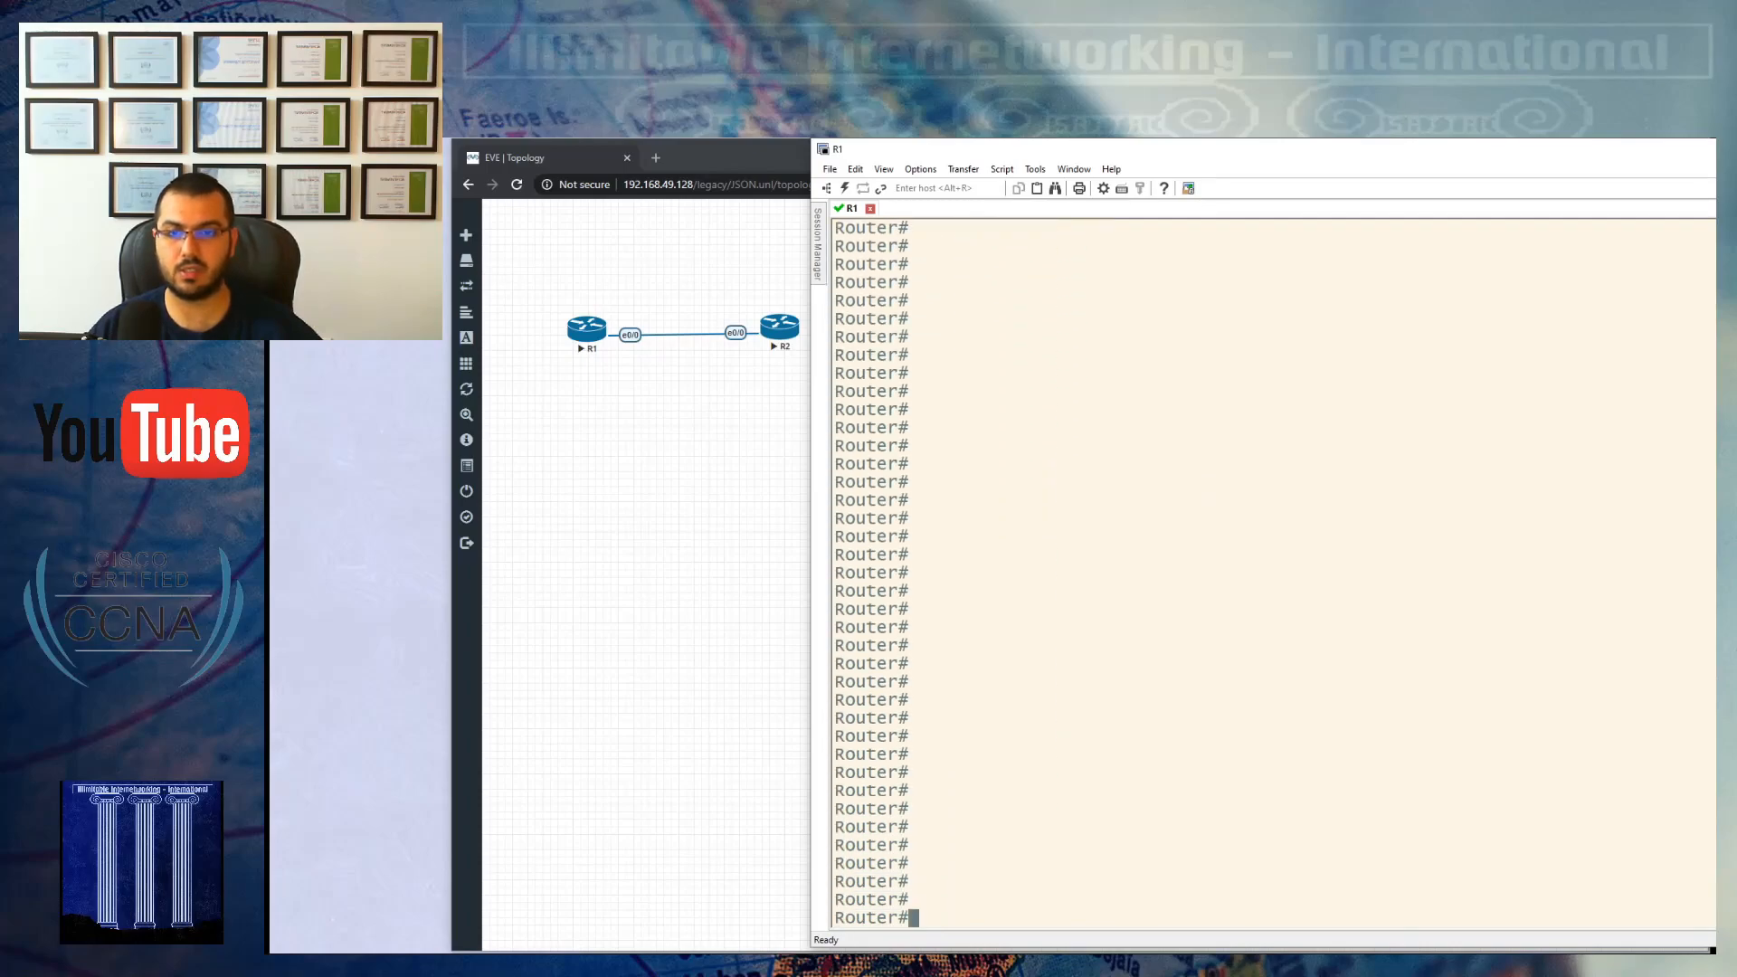
text(sho)
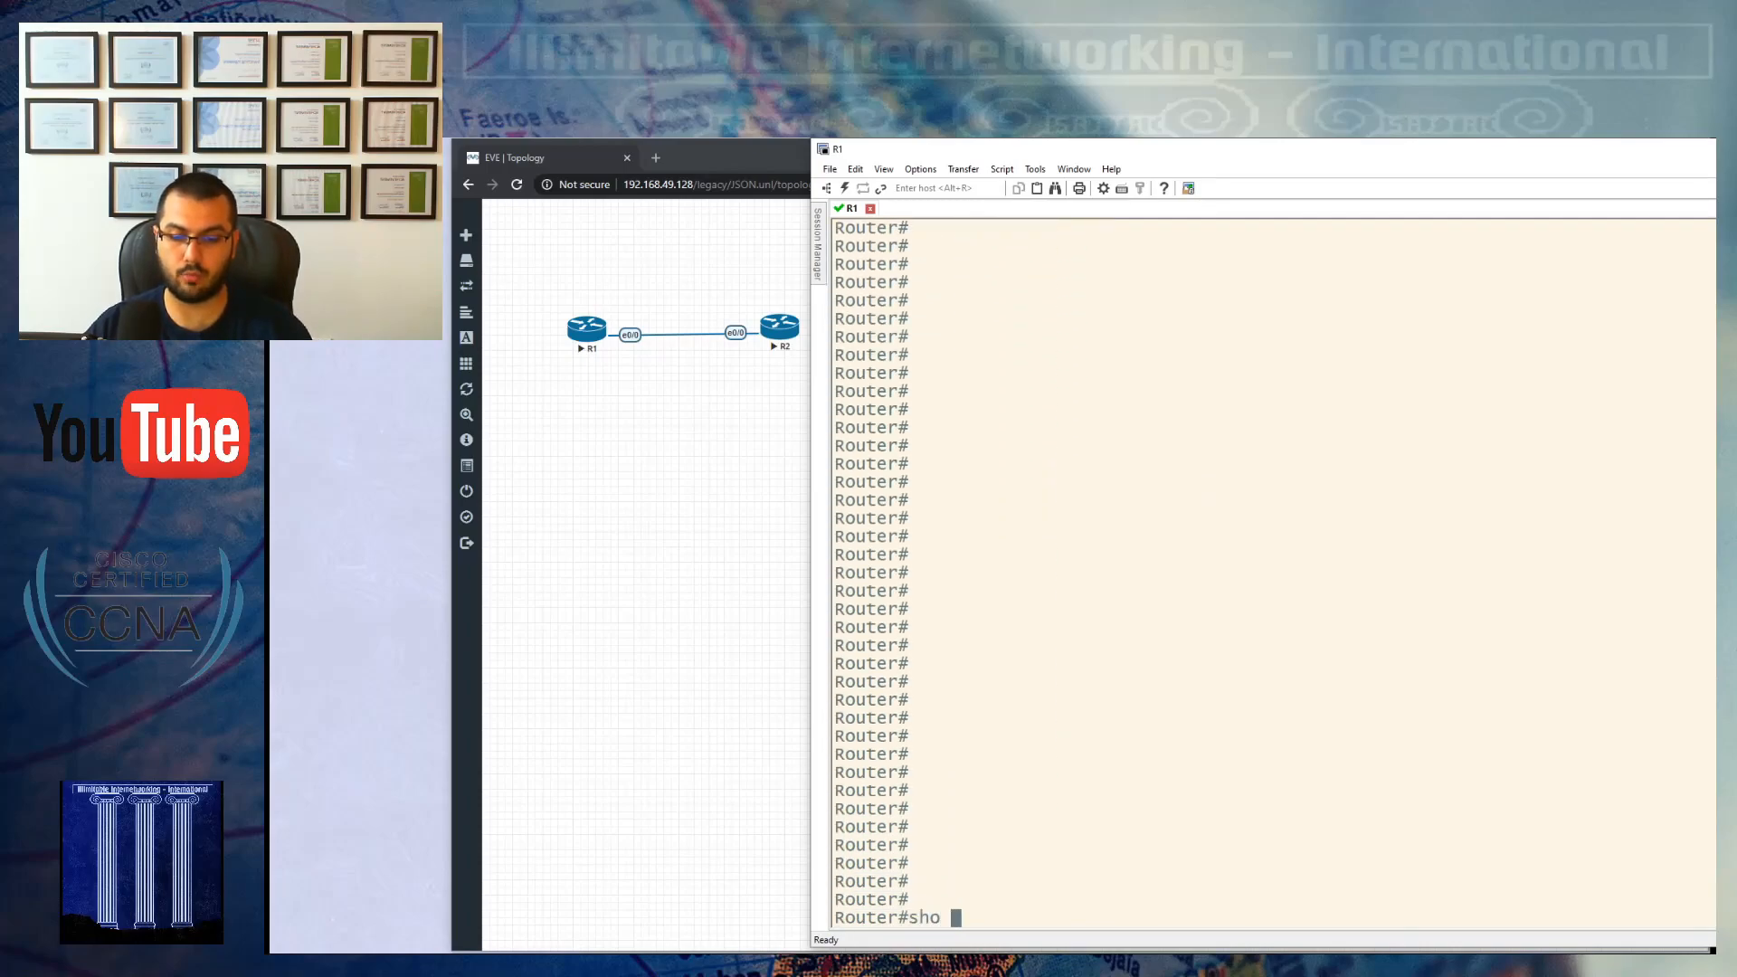
text(running-config |)
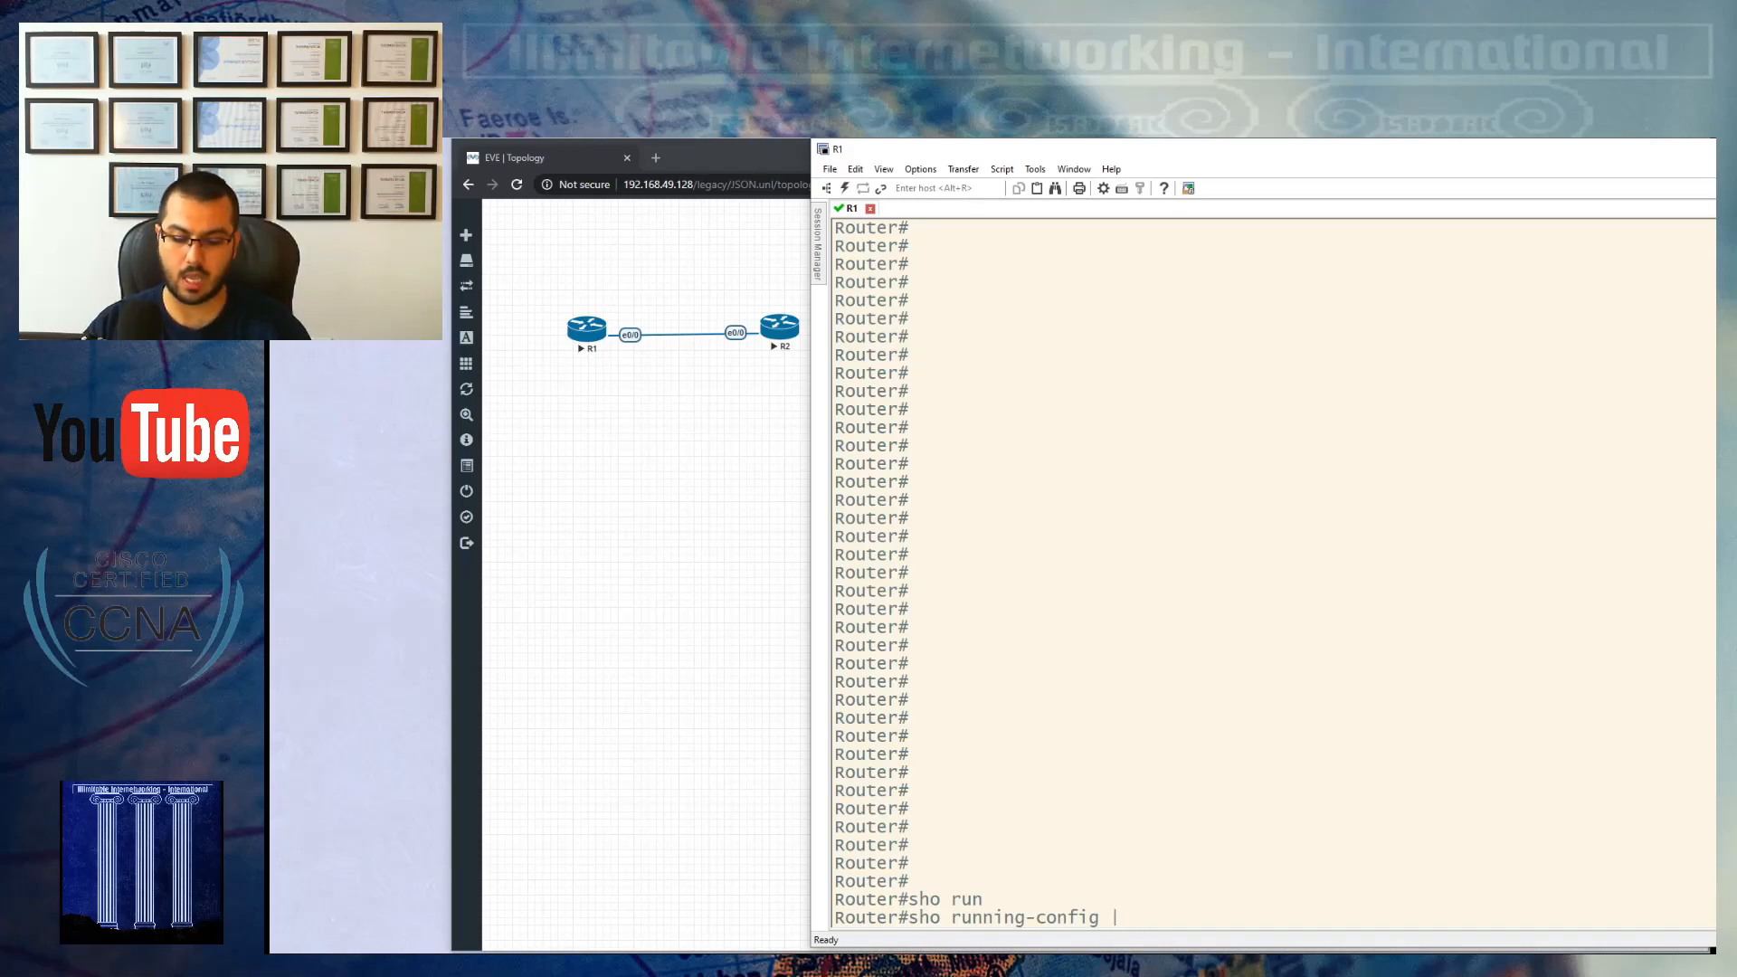
text(forma)
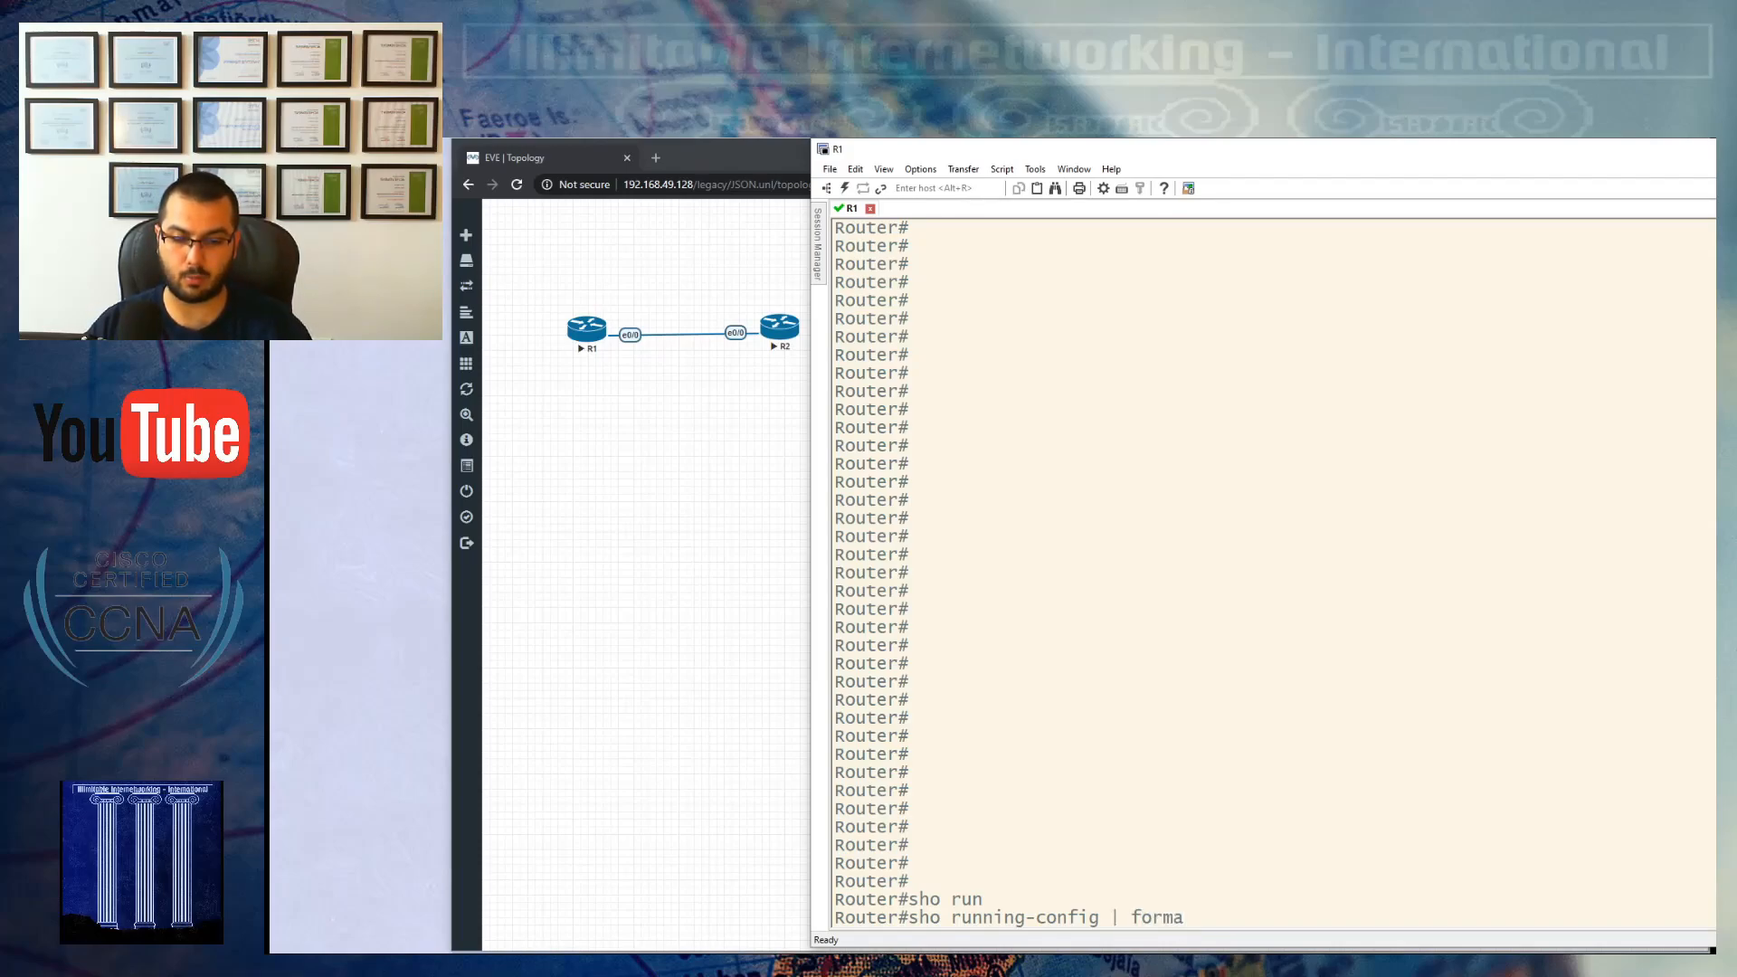
text(t)
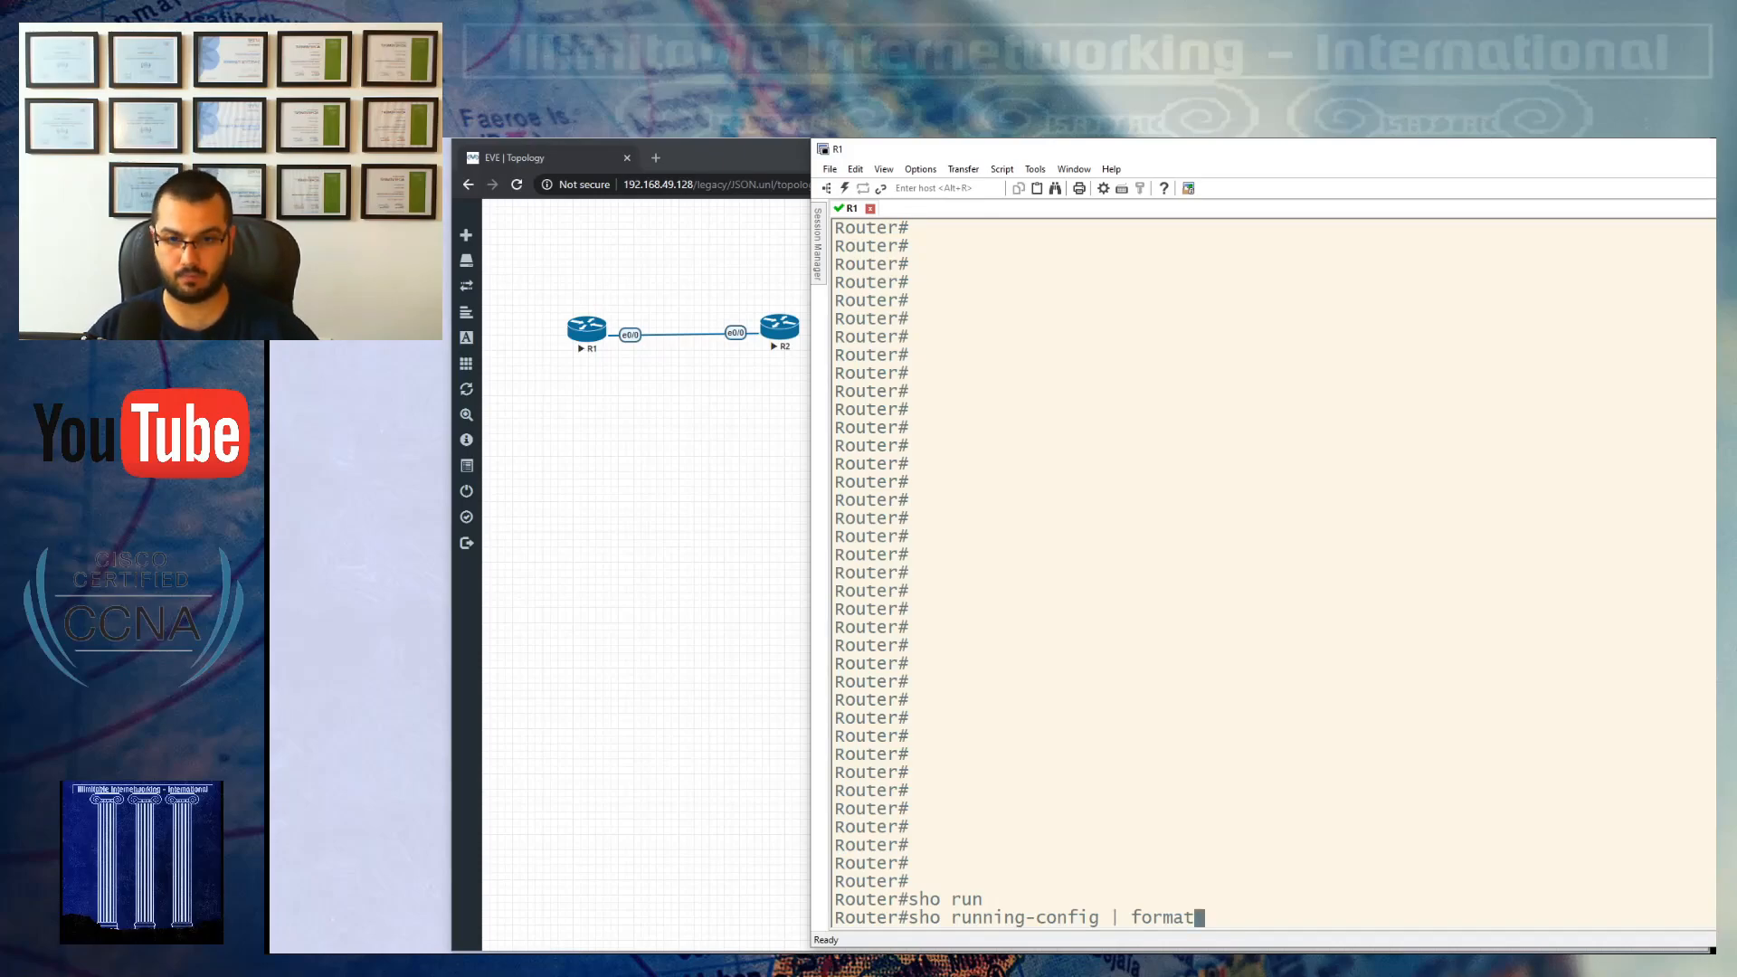
key(Return)
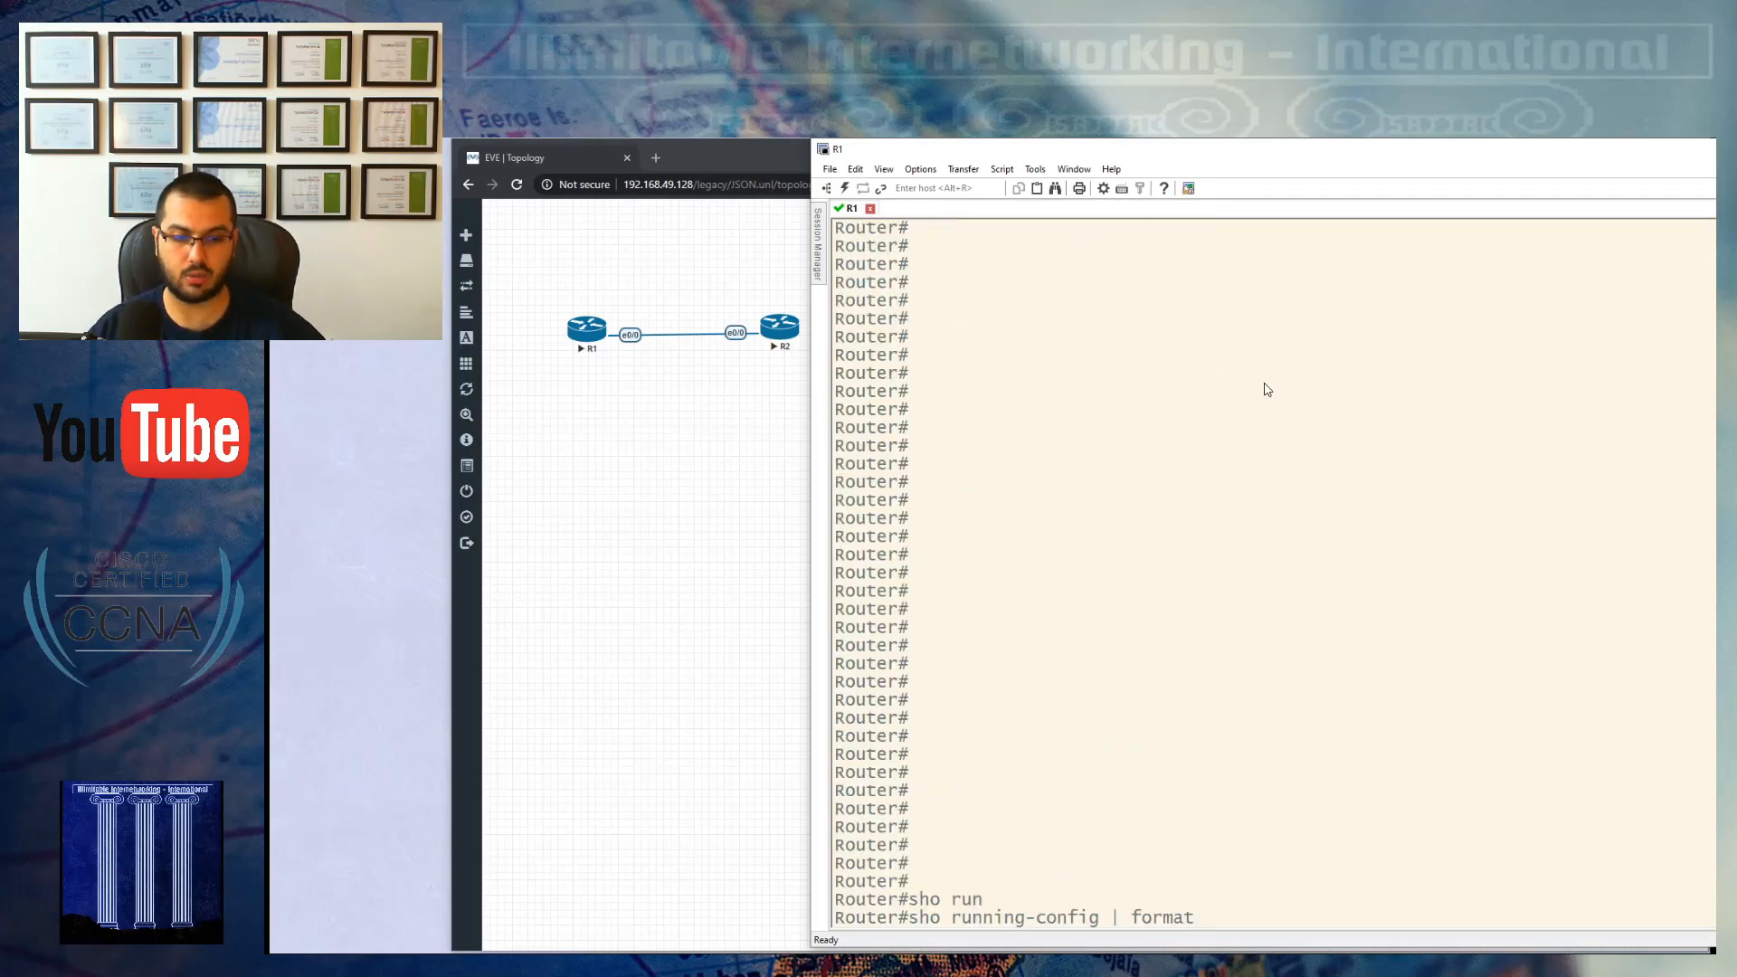
key(Return)
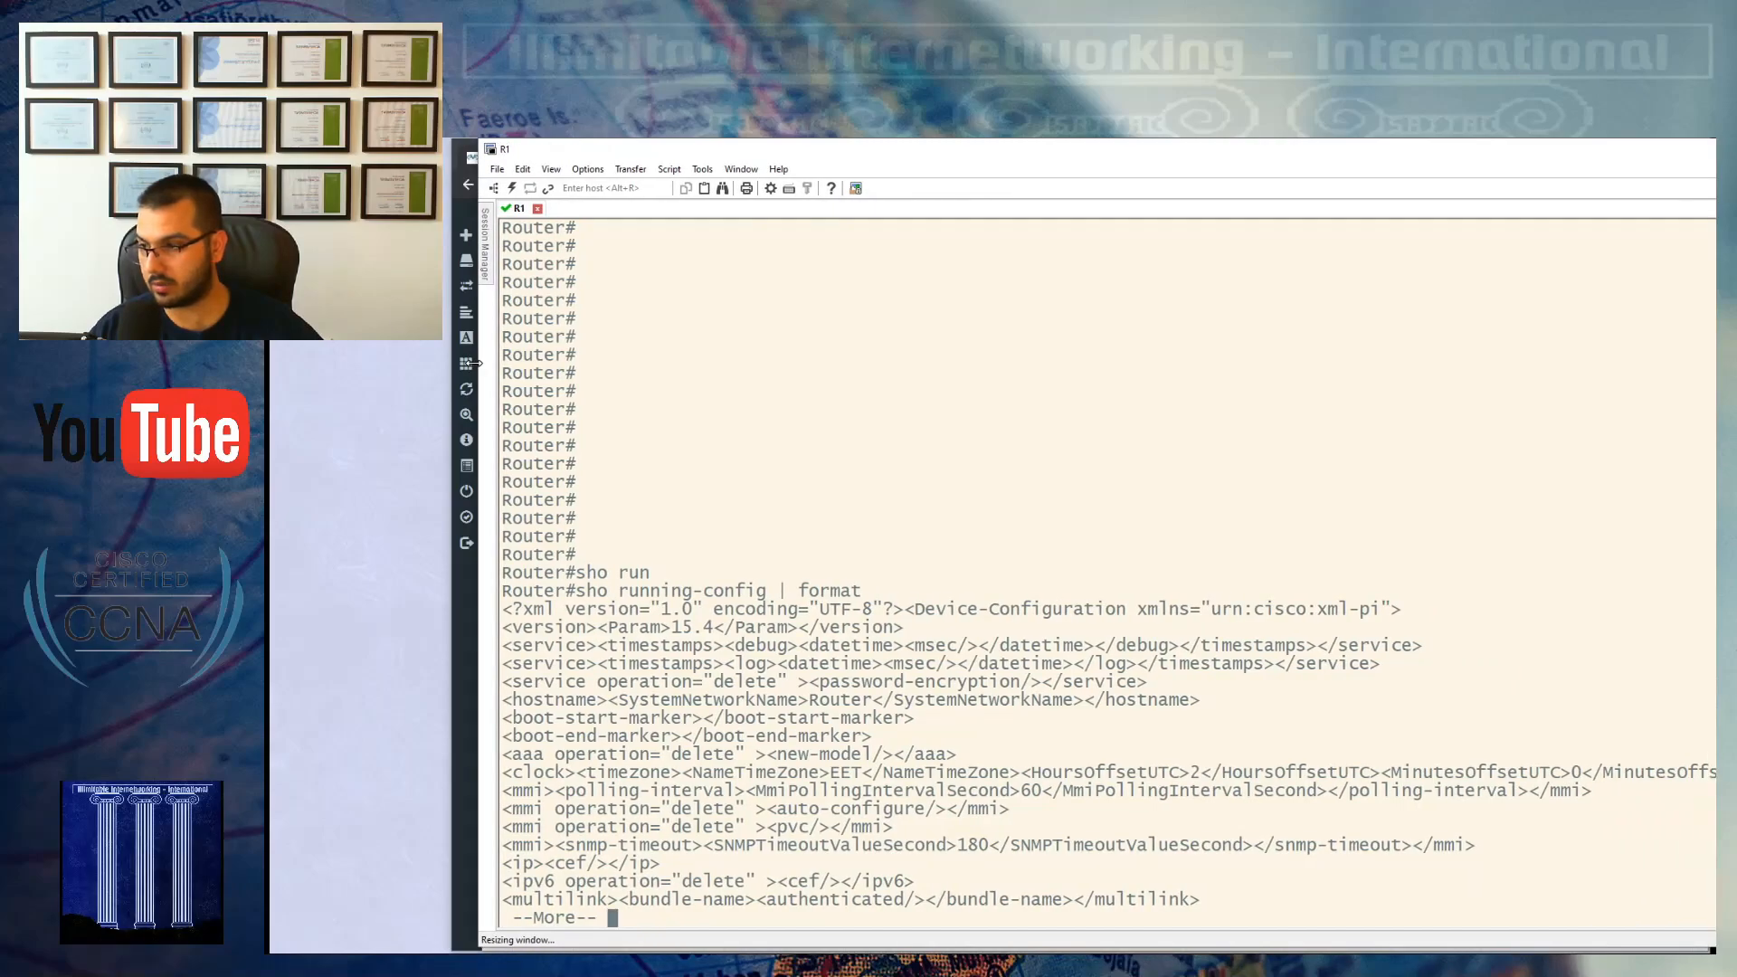
Page through R1's XML running configuration down to </Device-Configuration>.
key(space)
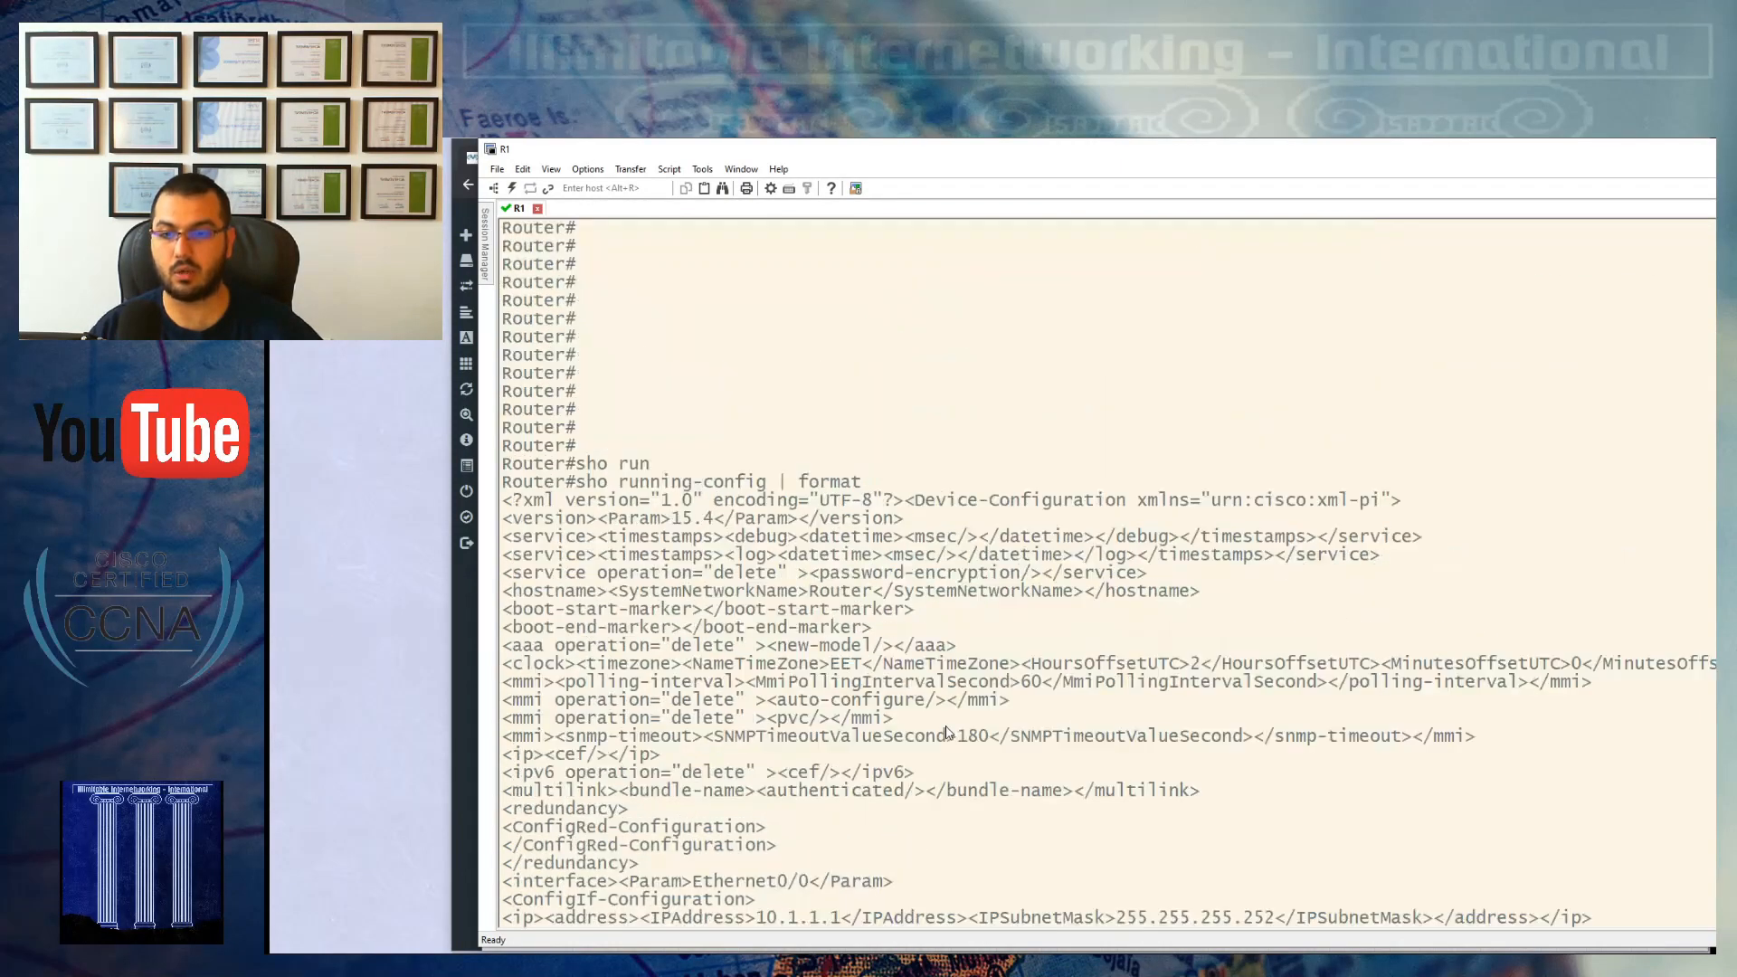
scroll(down, 3)
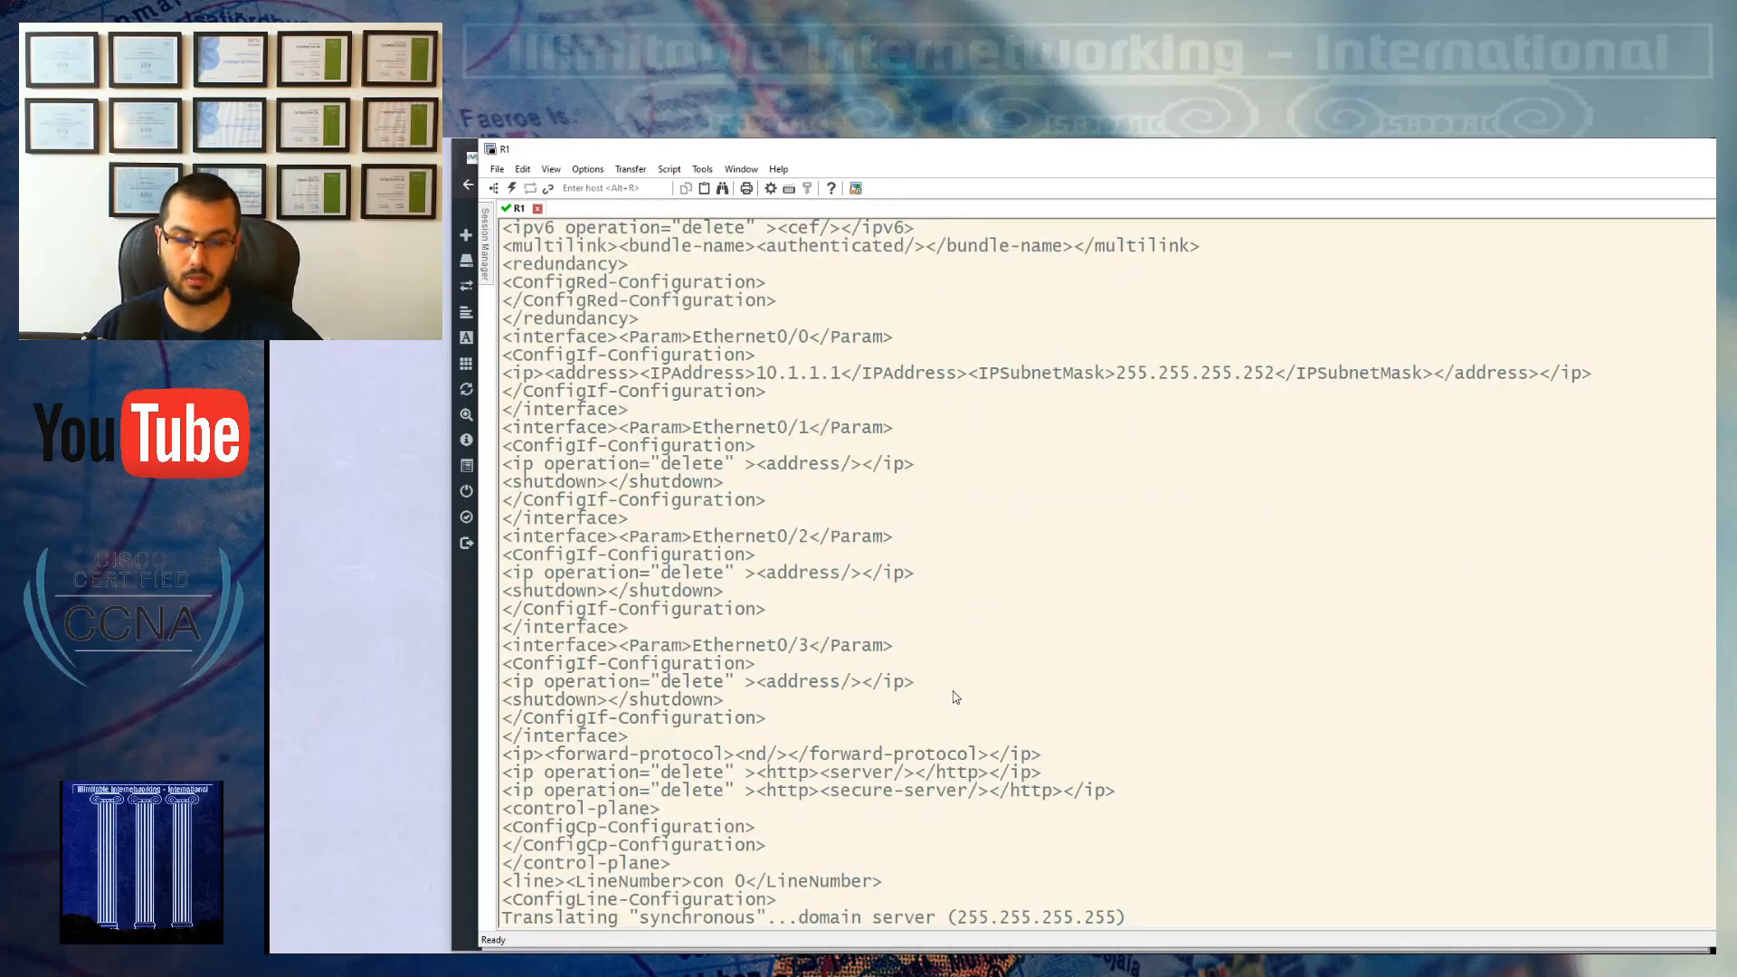
scroll(down, 3)
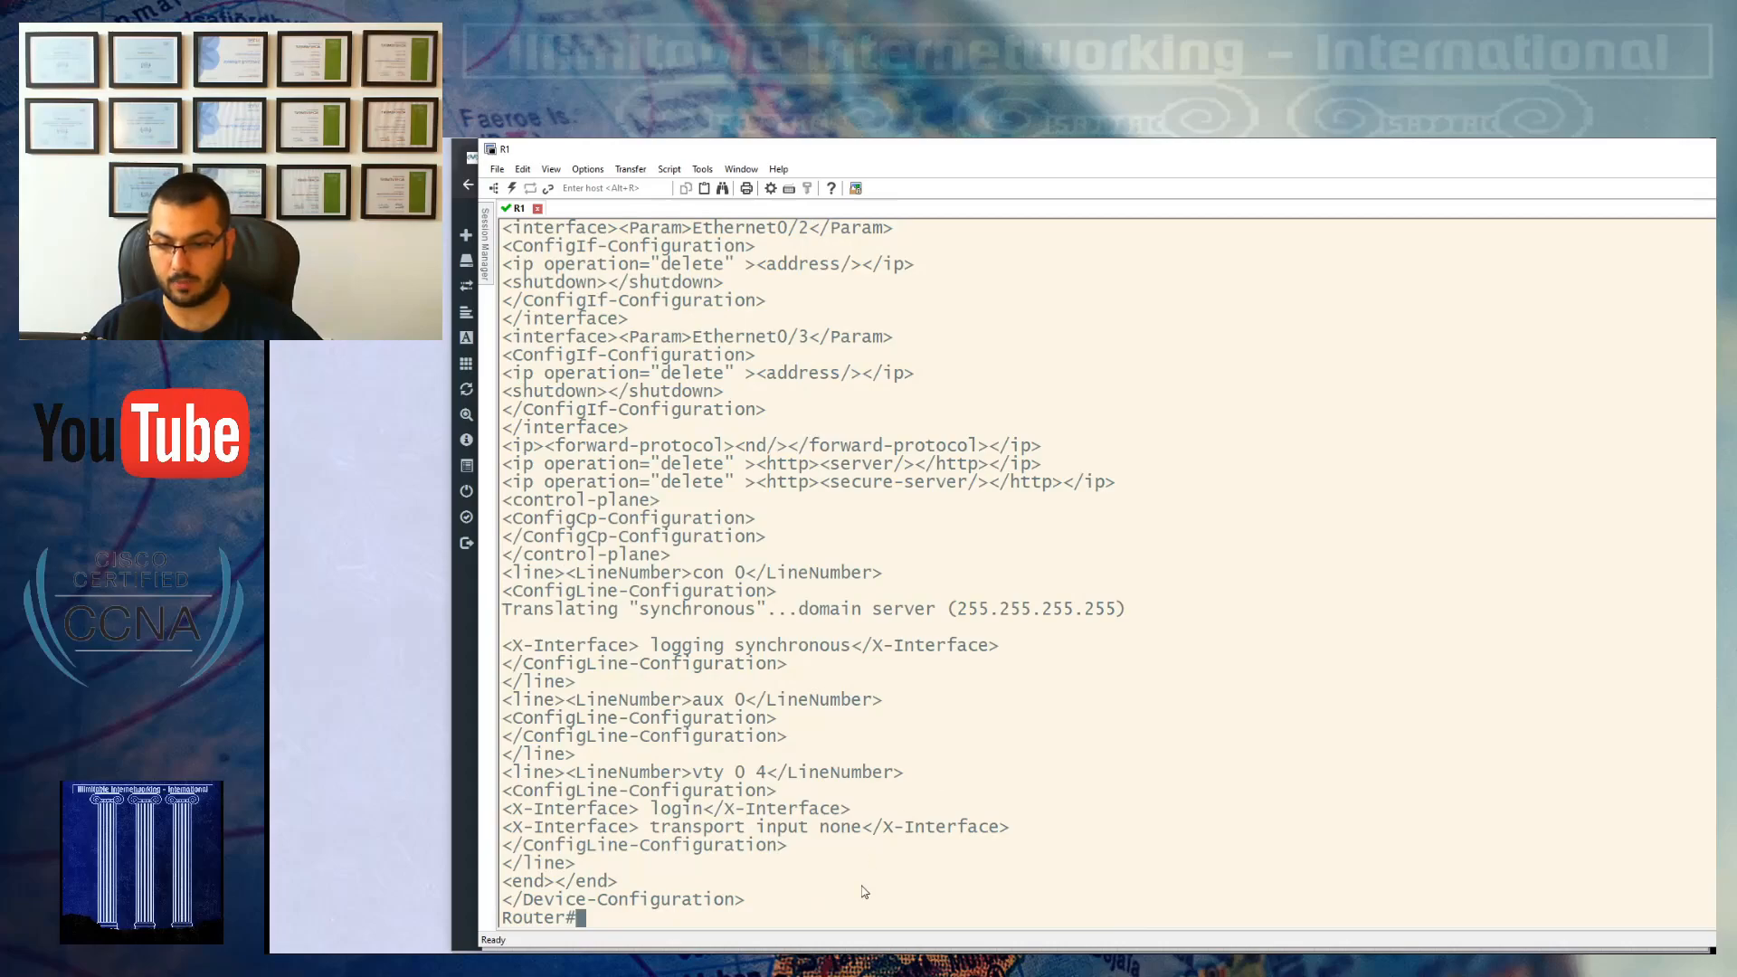
mouse_move(767, 905)
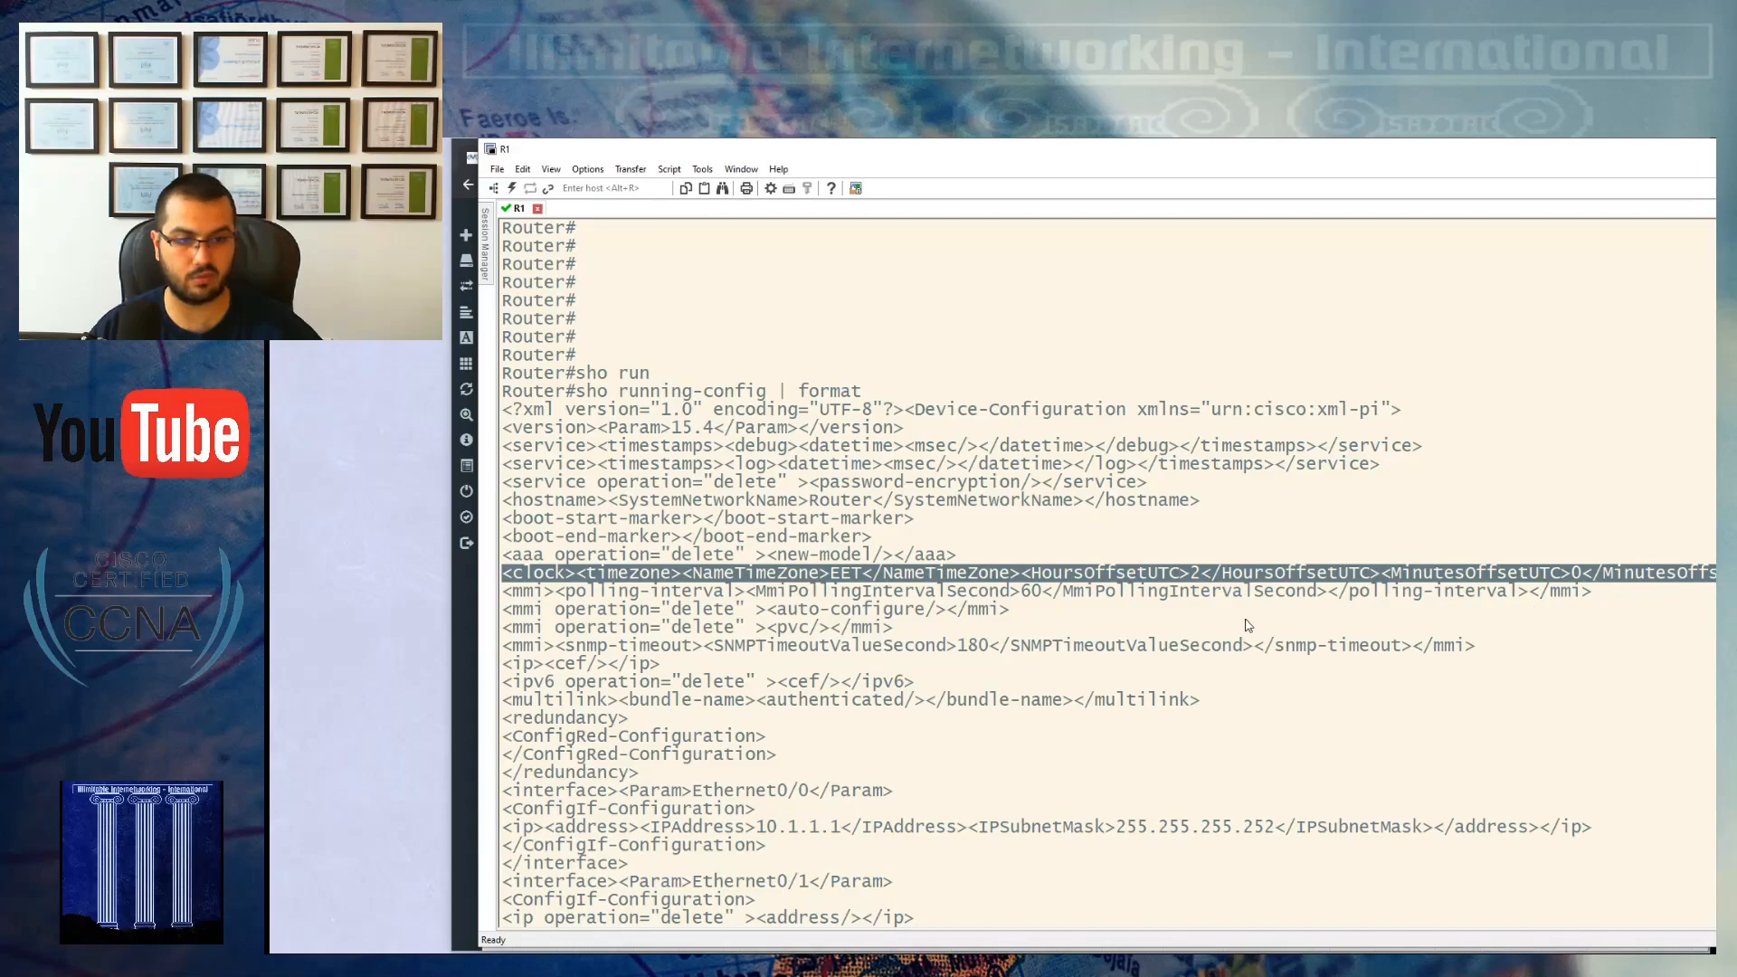
scroll(down, 3)
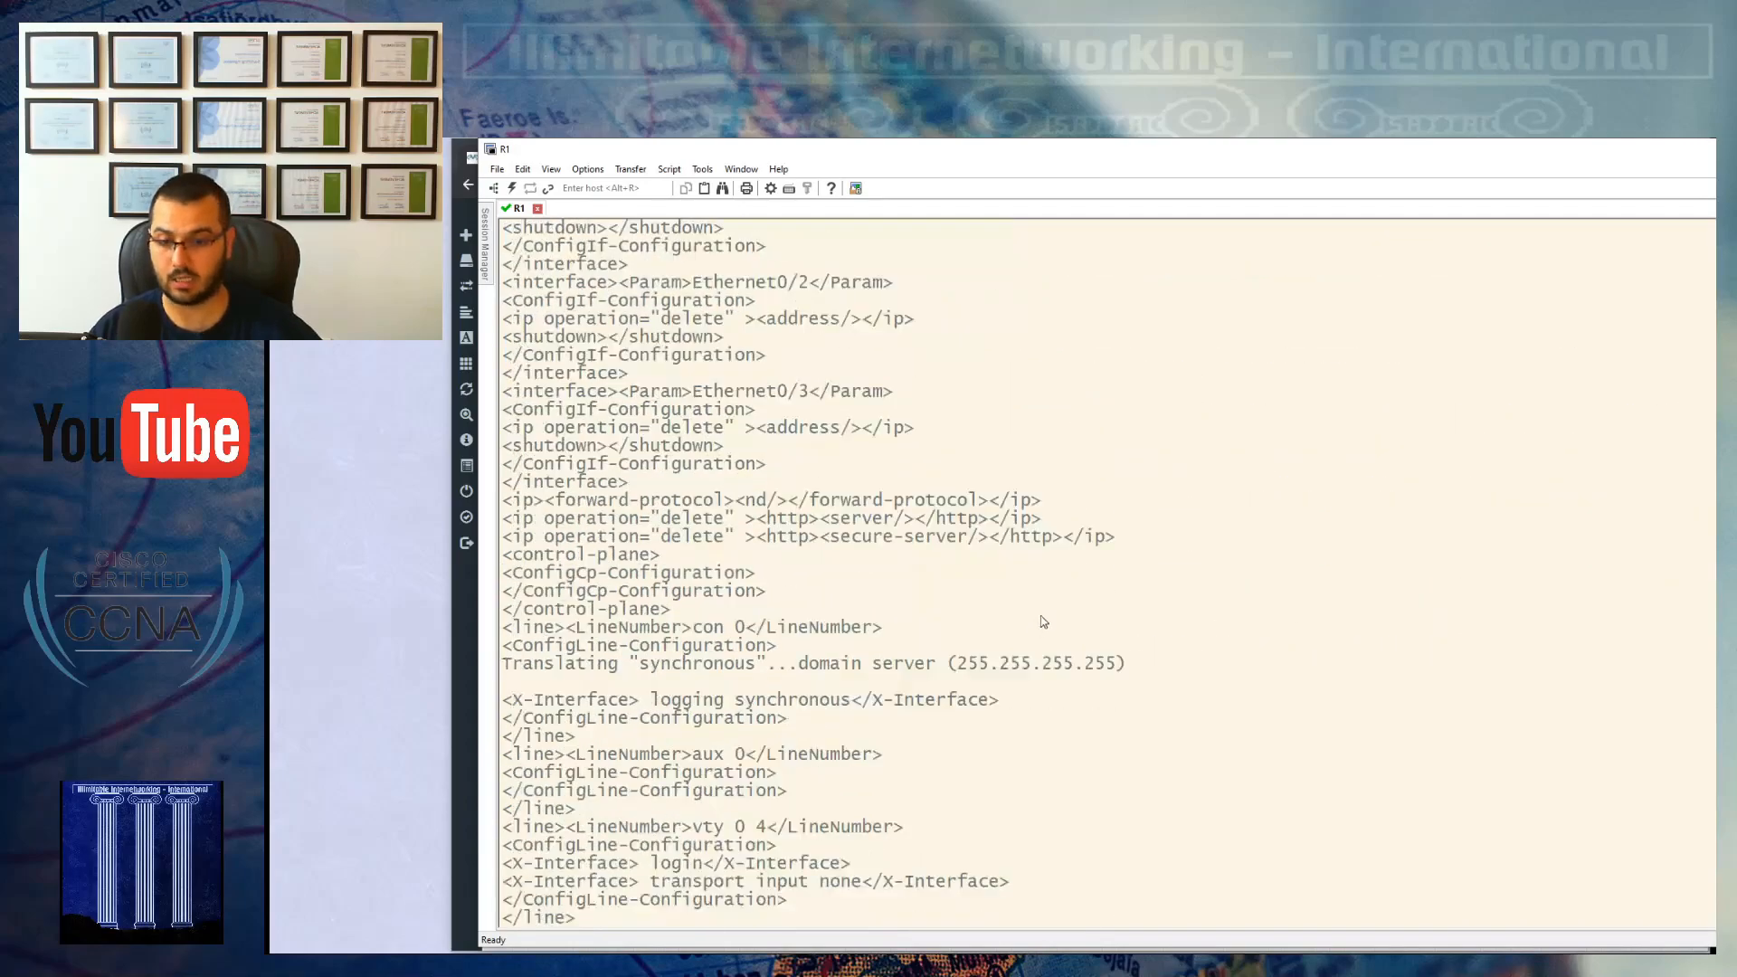
scroll(down, 3)
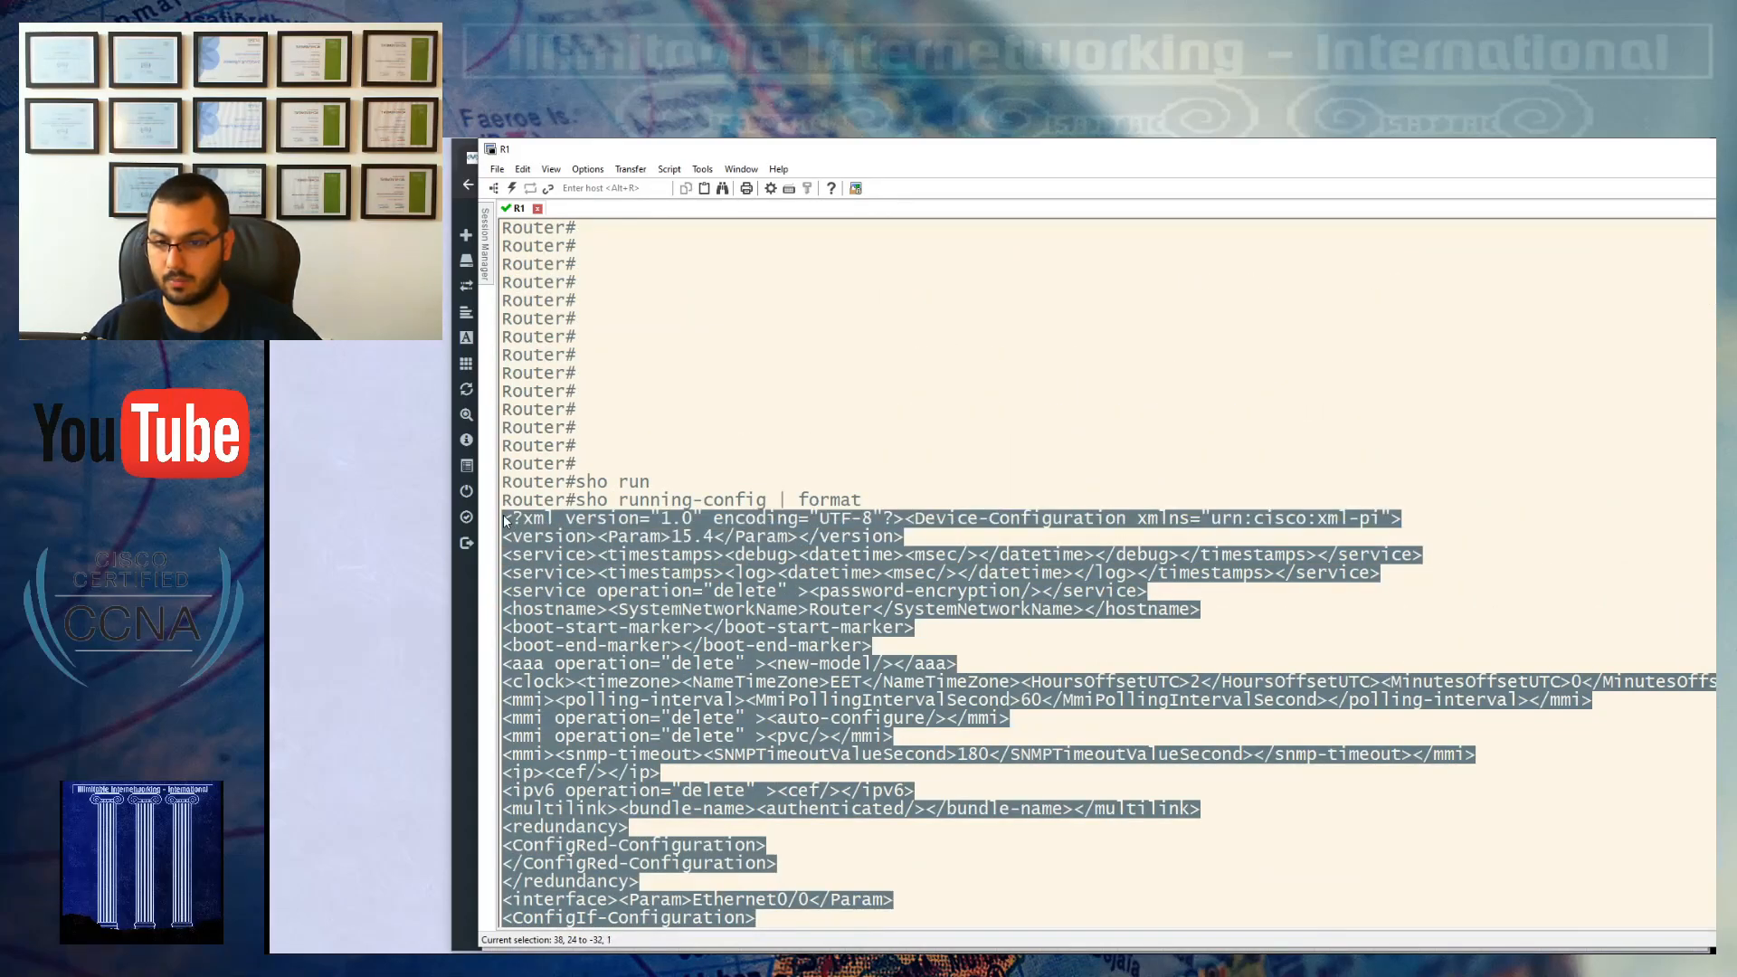
Copy the selected XML configuration from the Edit menu.
click(522, 169)
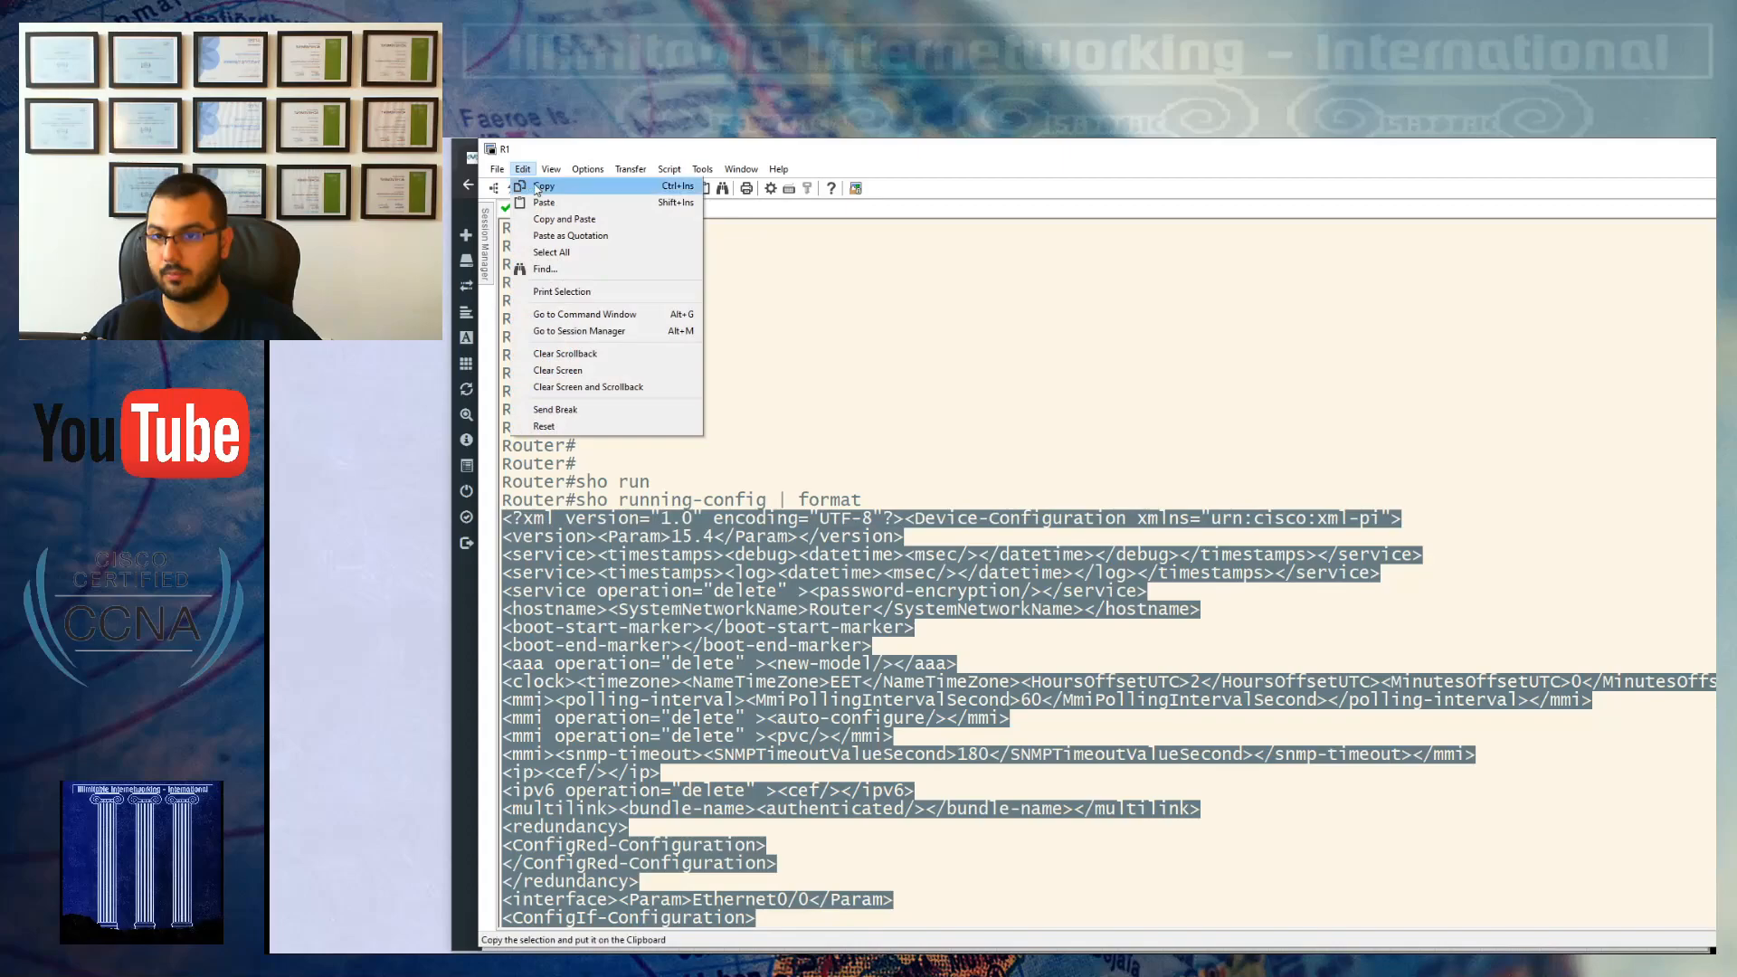
click(543, 184)
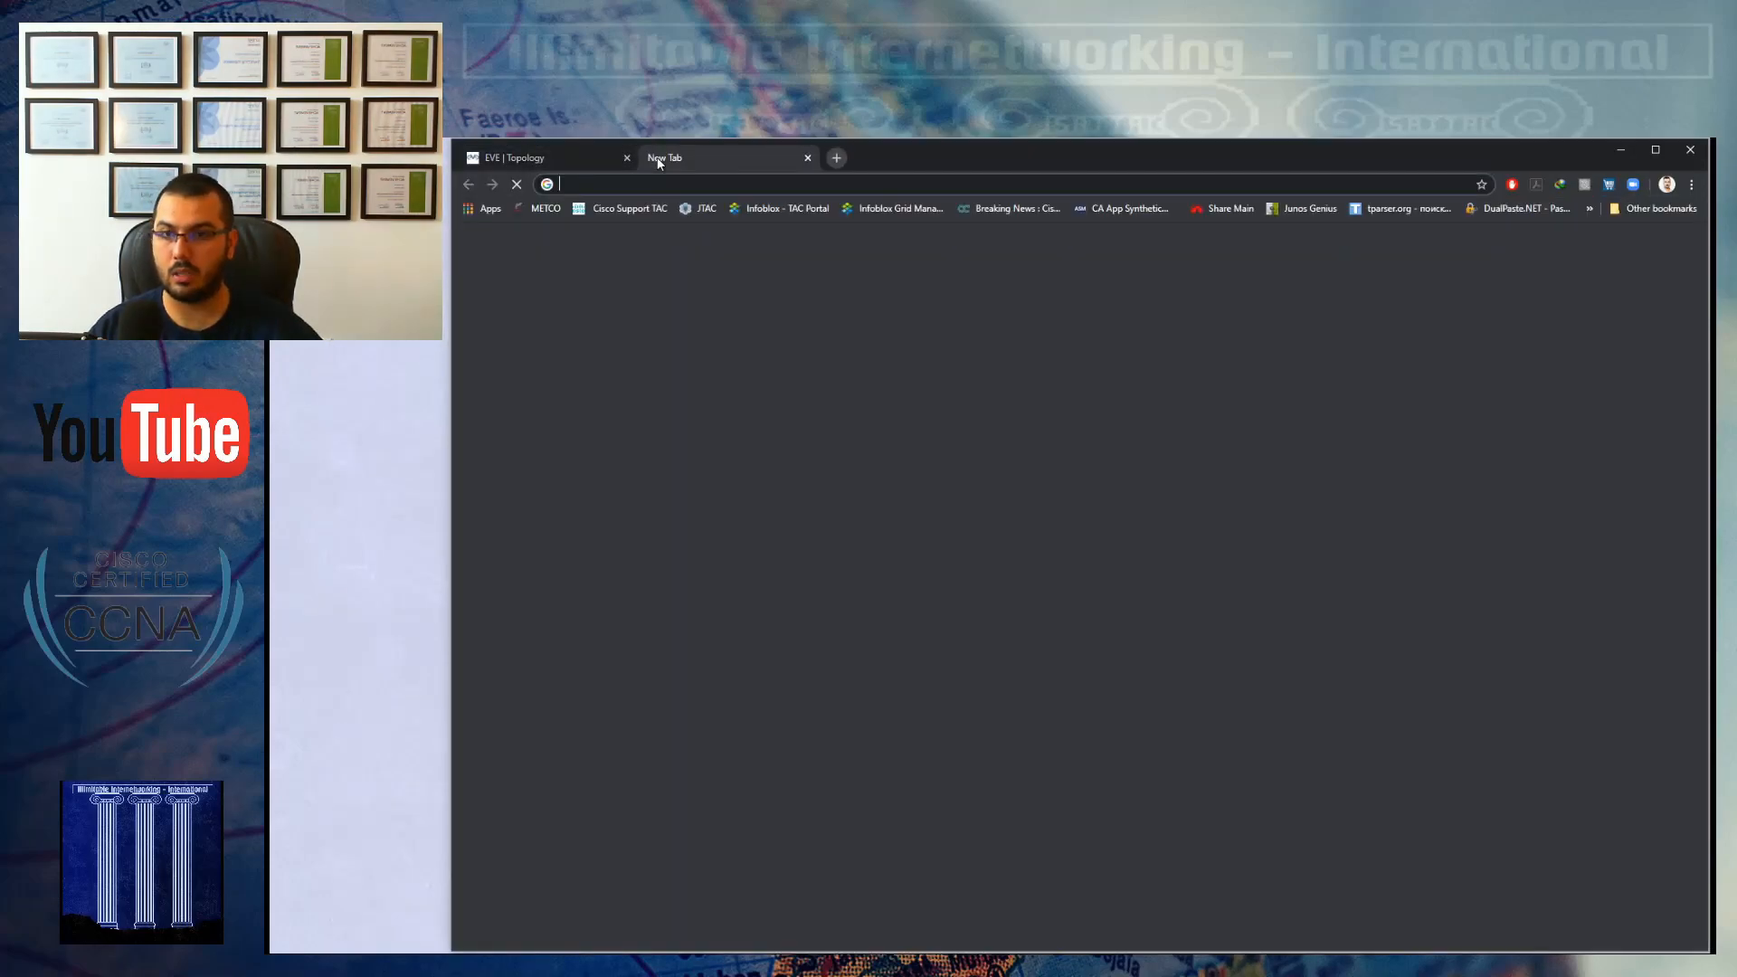
Search 'xml to json' and open the codebeautify.org XML to JSON Converter.
text(xml to json)
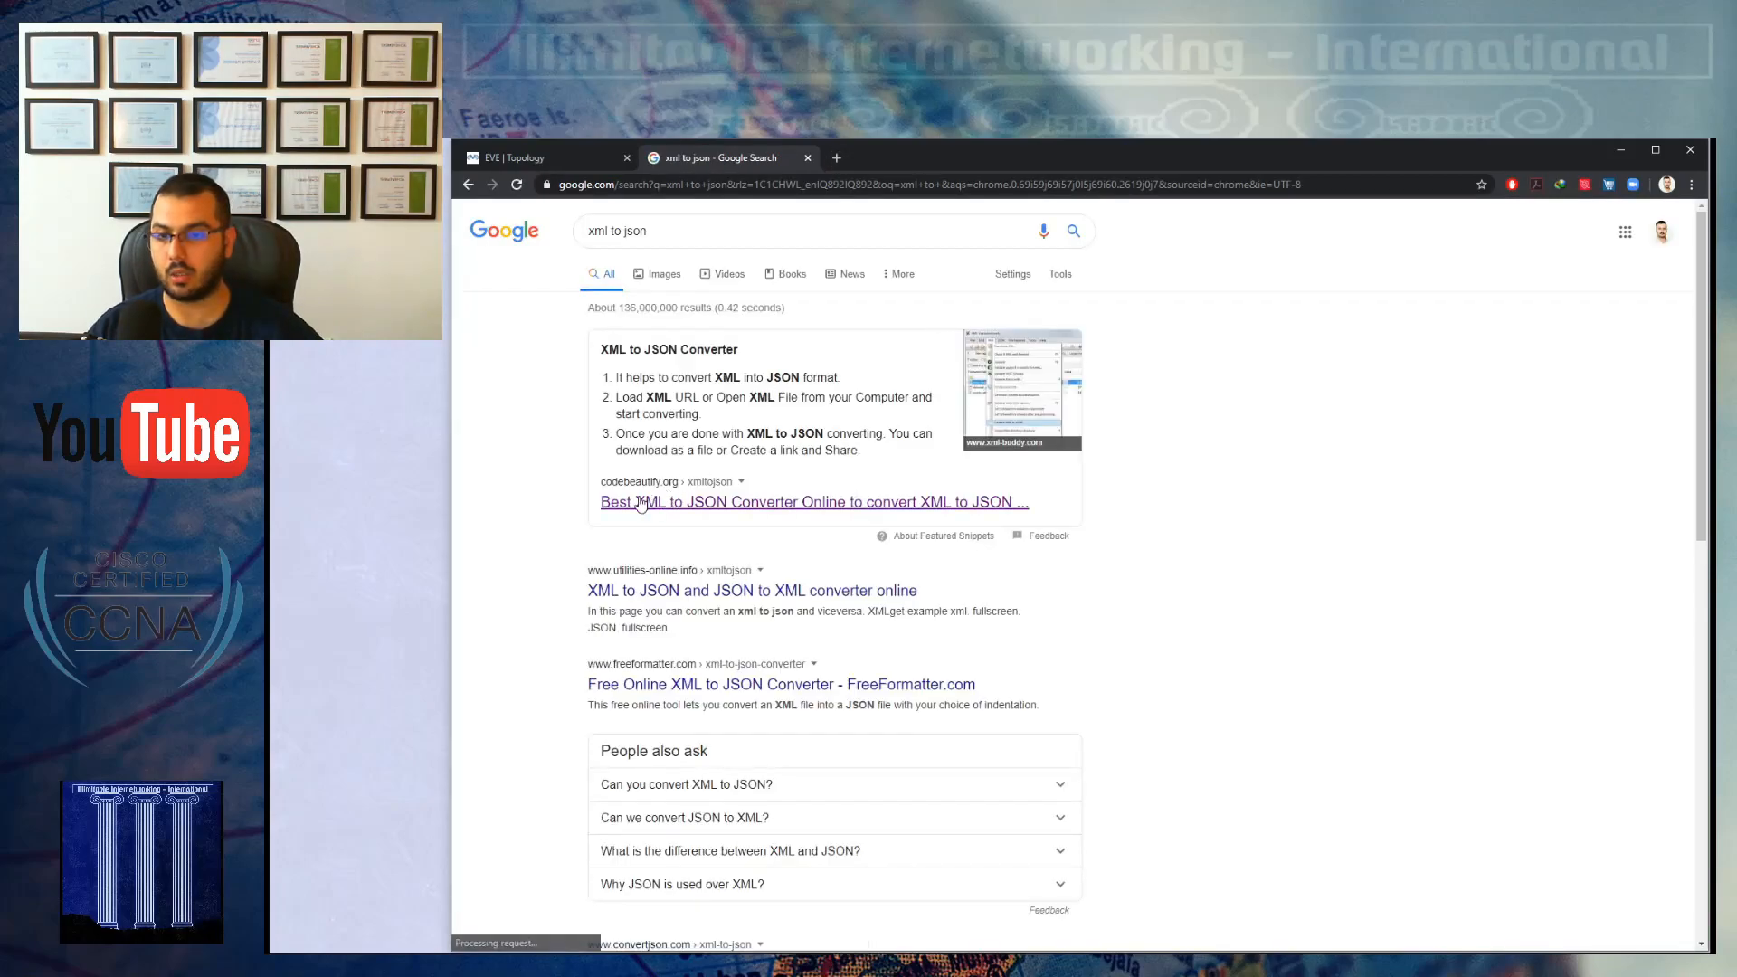
click(814, 502)
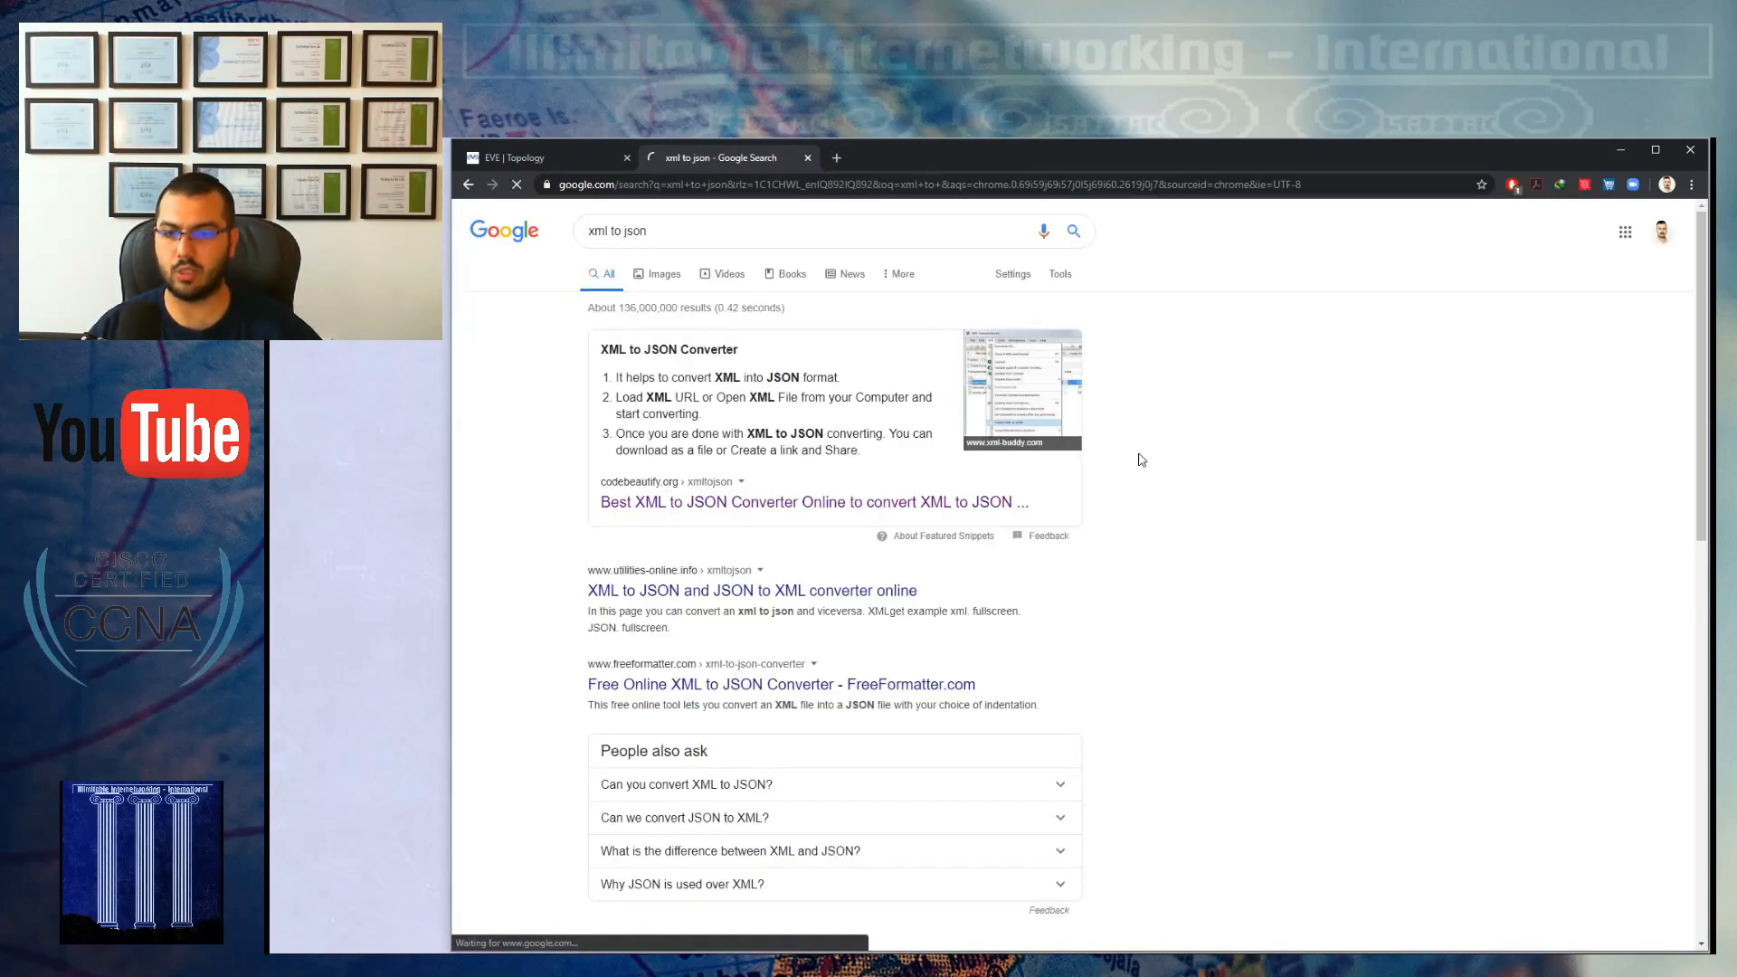
click(810, 502)
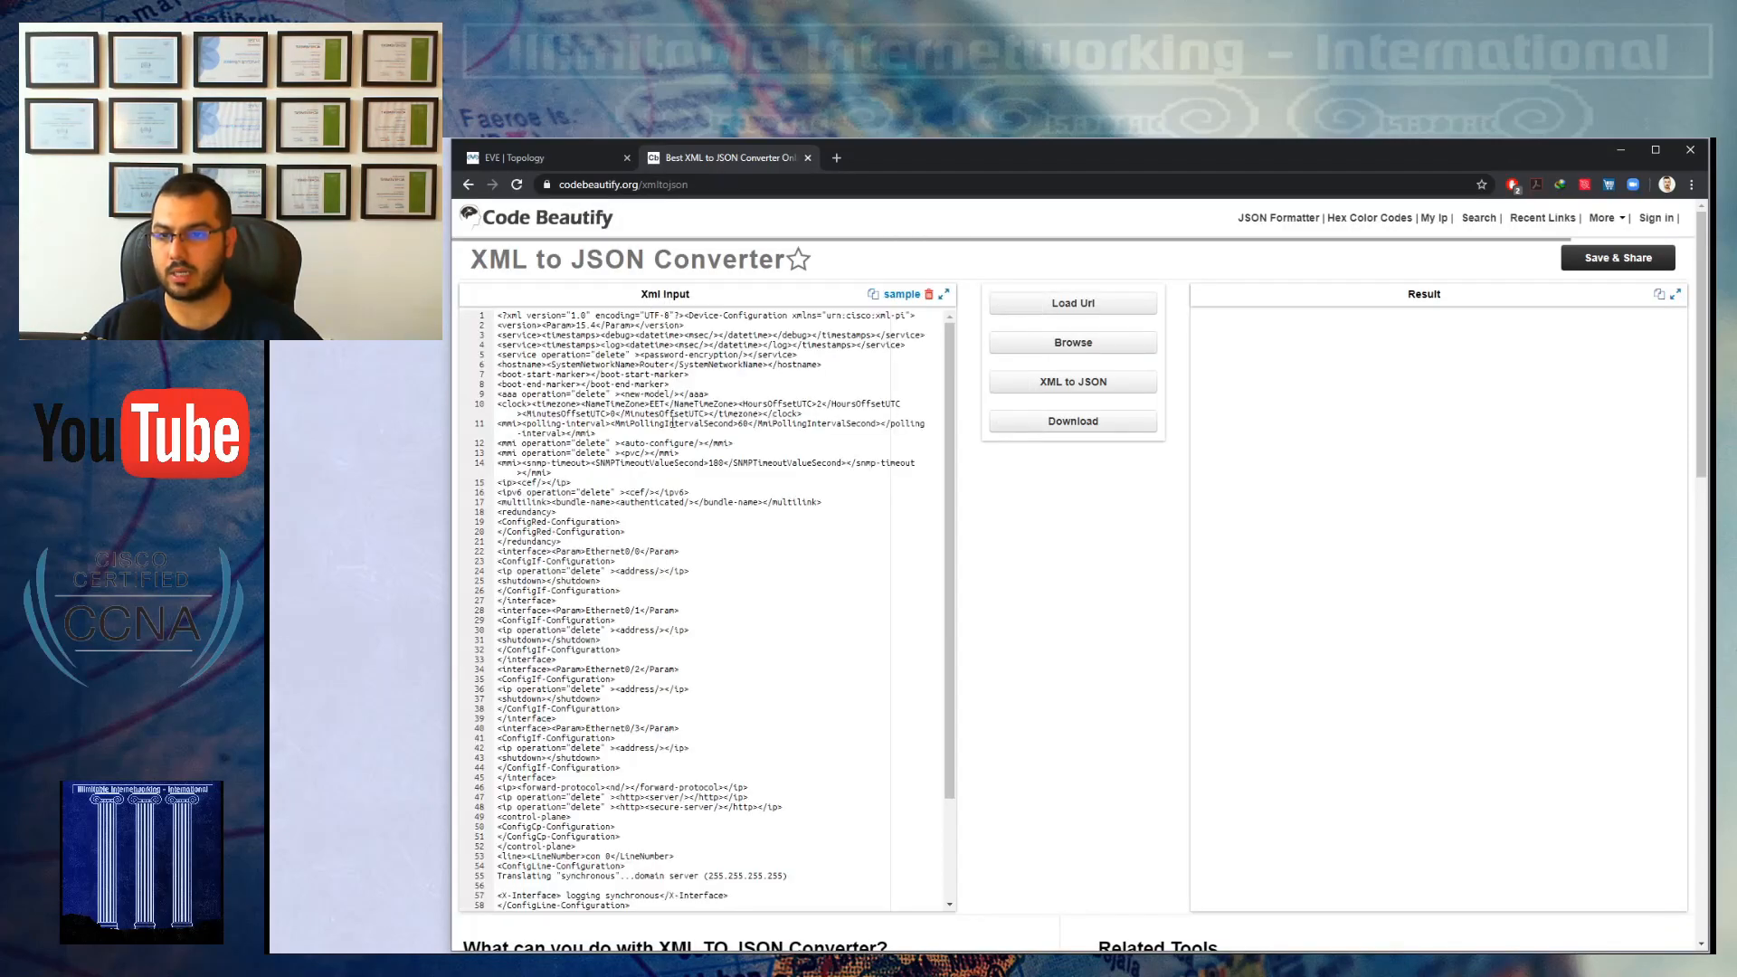
Replace the Xml Input with R1's pasted configuration and convert it to JSON.
click(1070, 381)
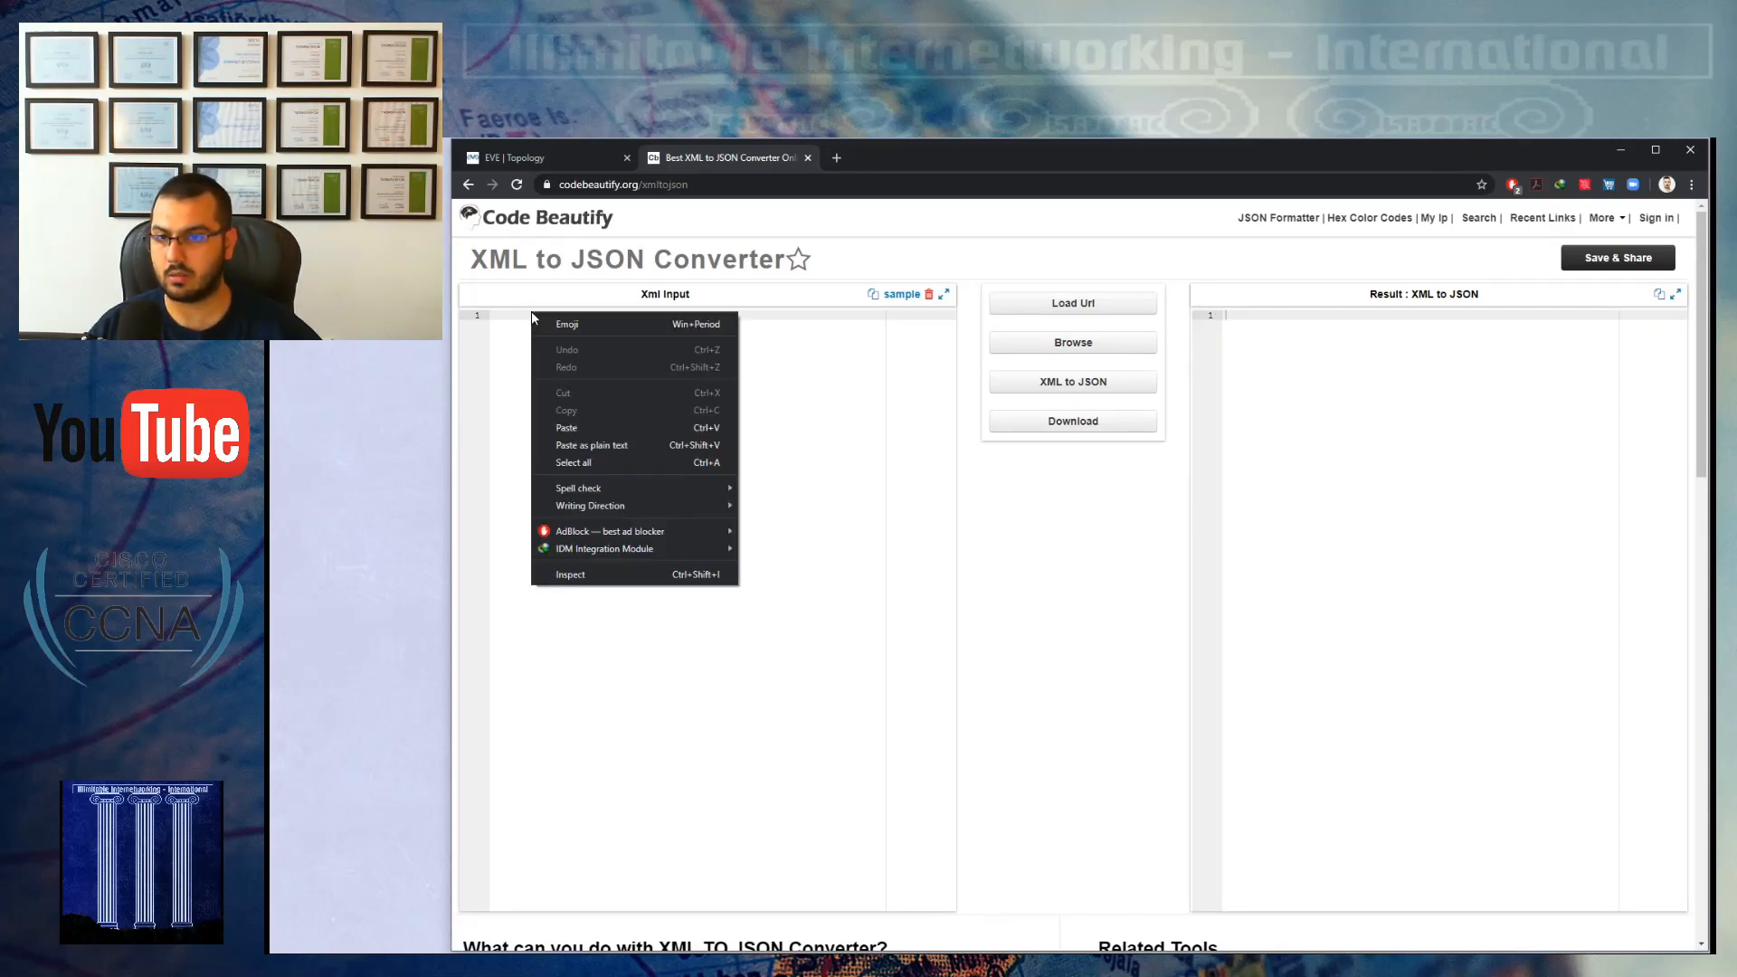
click(566, 428)
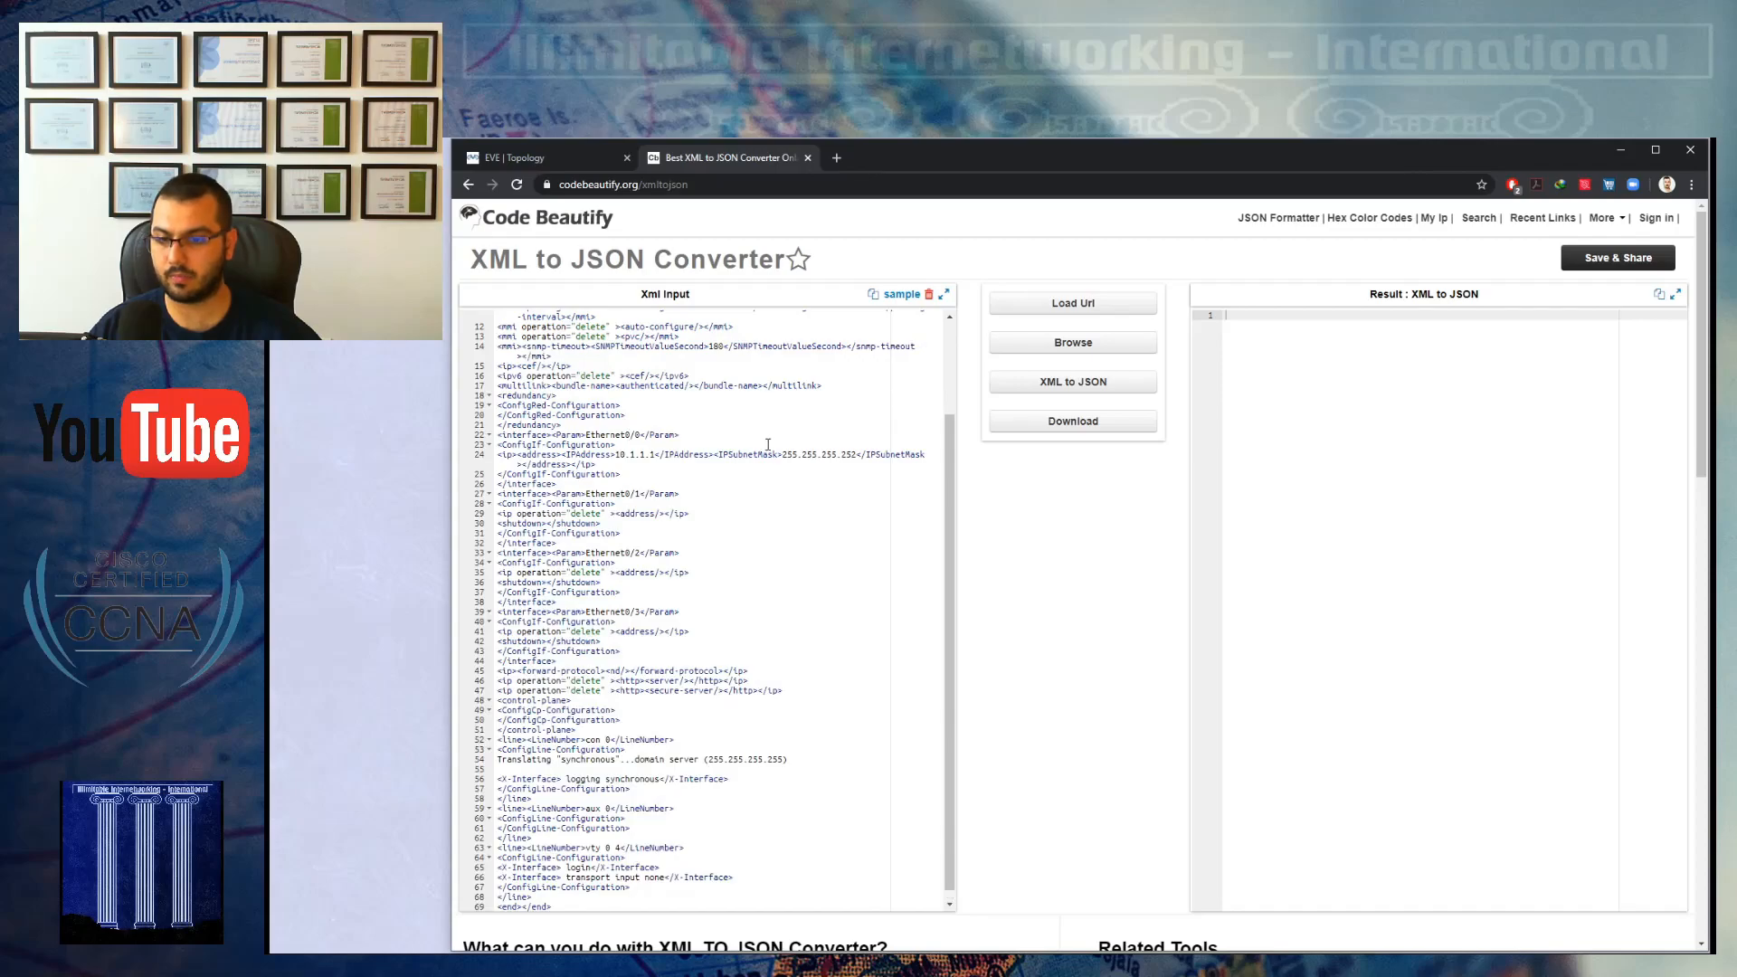
scroll(up, 3)
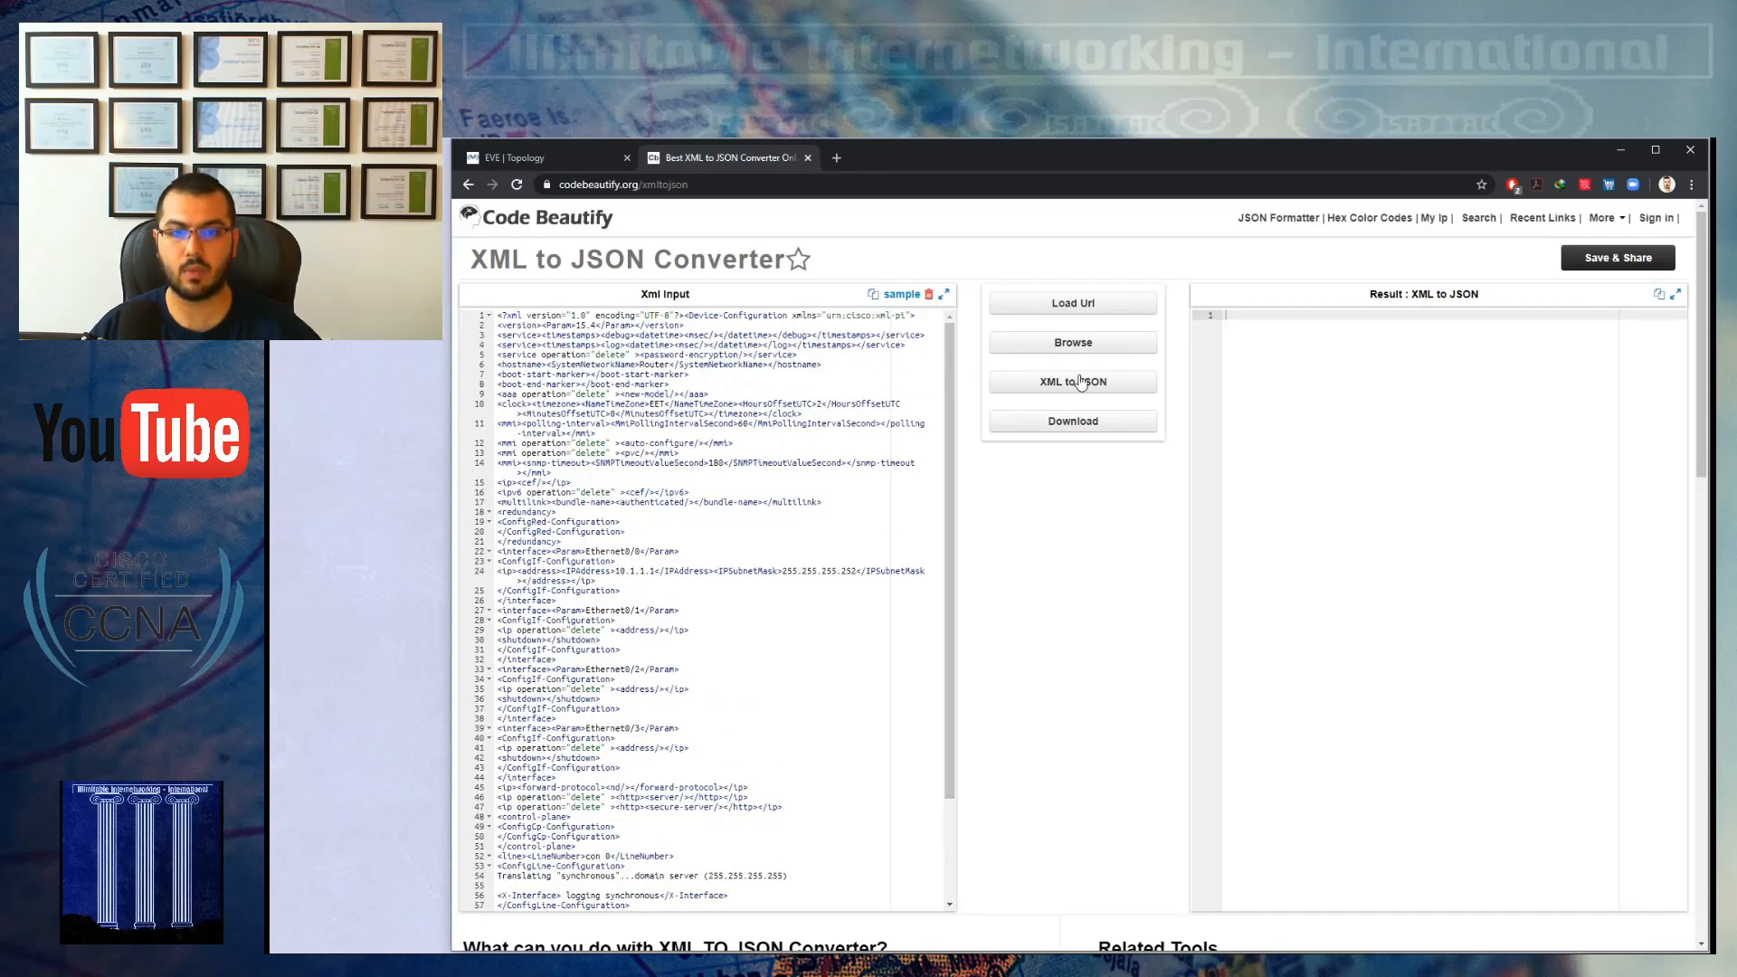
click(1071, 381)
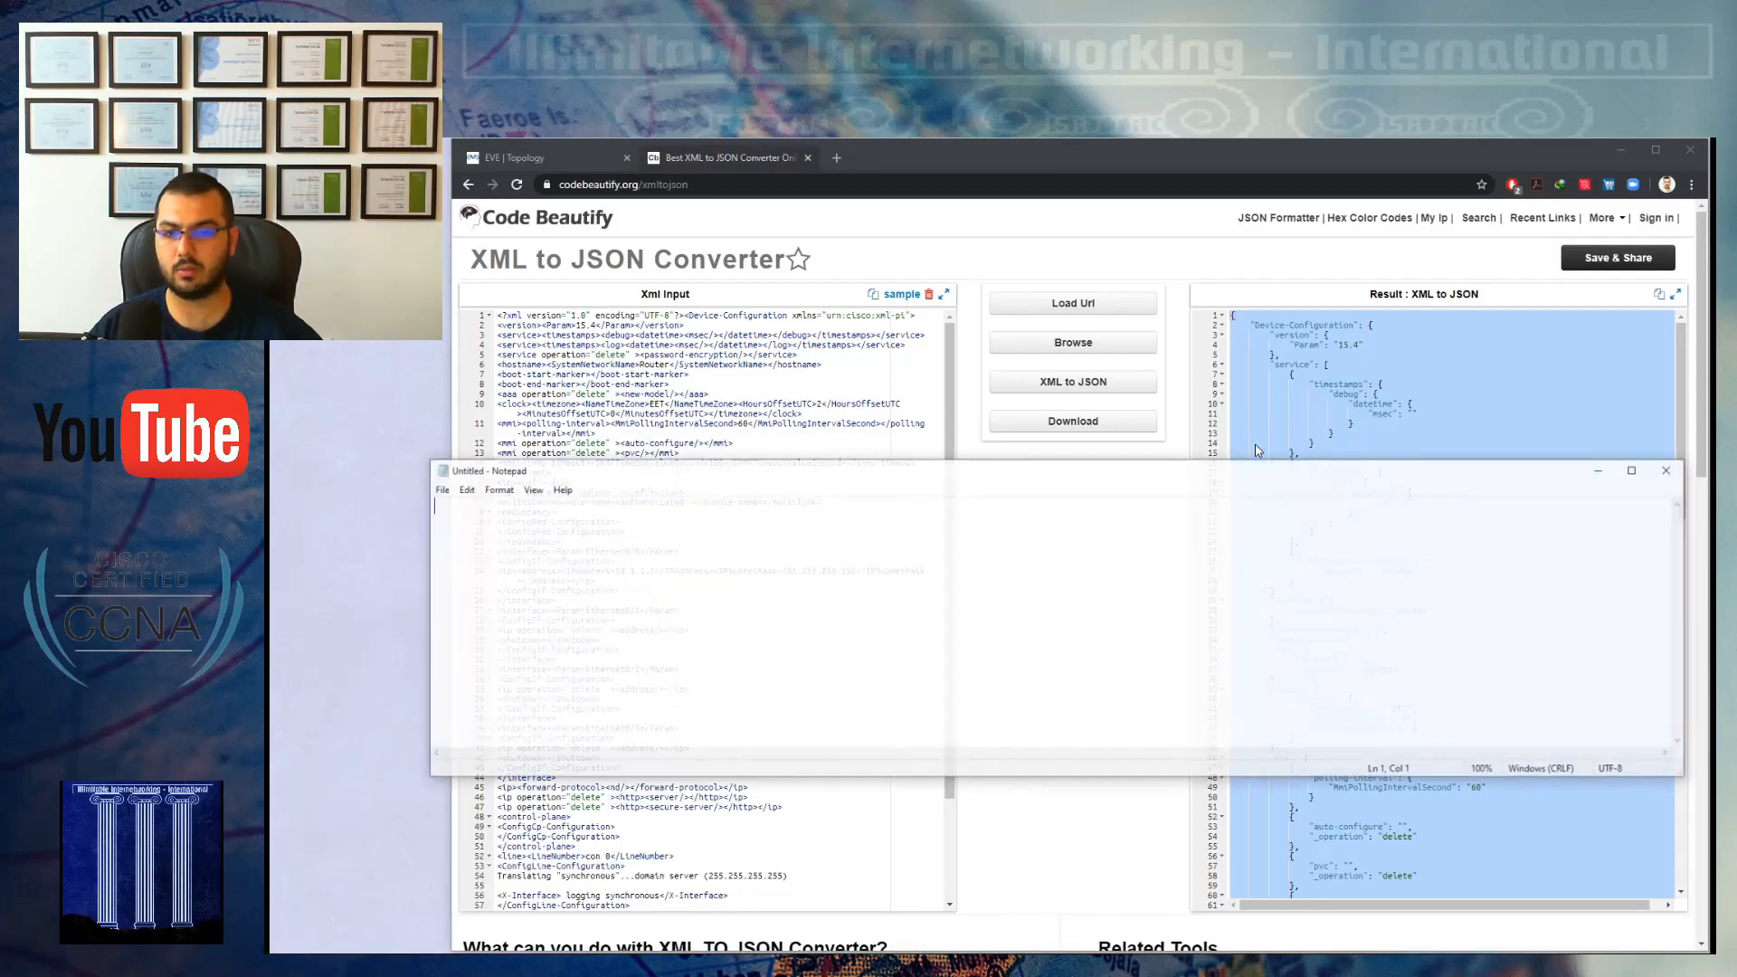
Paste the JSON into Notepad and highlight its version, service, timestamps and msec entries.
click(1629, 469)
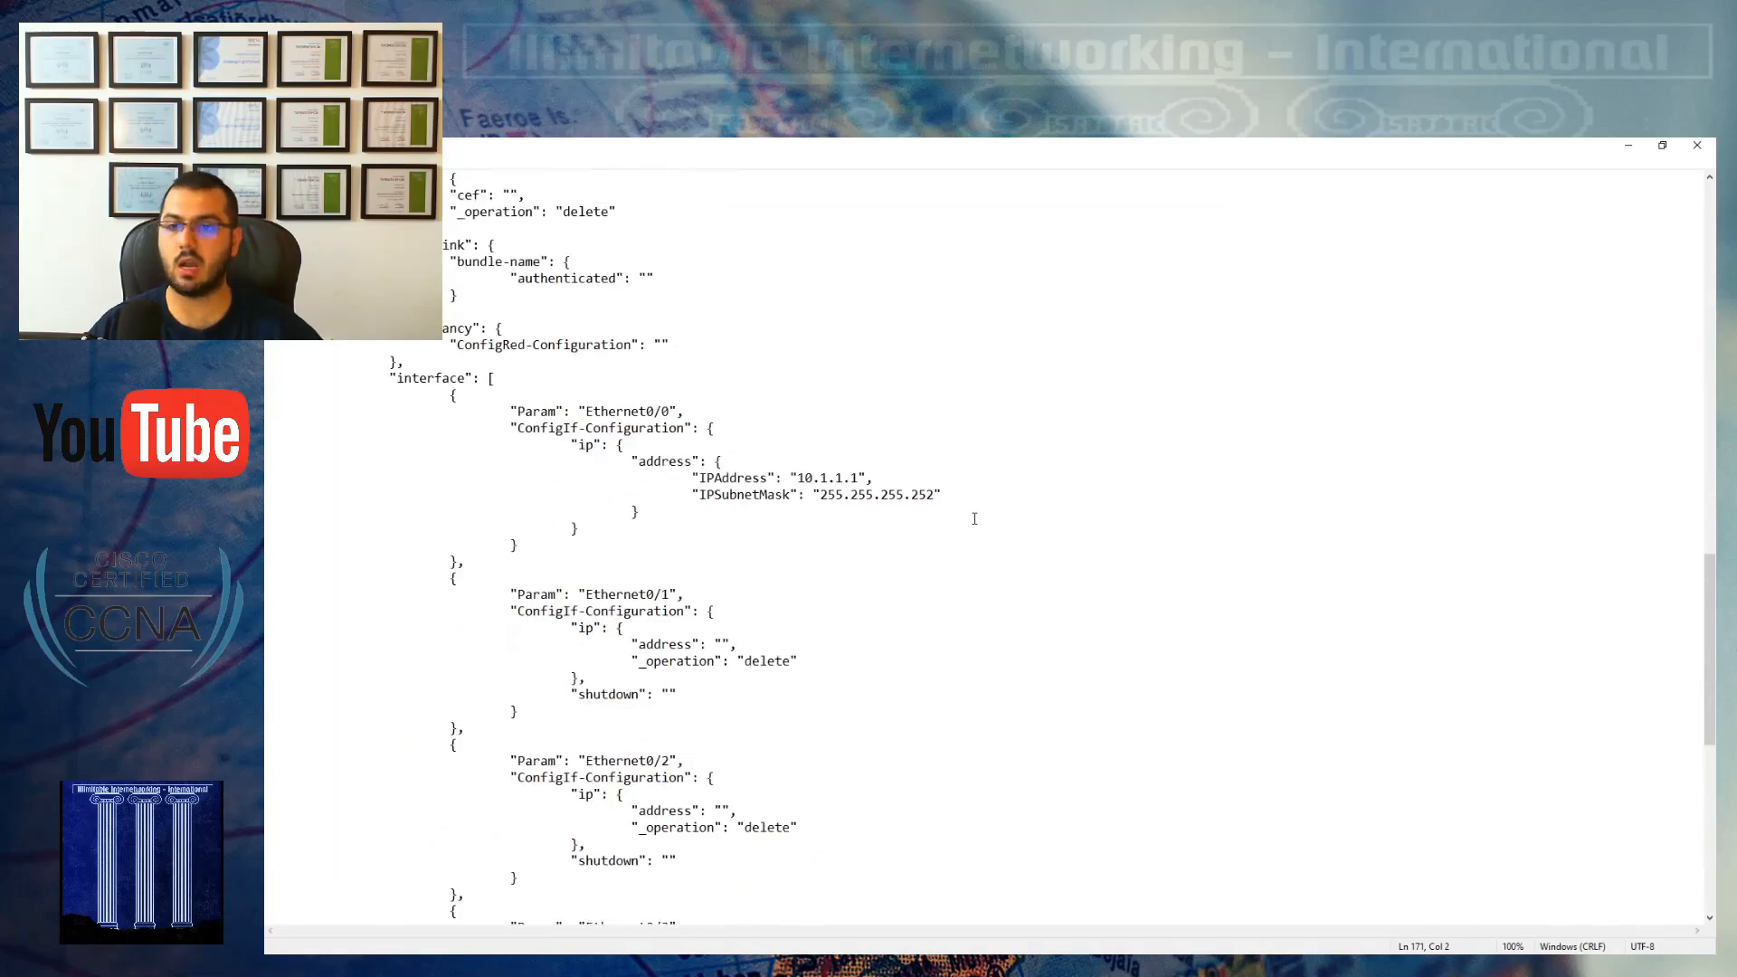
scroll(up, 3)
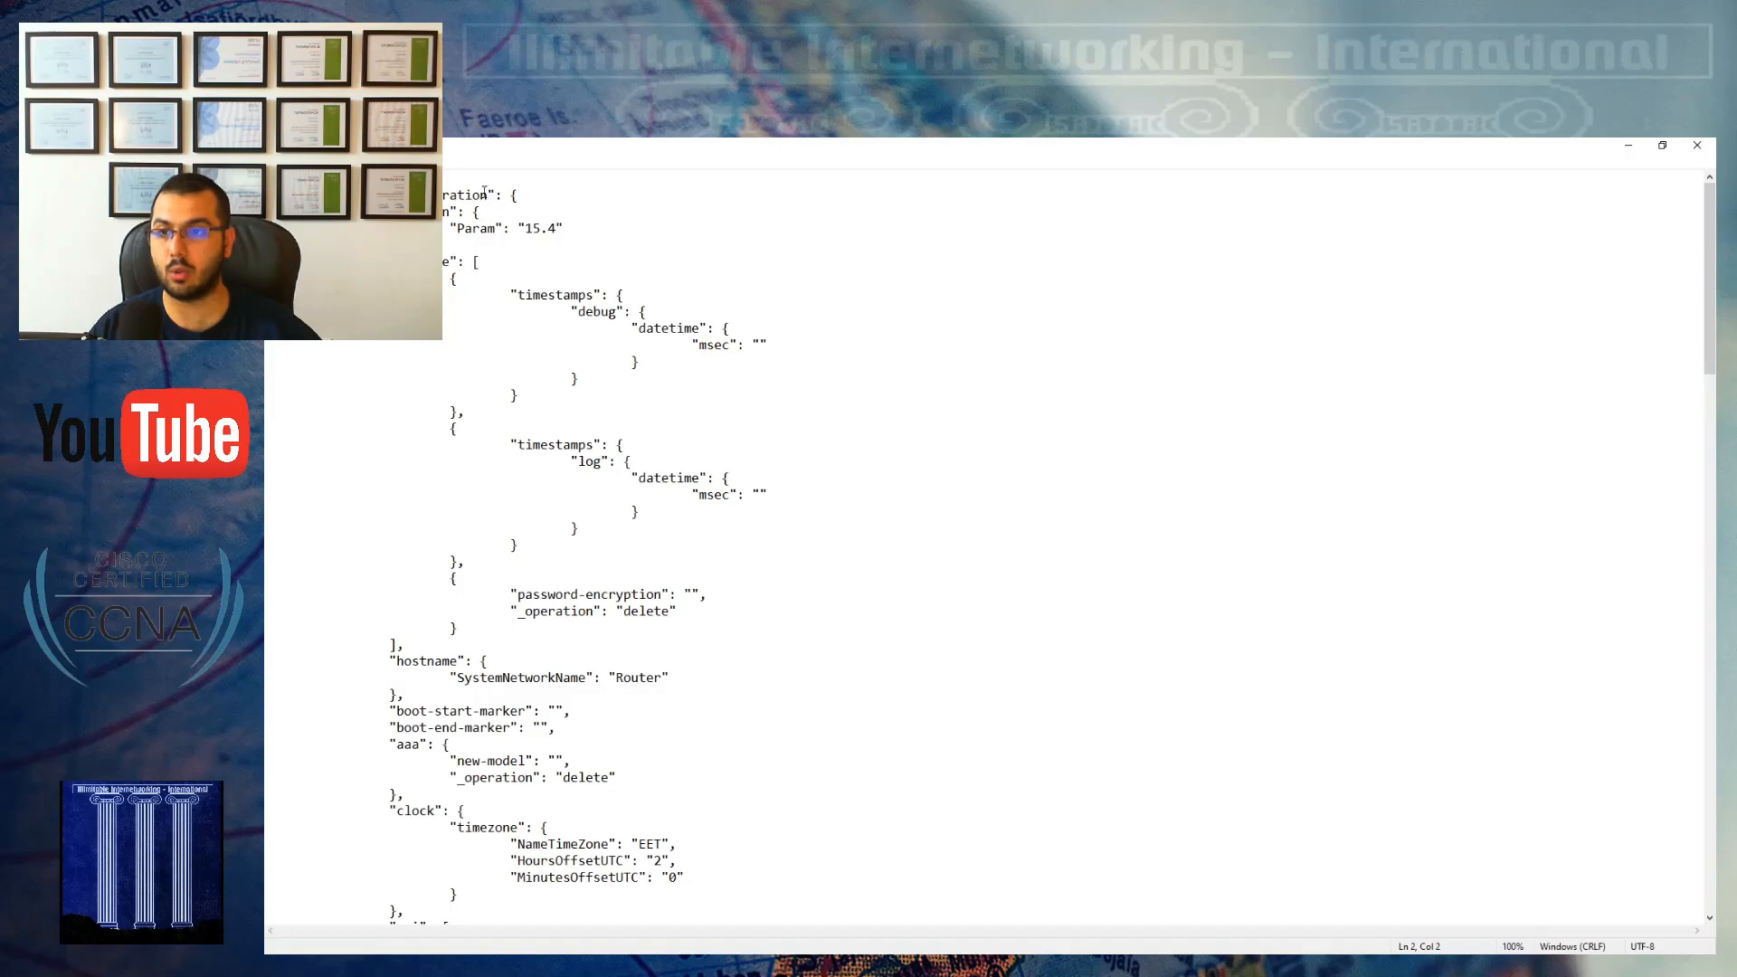
double_click(494, 196)
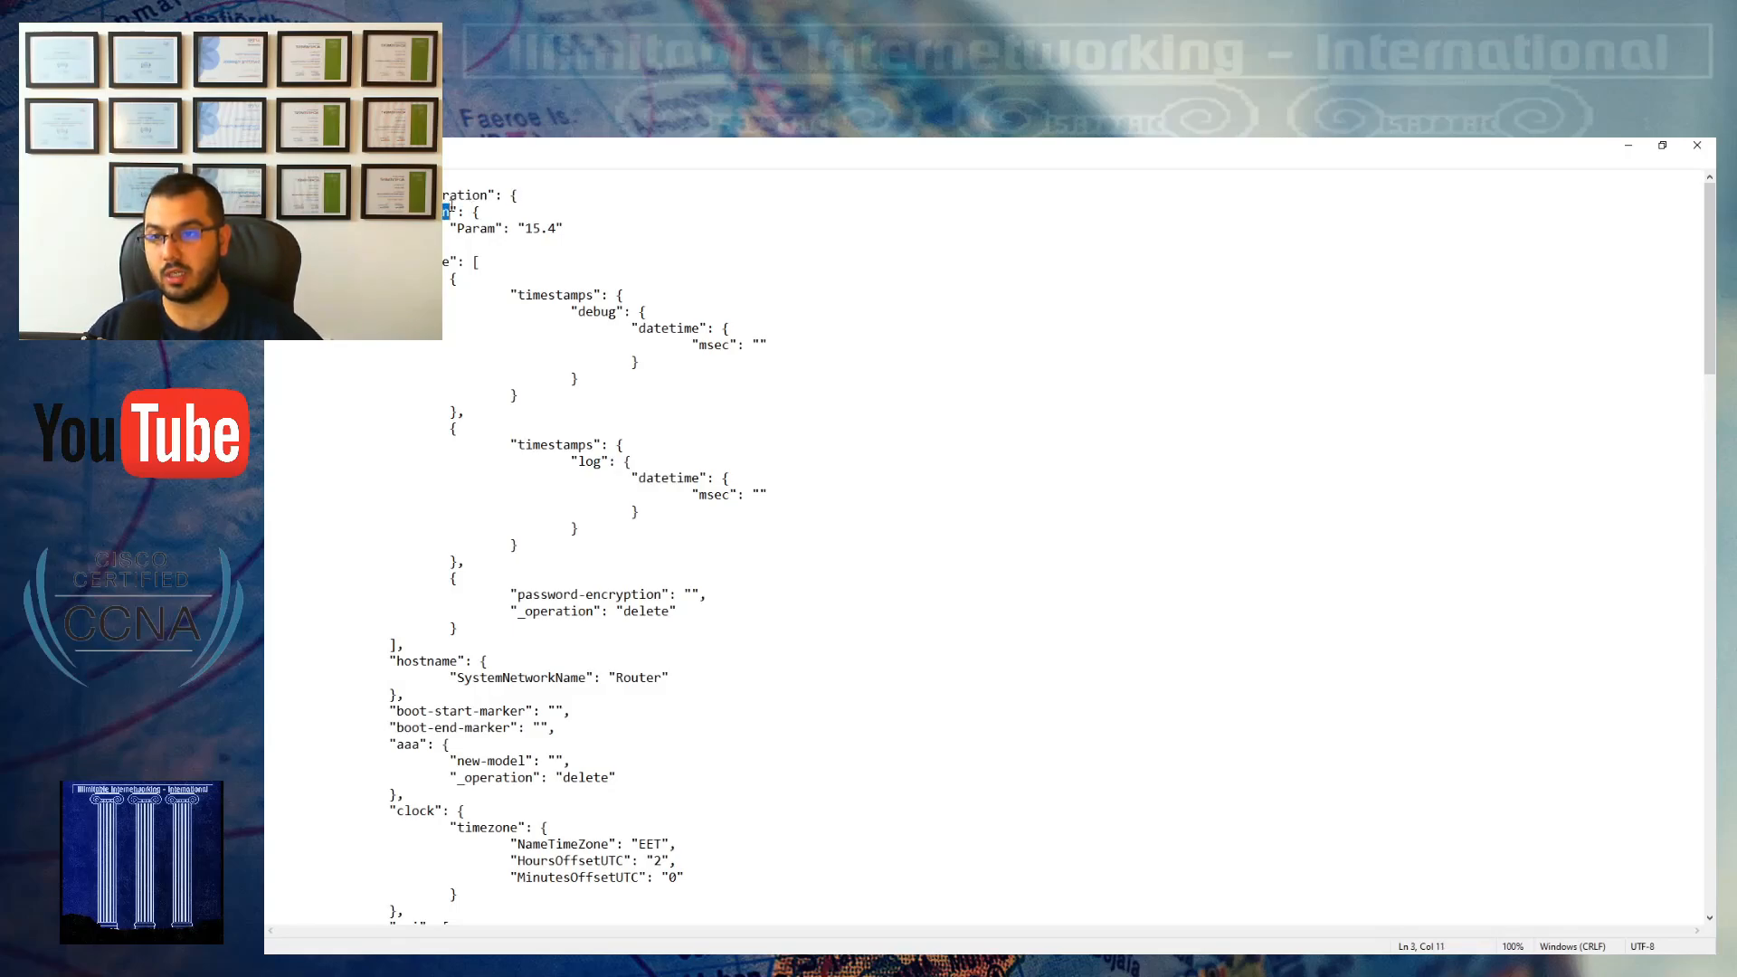
double_click(538, 228)
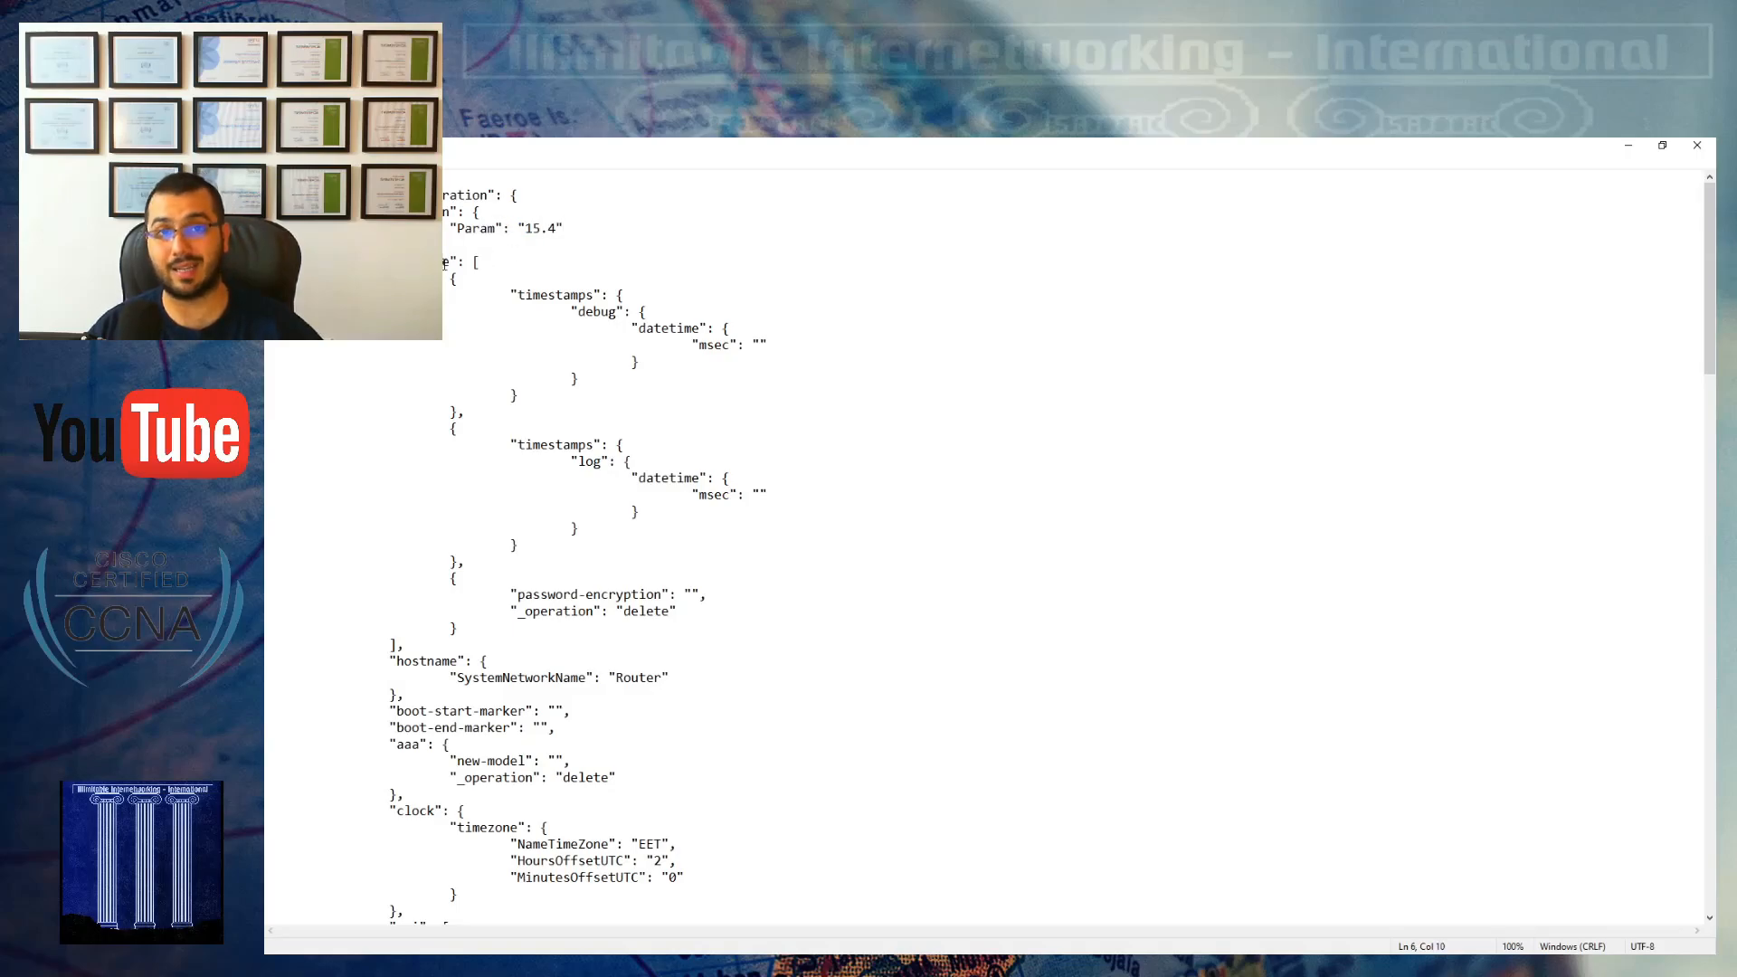
double_click(554, 295)
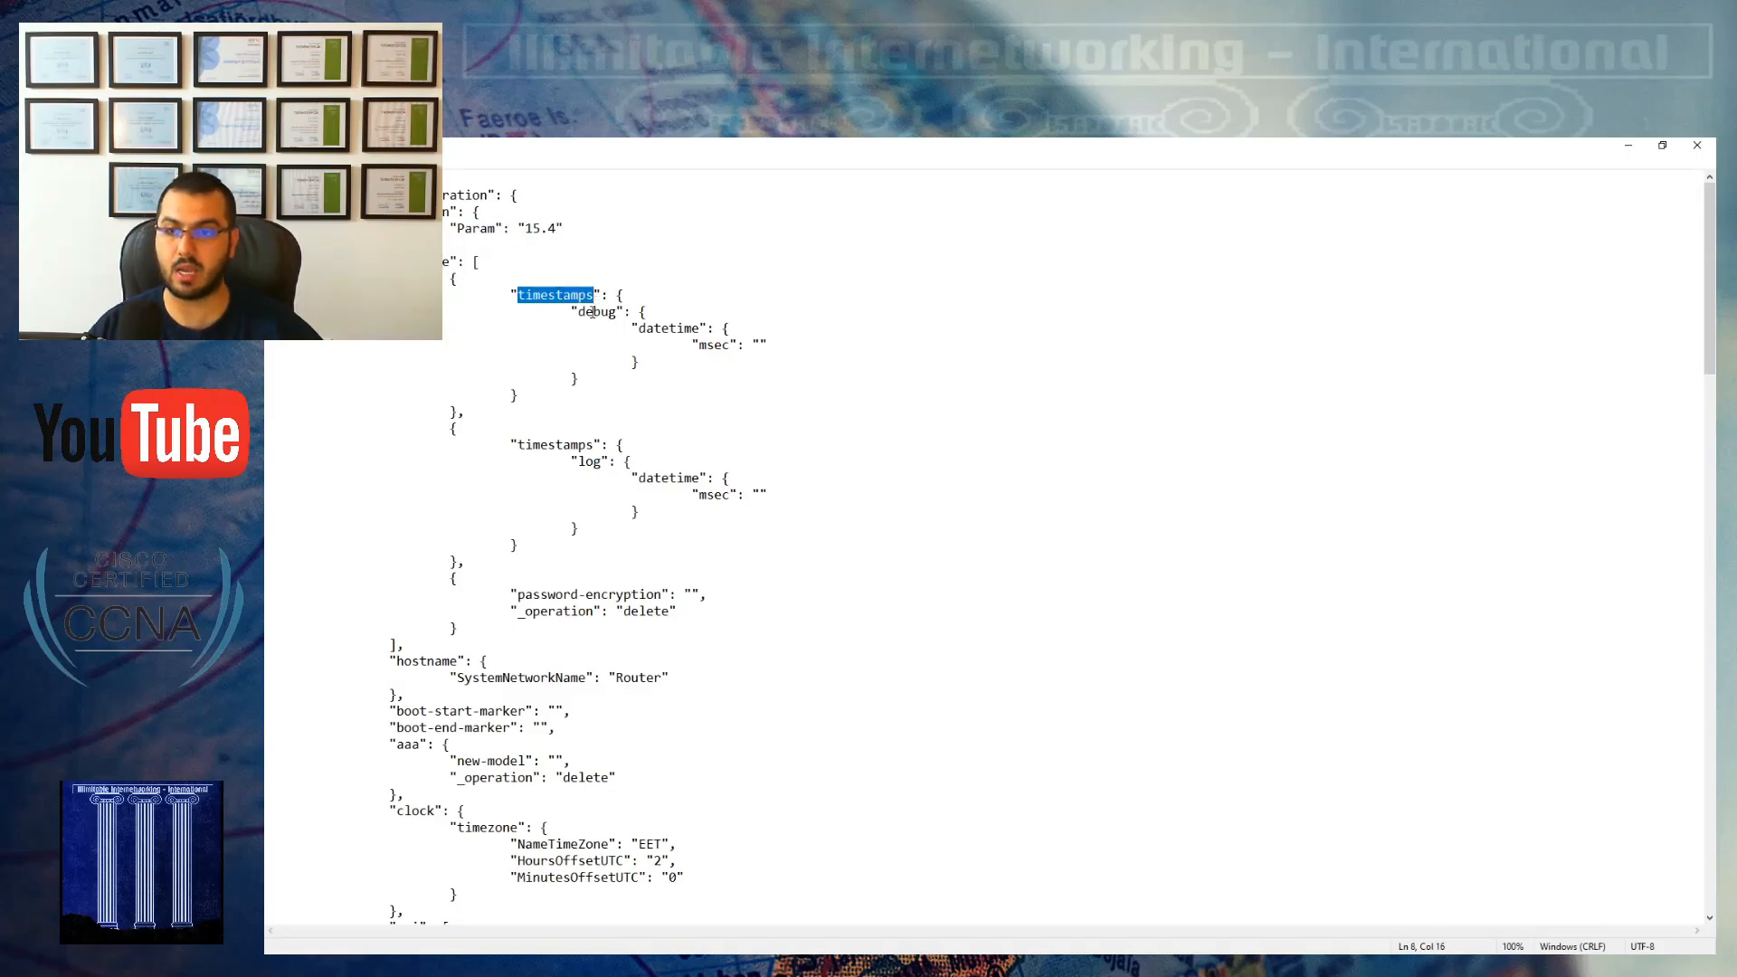
double_click(712, 345)
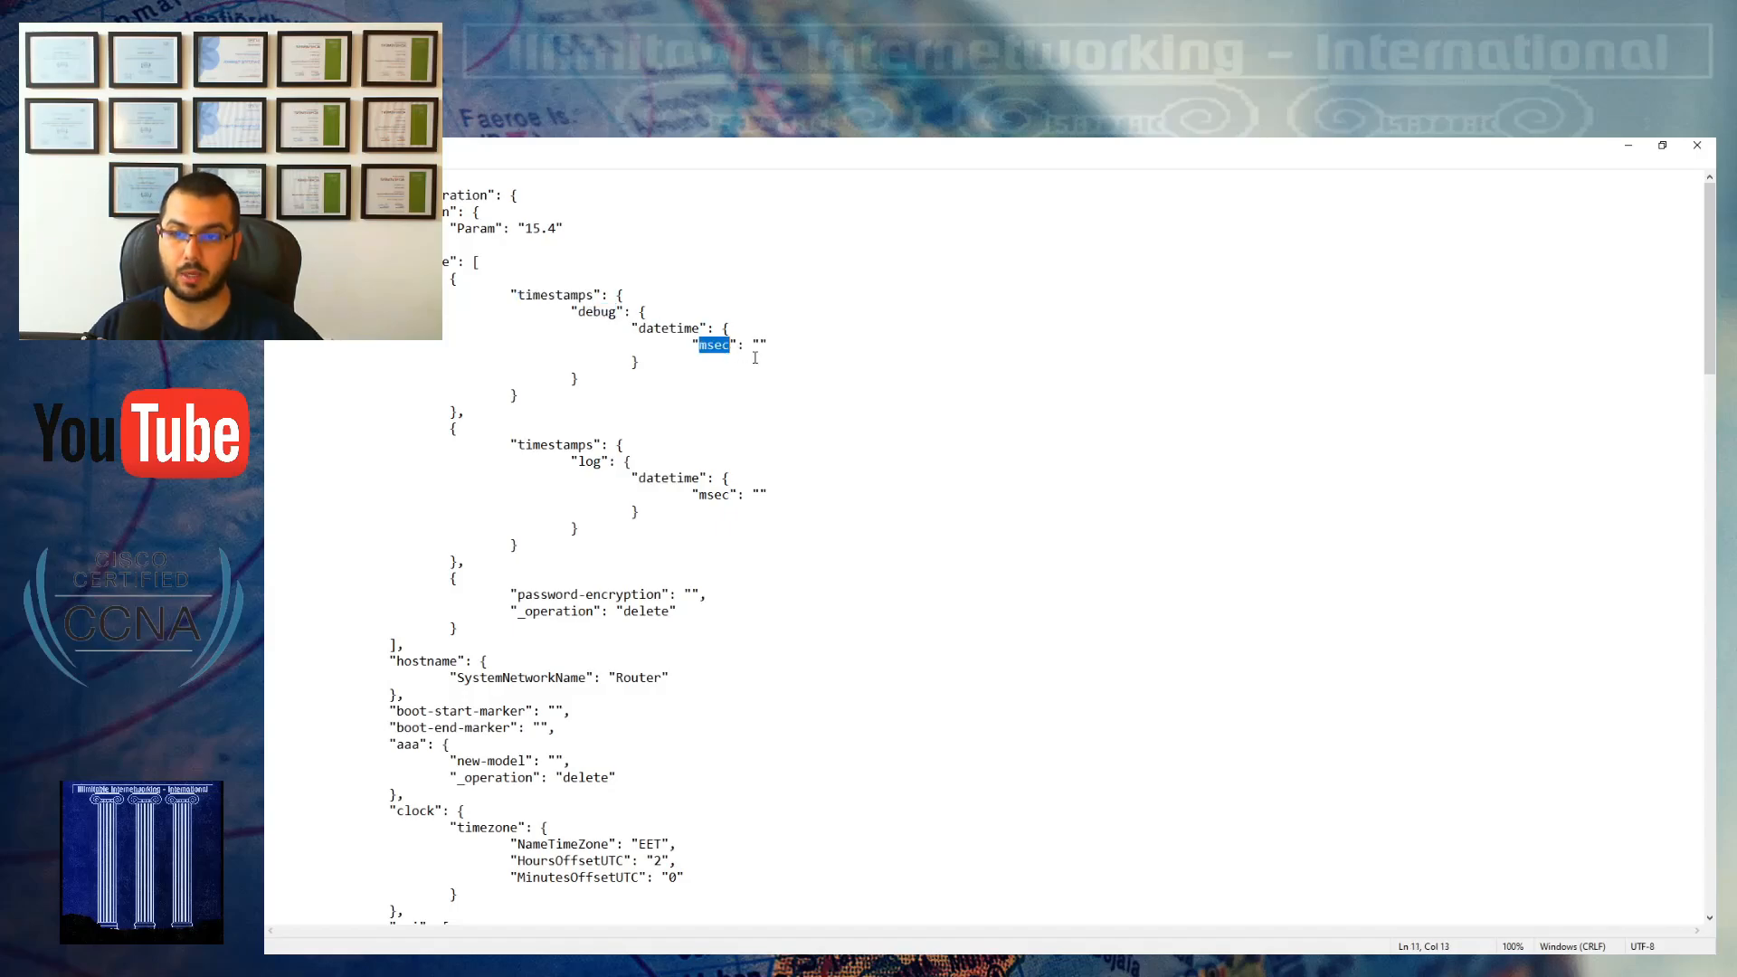
scroll(down, 3)
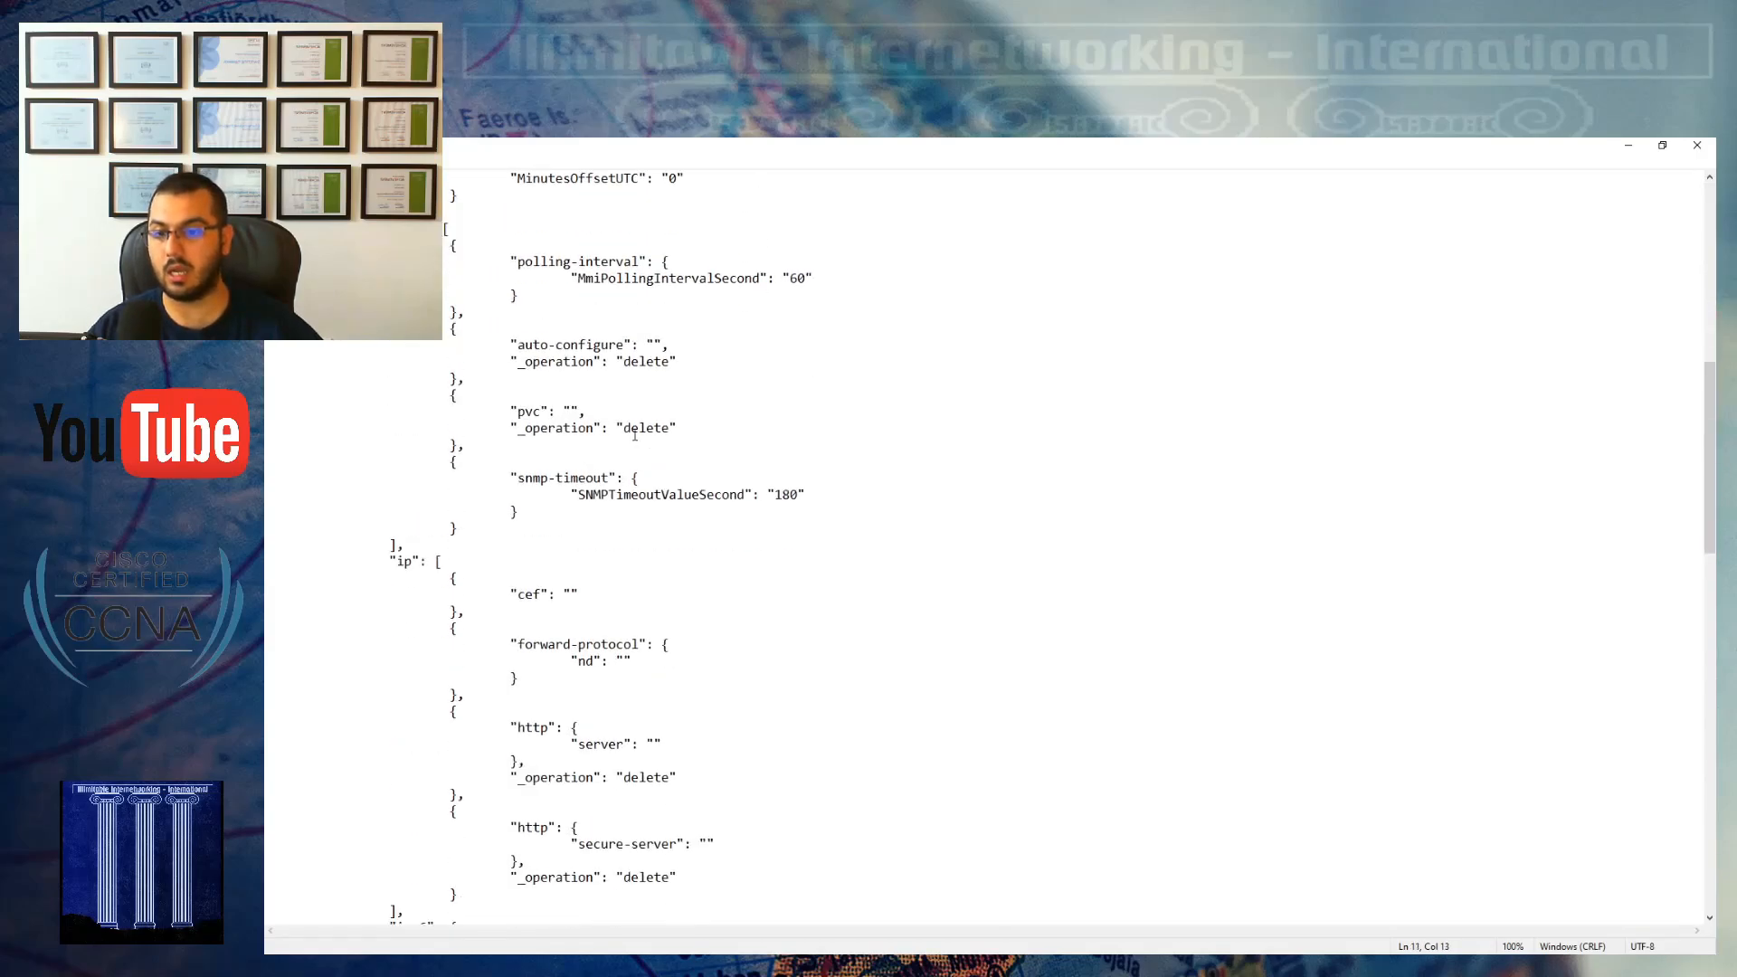
scroll(down, 3)
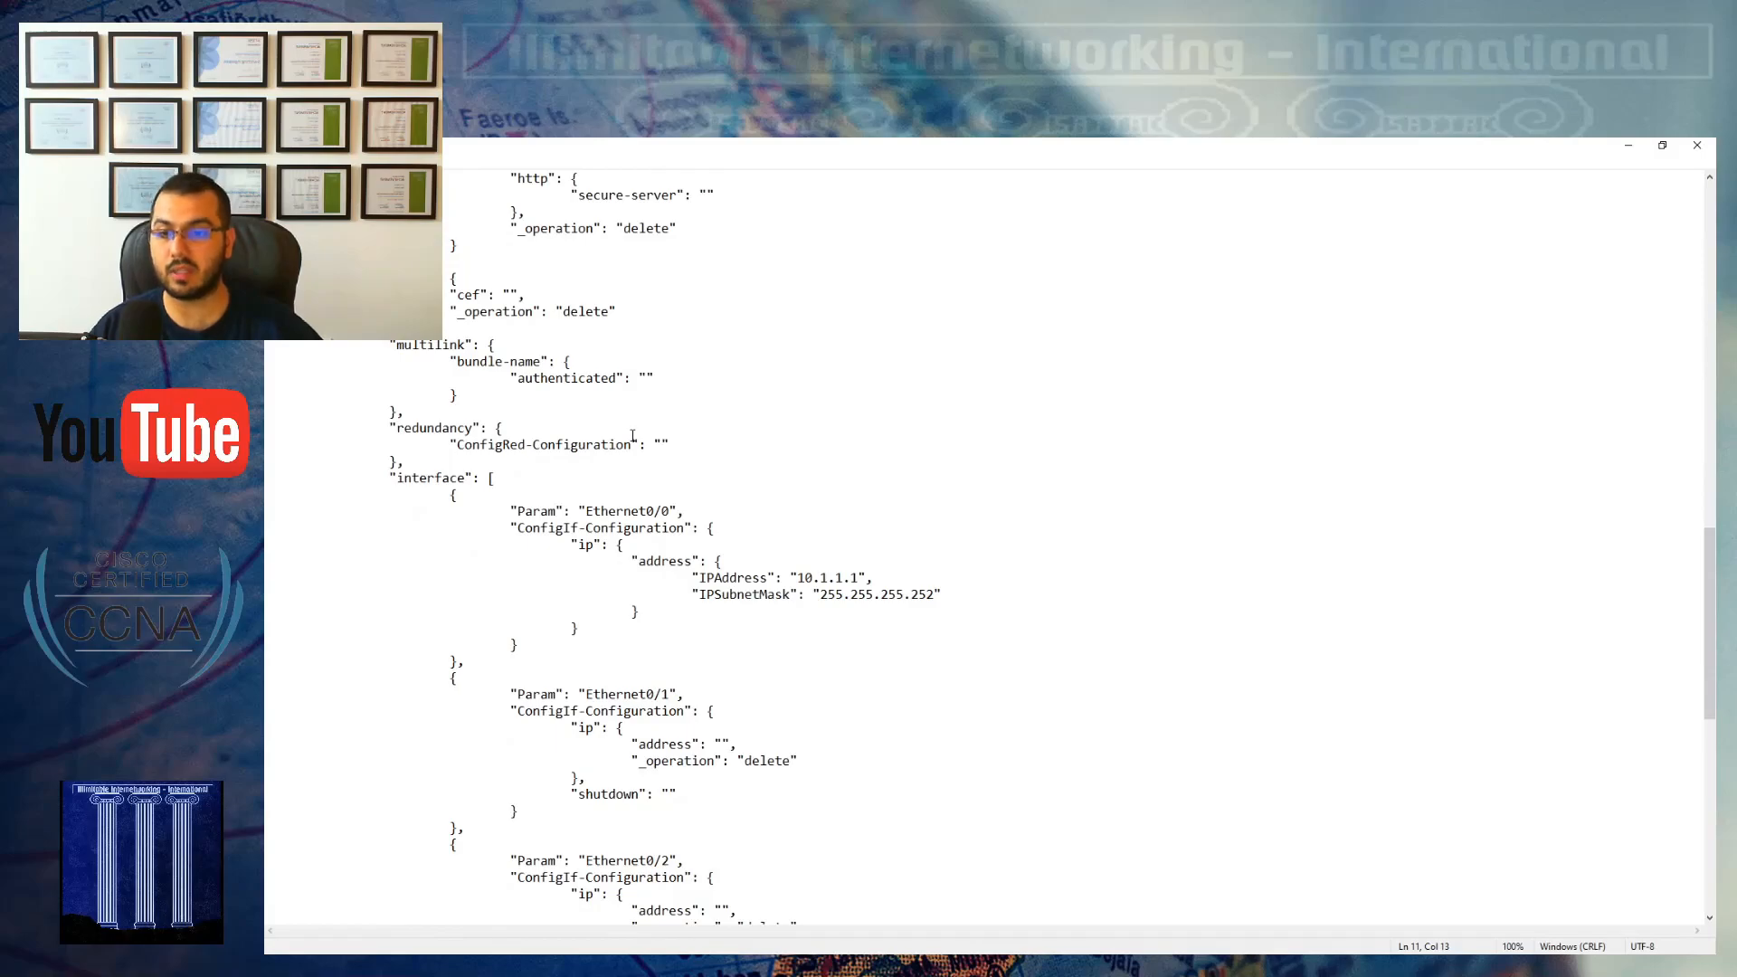
double_click(420, 477)
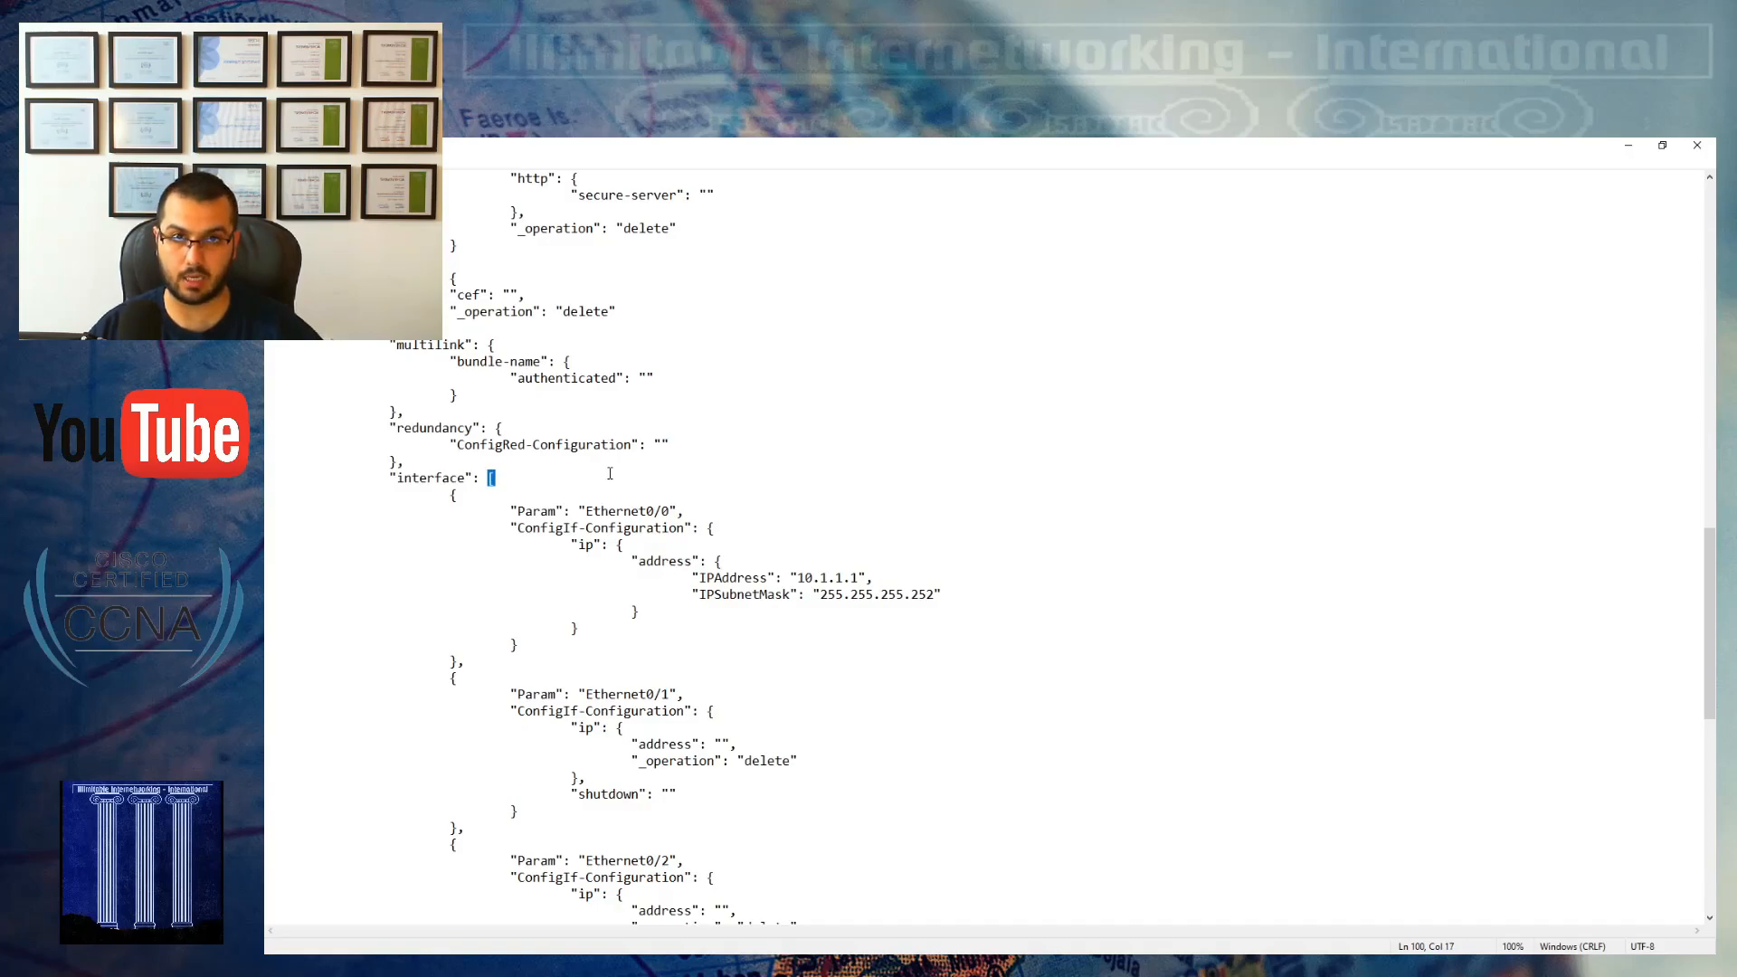
mouse_move(579, 504)
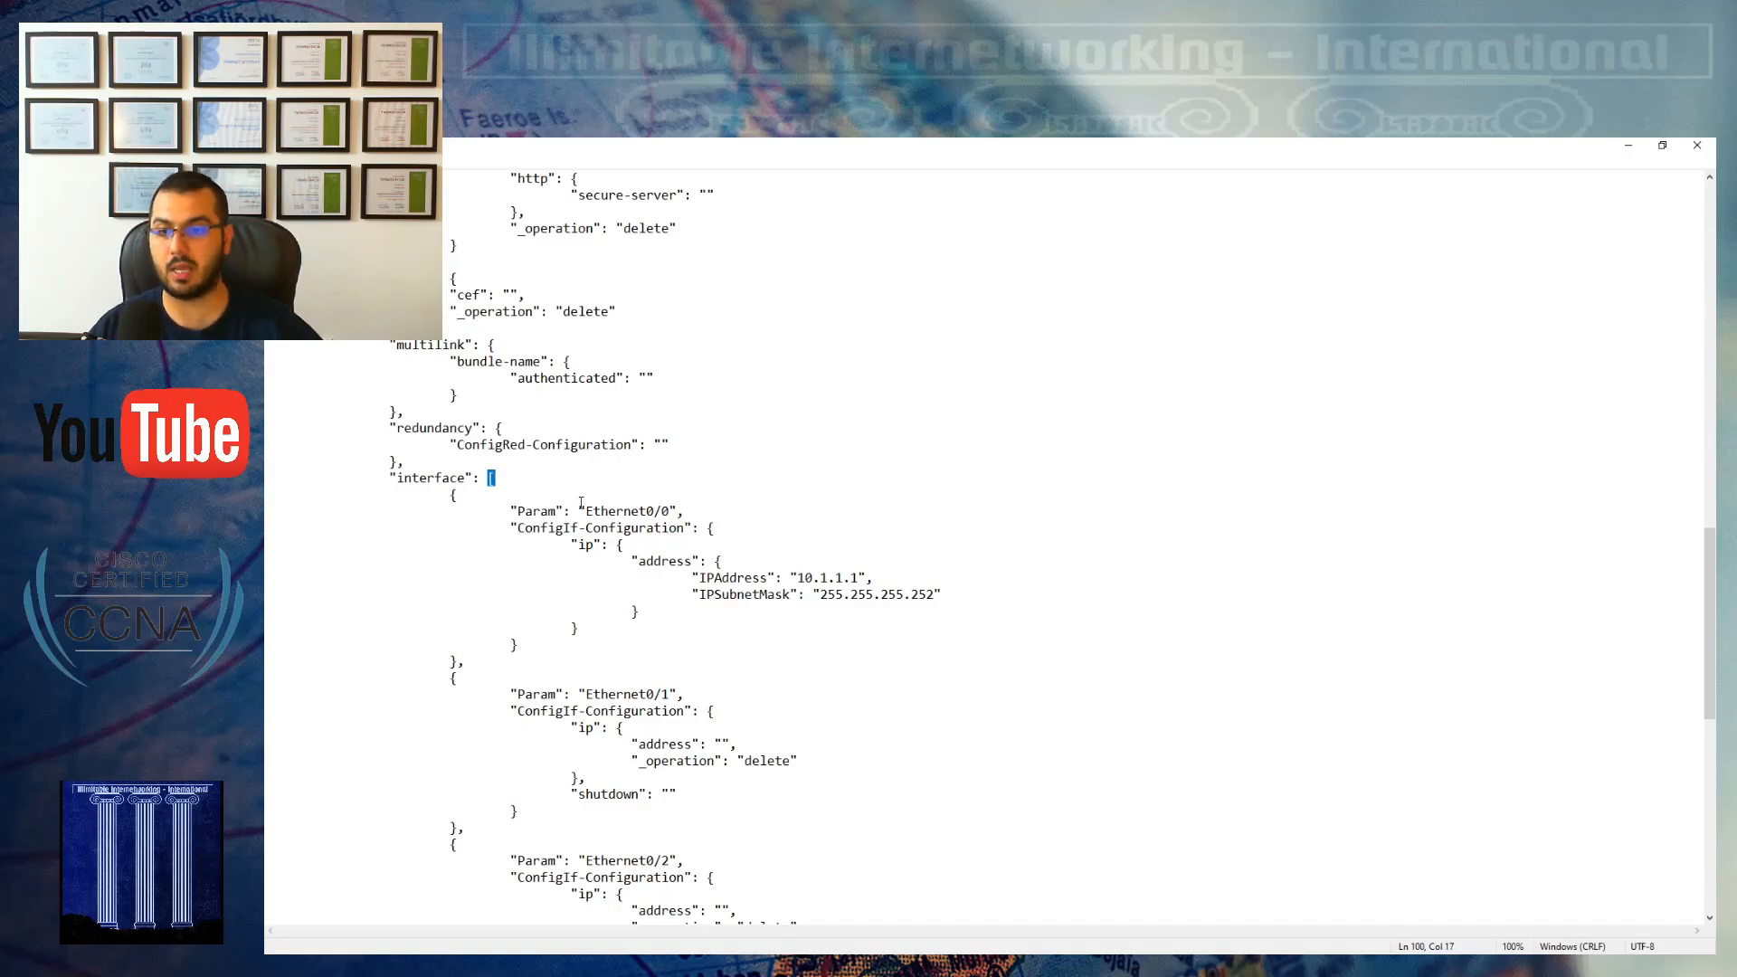
double_click(630, 509)
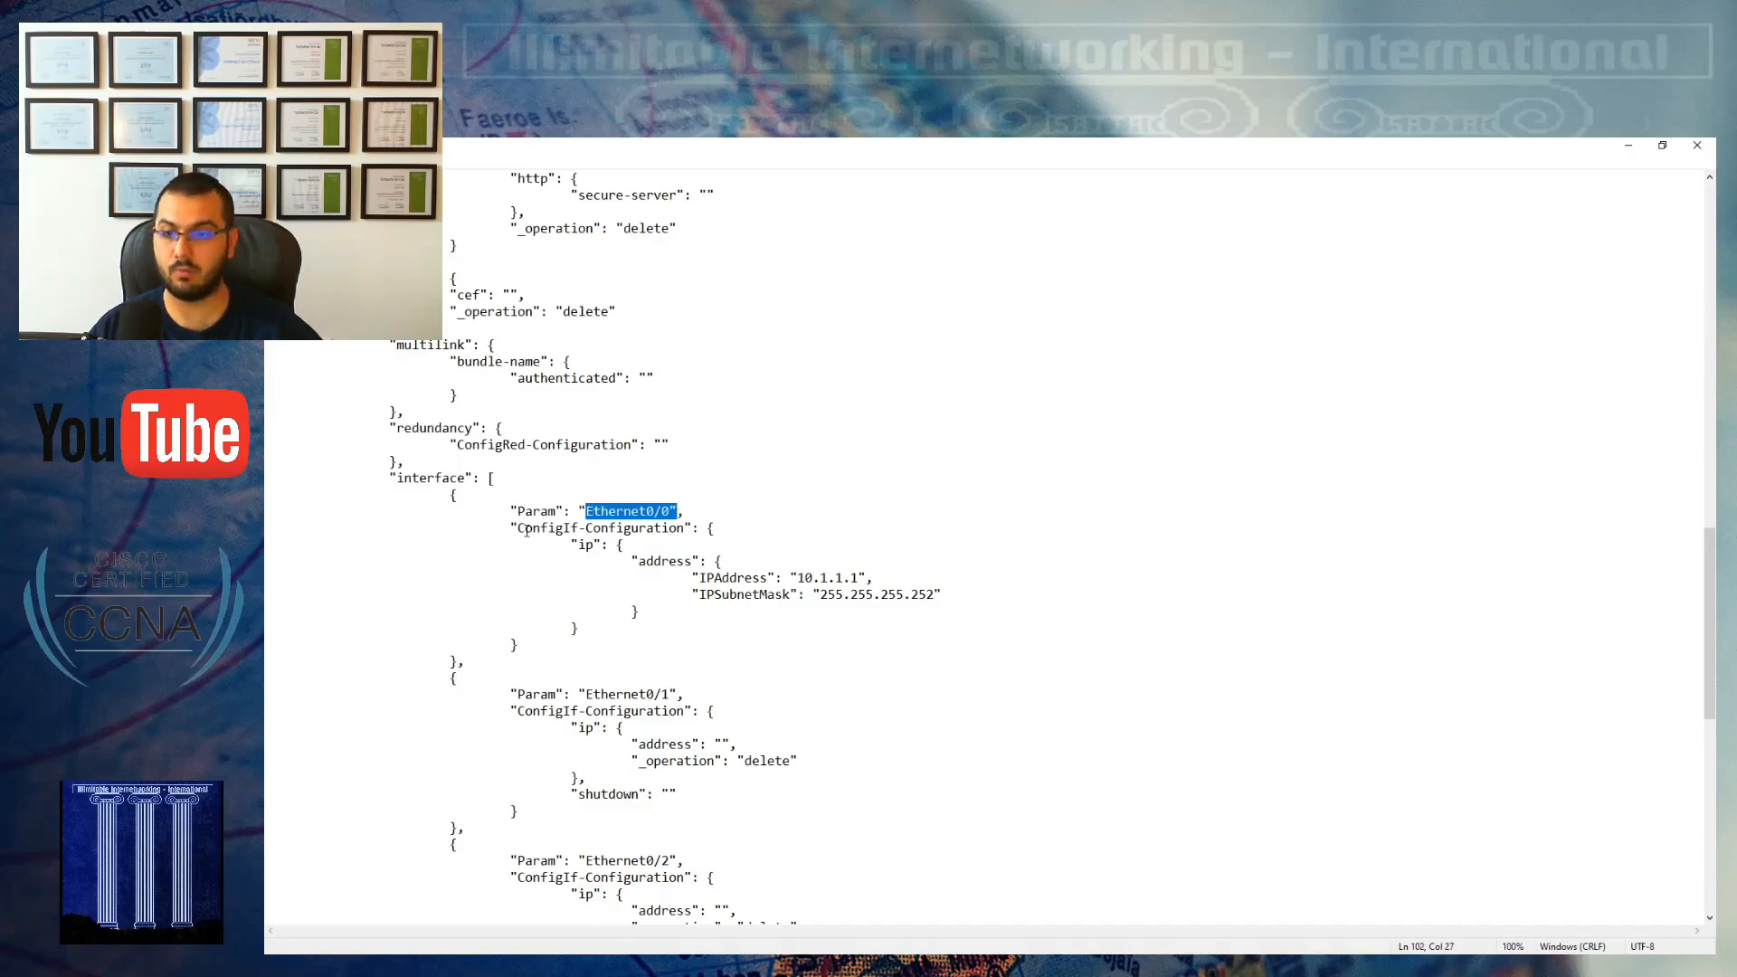
double_click(603, 527)
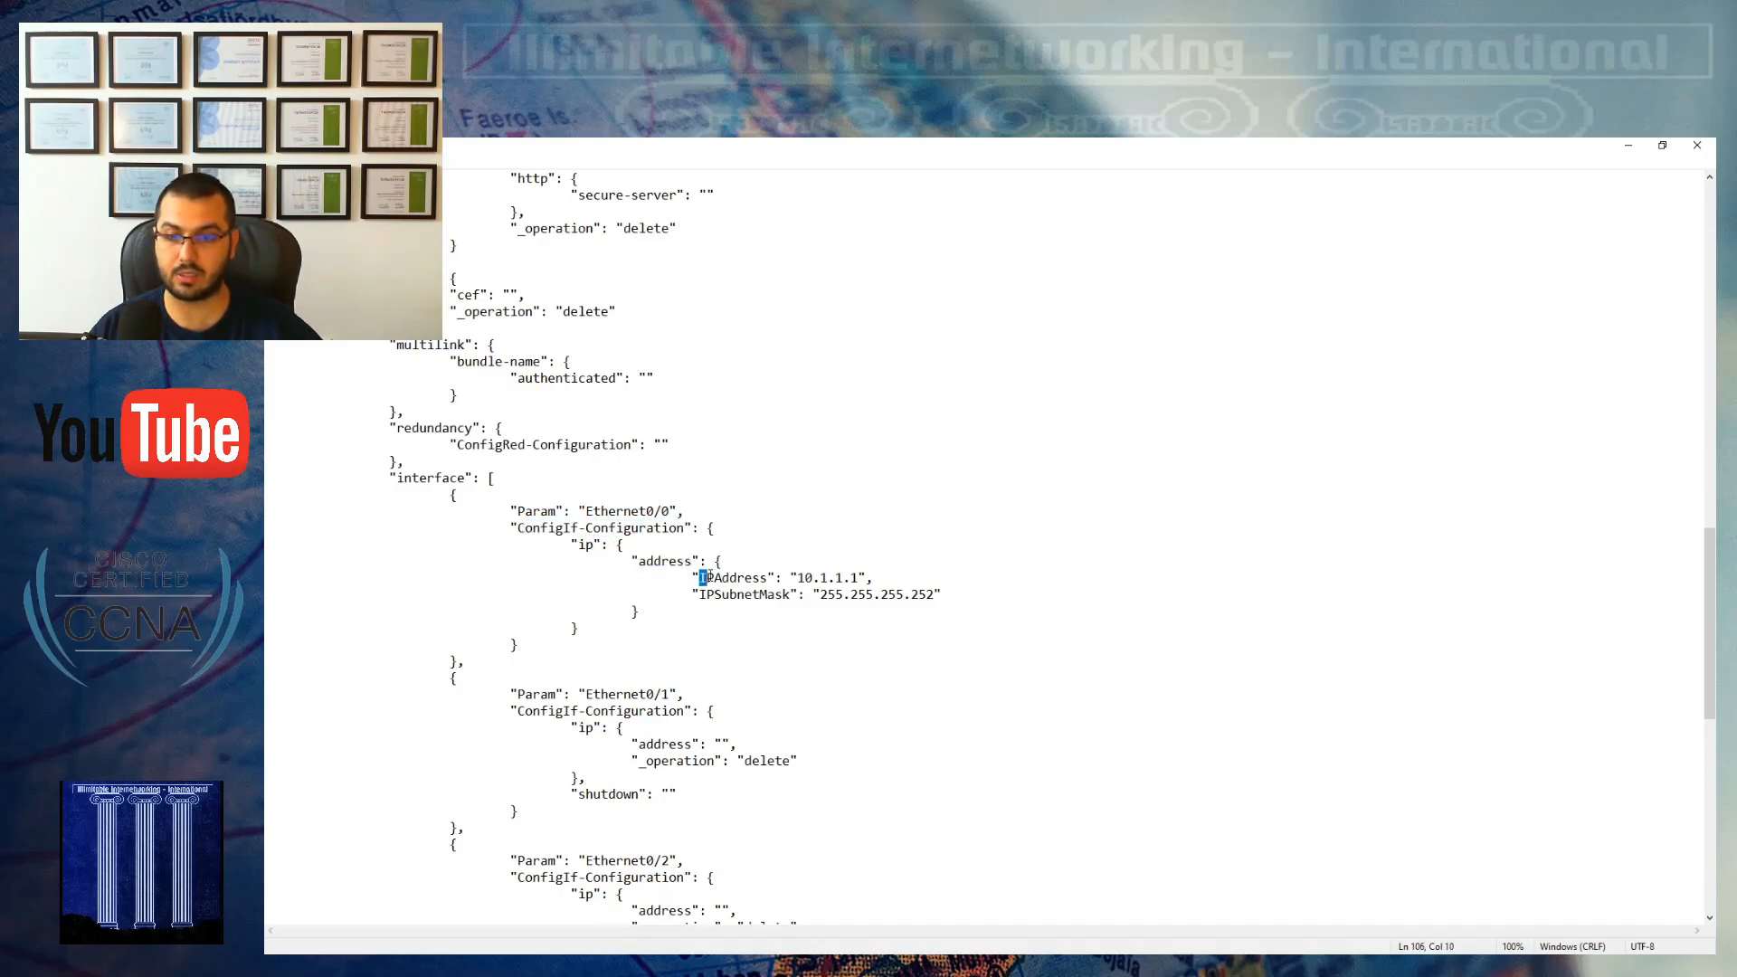
double_click(830, 577)
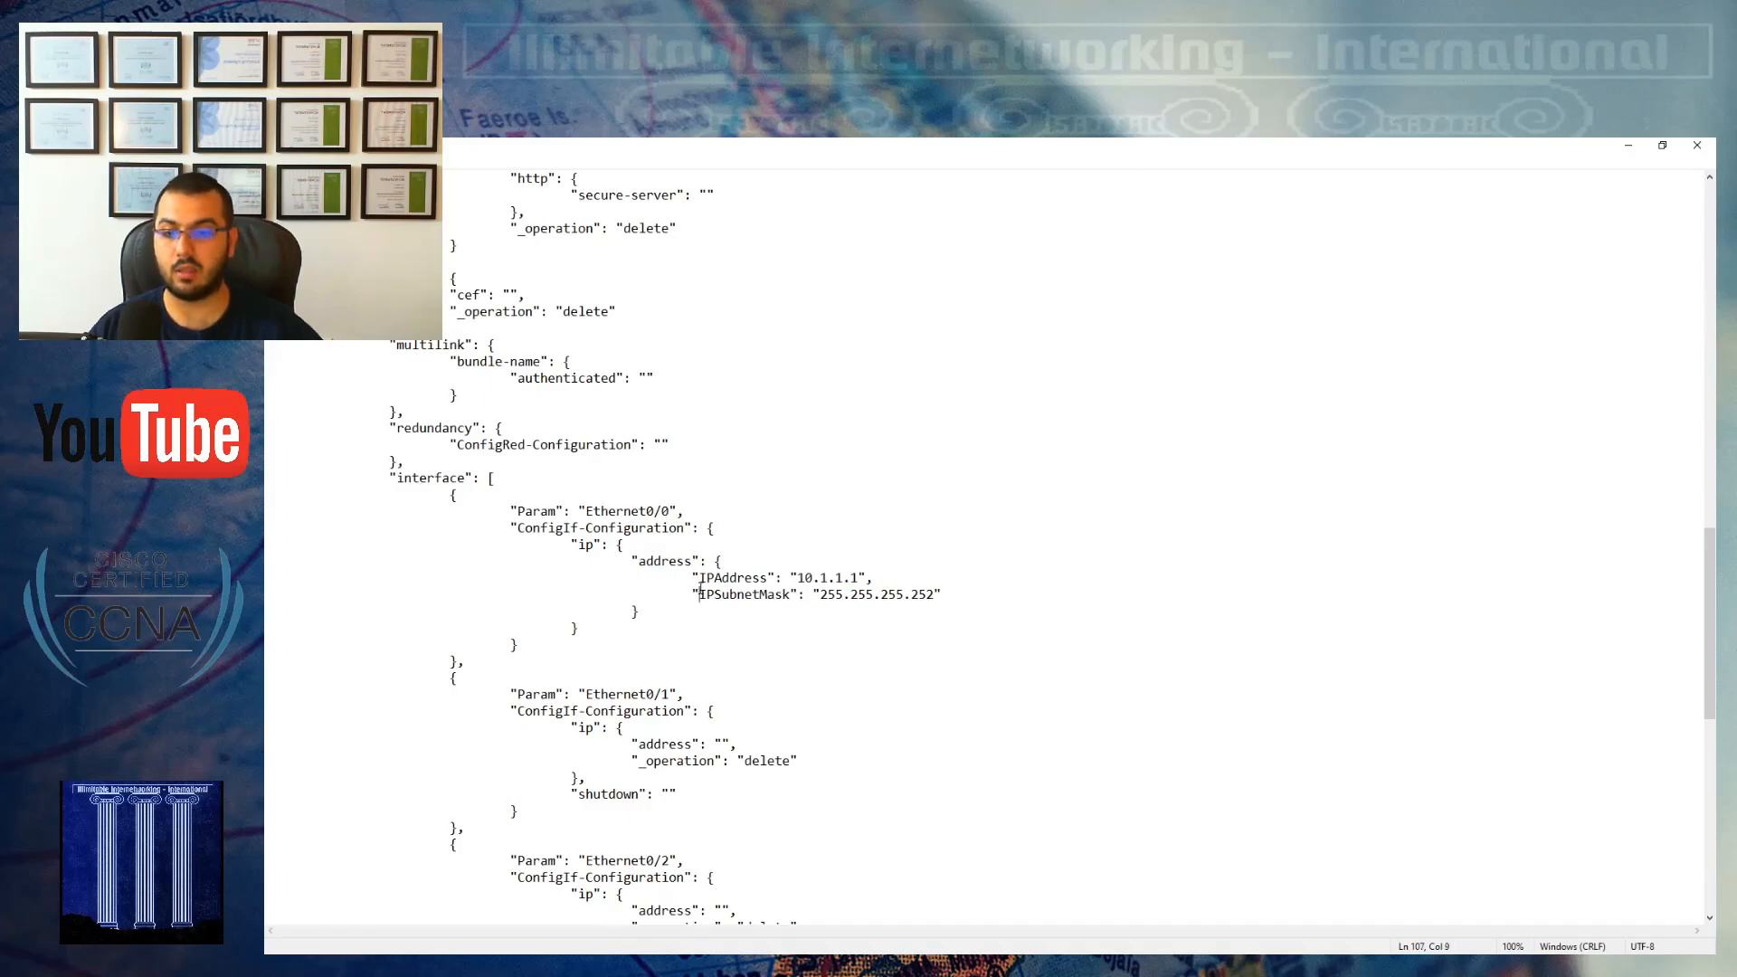
double_click(745, 593)
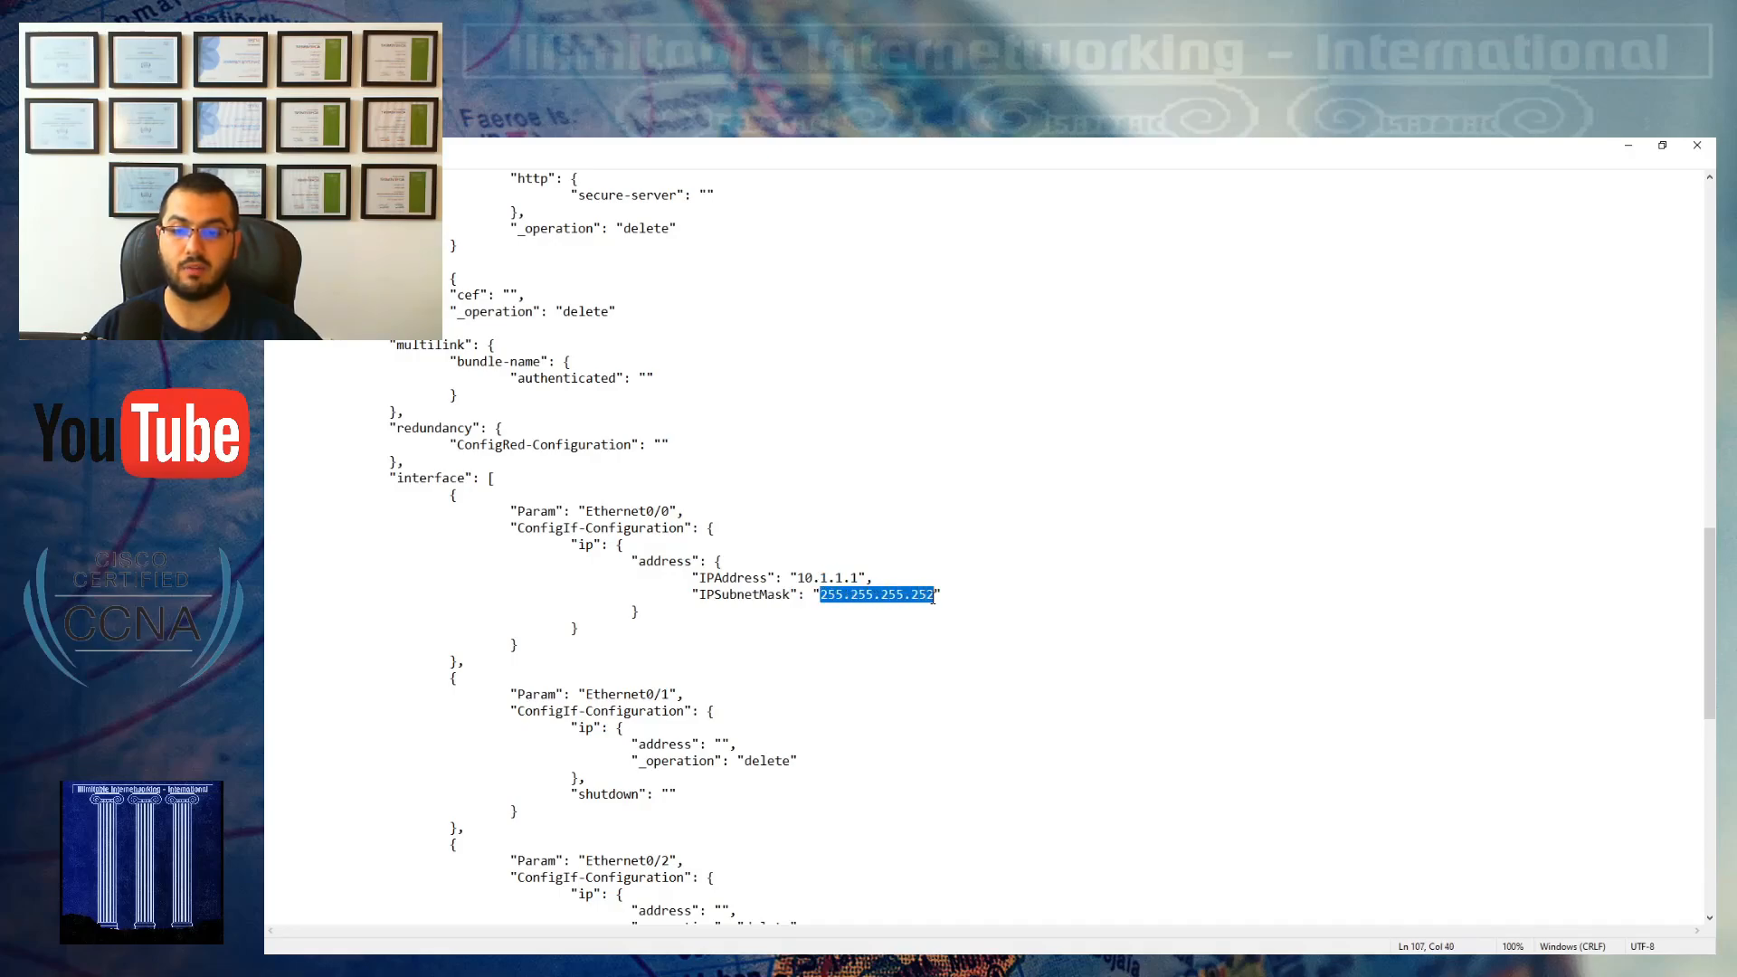
click(633, 611)
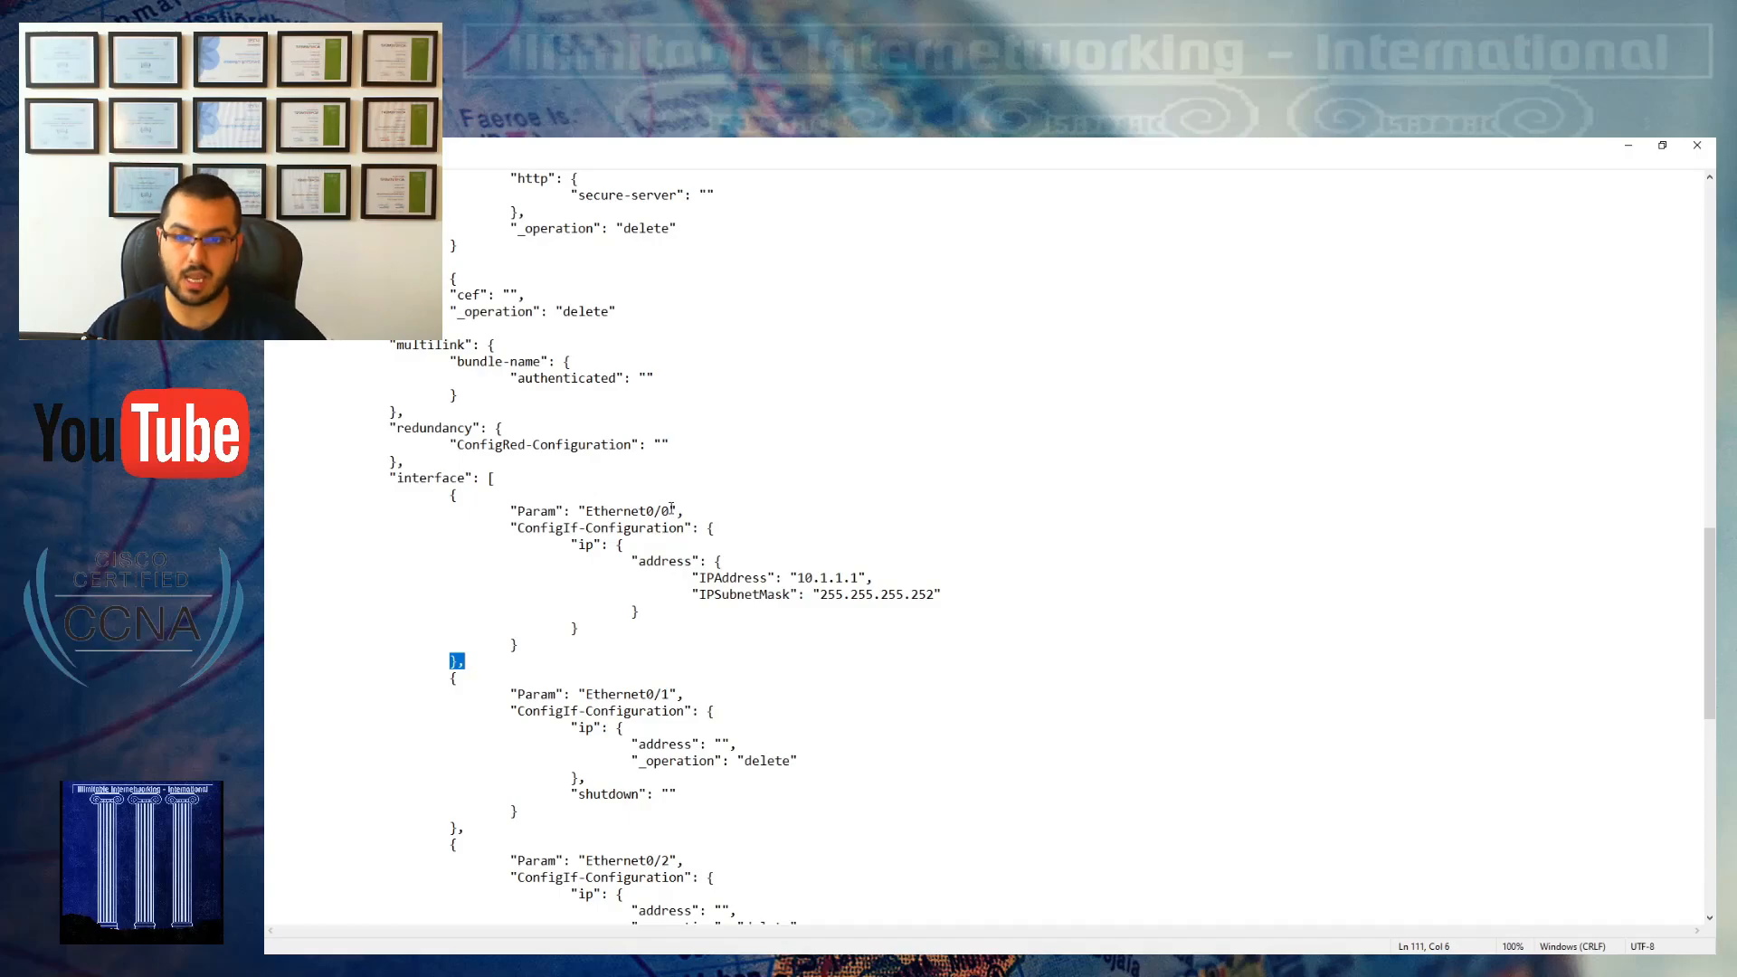
double_click(629, 510)
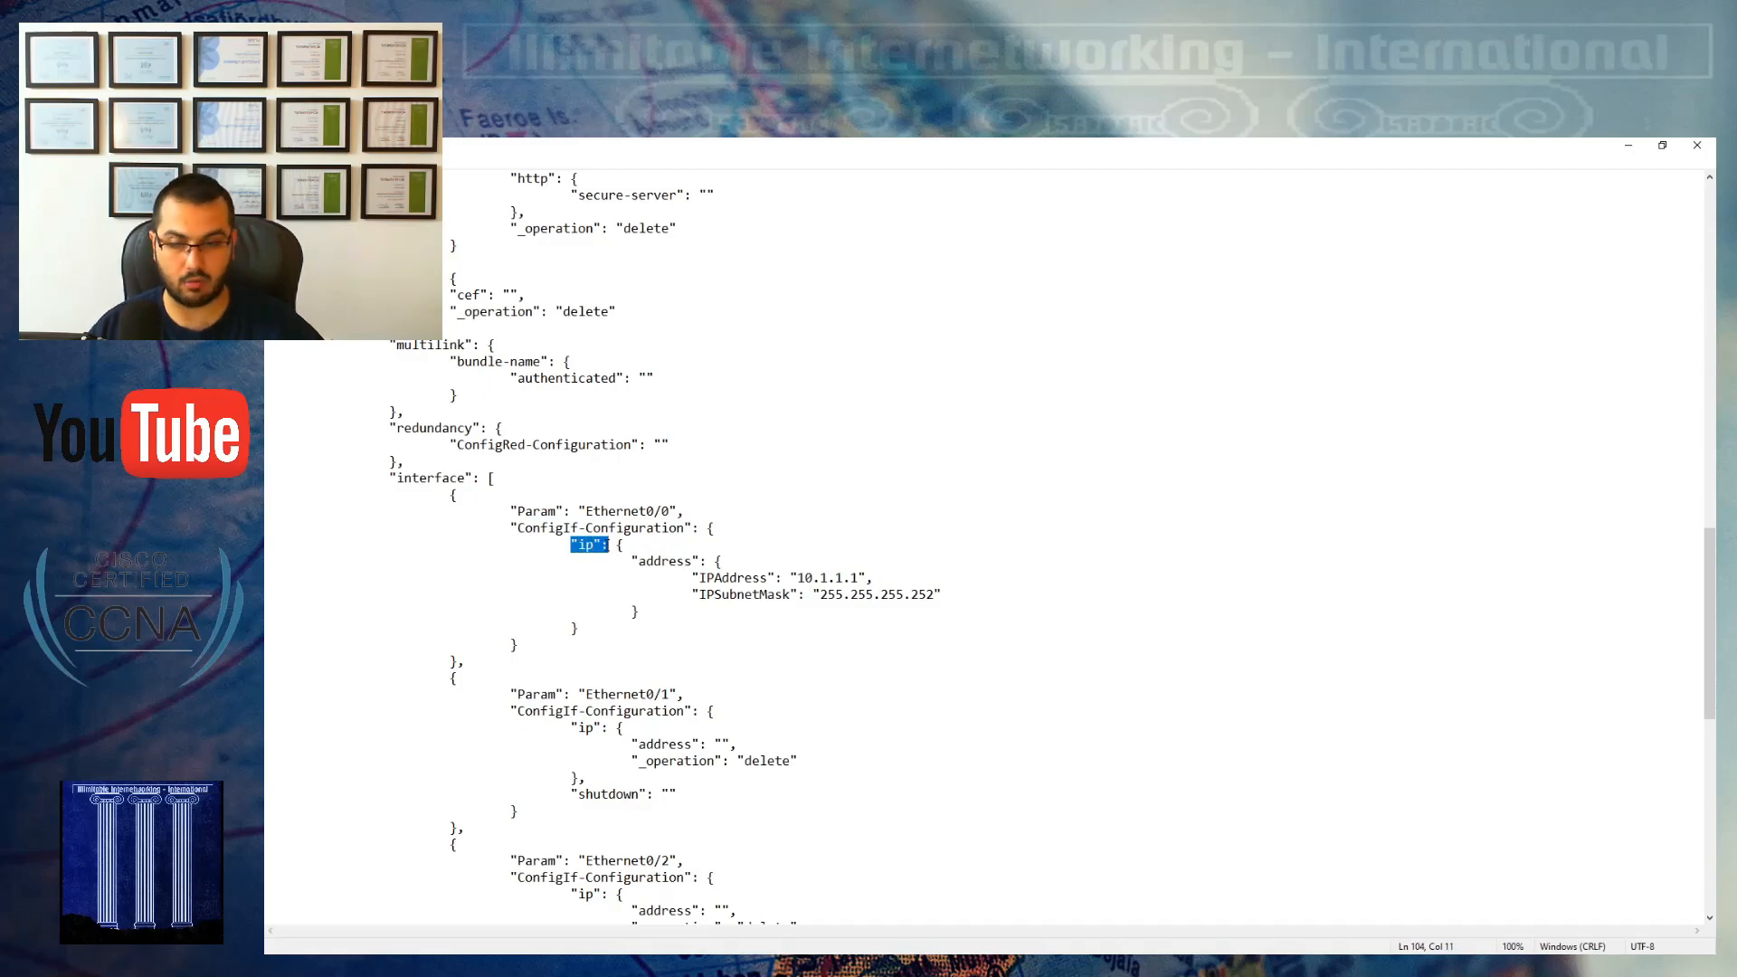
double_click(666, 561)
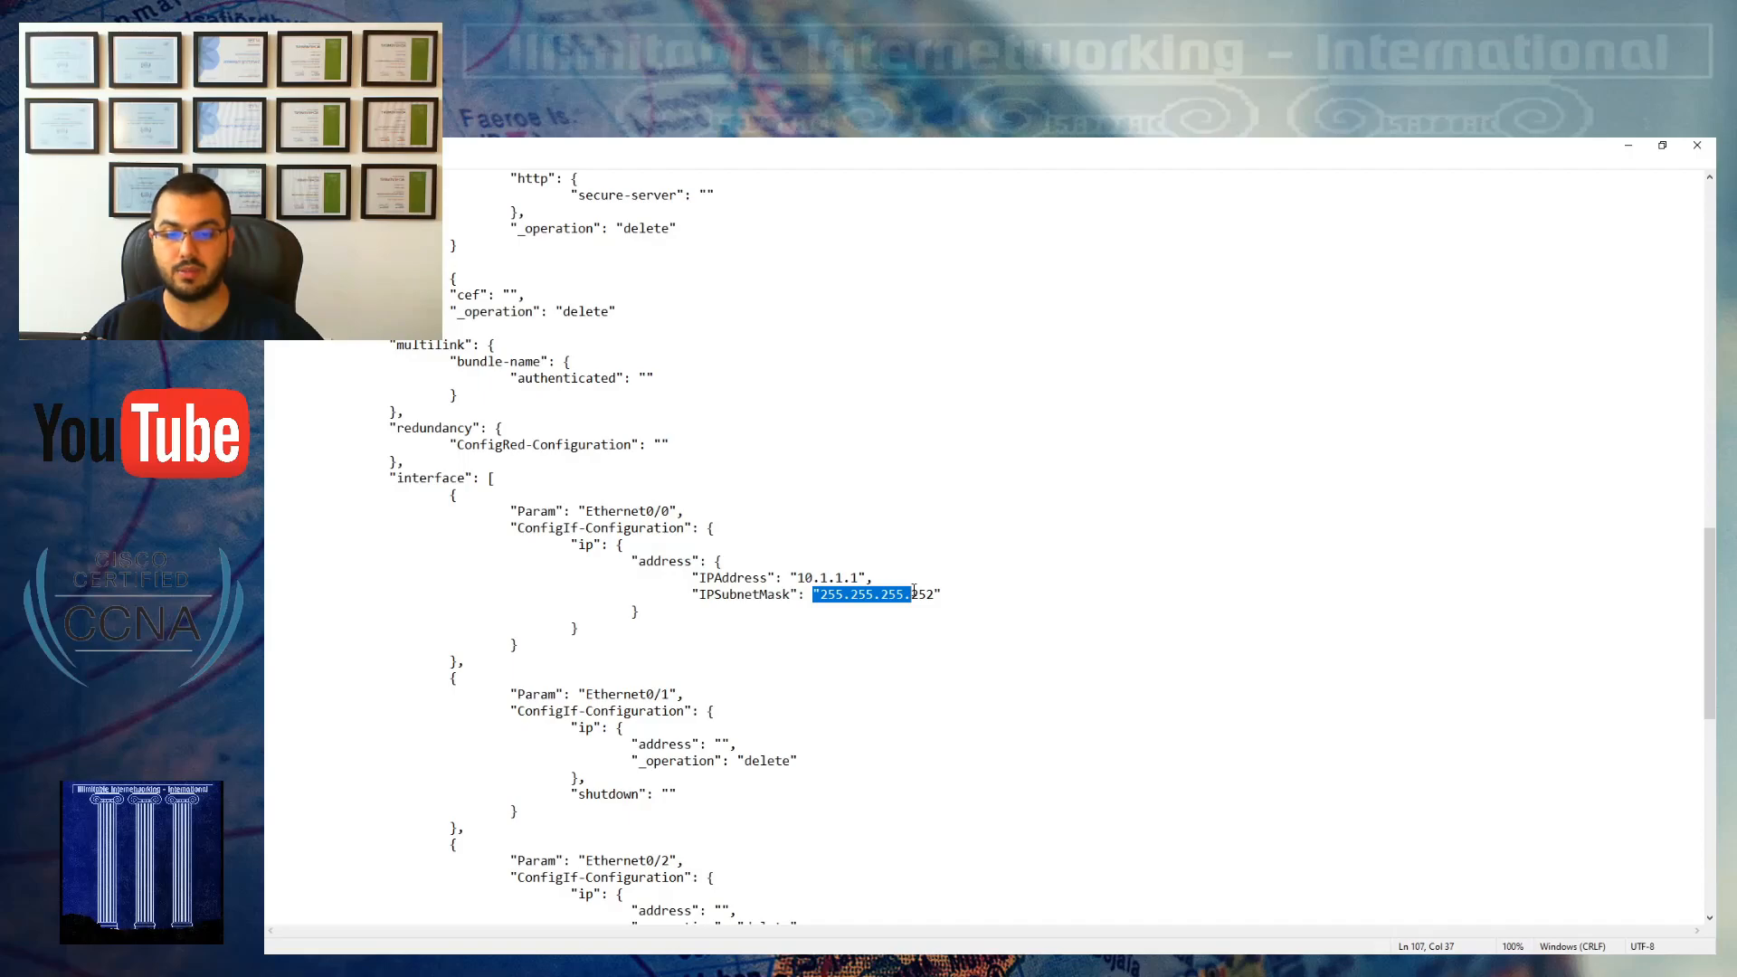
scroll(down, 3)
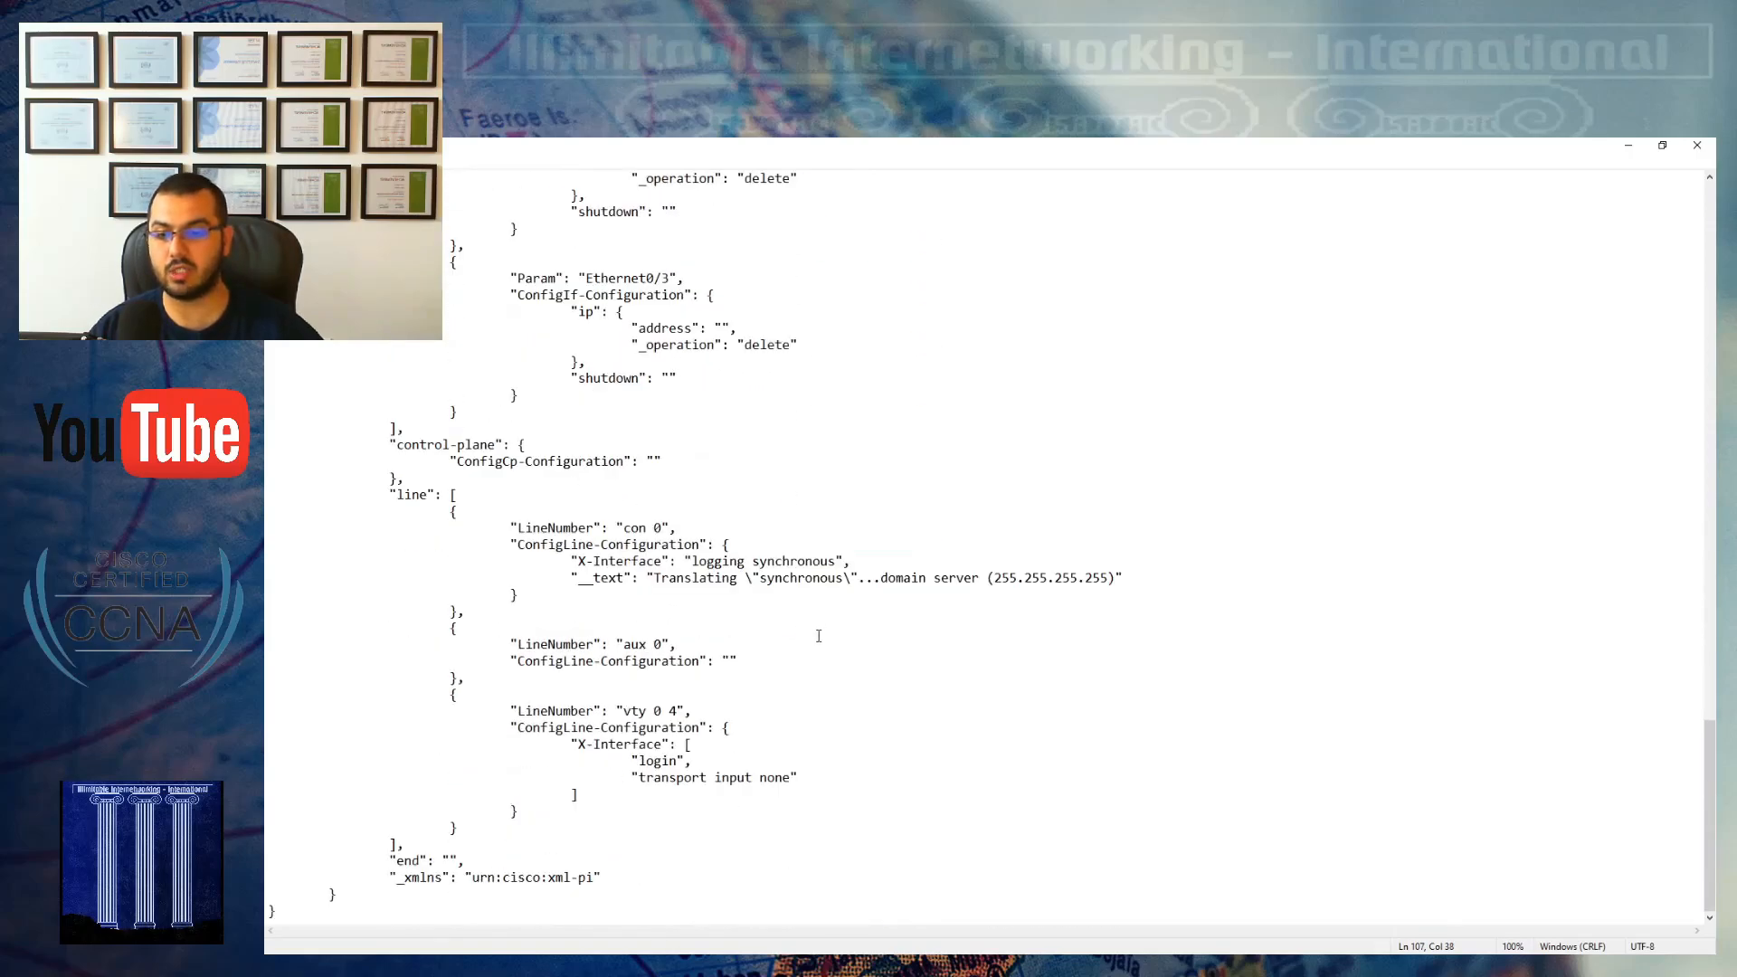